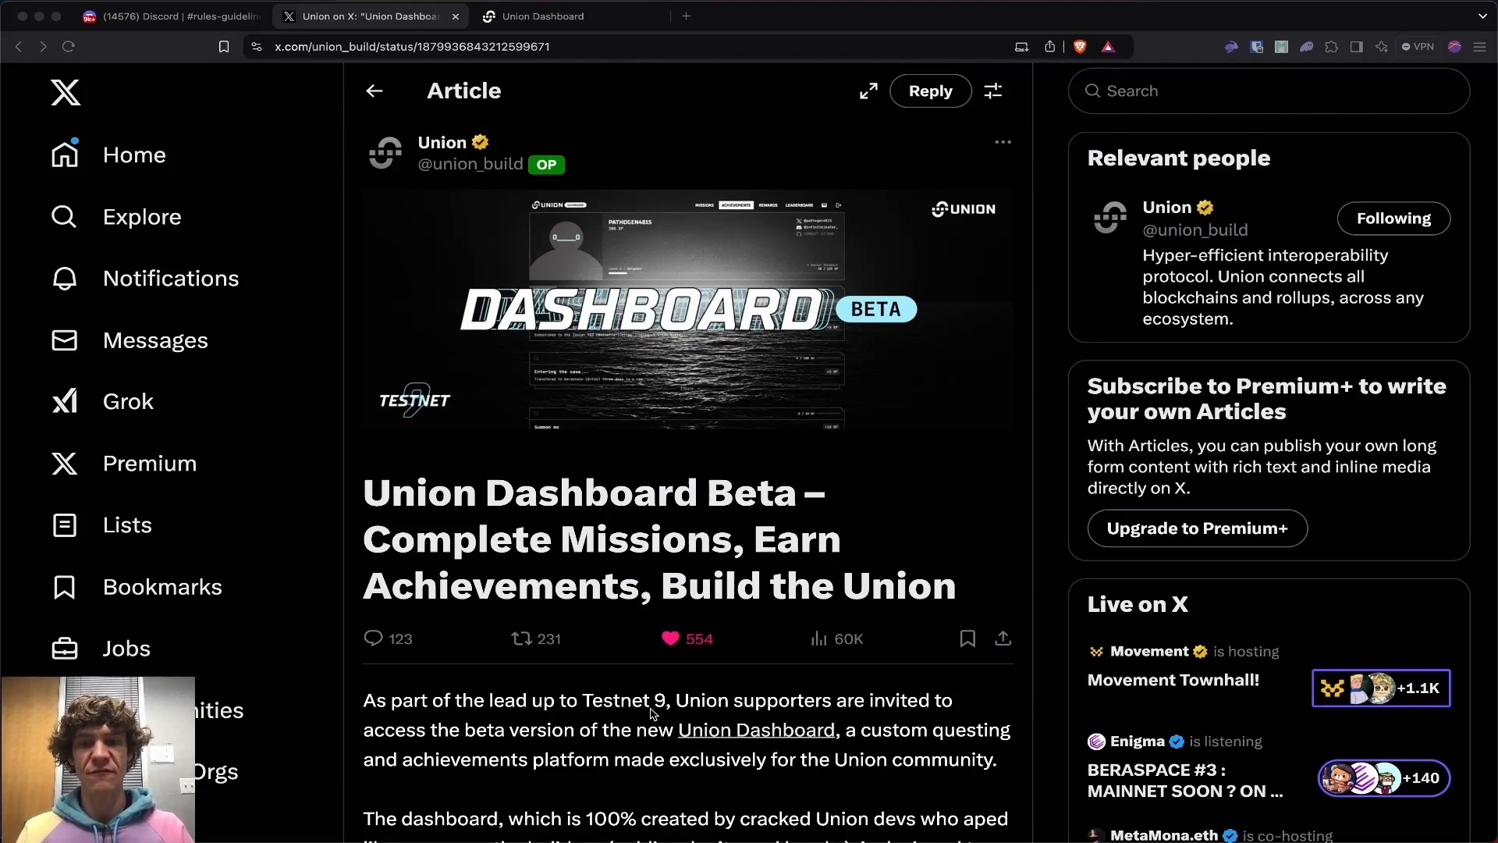
- Bring up The Blockchain Report's #rules-guidelines channel in Discord and scroll through its invite-link rules and server roles
scroll(down, 3)
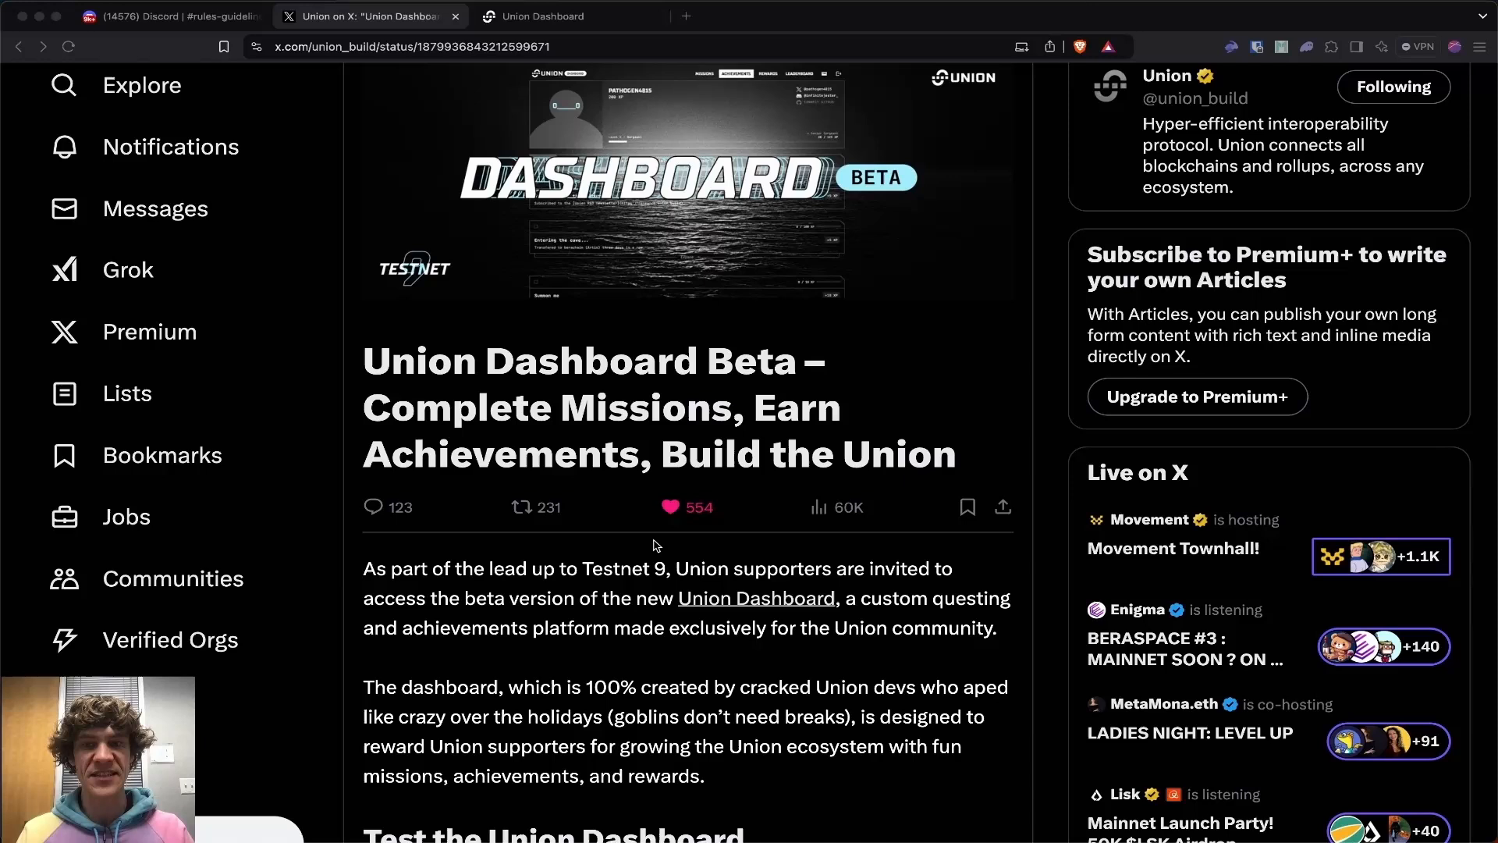
scroll(up, 3)
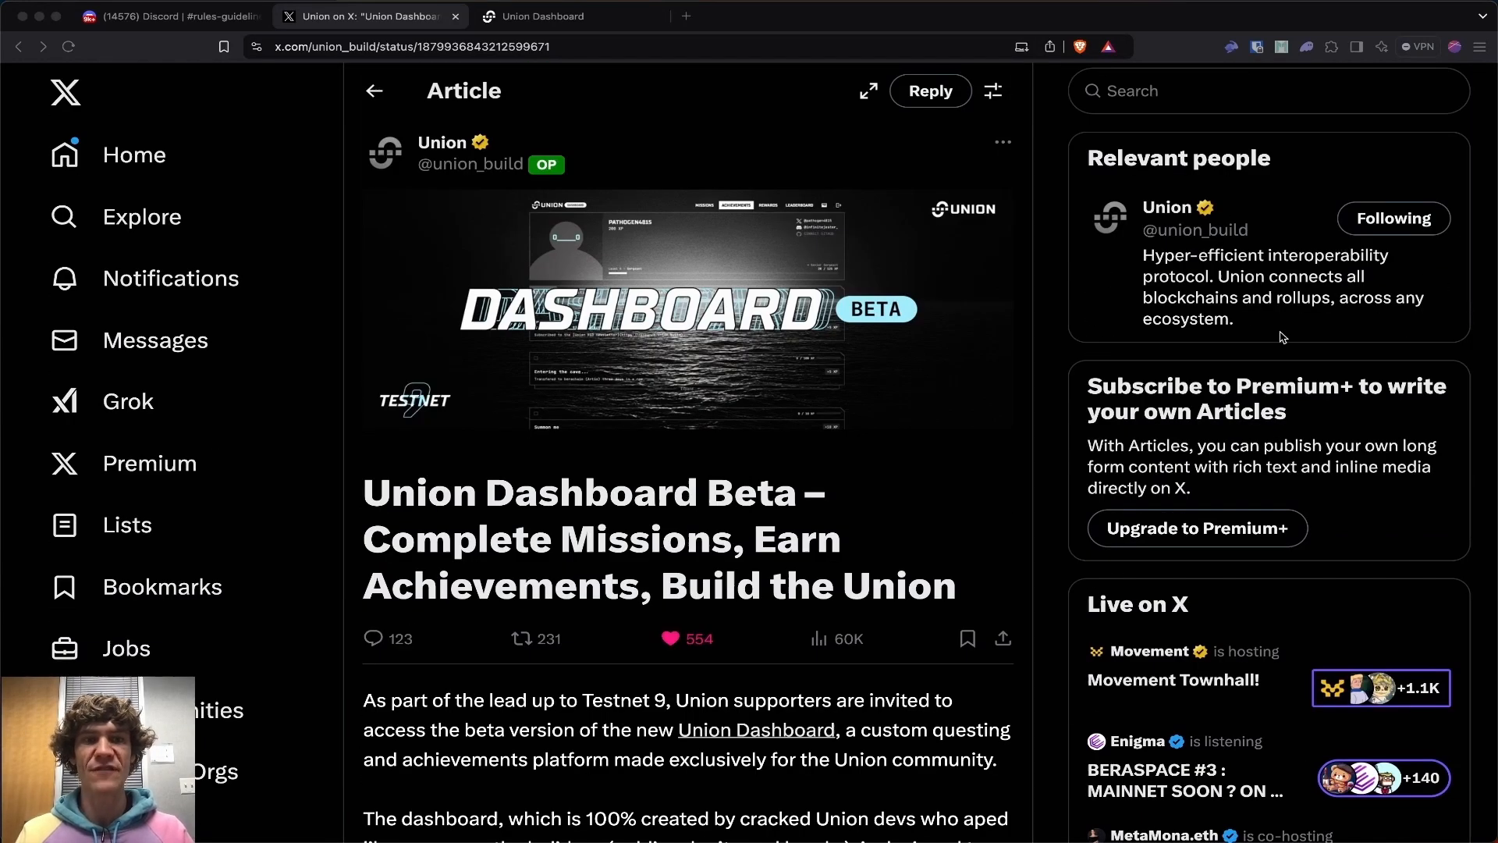
mouse_move(813, 538)
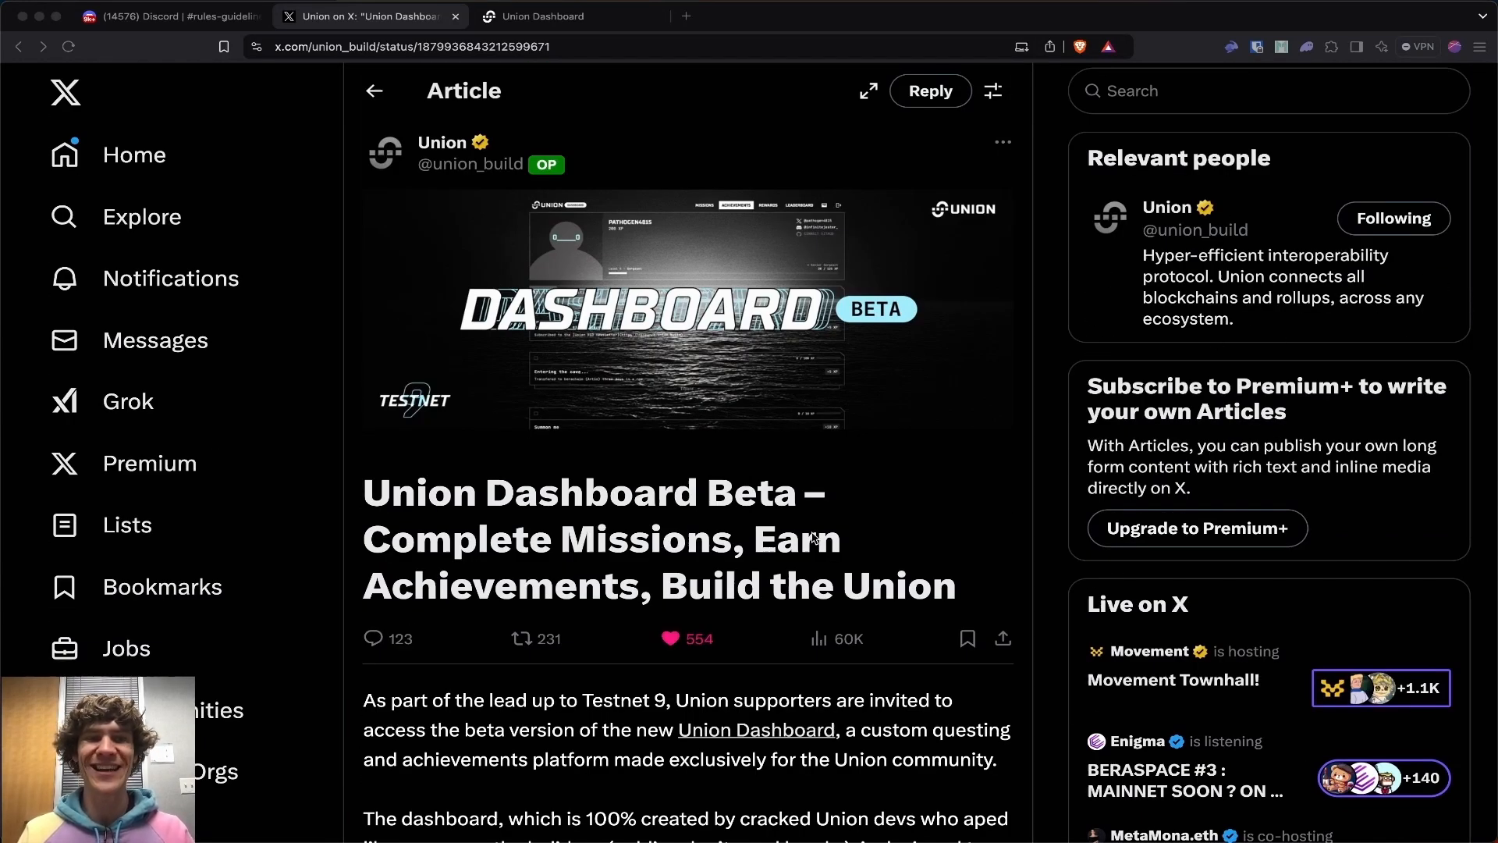
mouse_move(1342, 337)
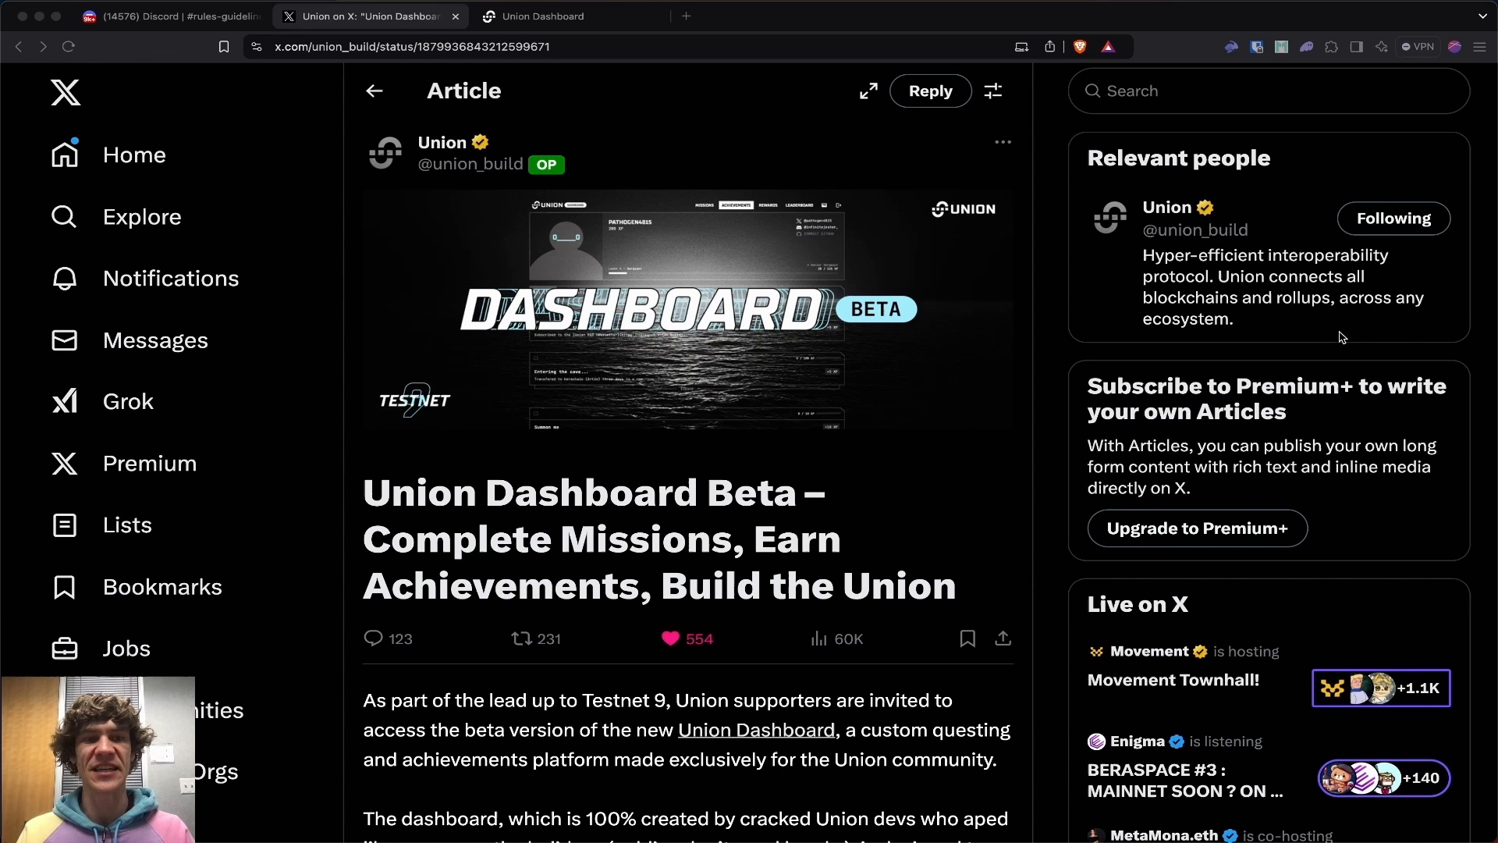
mouse_move(724, 833)
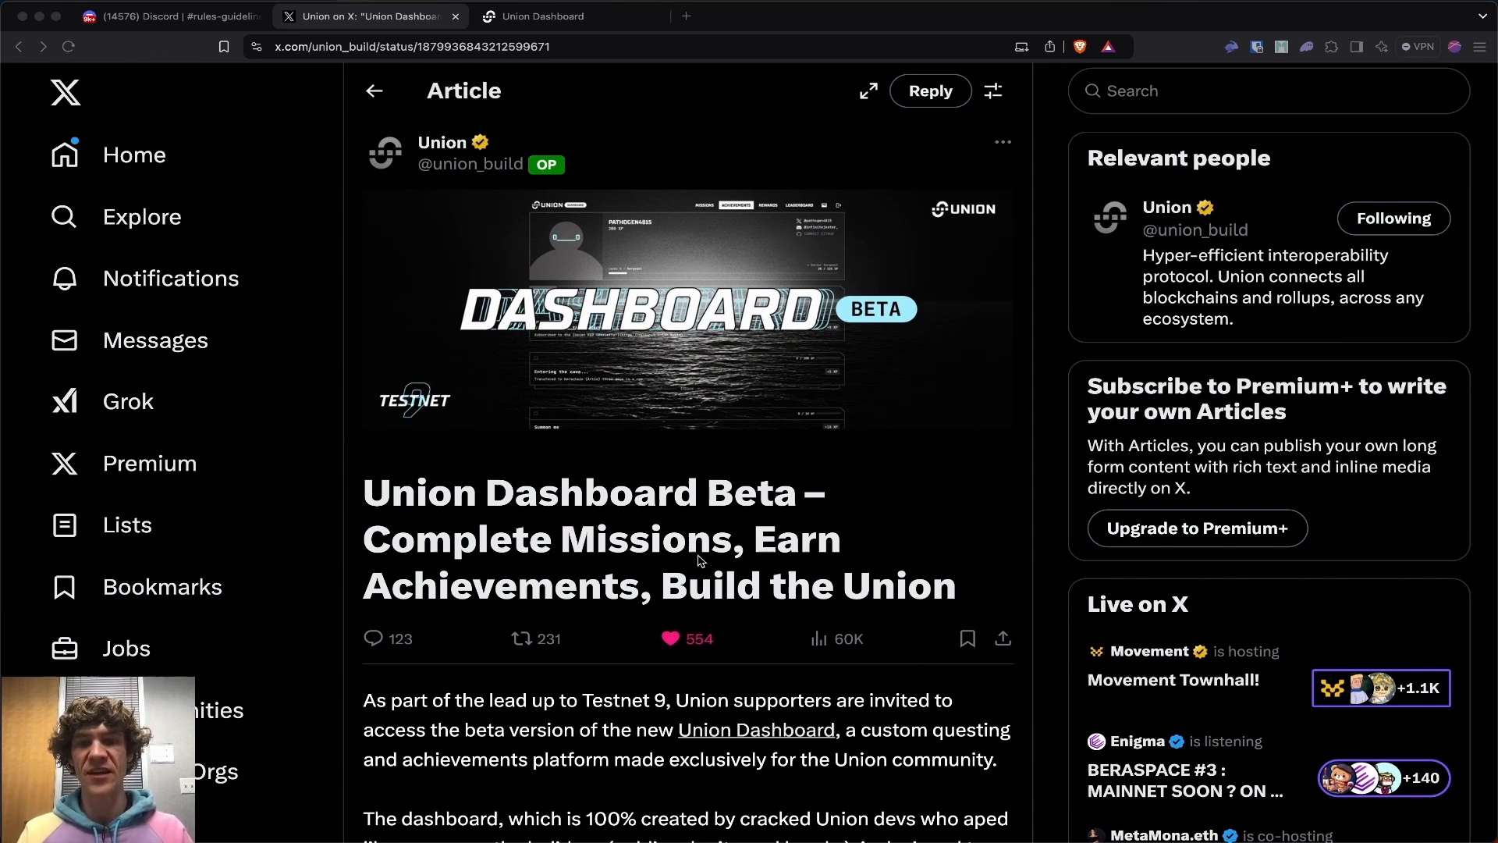
mouse_move(759, 594)
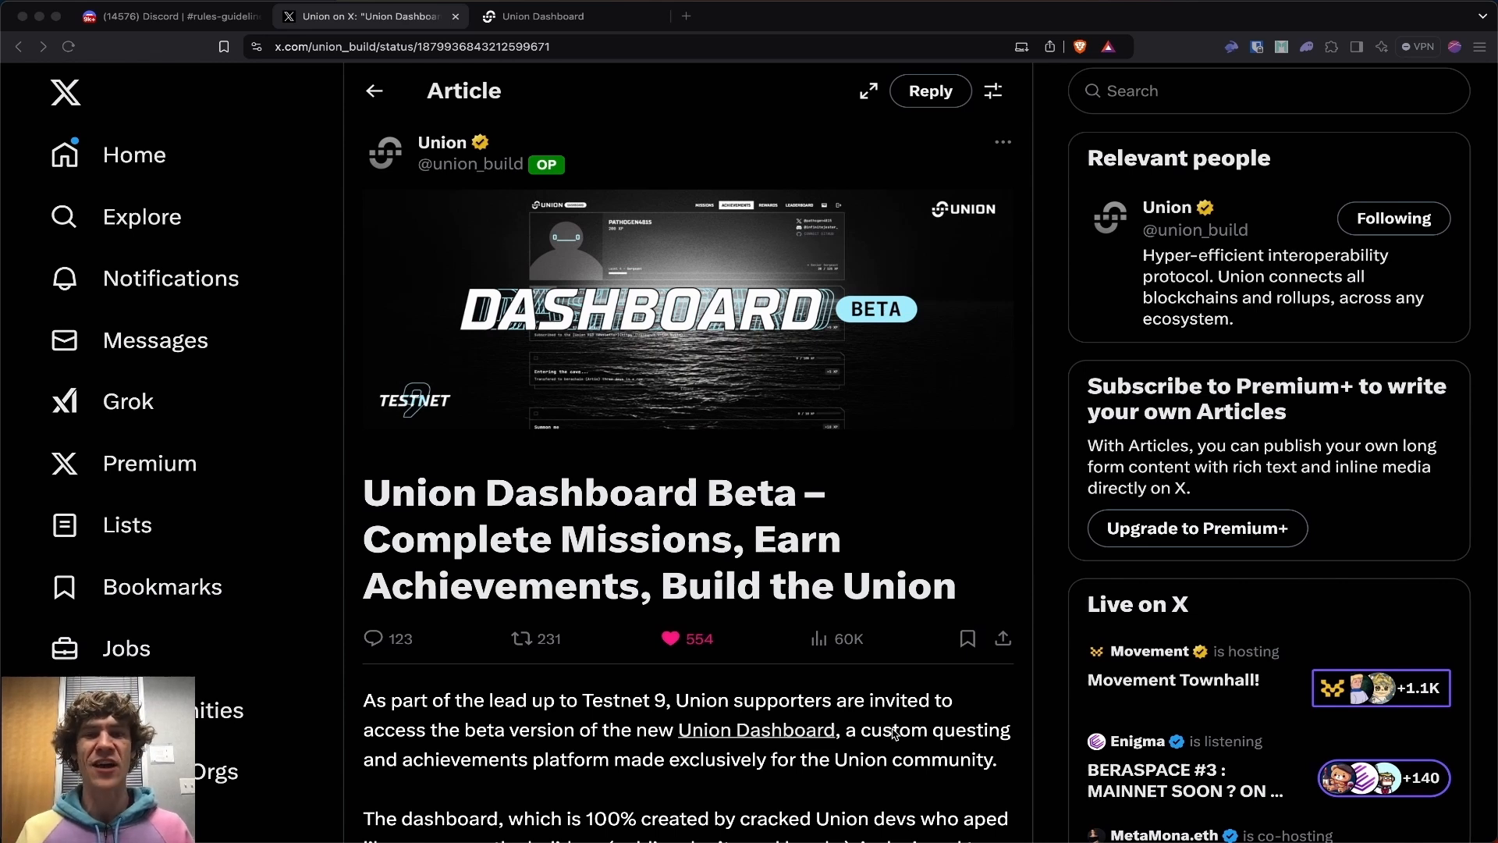
scroll(down, 3)
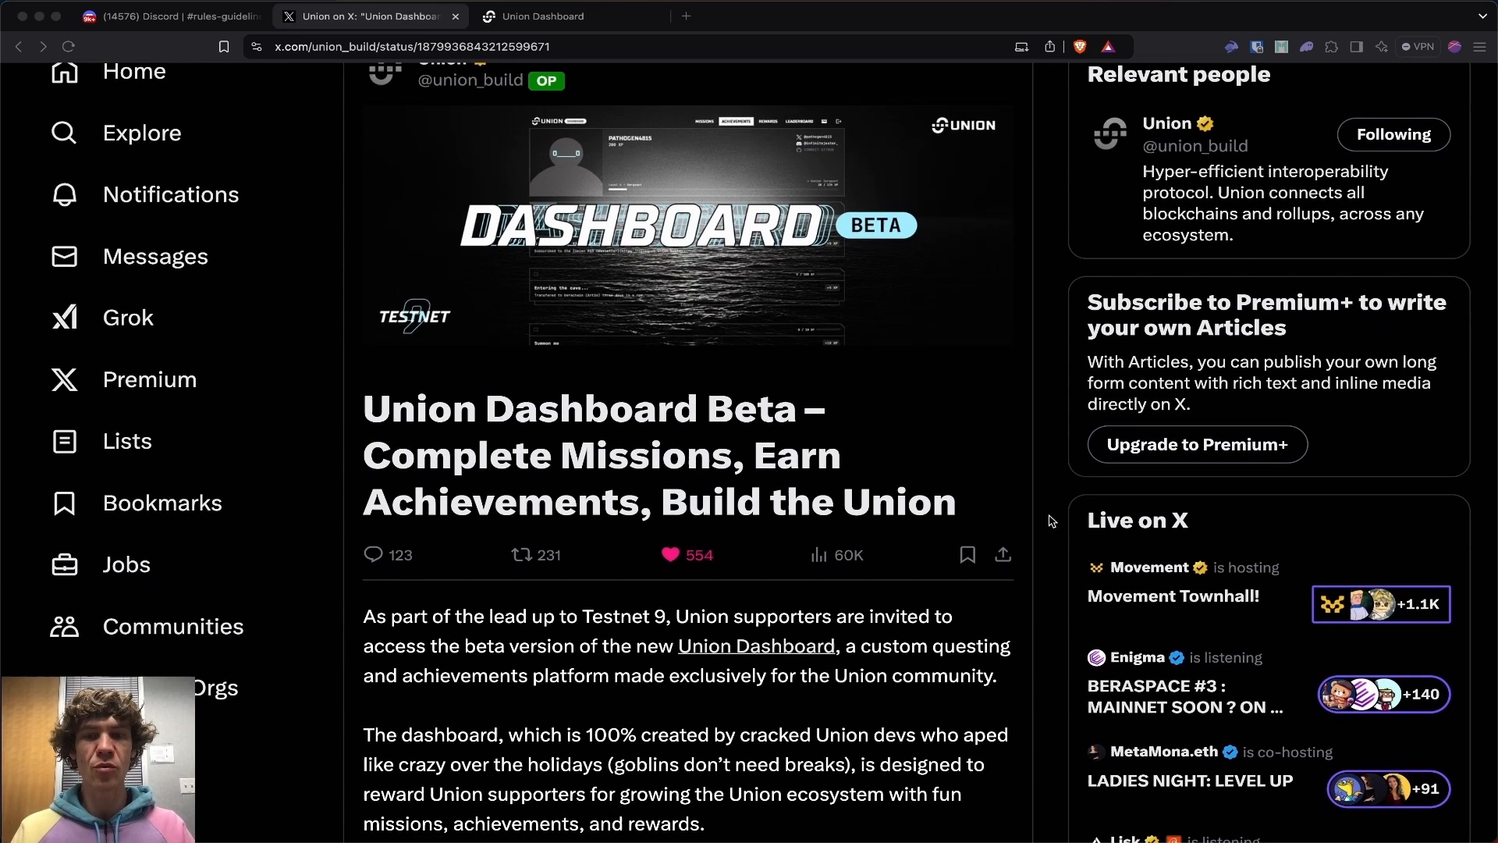
scroll(down, 3)
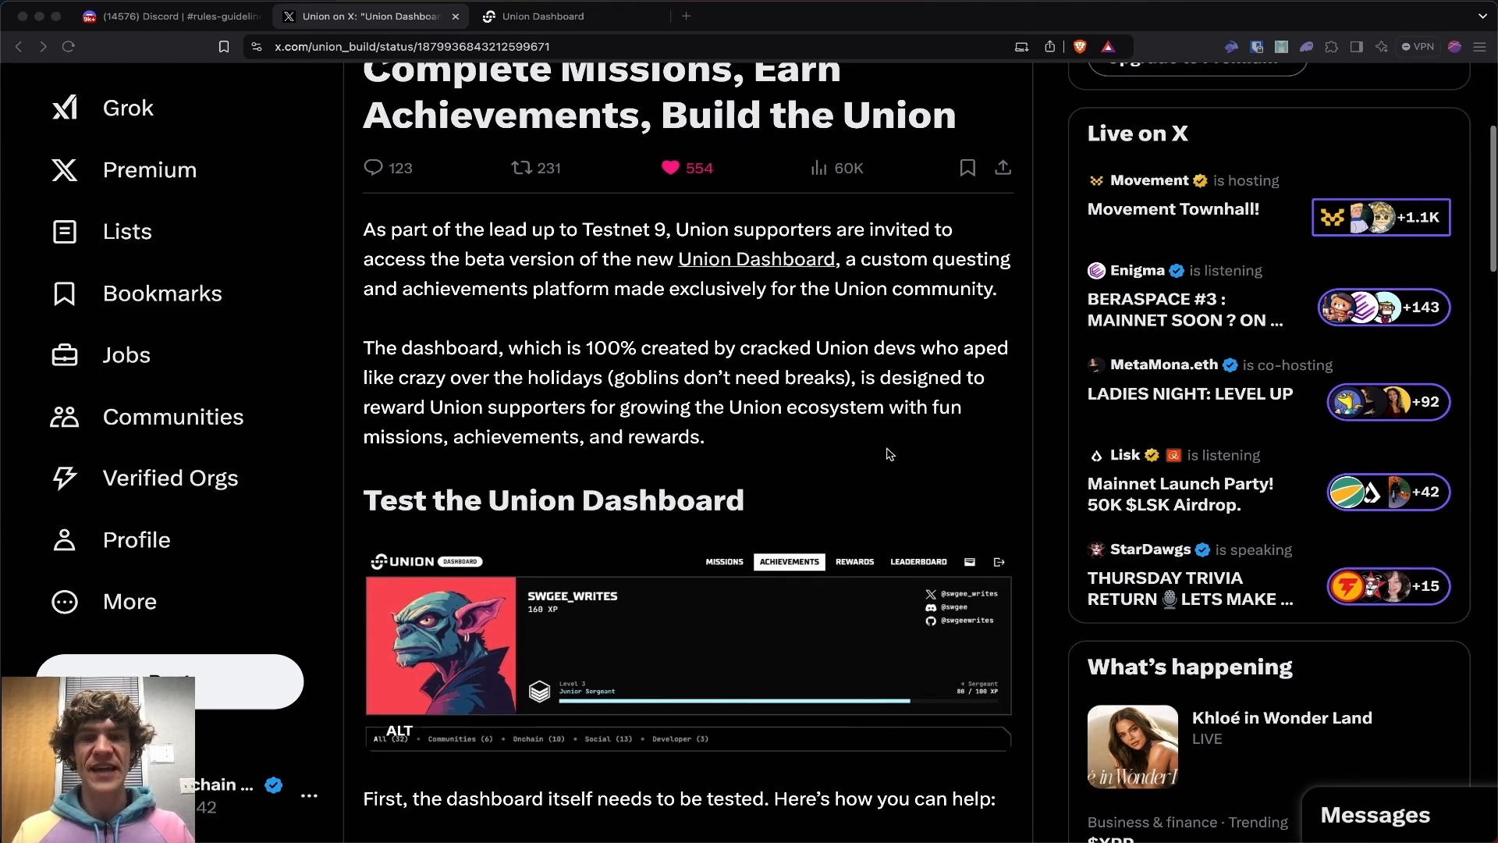
scroll(down, 3)
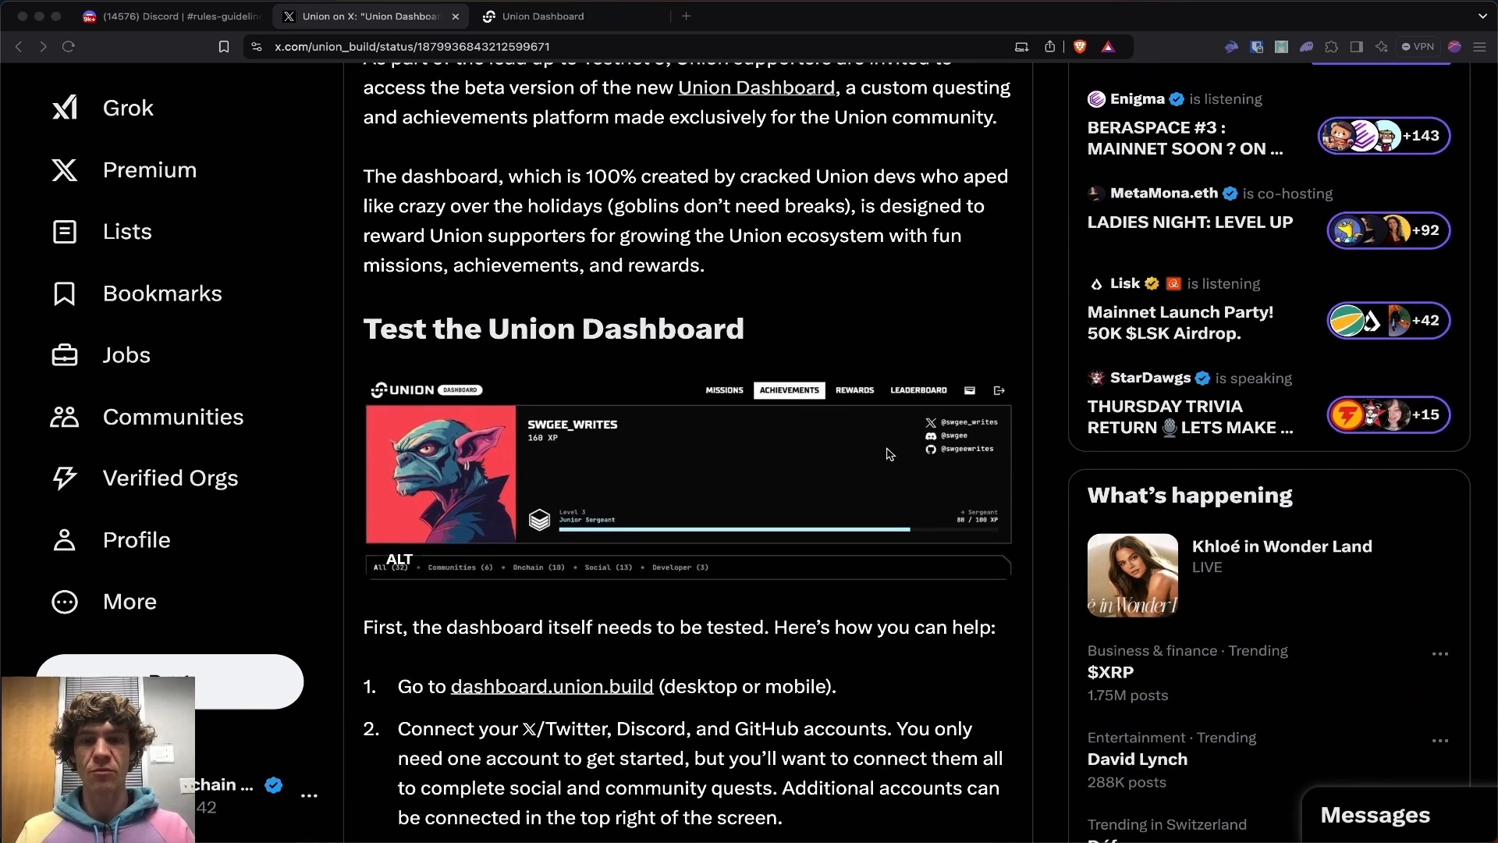
mouse_move(1033, 325)
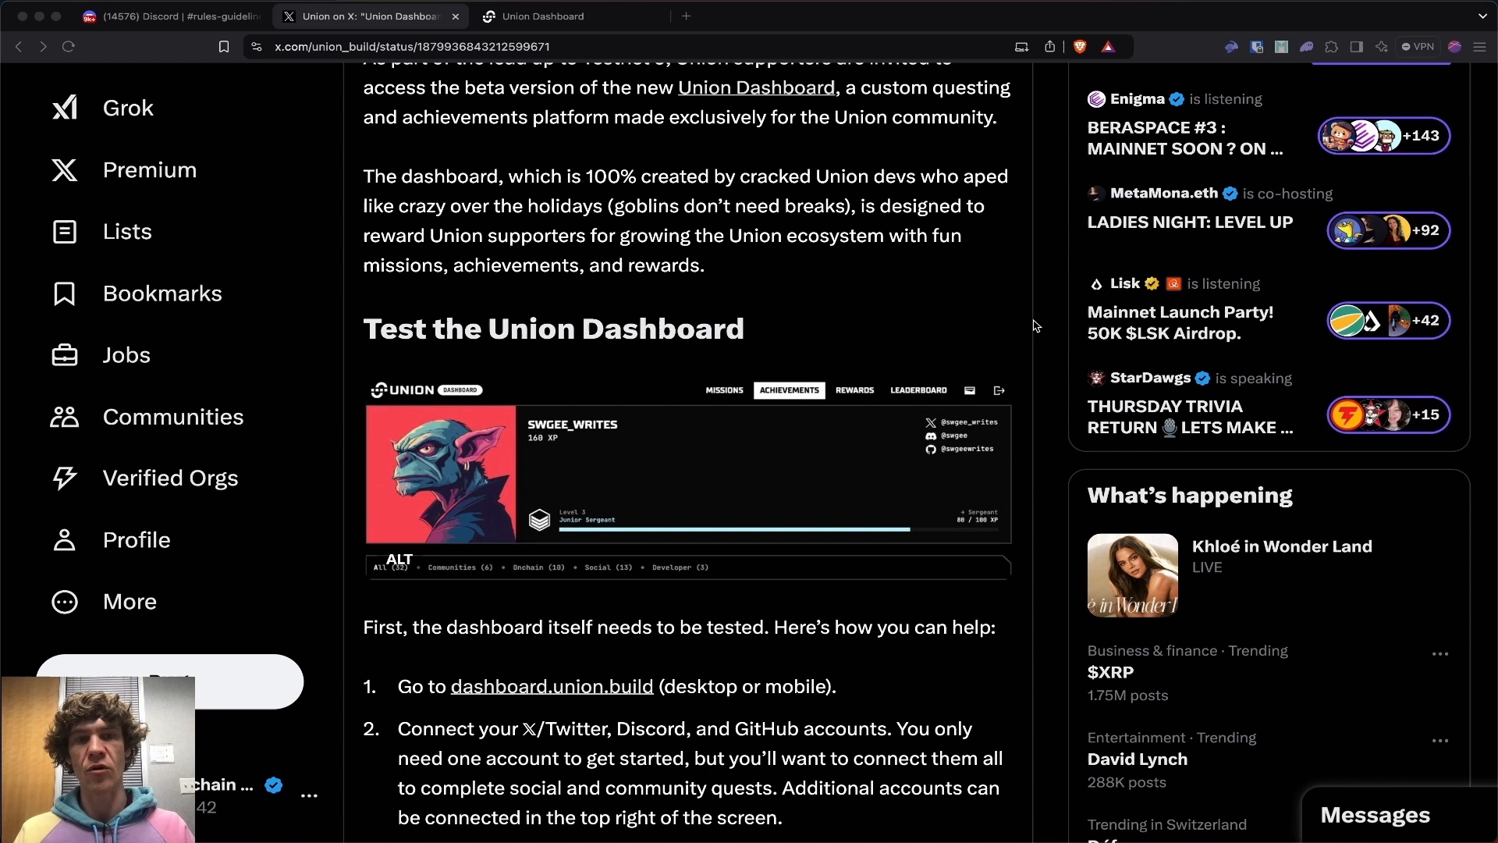
scroll(down, 3)
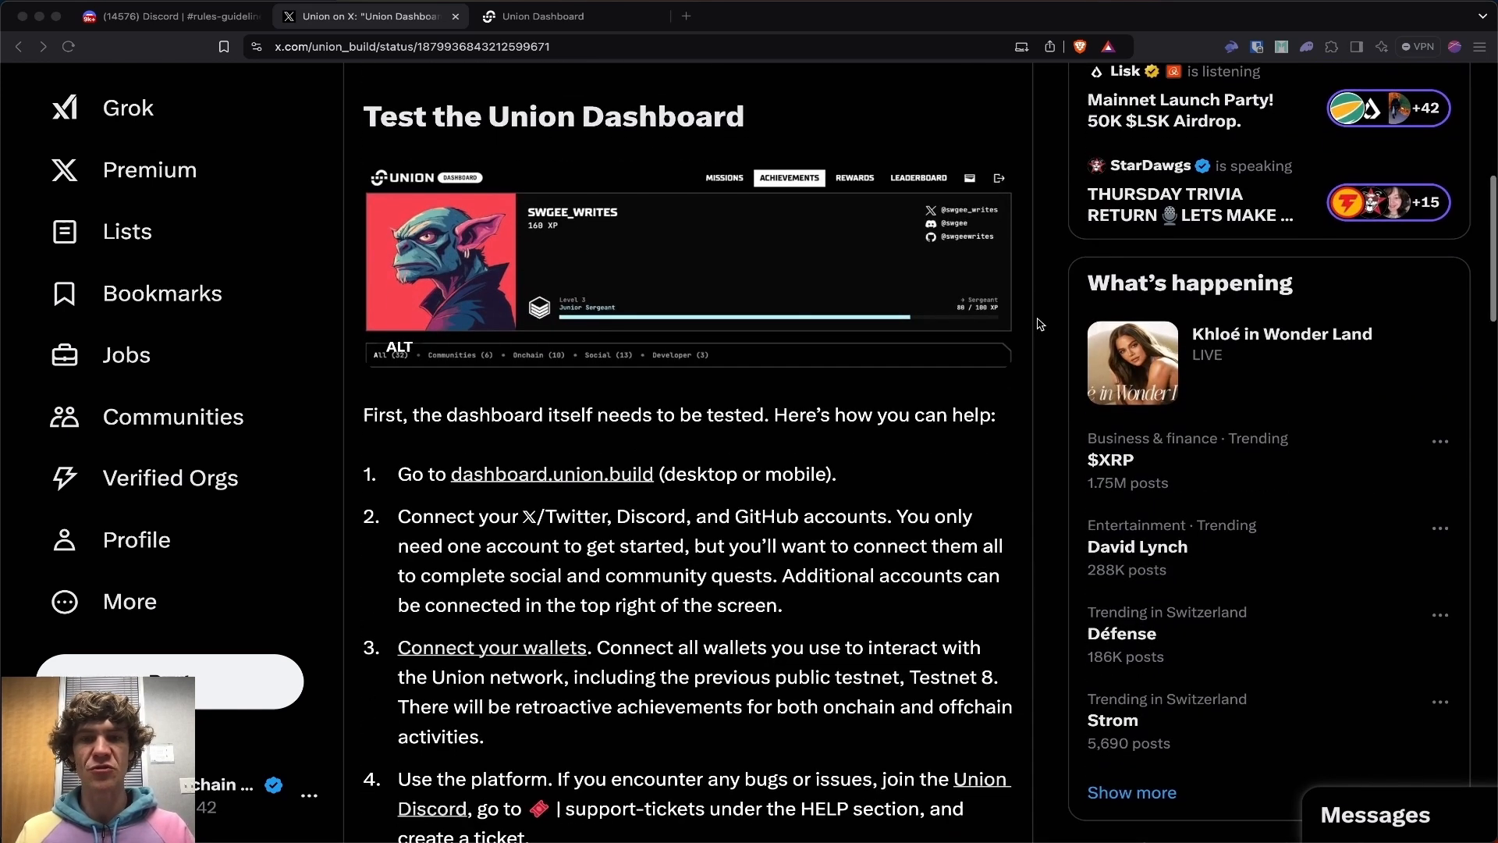
scroll(down, 3)
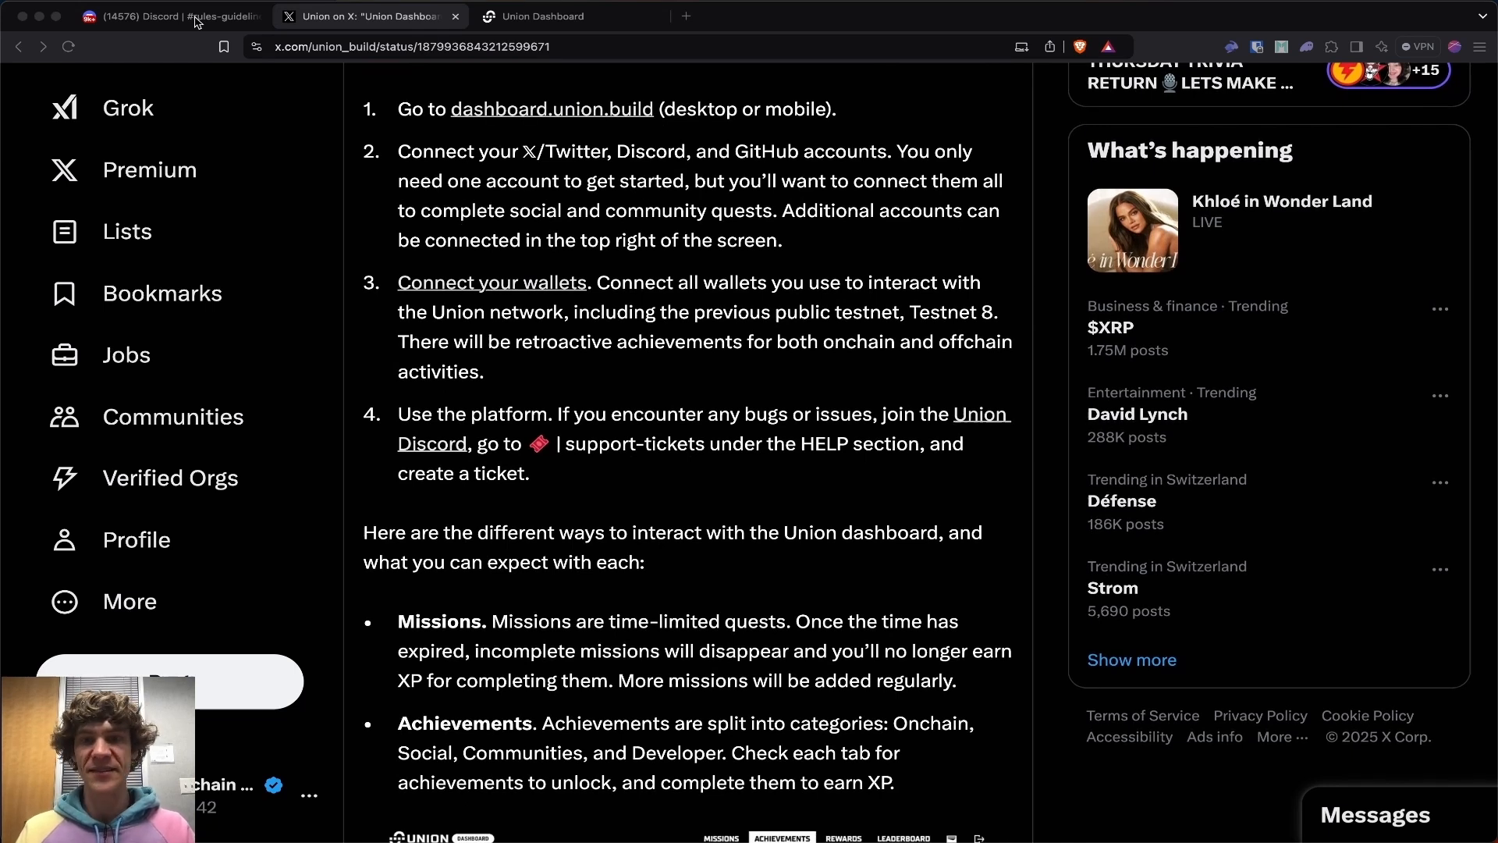
click(163, 15)
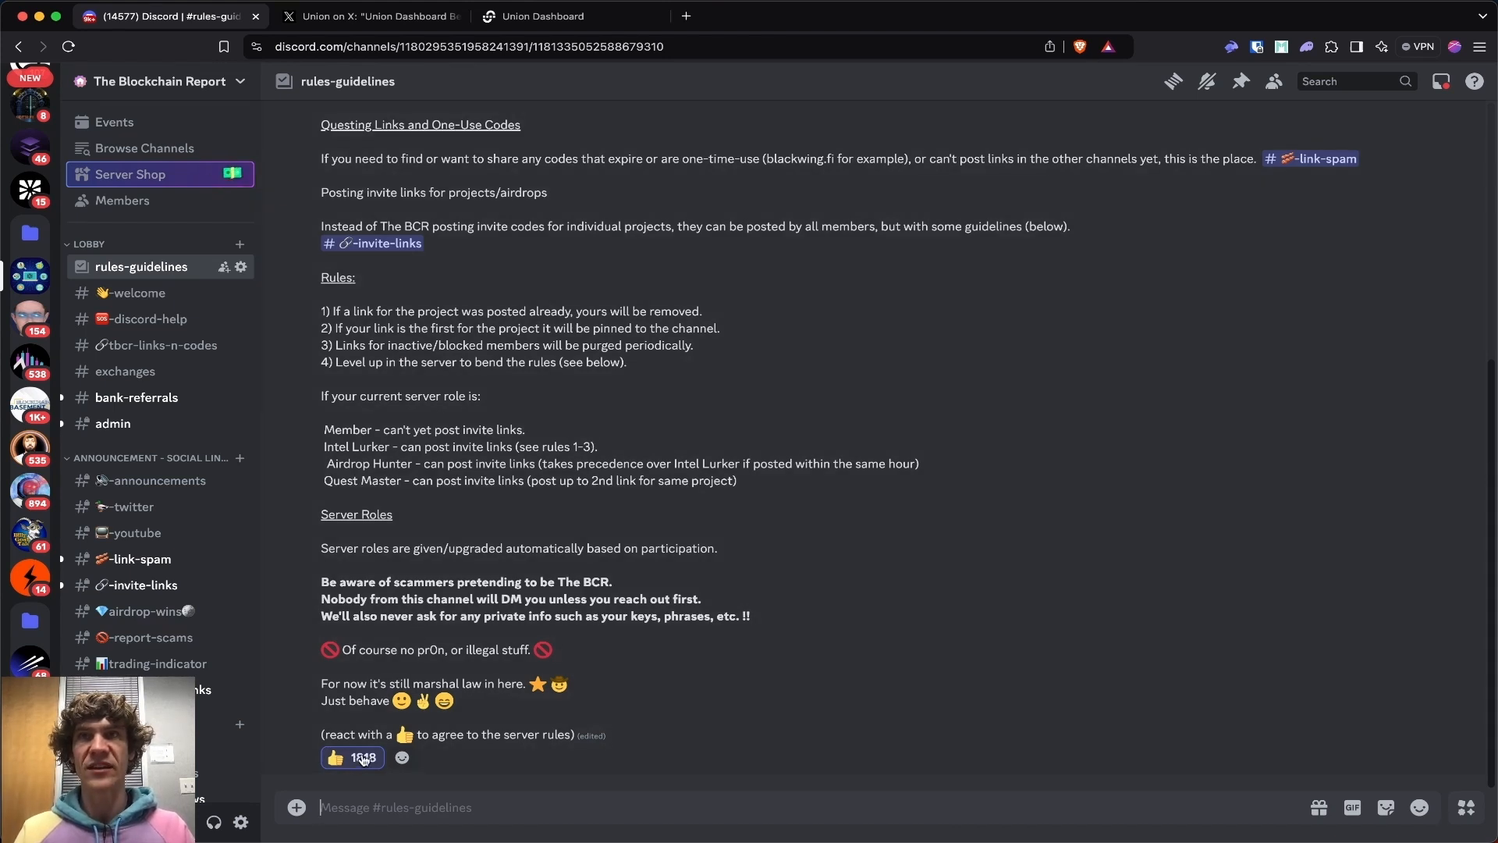
scroll(down, 3)
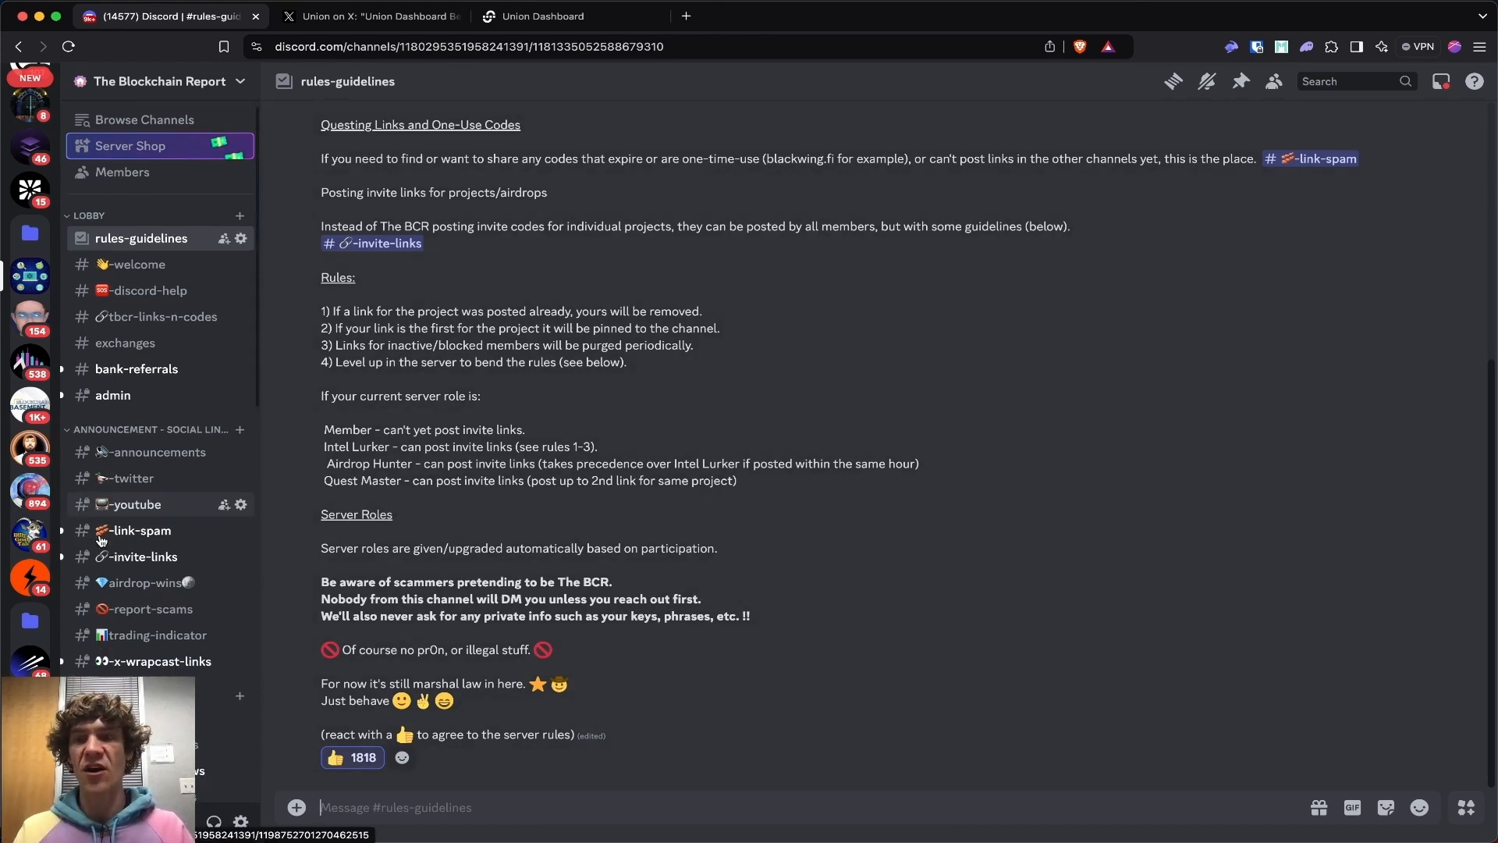
scroll(down, 3)
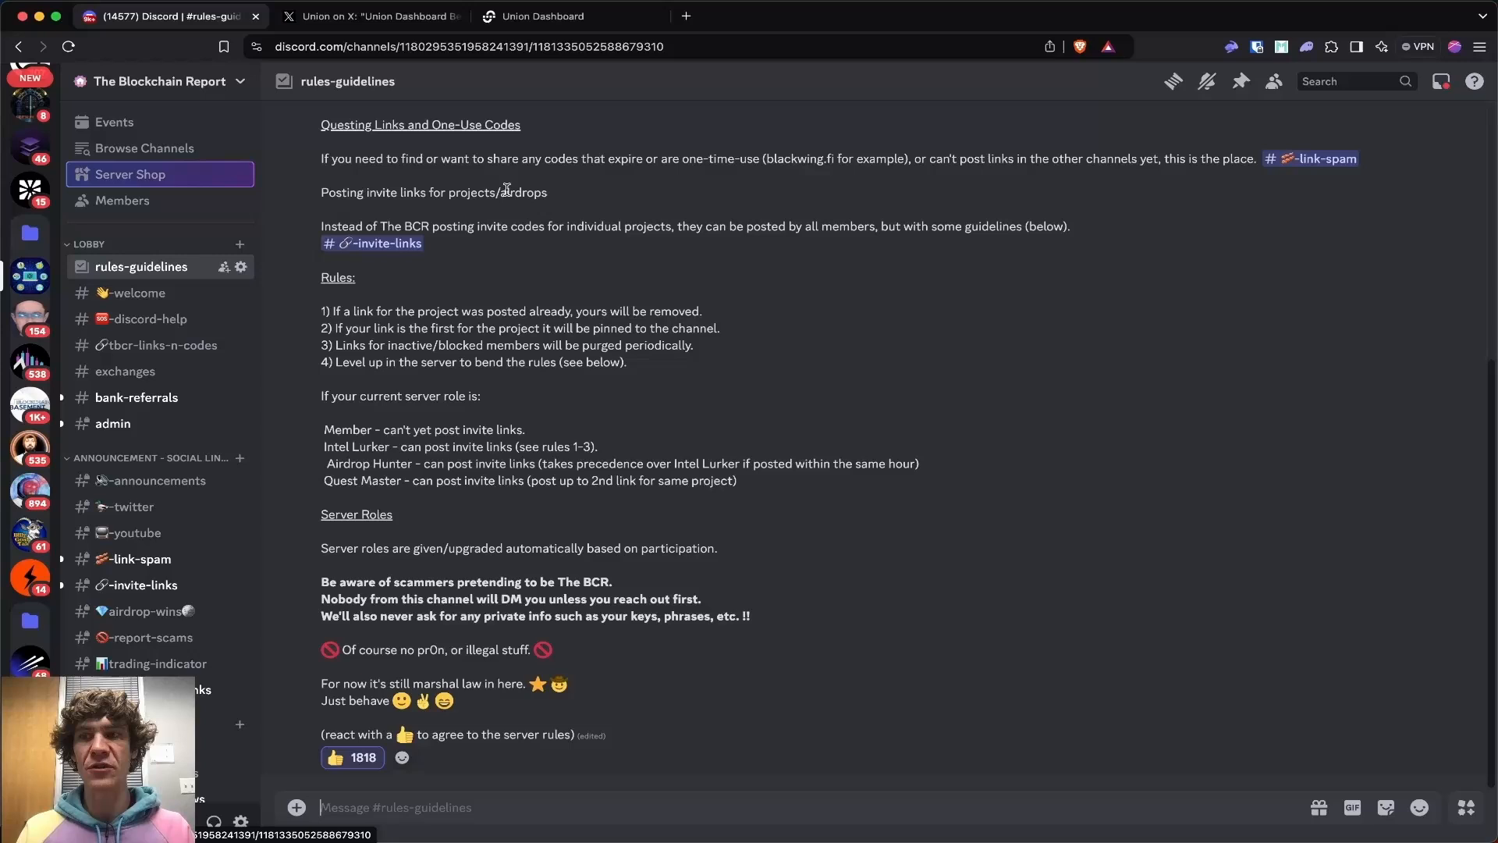
mouse_move(560, 105)
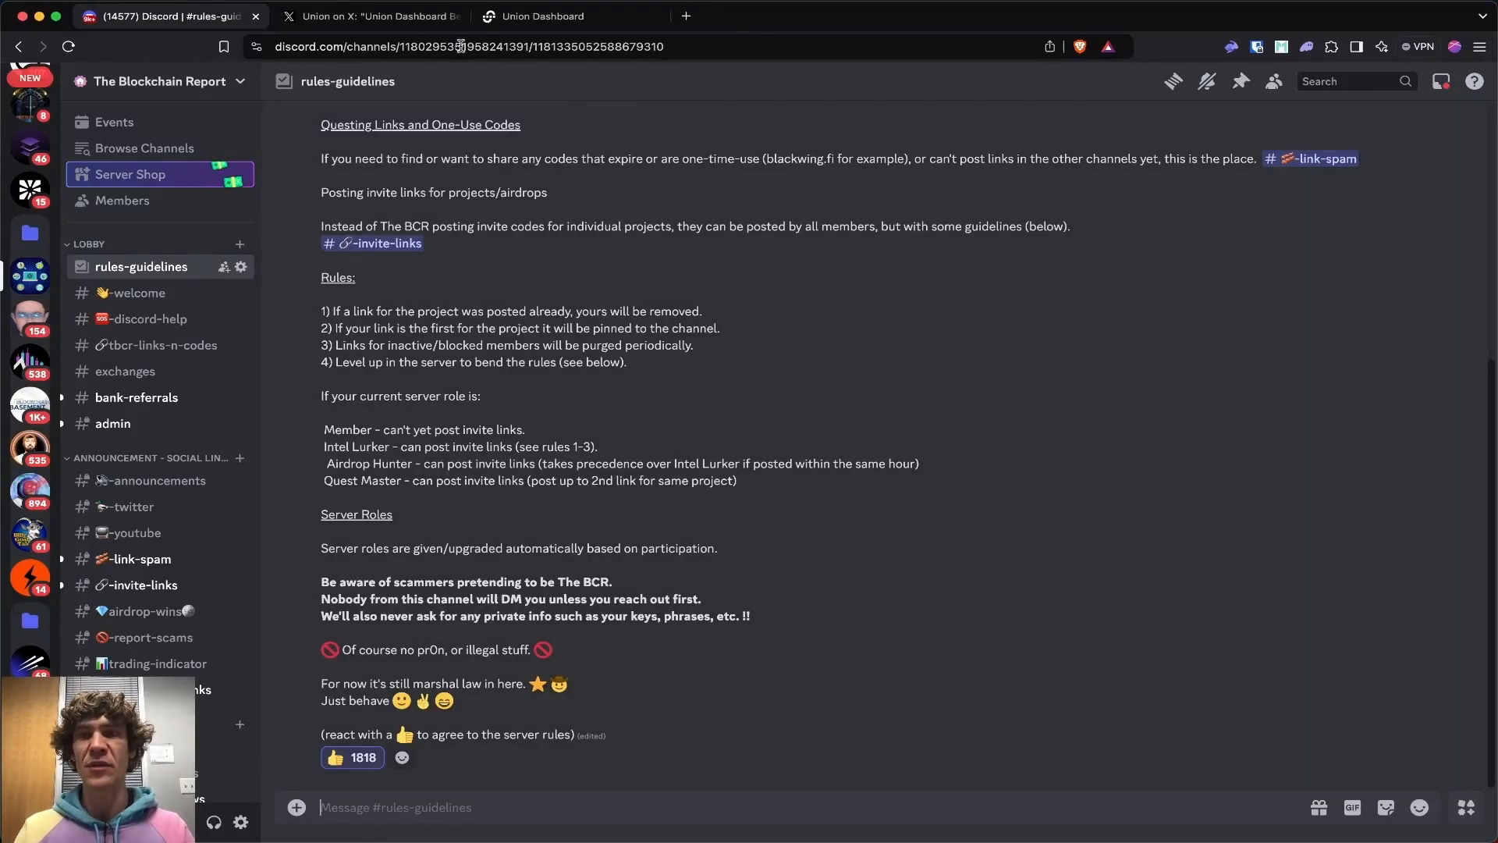
- Return to X and browse the recent posts on your own profile page
click(373, 16)
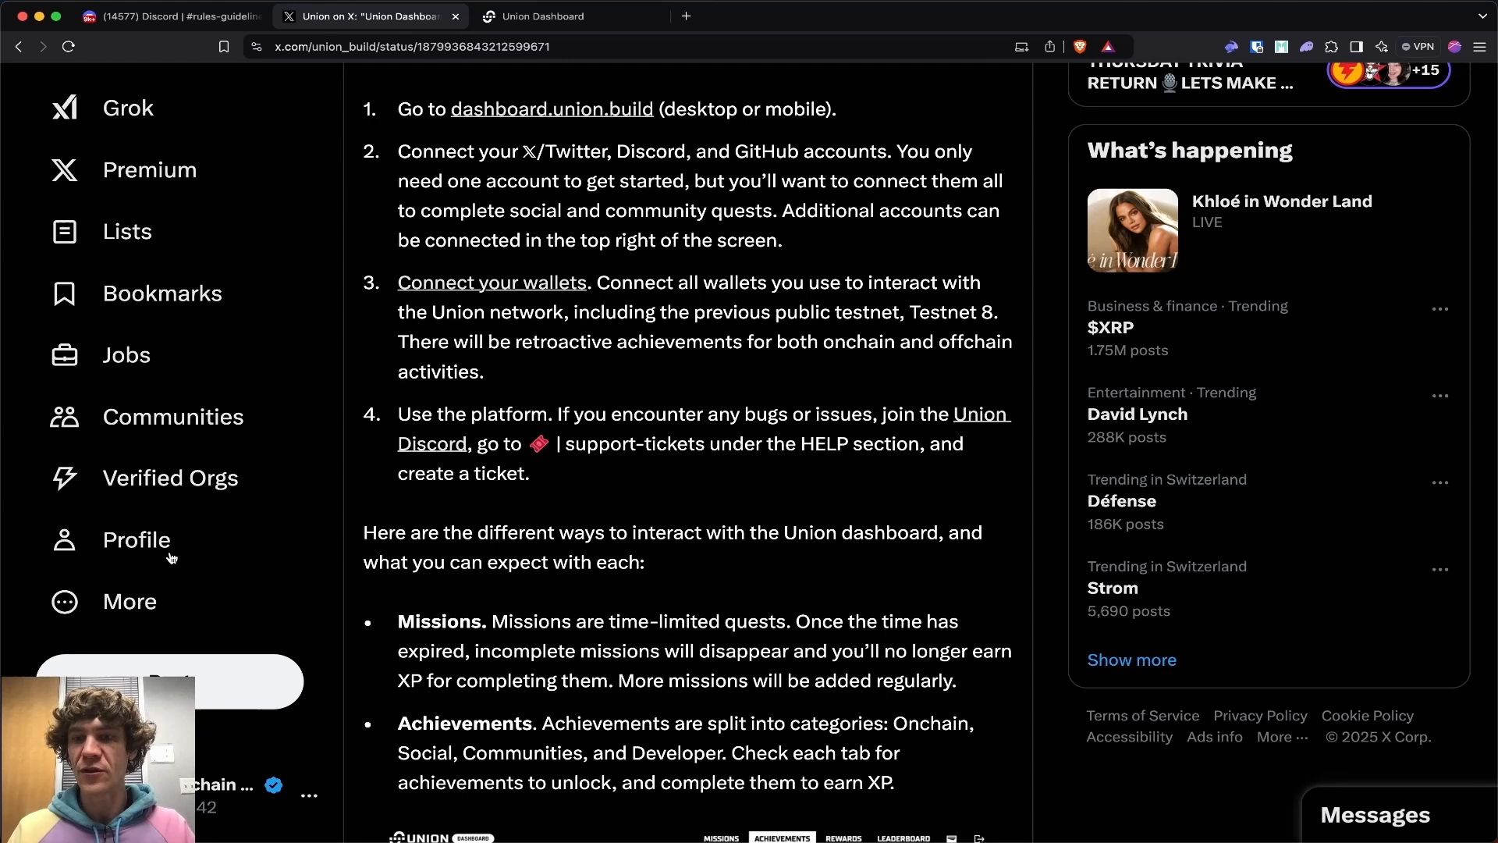
click(136, 538)
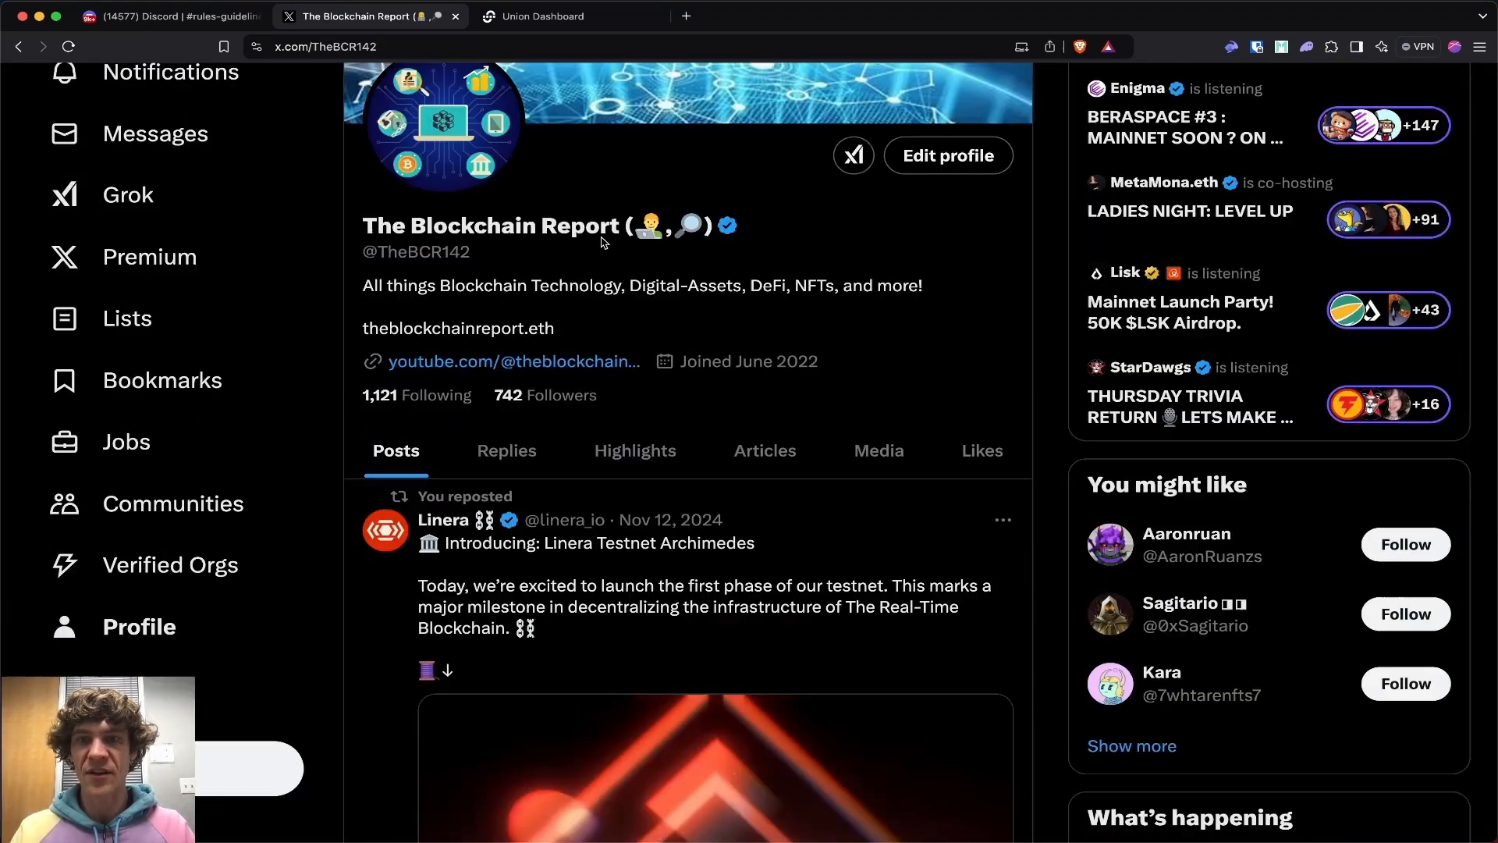
scroll(up, 3)
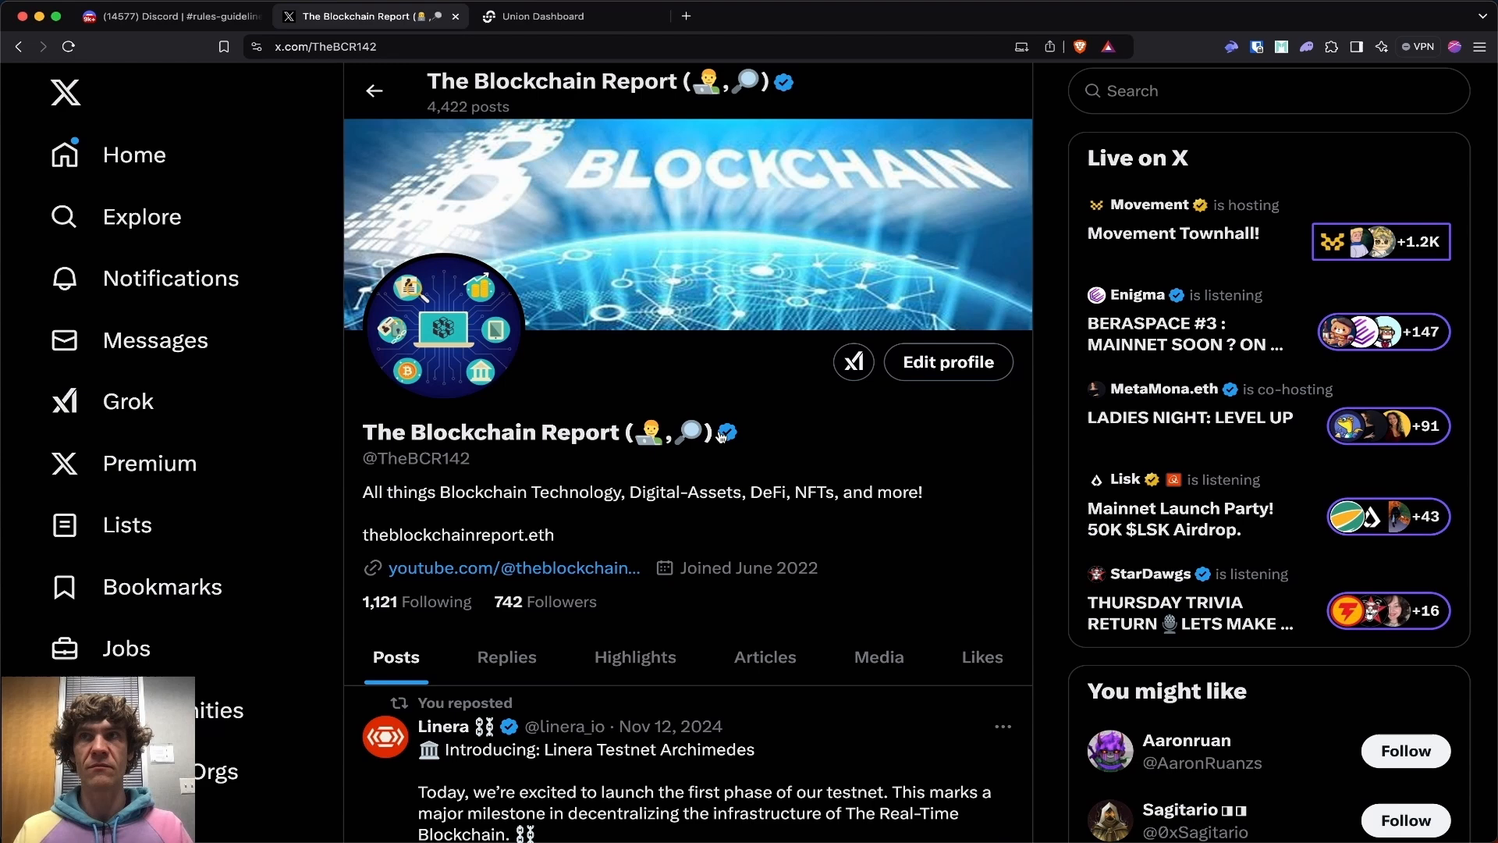
scroll(down, 3)
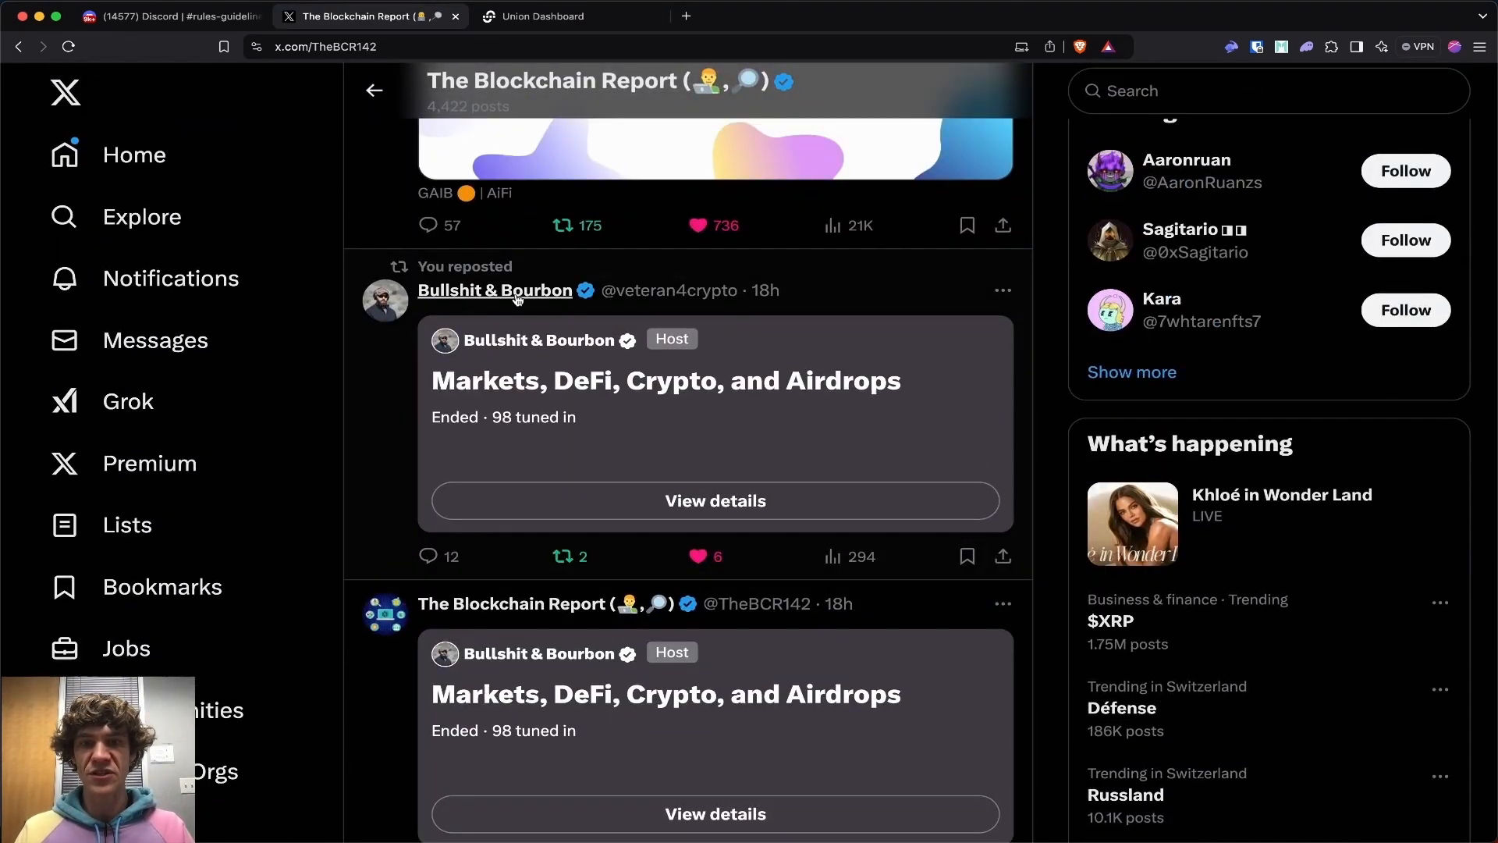
scroll(down, 3)
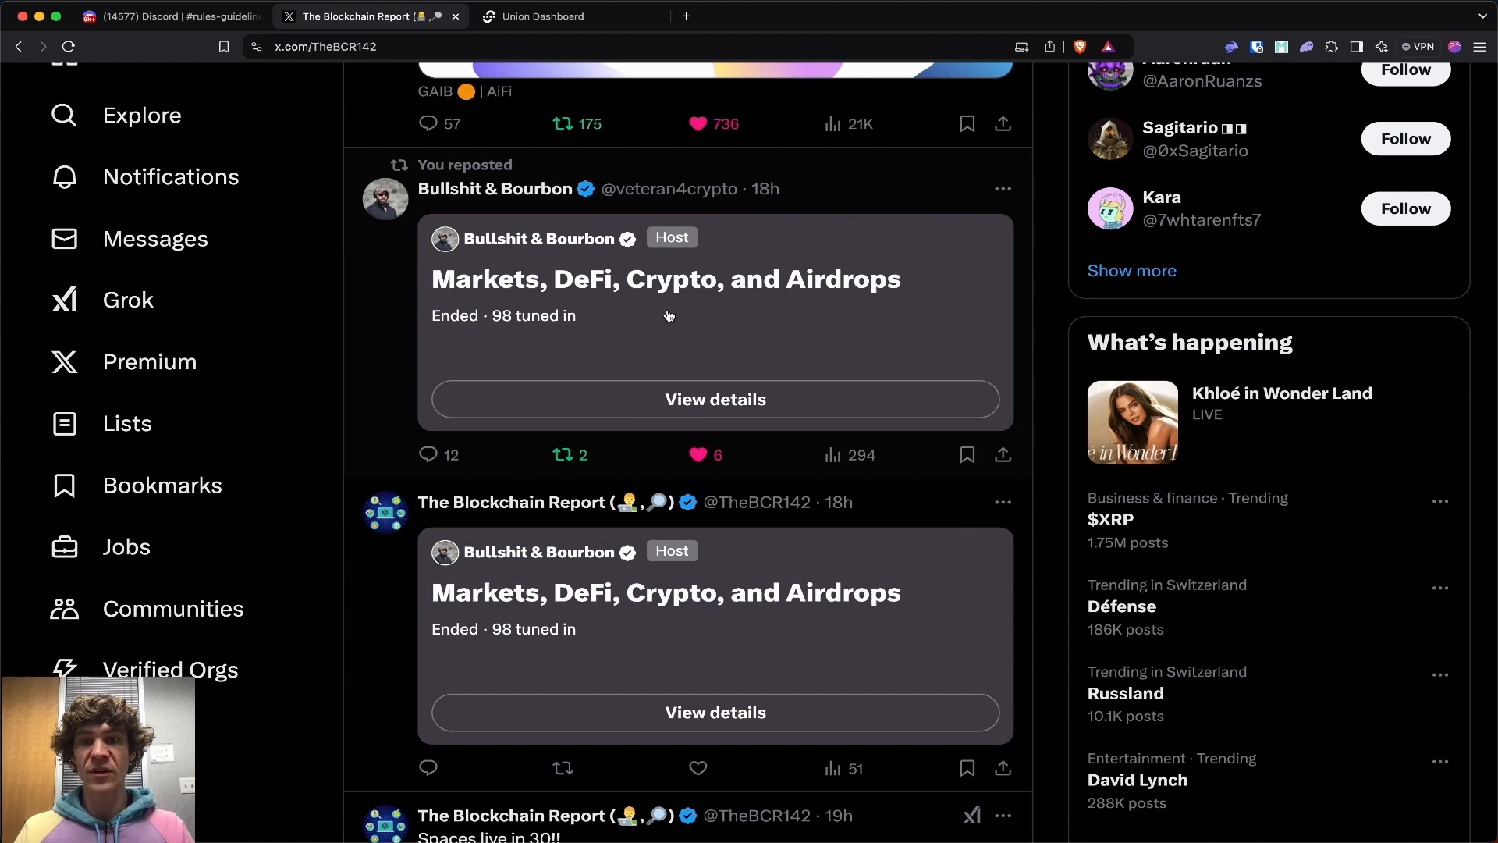
mouse_move(805, 328)
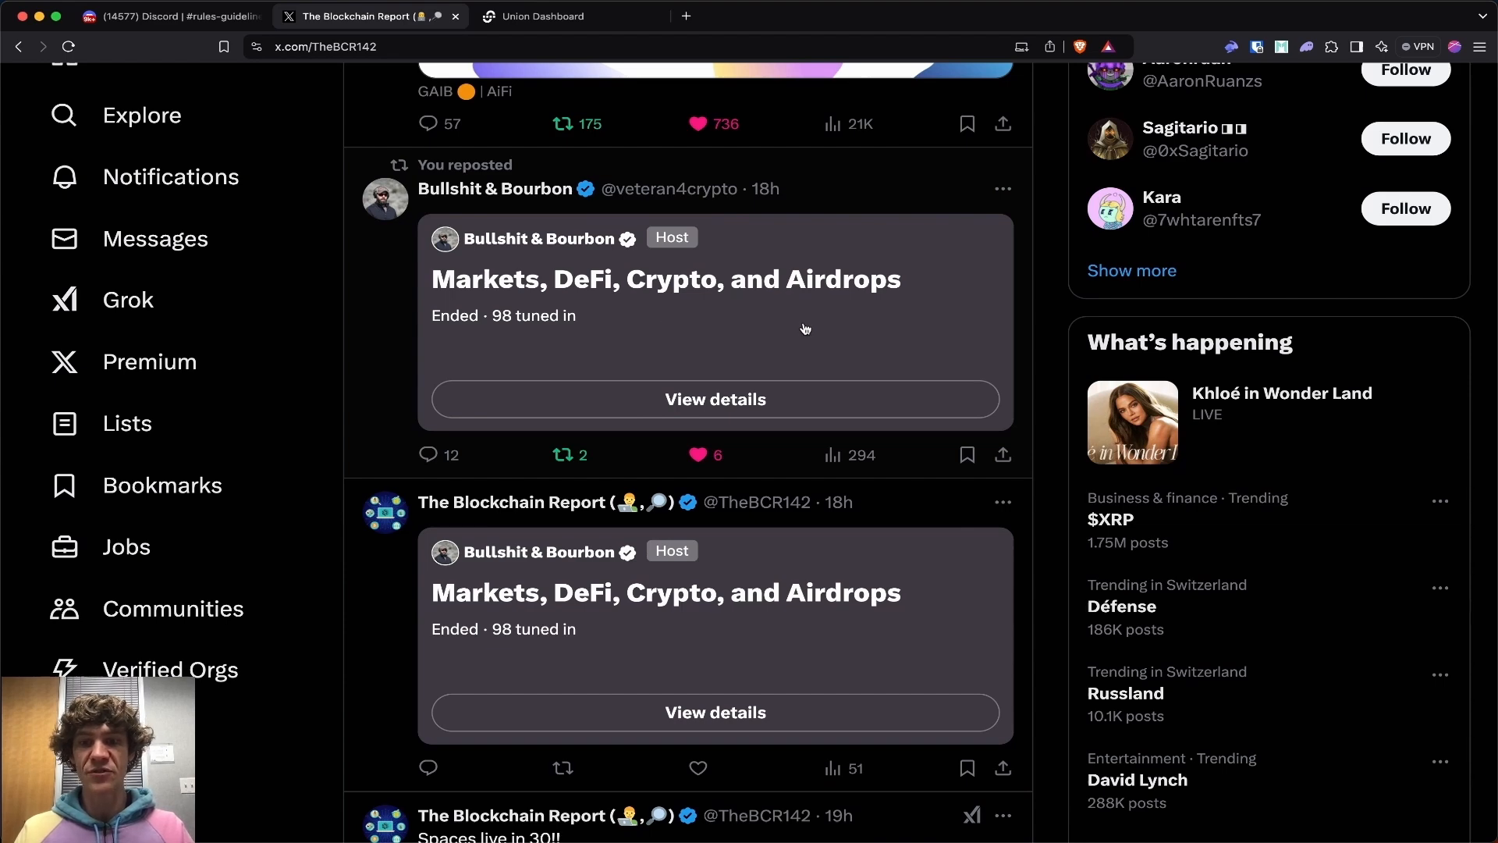
click(513, 501)
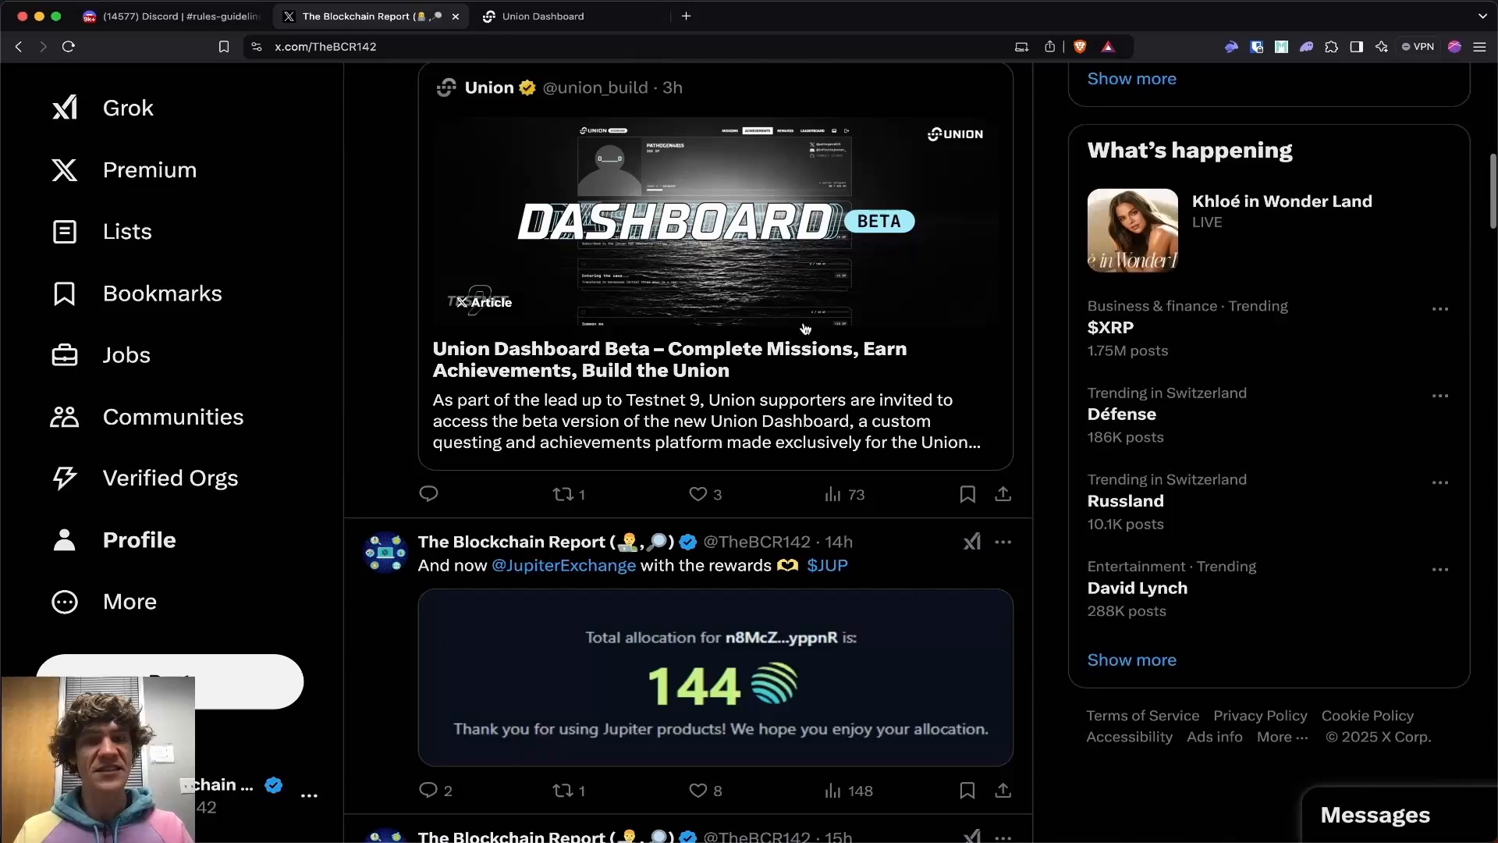
scroll(down, 3)
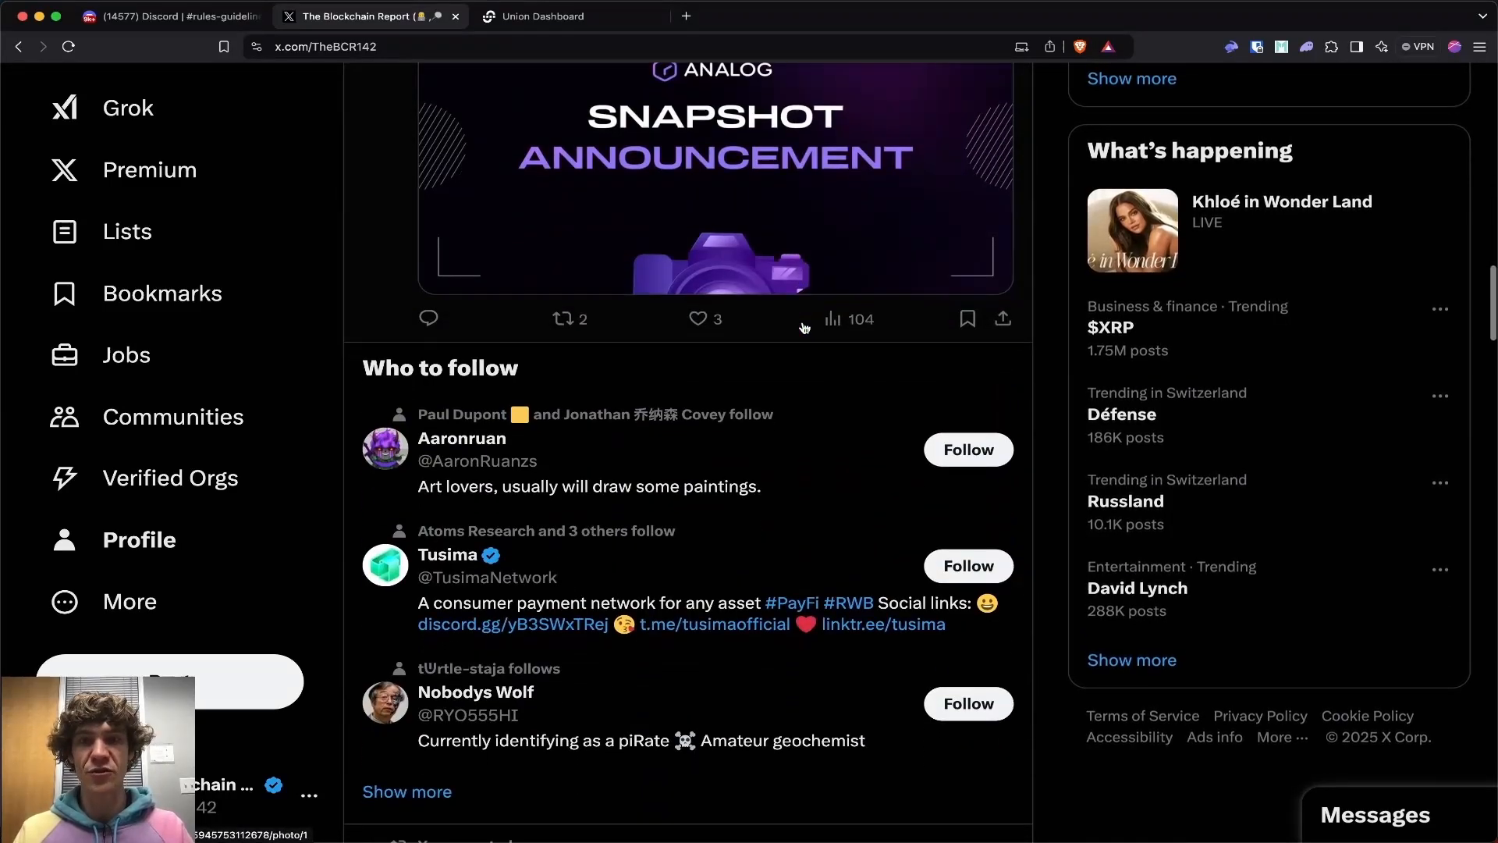
scroll(up, 3)
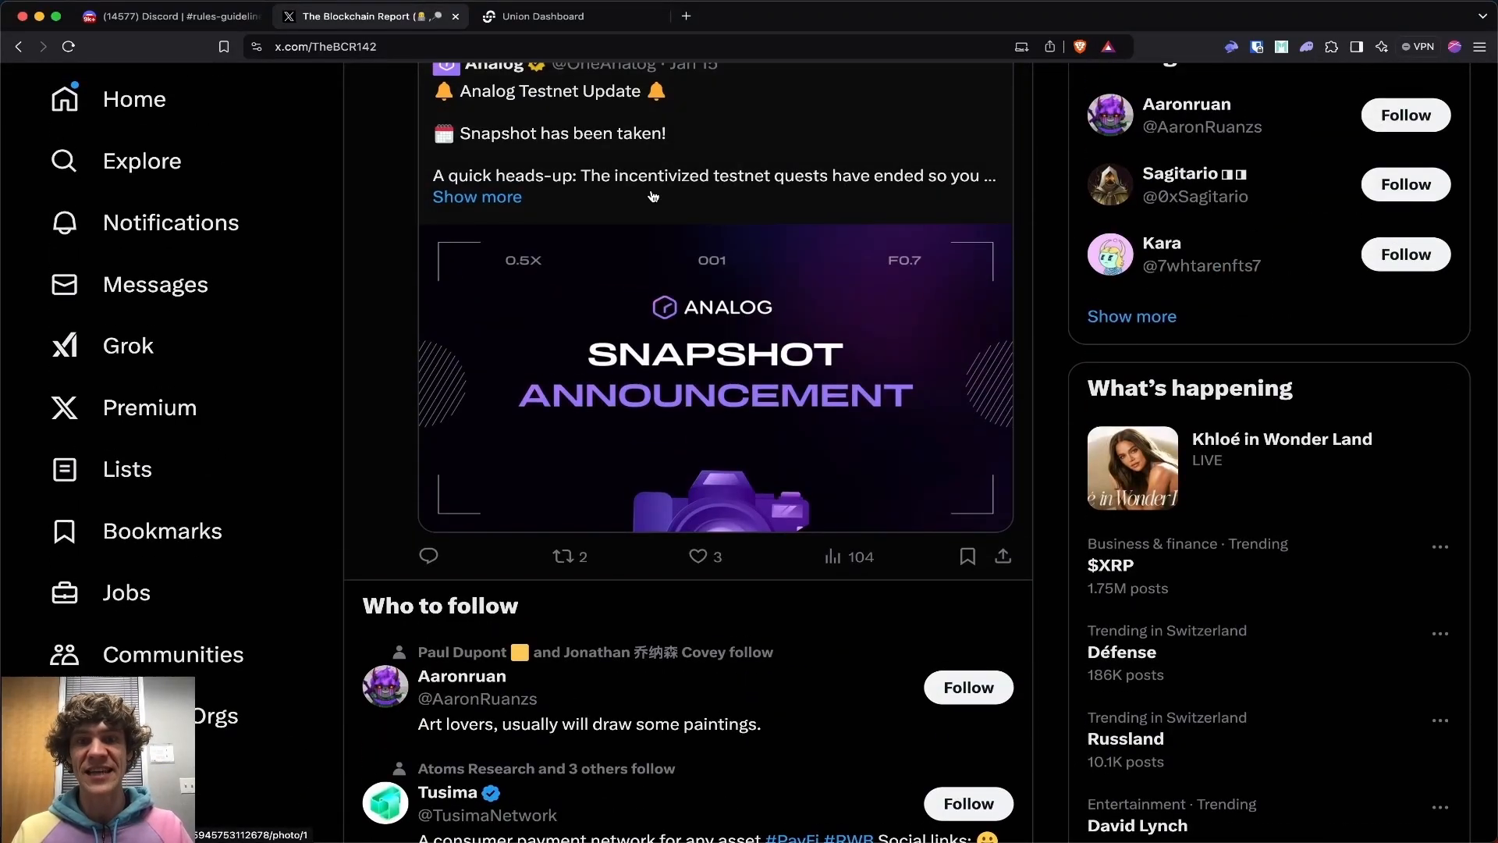
scroll(up, 3)
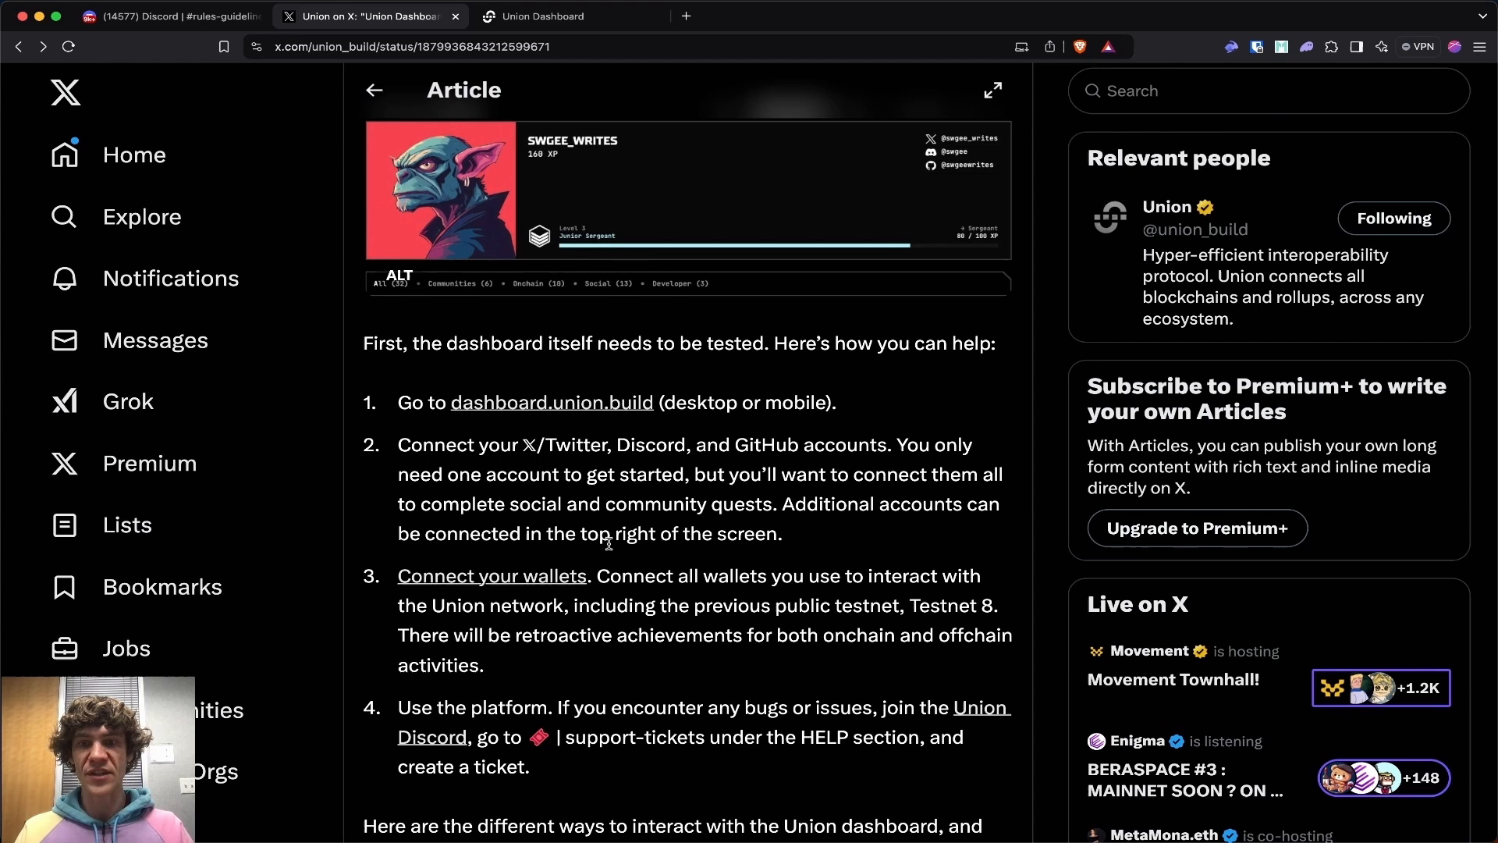
mouse_move(650, 465)
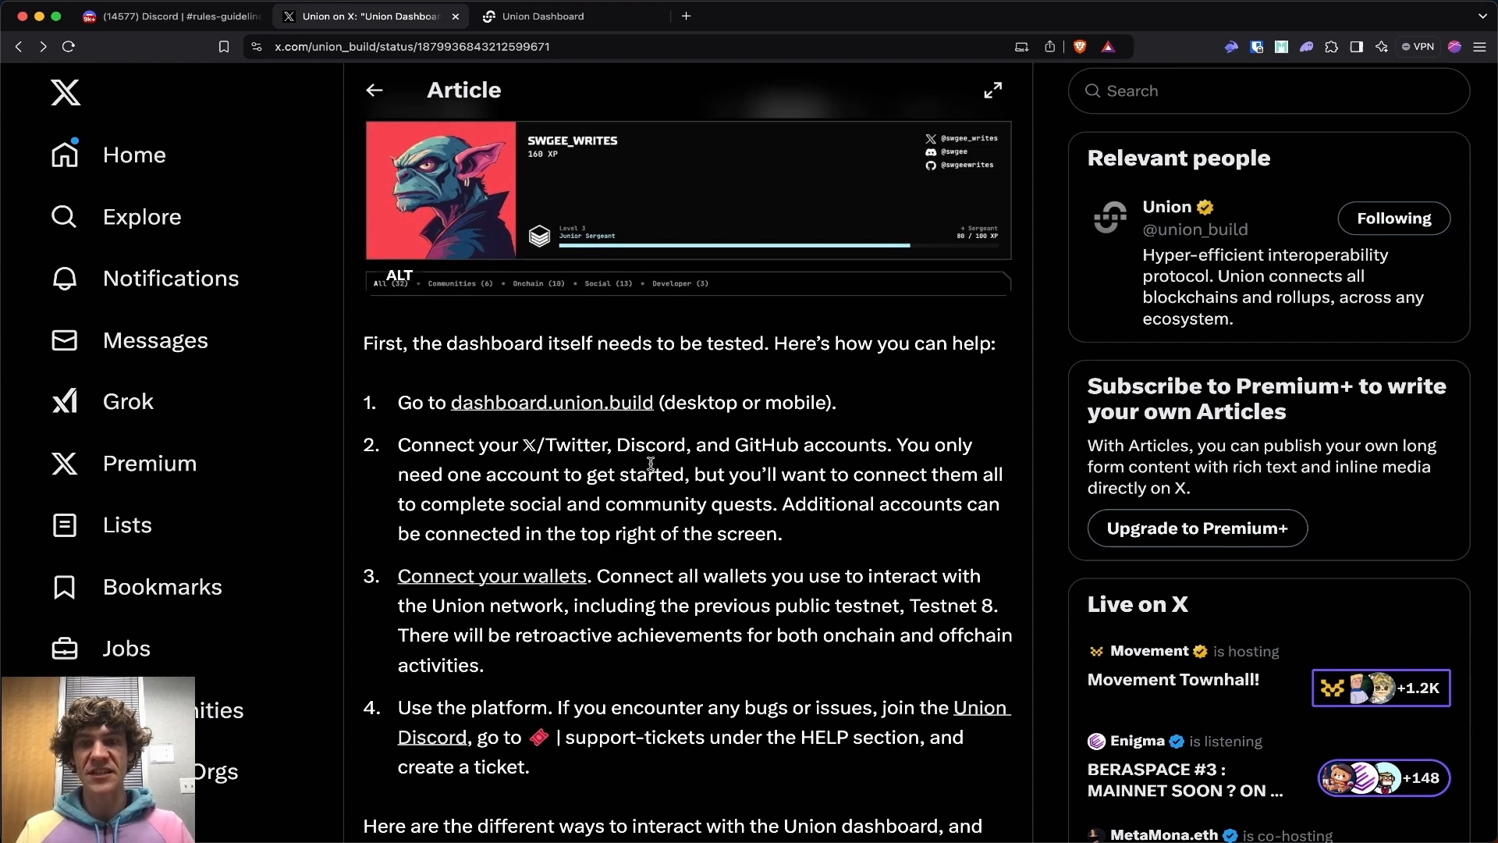
mouse_move(479, 475)
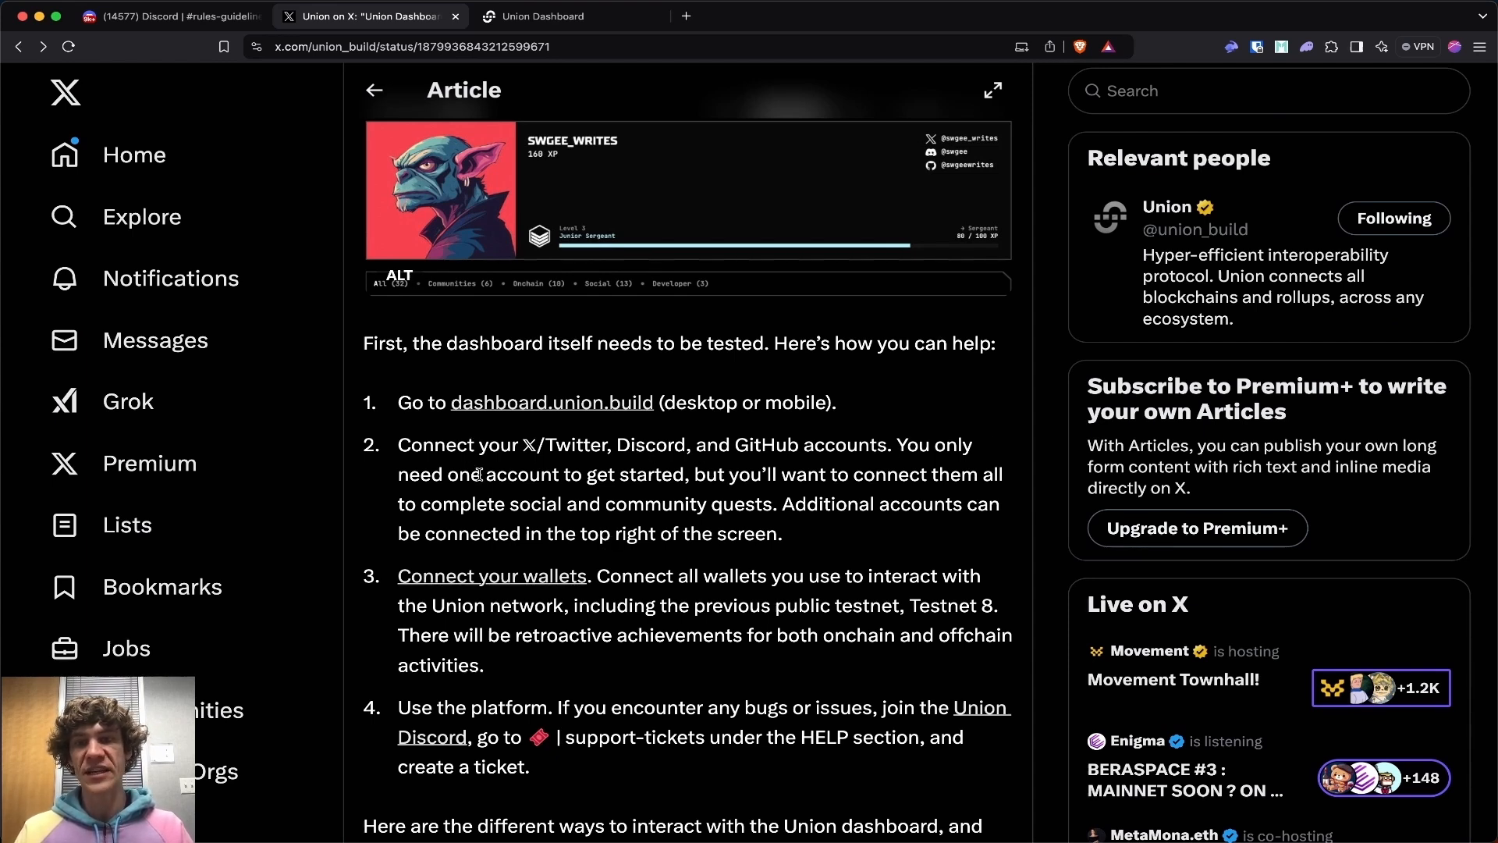
- Read the Union dashboard article to its end, then bring up the Union Dashboard sign-in page
scroll(down, 3)
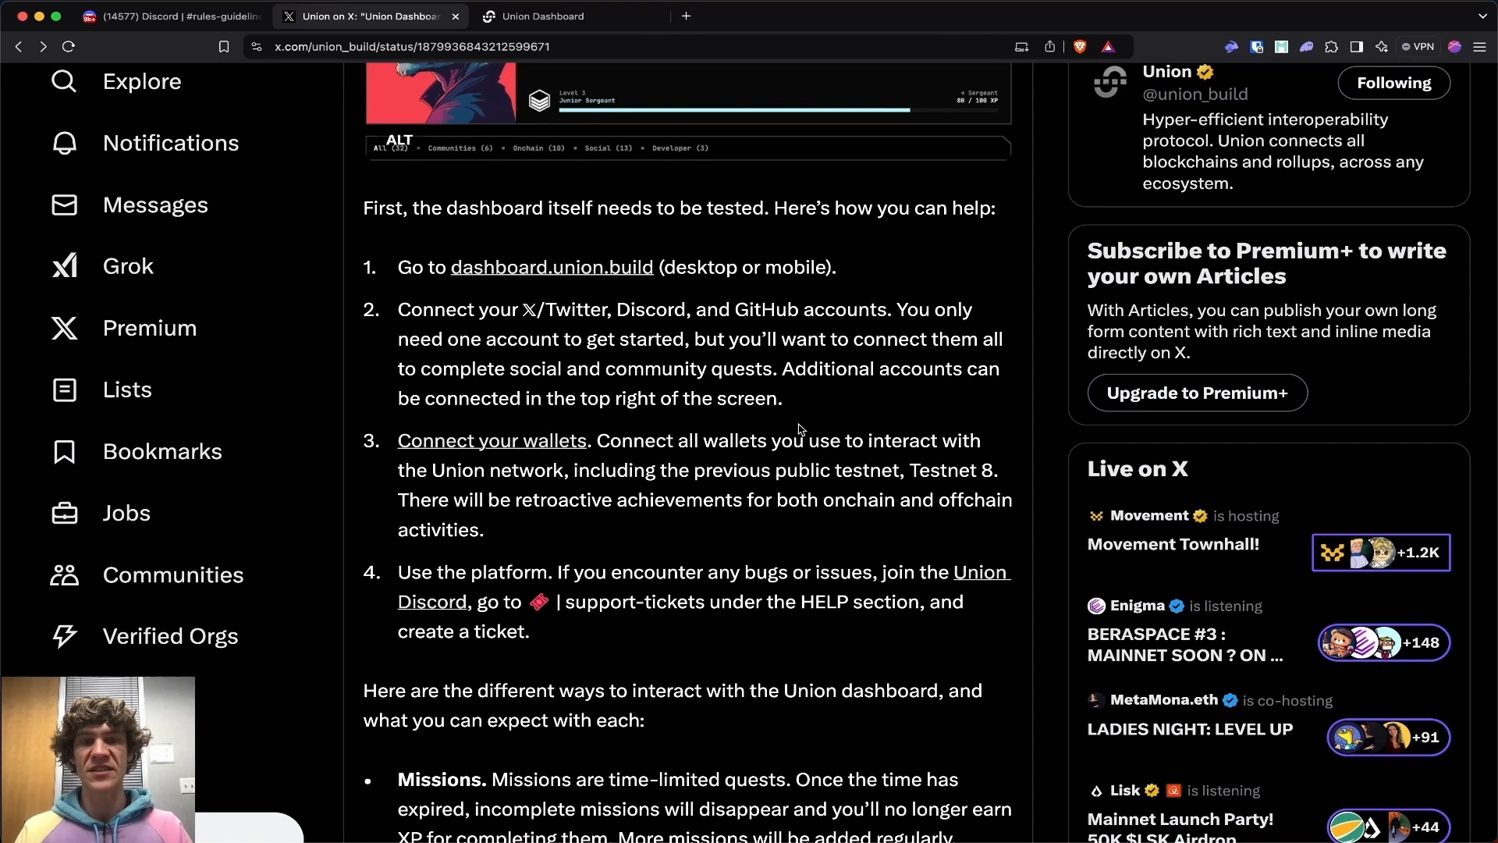
mouse_move(819, 403)
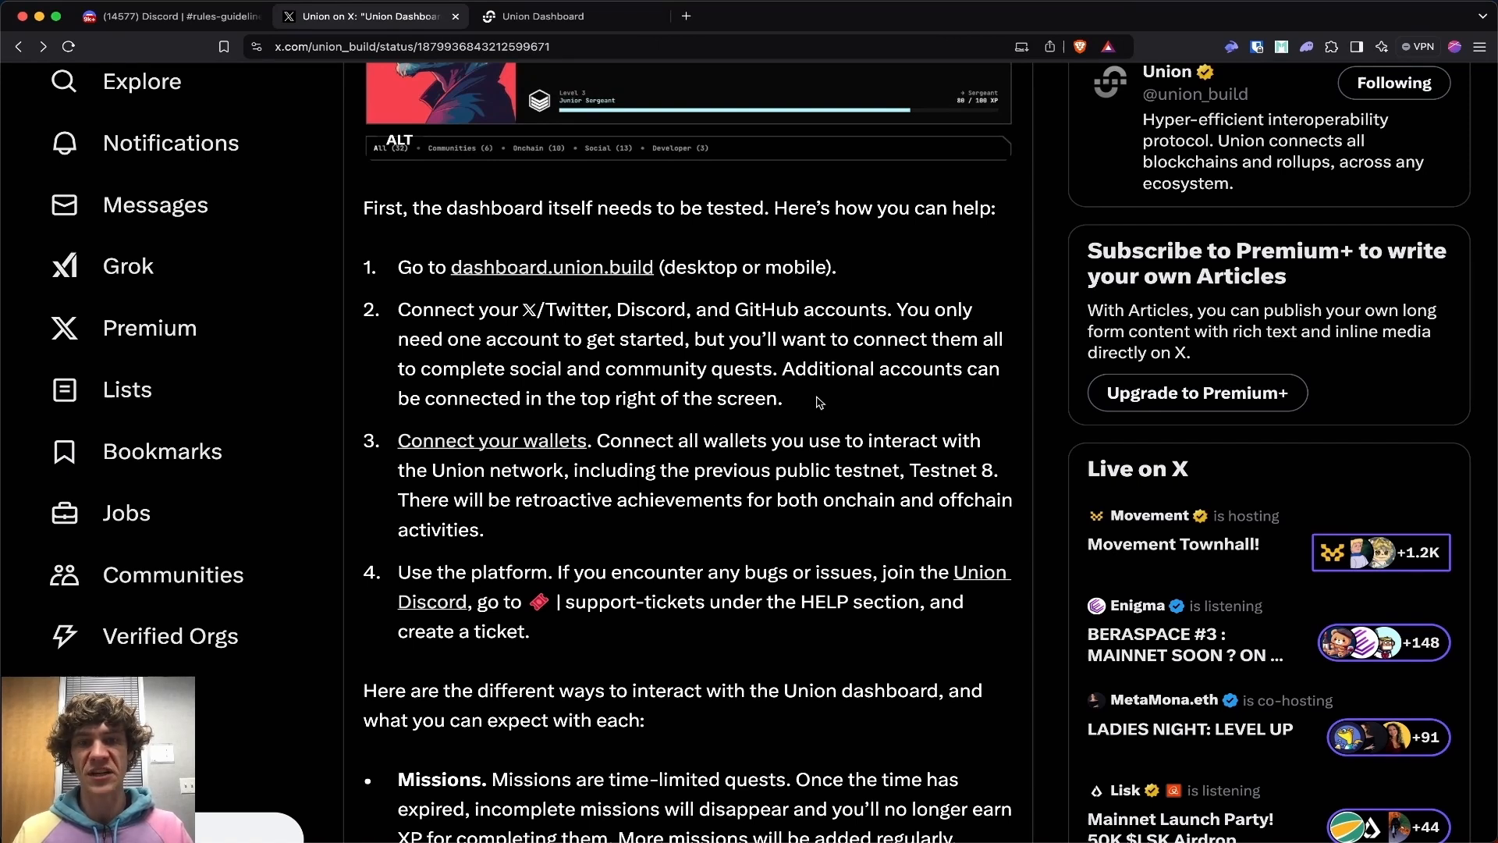
mouse_move(705, 437)
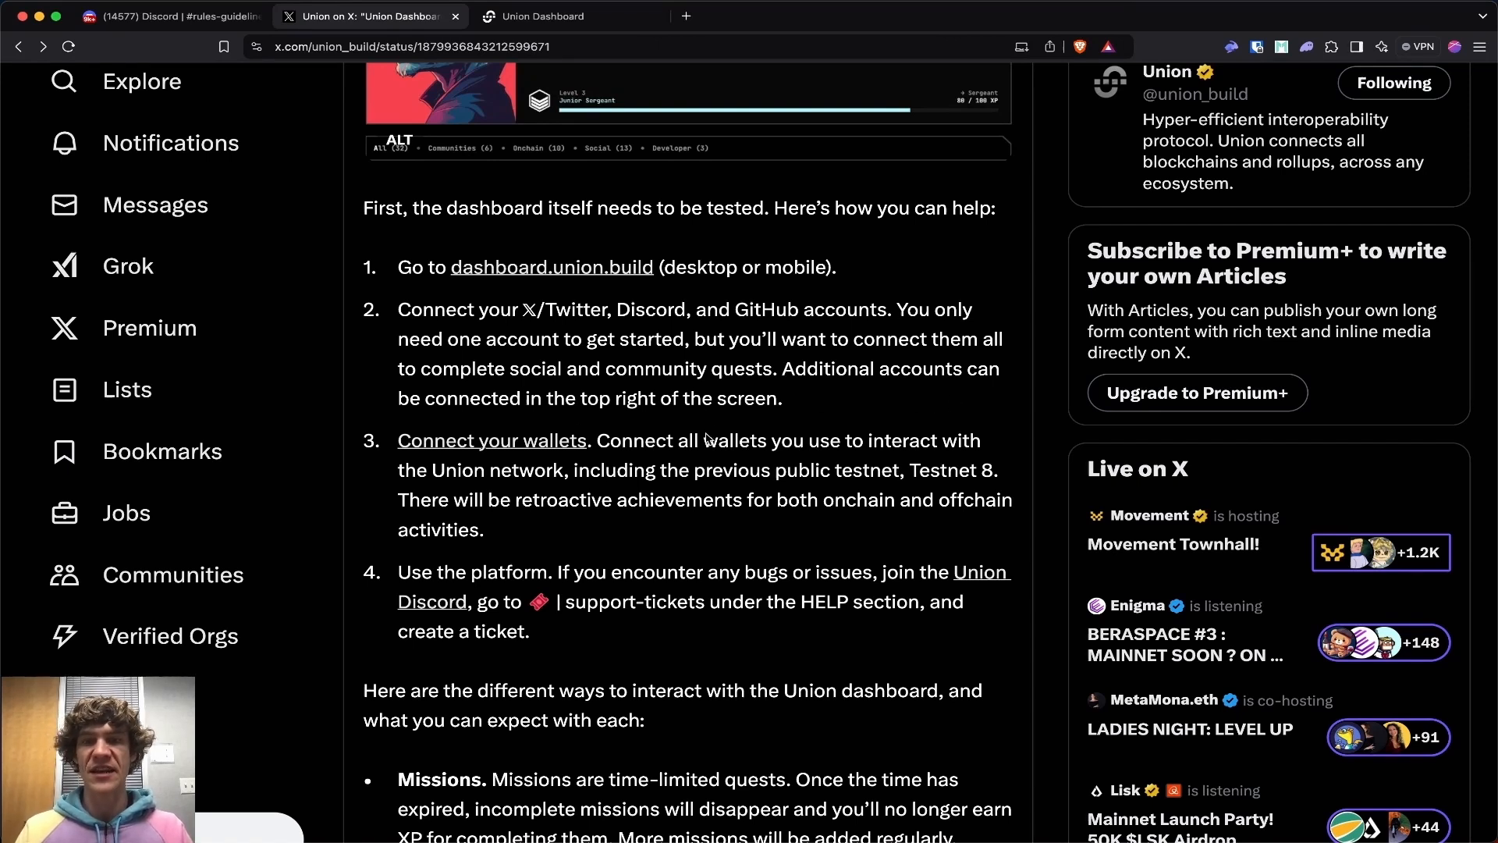
mouse_move(616, 563)
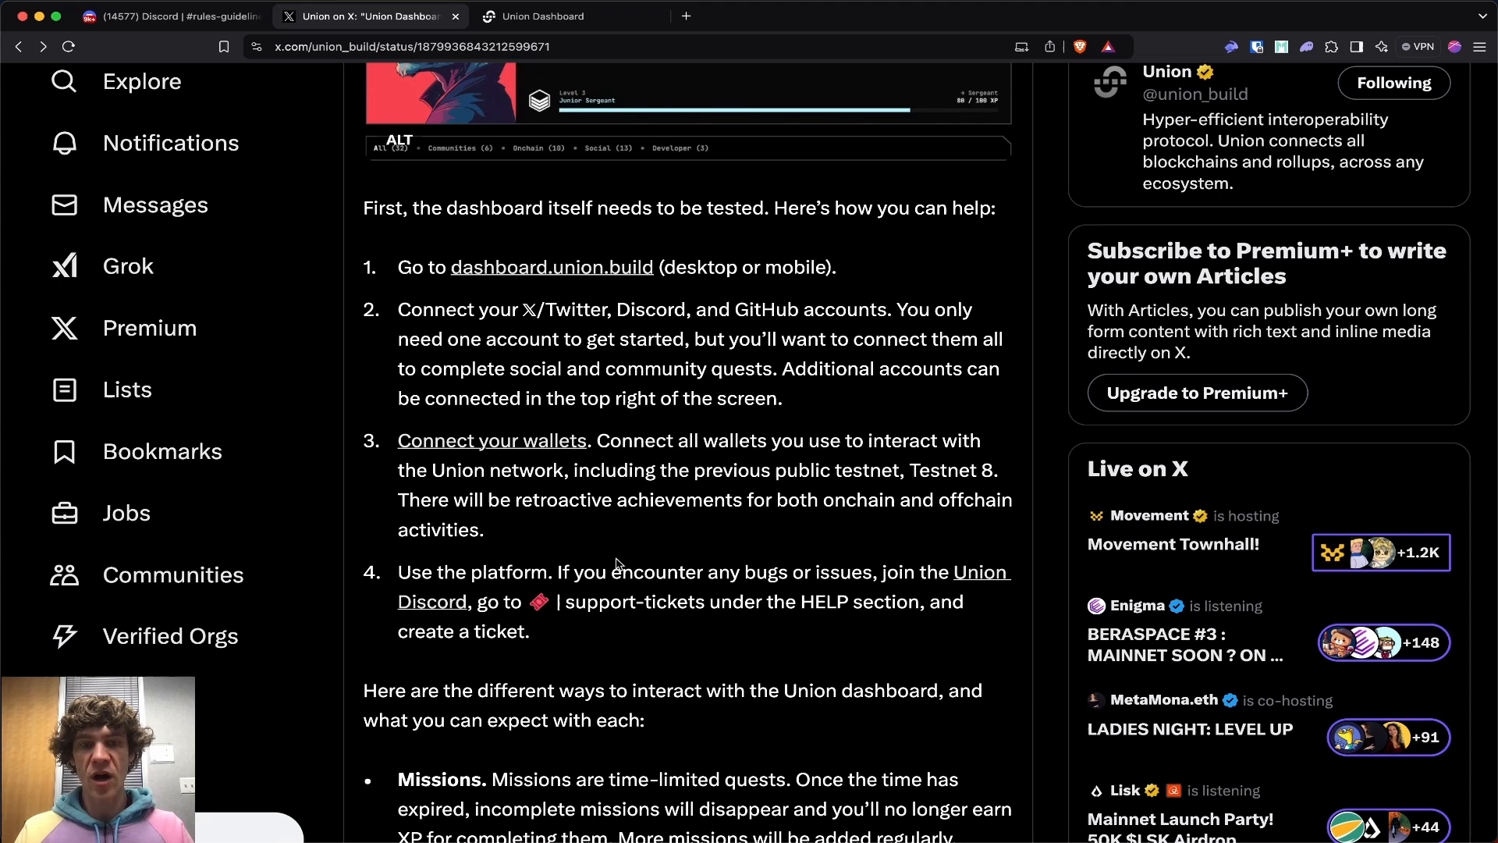
scroll(down, 3)
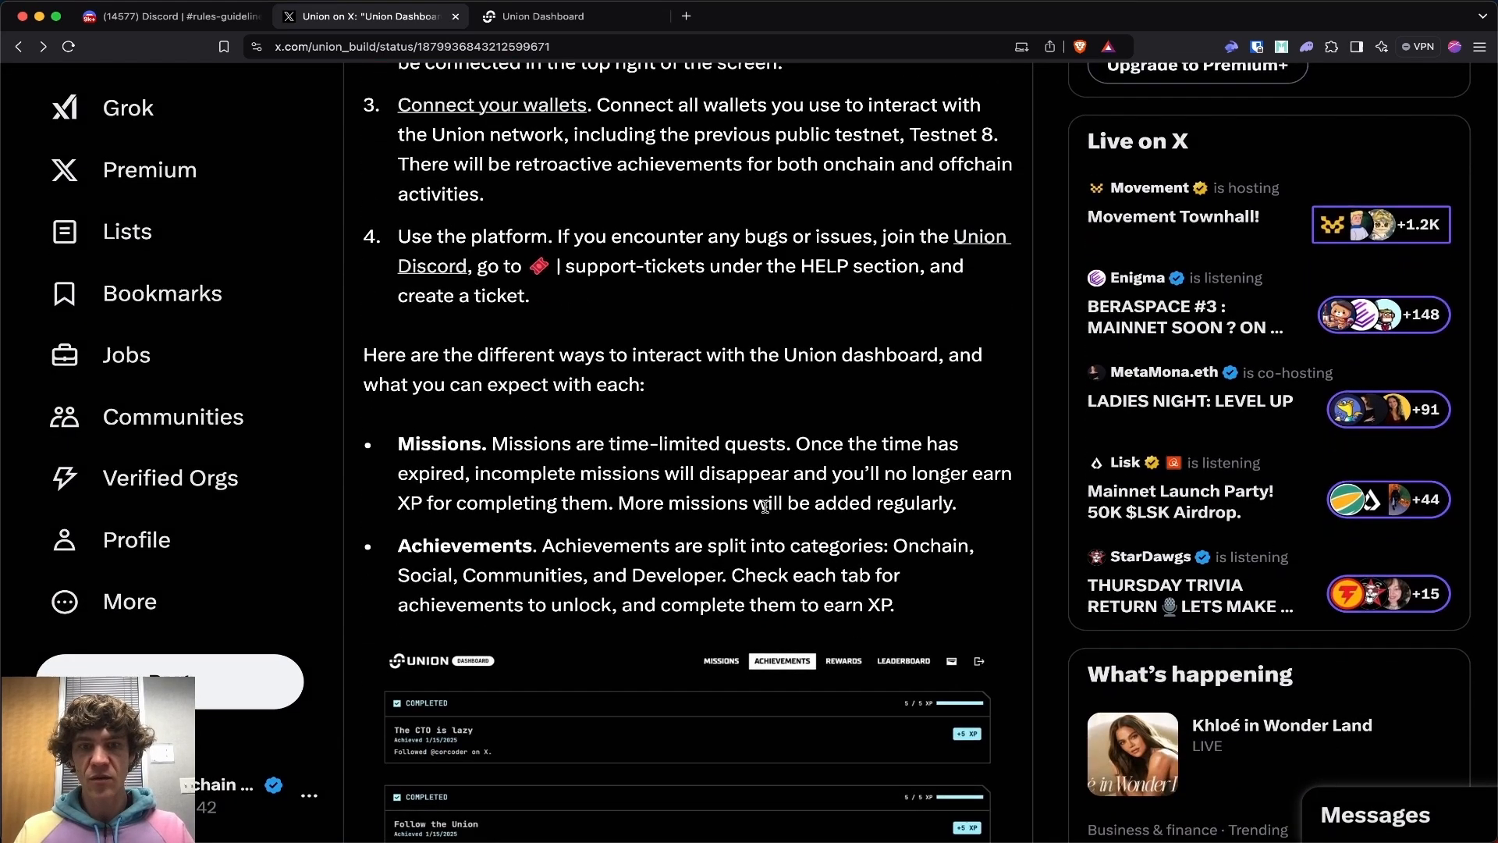
mouse_move(563, 521)
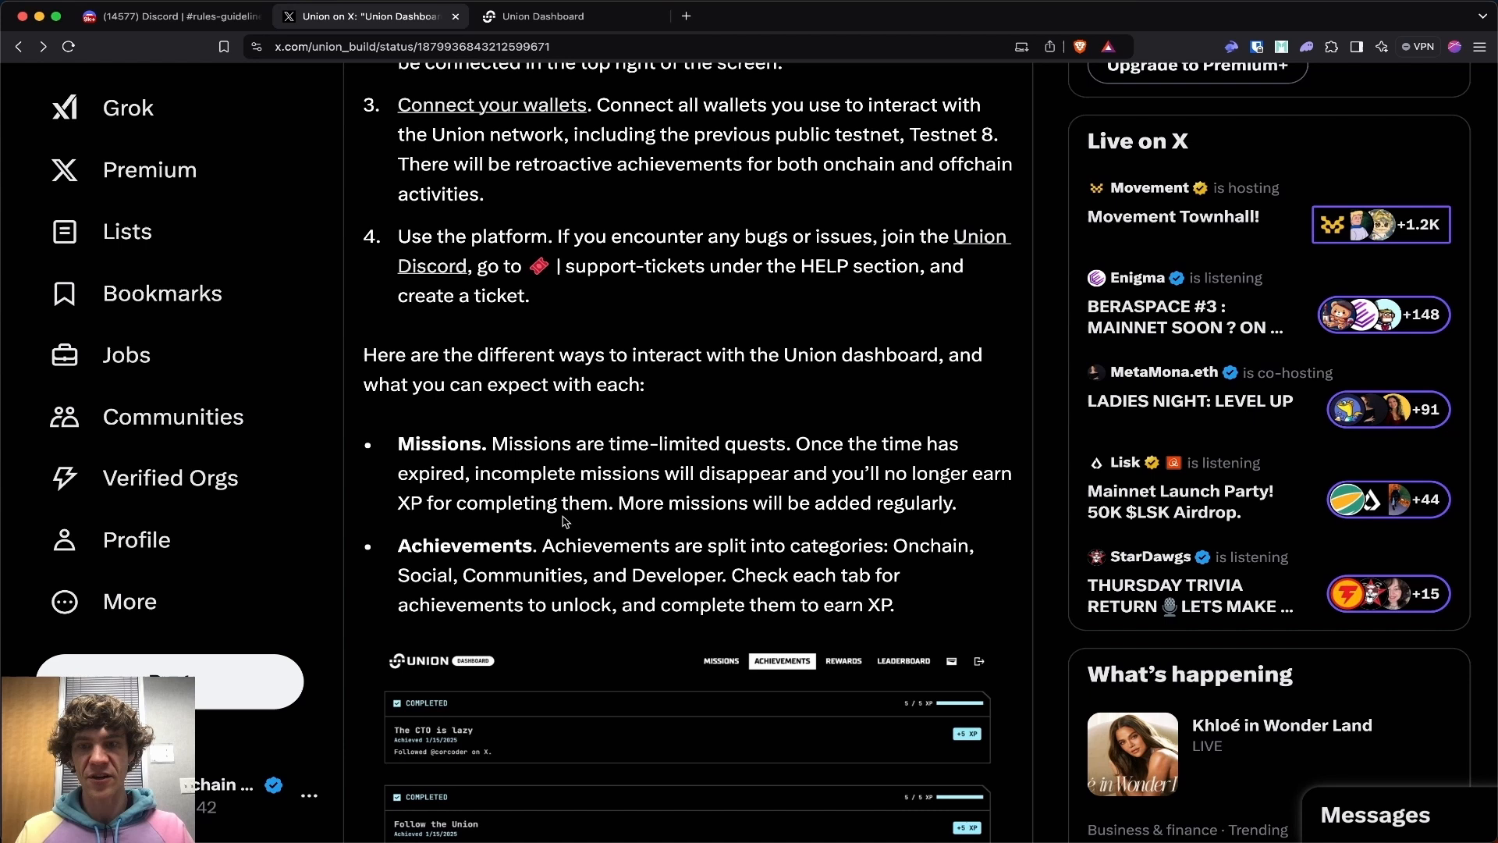
scroll(down, 3)
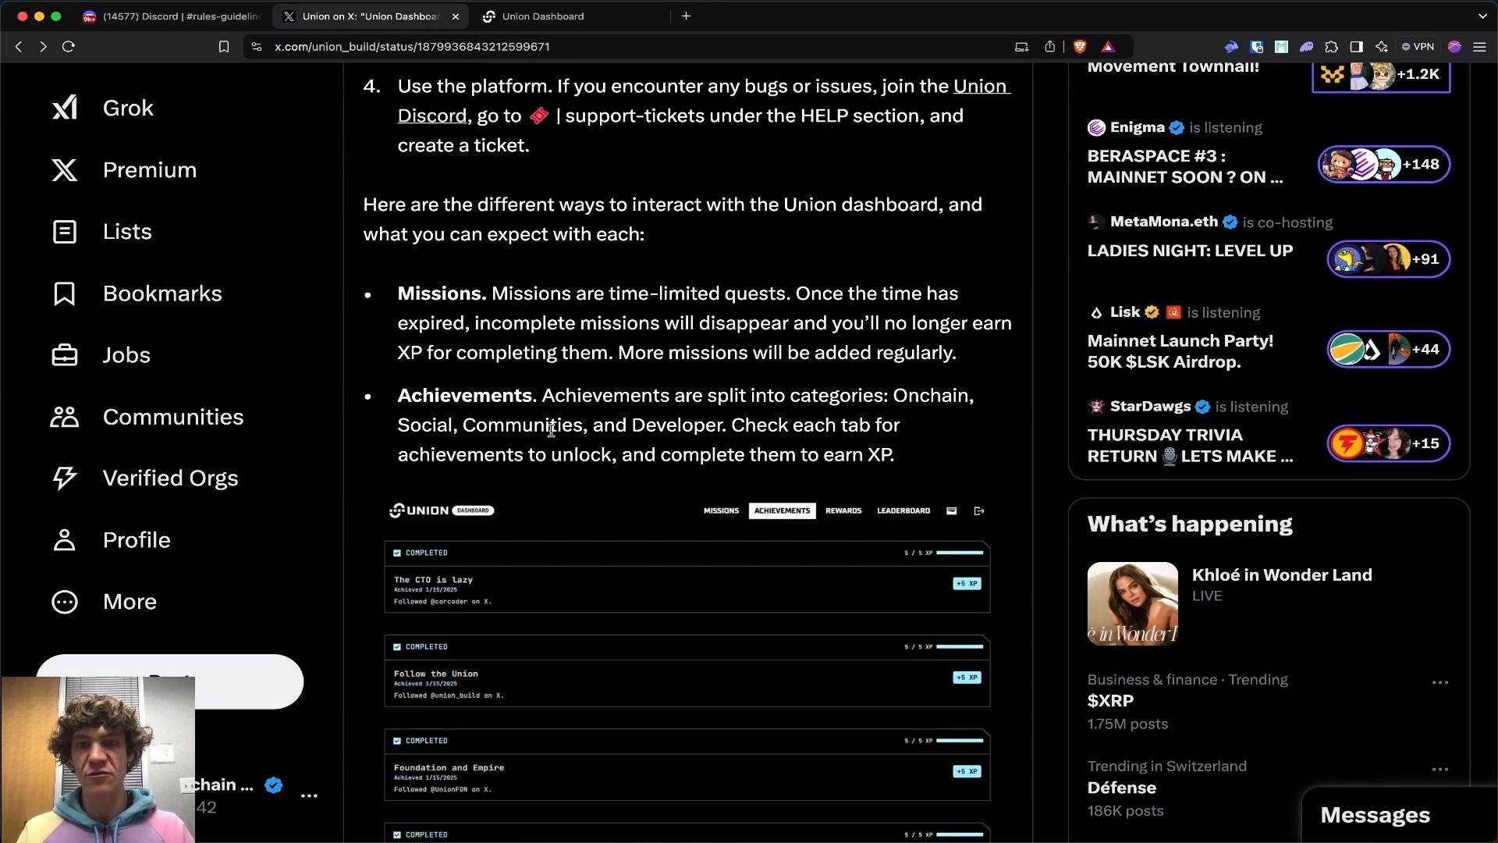
scroll(down, 3)
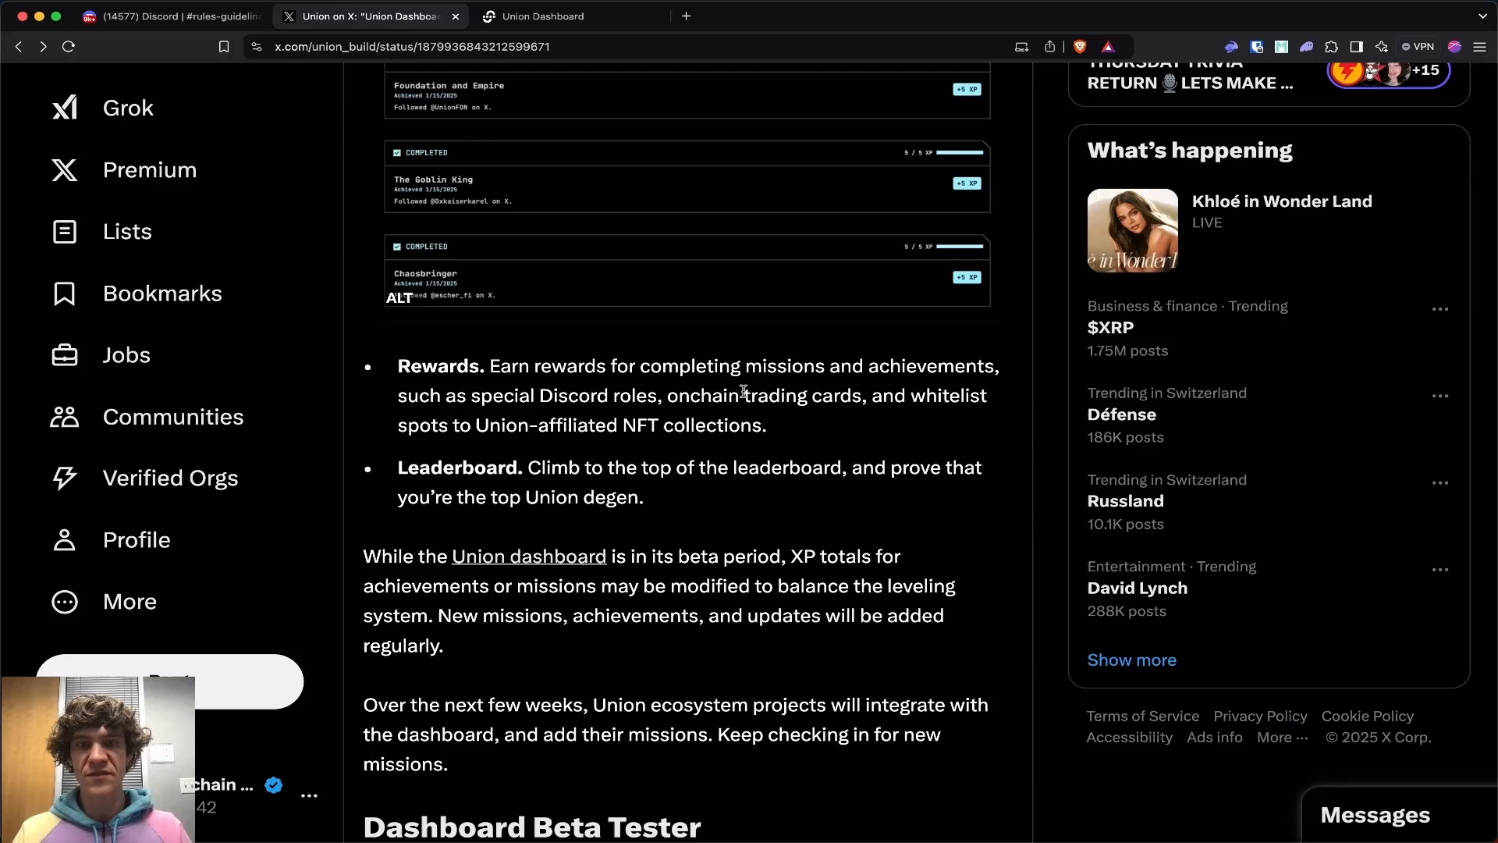
mouse_move(643, 414)
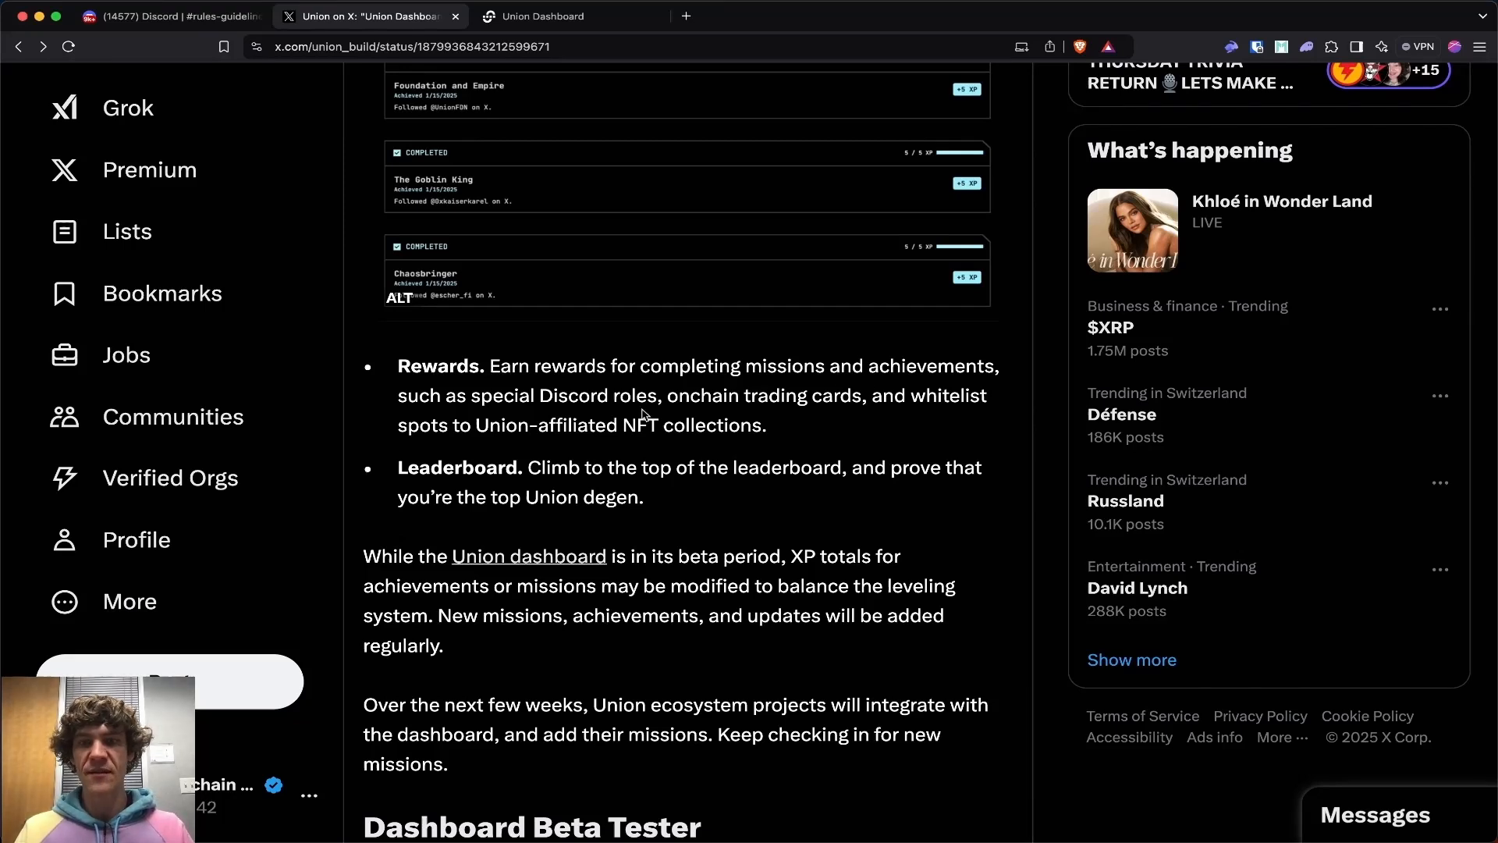
mouse_move(731, 418)
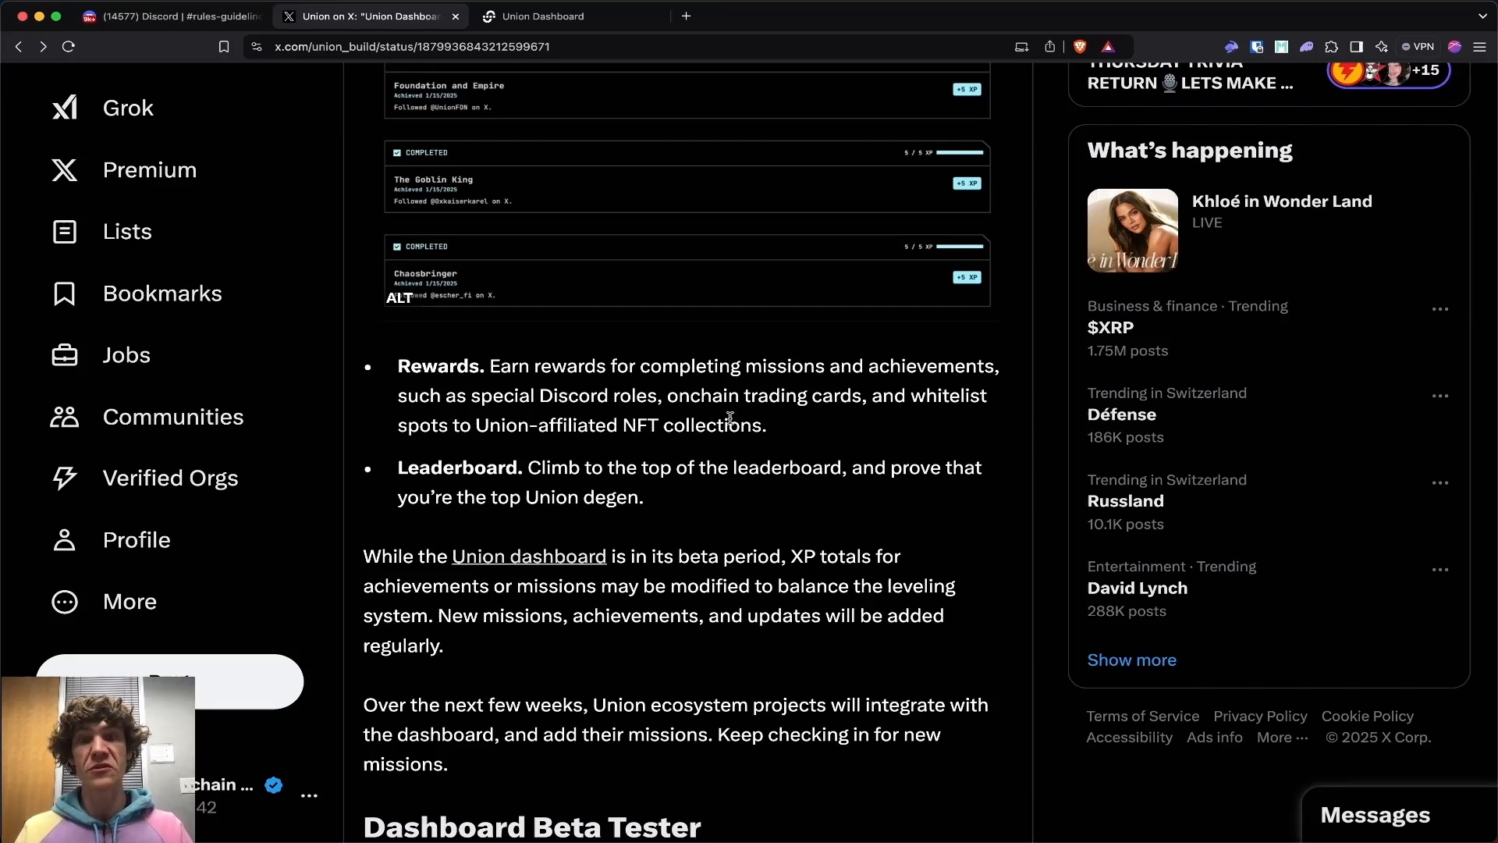
mouse_move(463, 445)
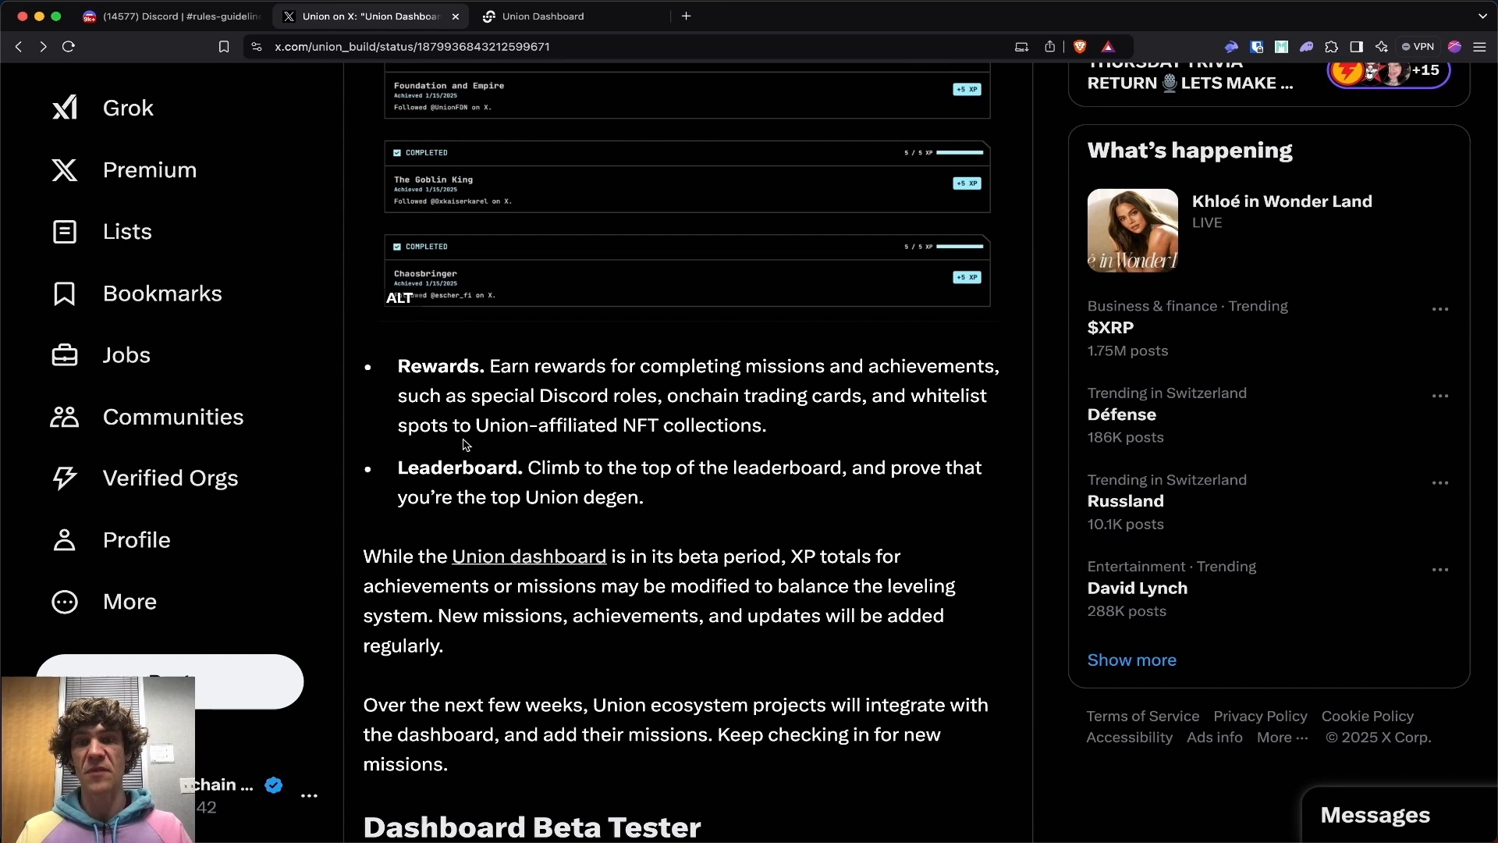
mouse_move(893, 462)
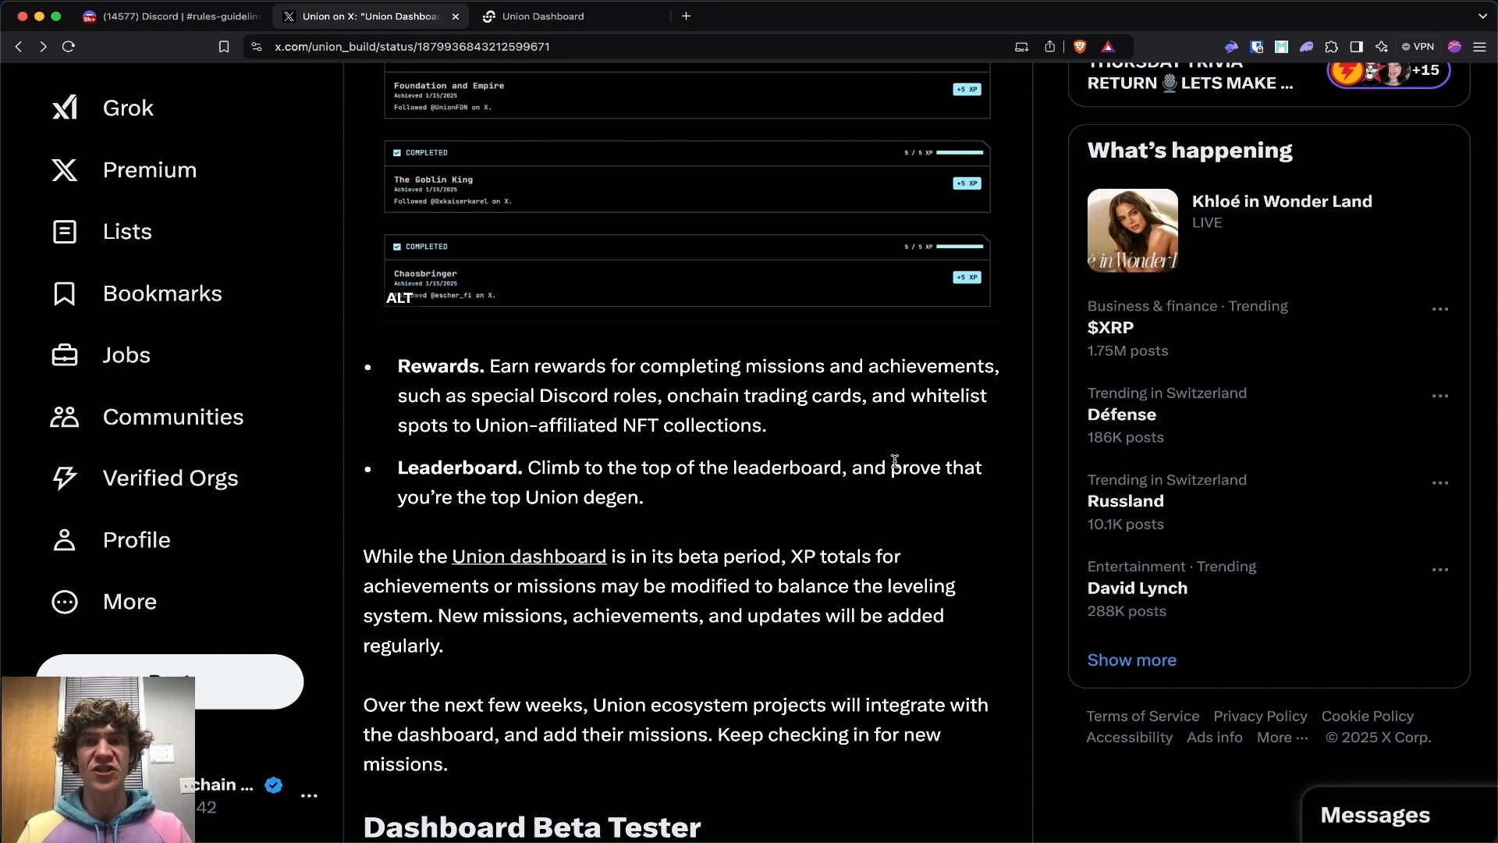
mouse_move(813, 515)
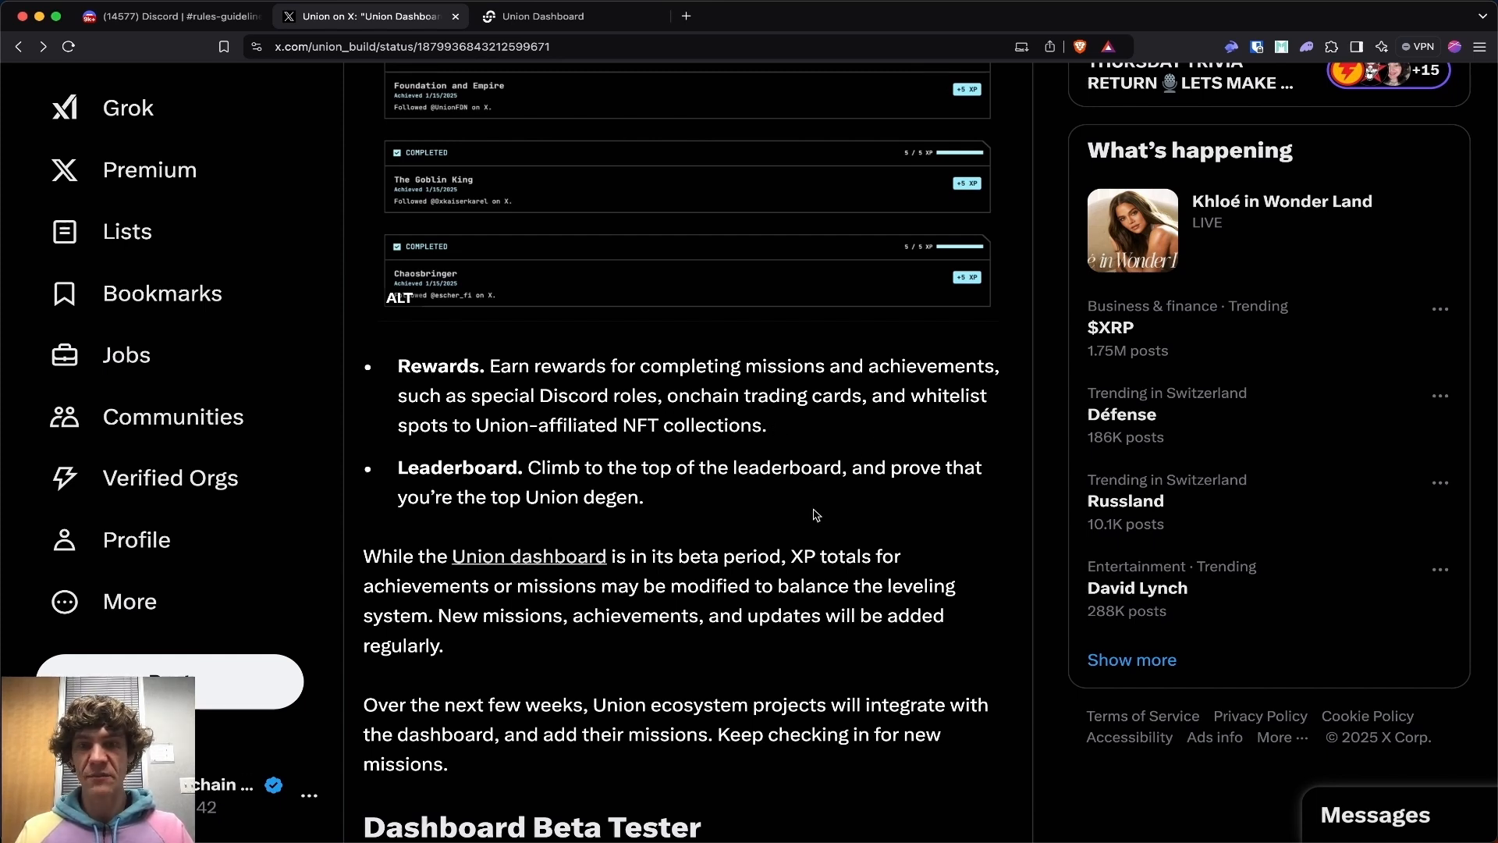
scroll(down, 3)
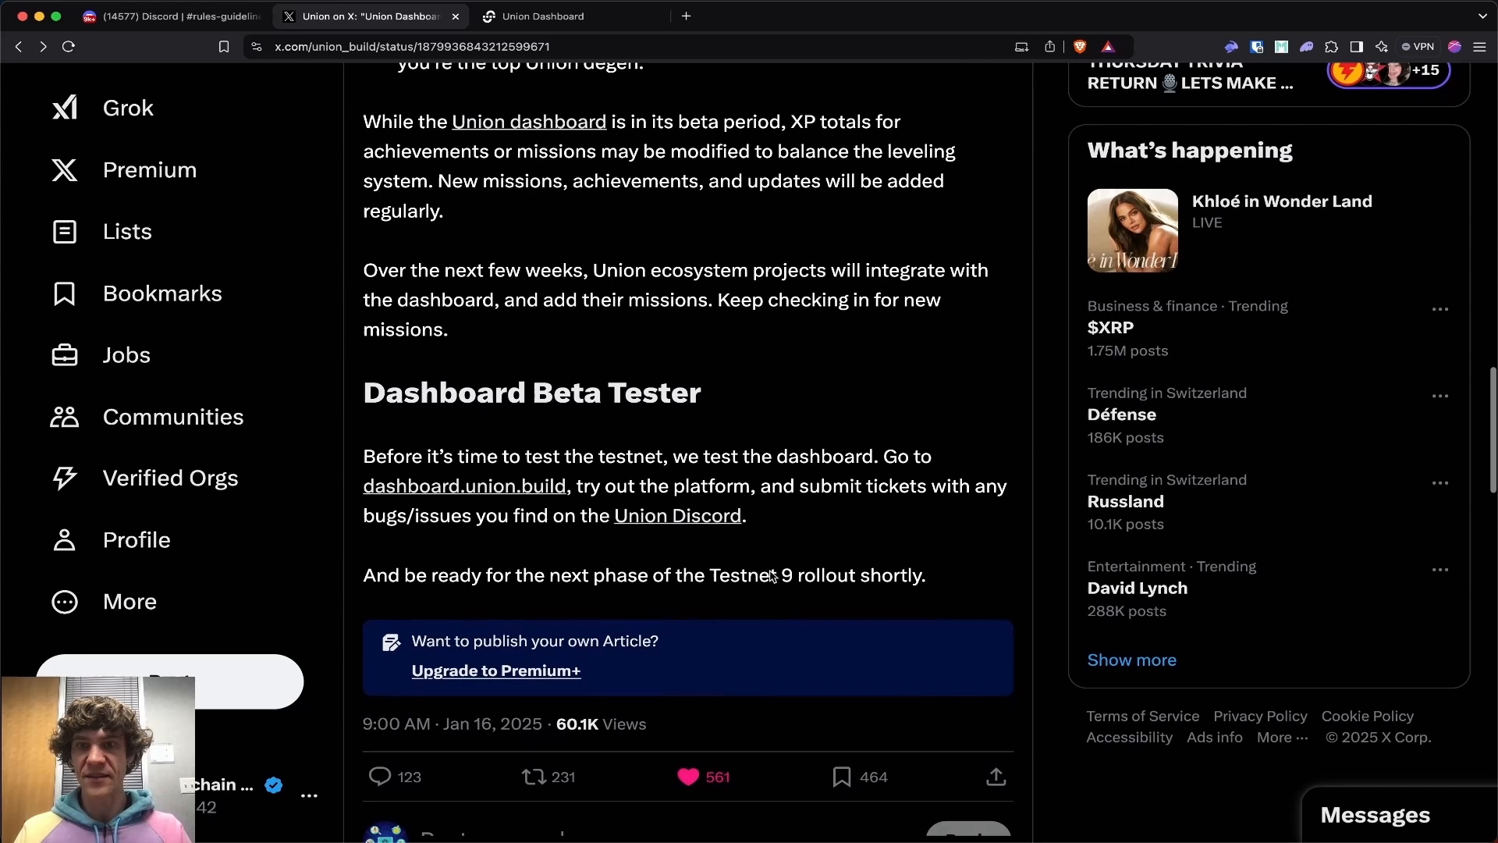
scroll(up, 3)
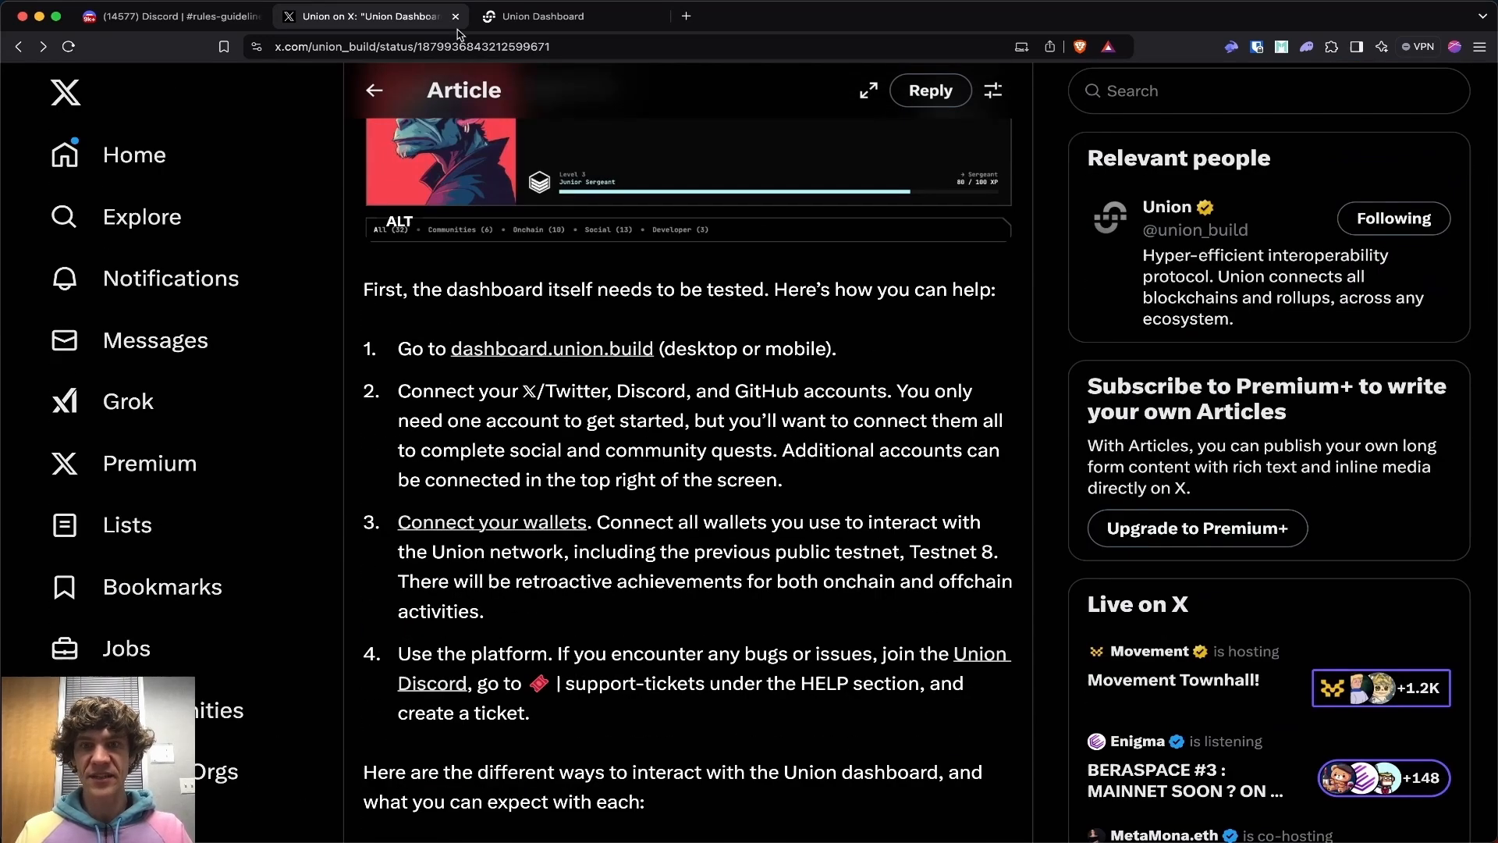
click(541, 15)
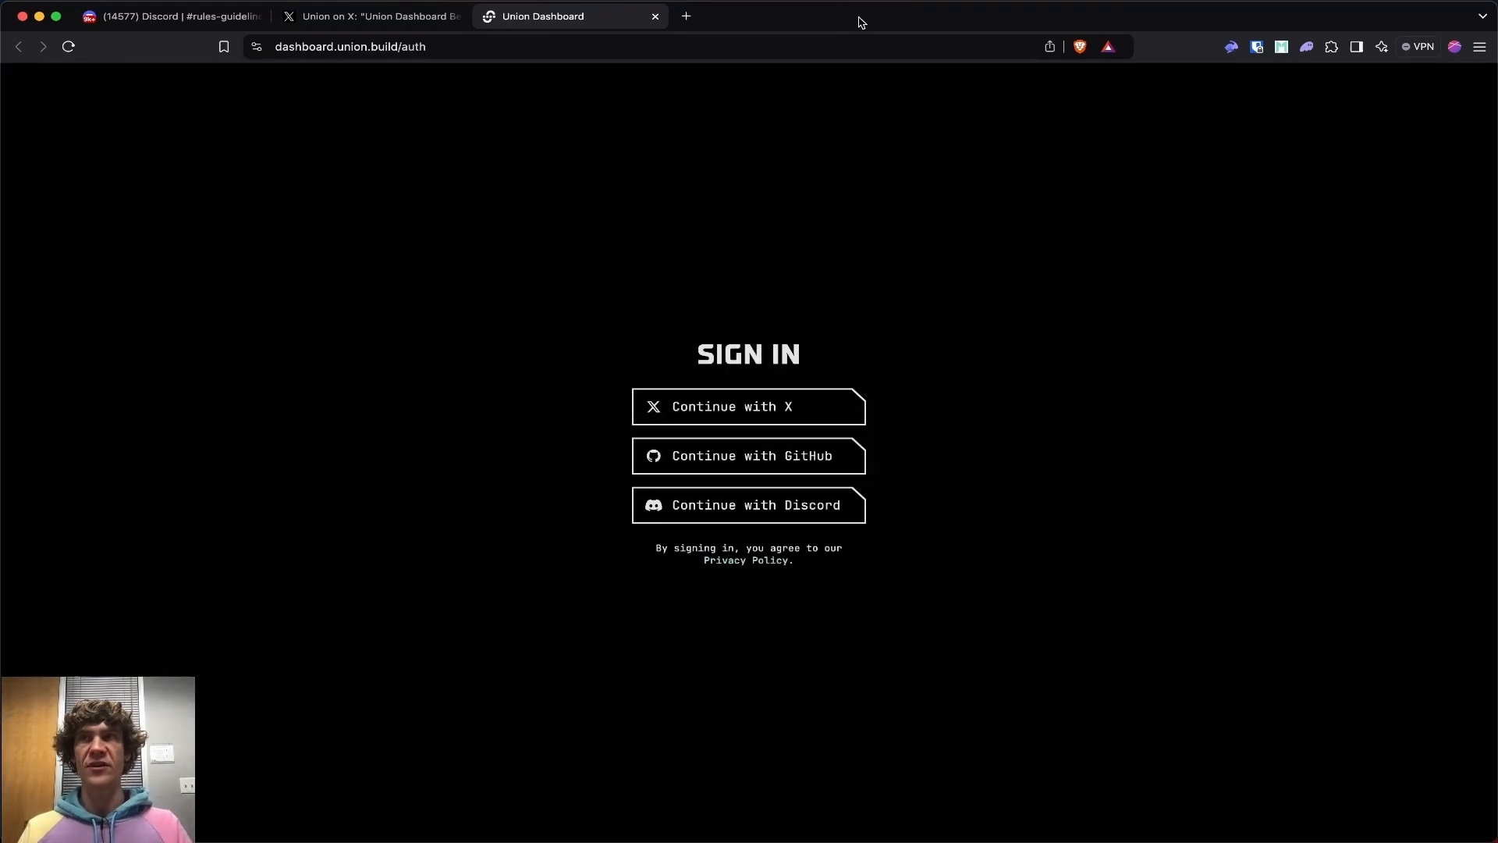
- Sign in with X, then connect Discord and authorize Union's access, reaching 45 XP at Level 2
click(748, 406)
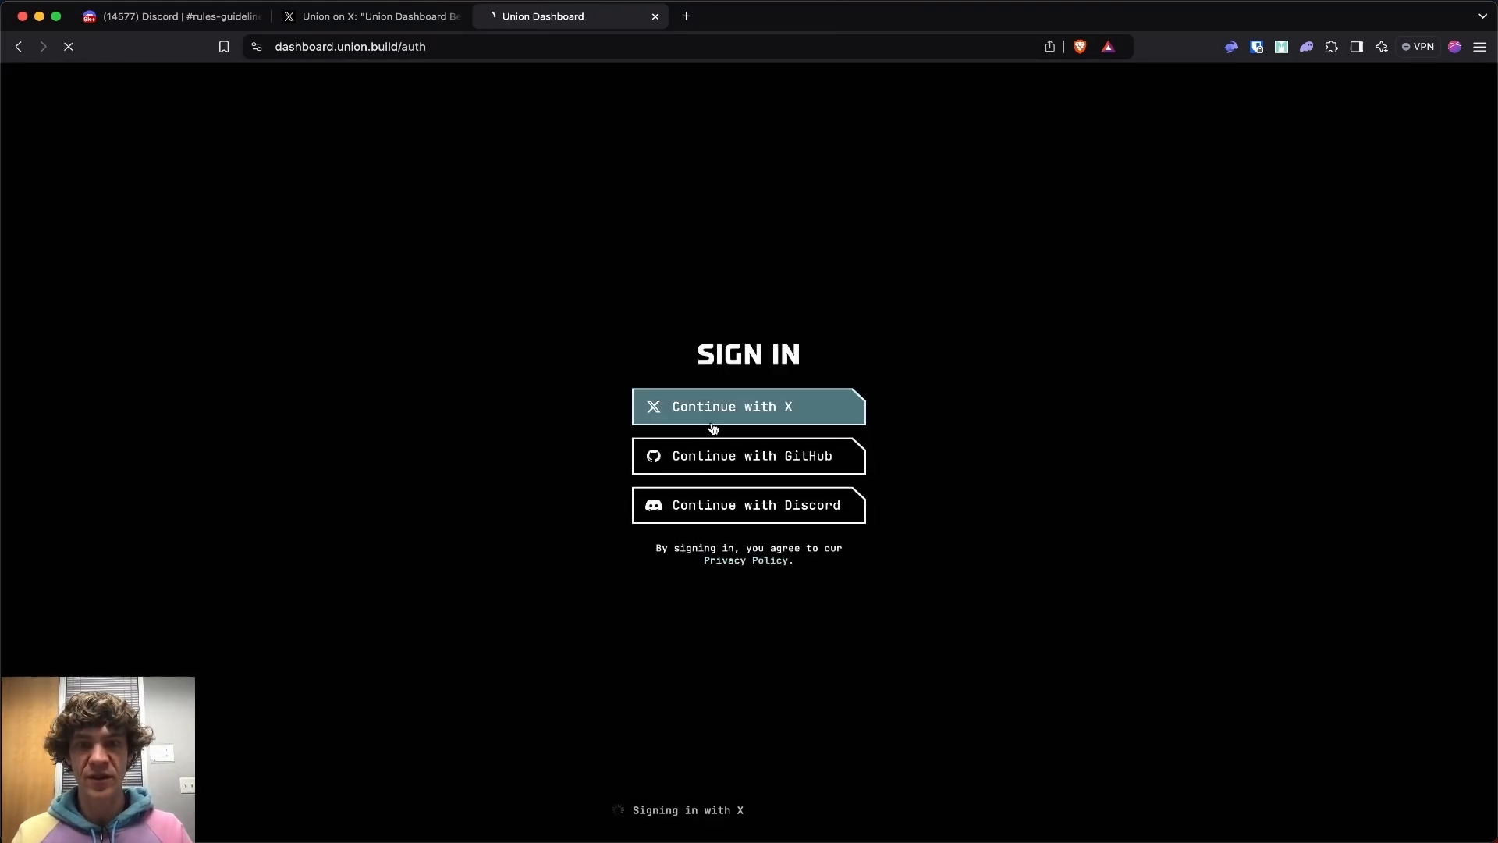
click(748, 406)
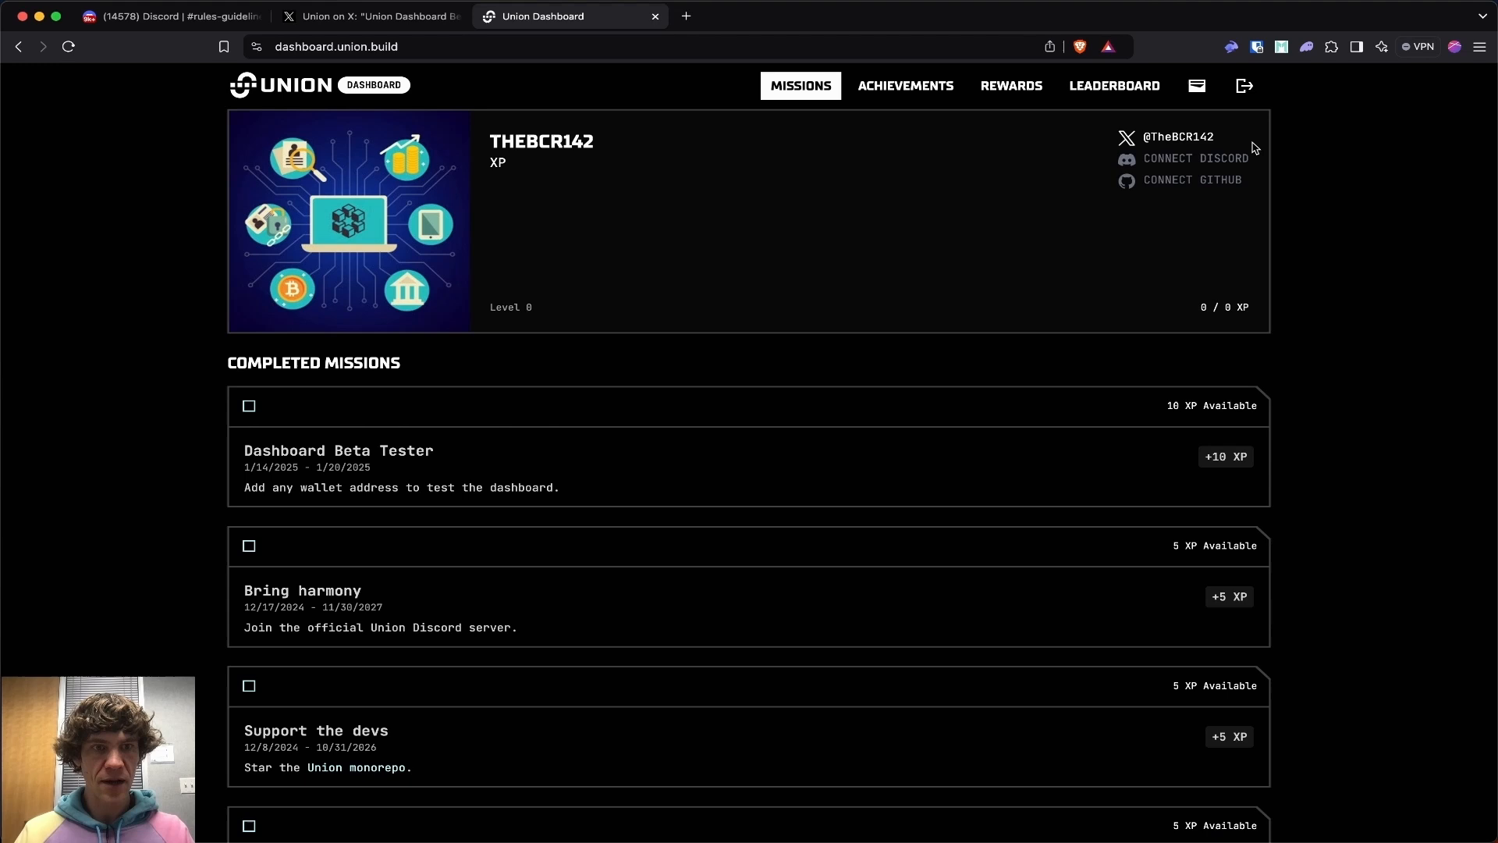
click(1195, 157)
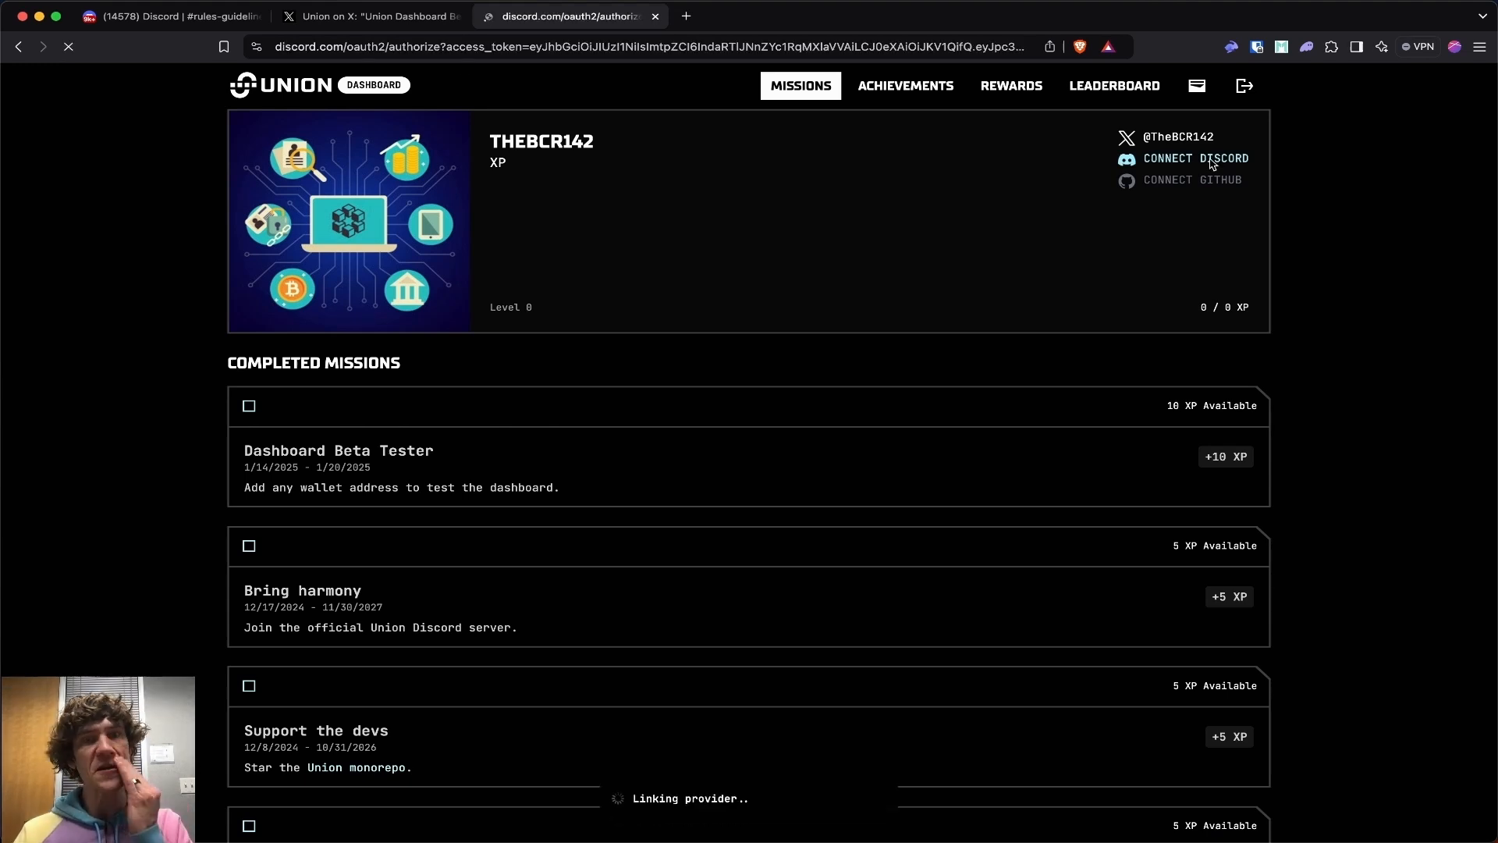
click(1193, 159)
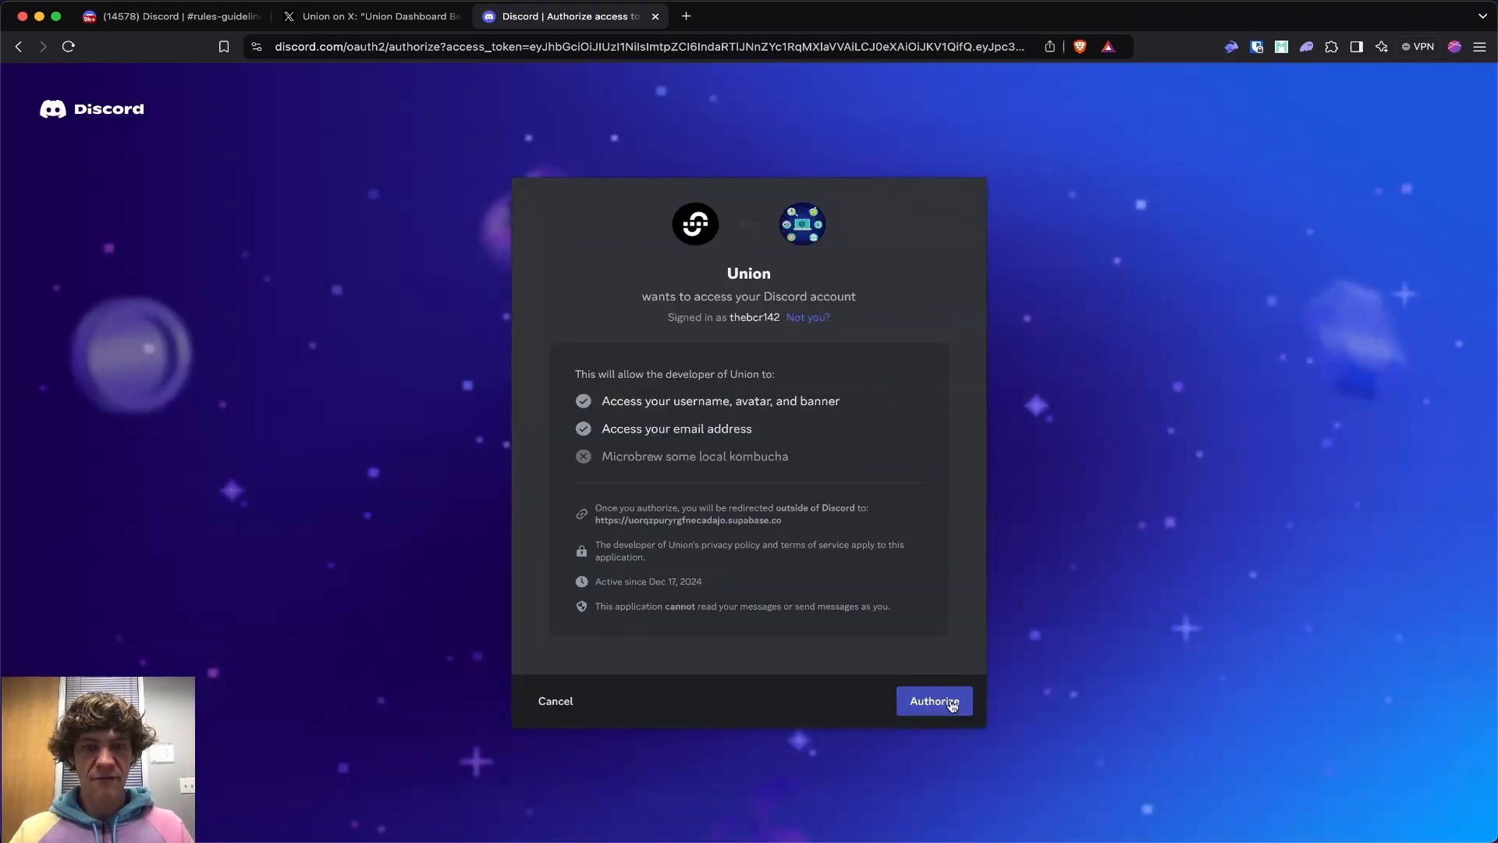
click(933, 700)
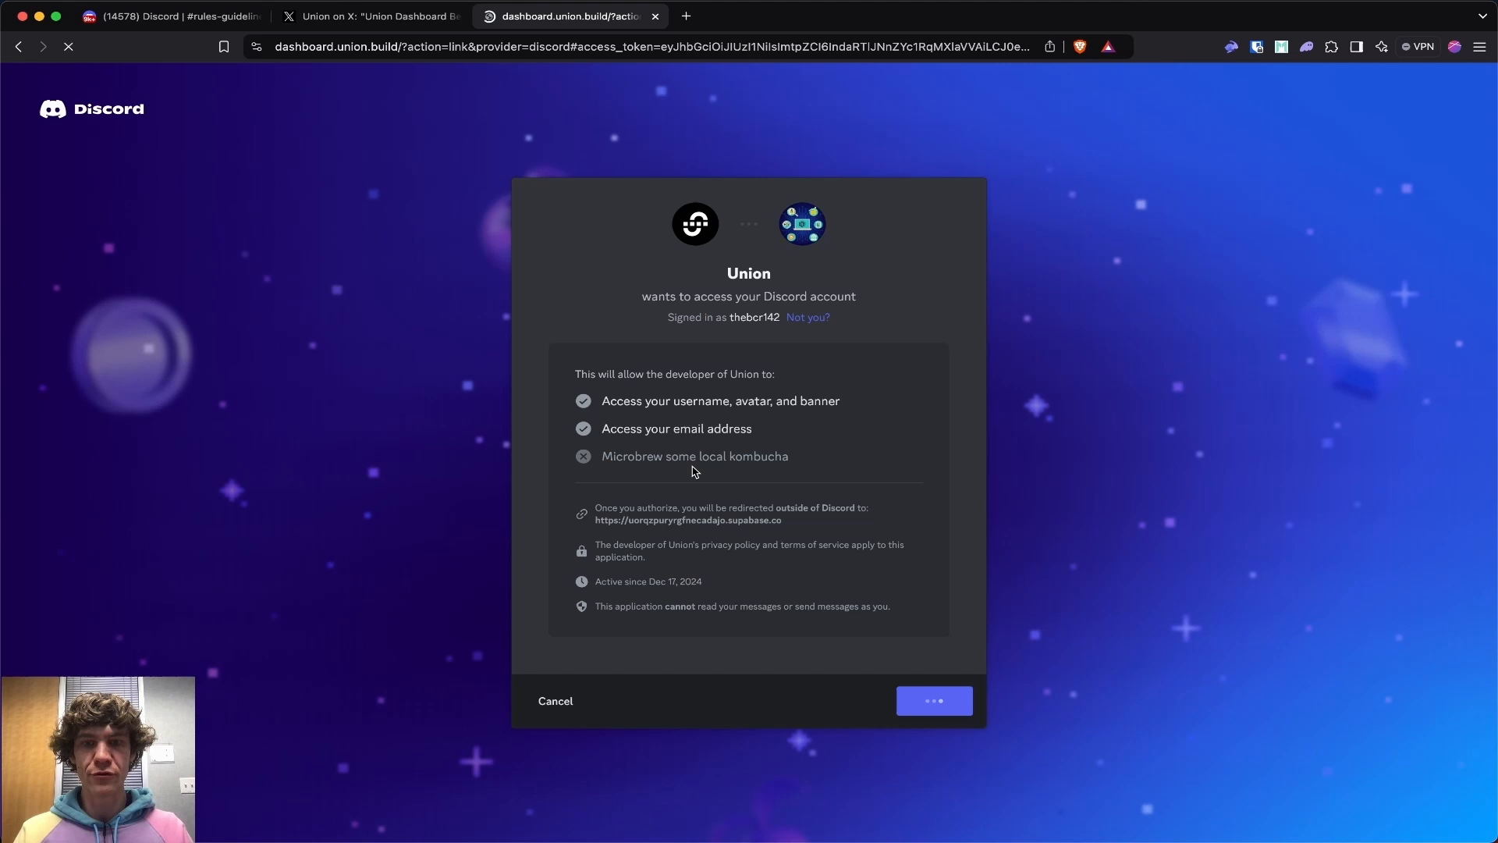
click(933, 700)
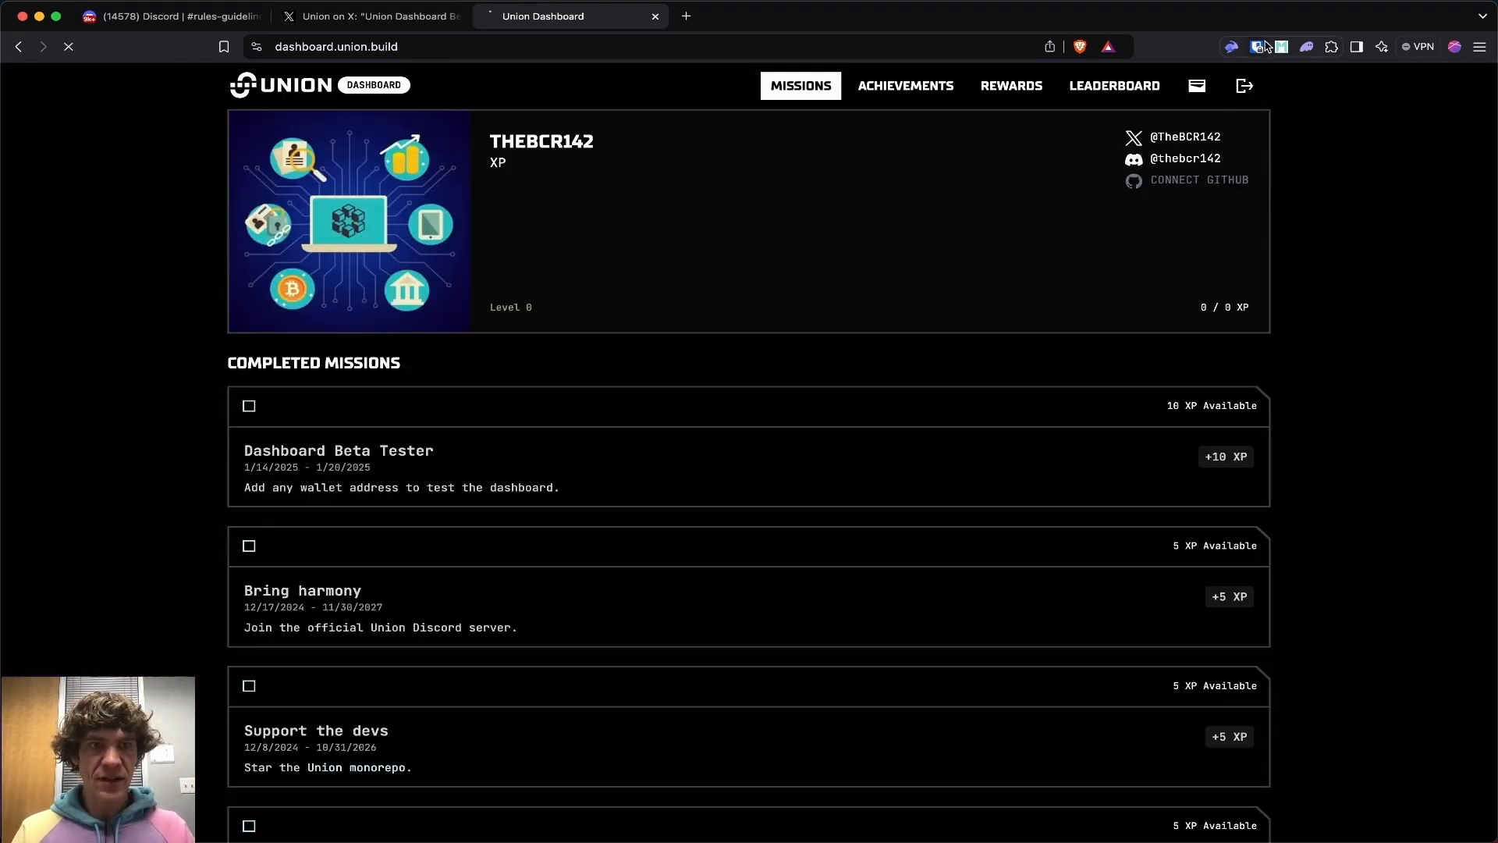
click(67, 46)
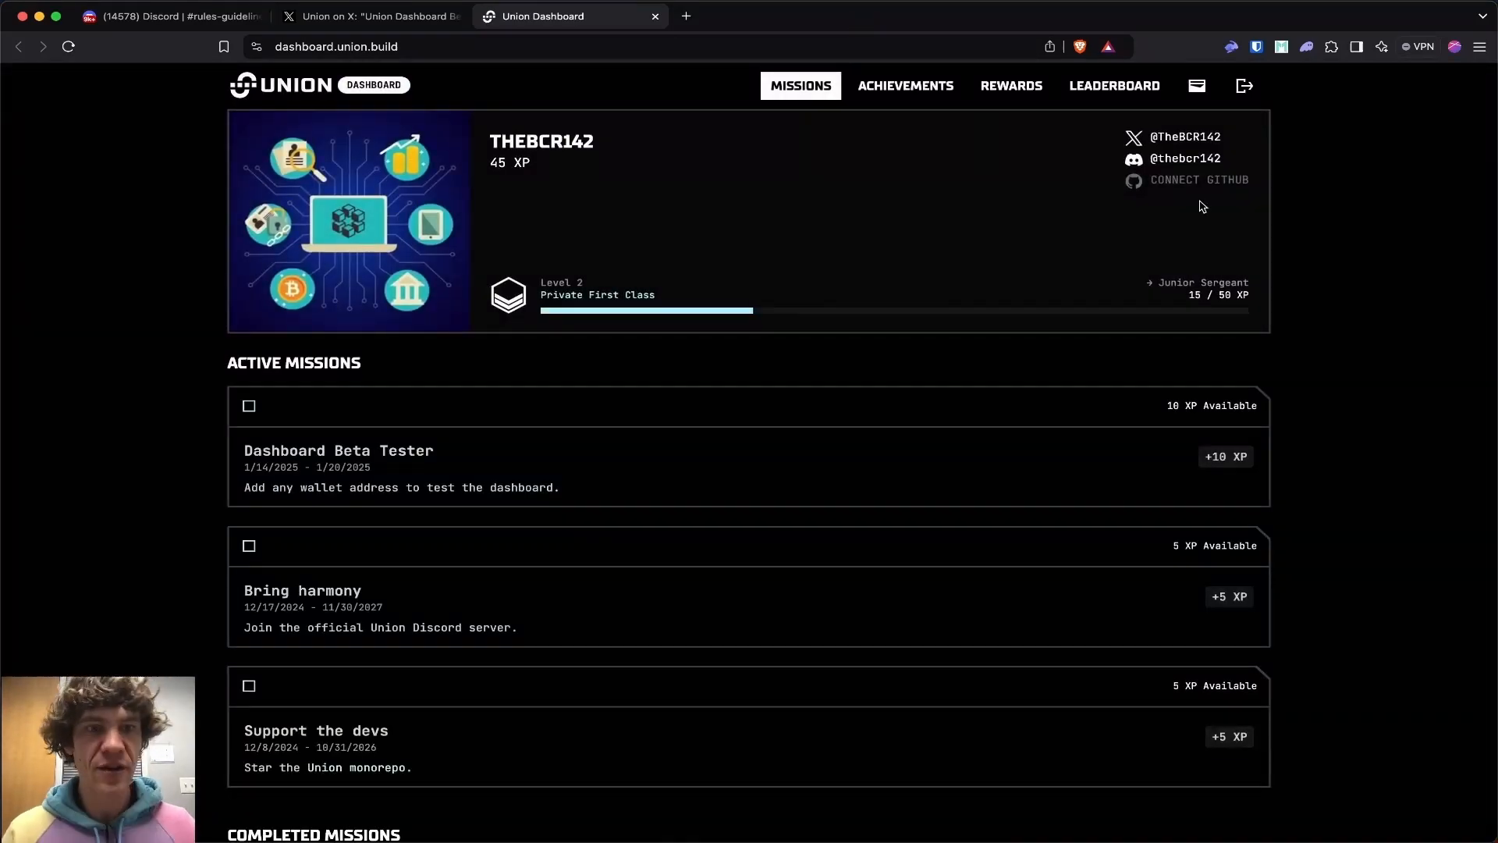
mouse_move(1198, 180)
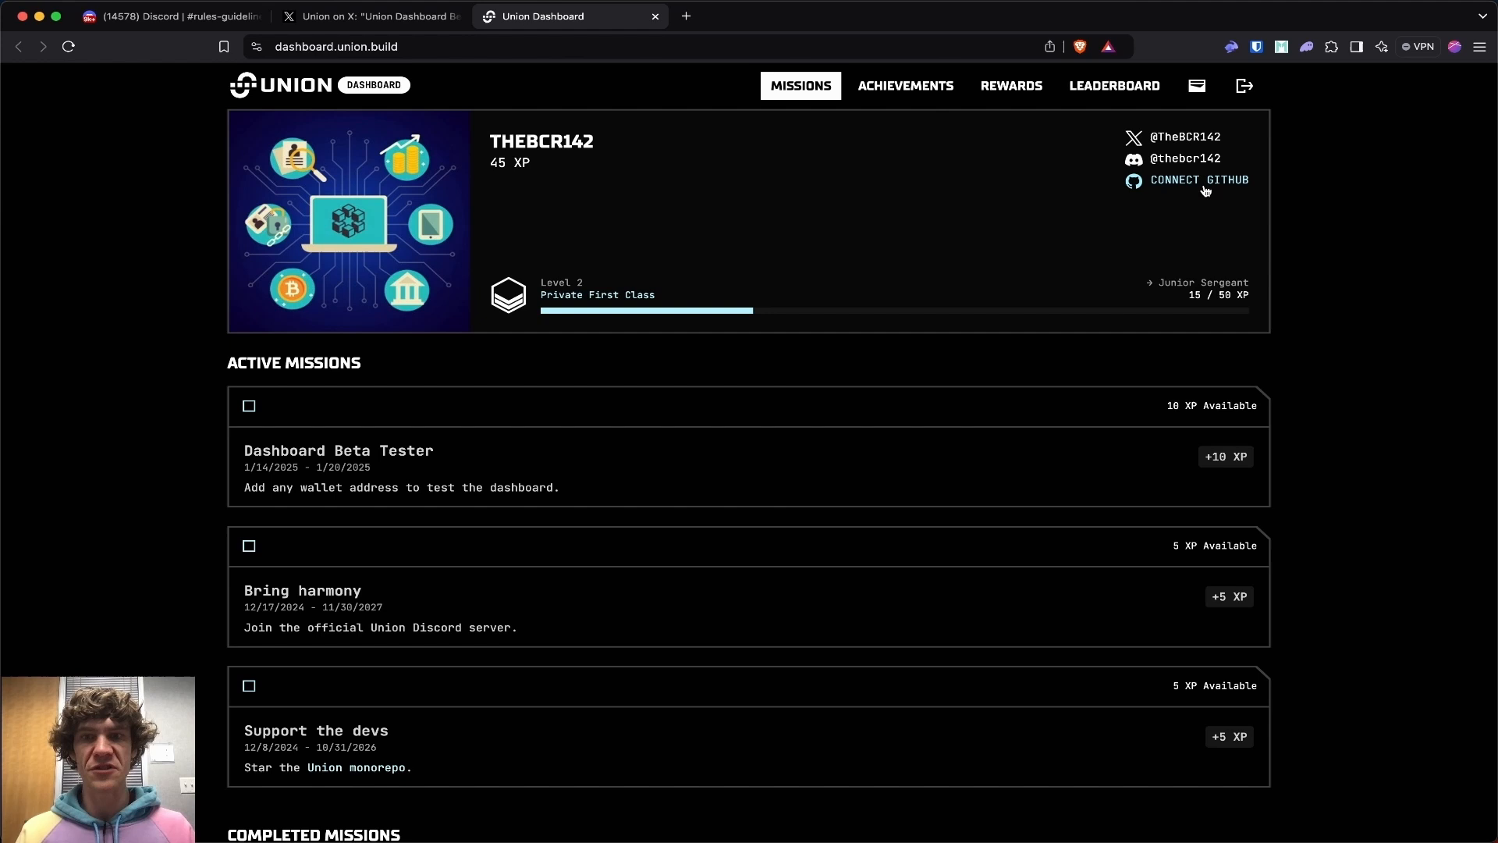
- Review the missions list with Dashboard Beta Tester and Bring harmony active and Follow the Union completed for +5 XP
scroll(down, 3)
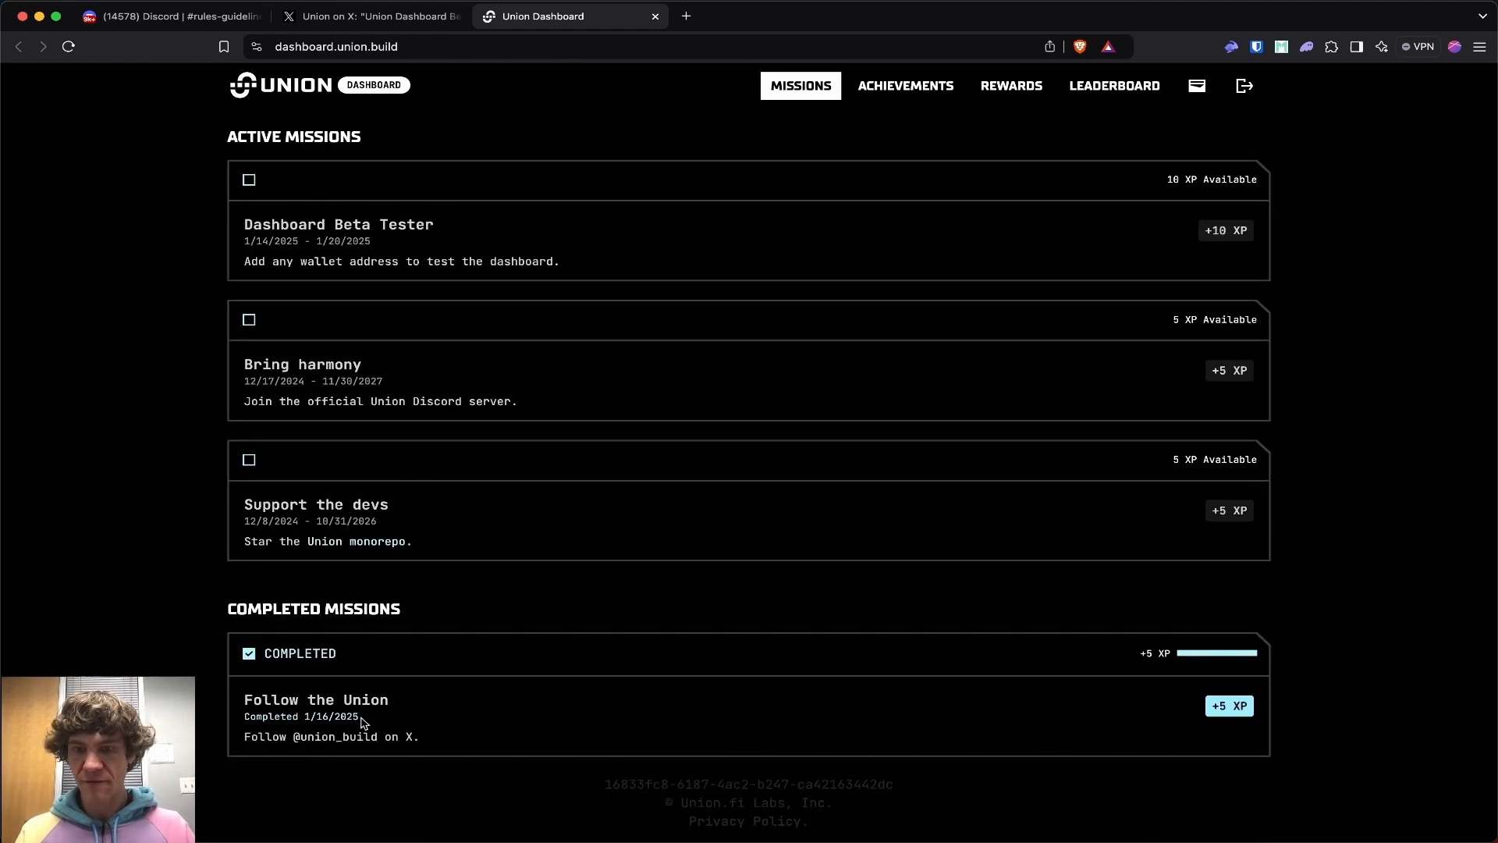
mouse_move(300, 723)
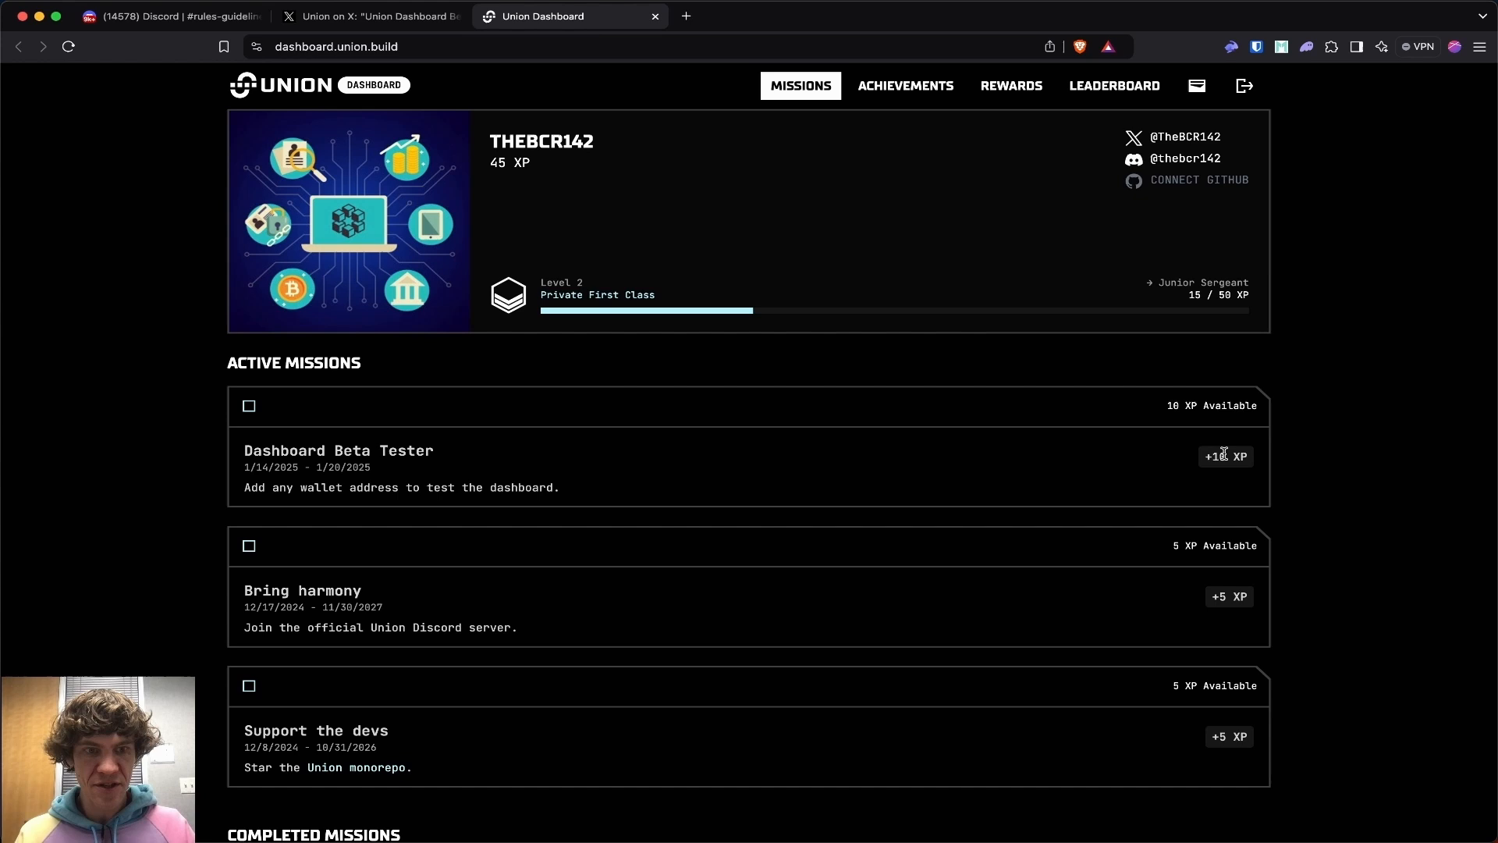
mouse_move(593, 481)
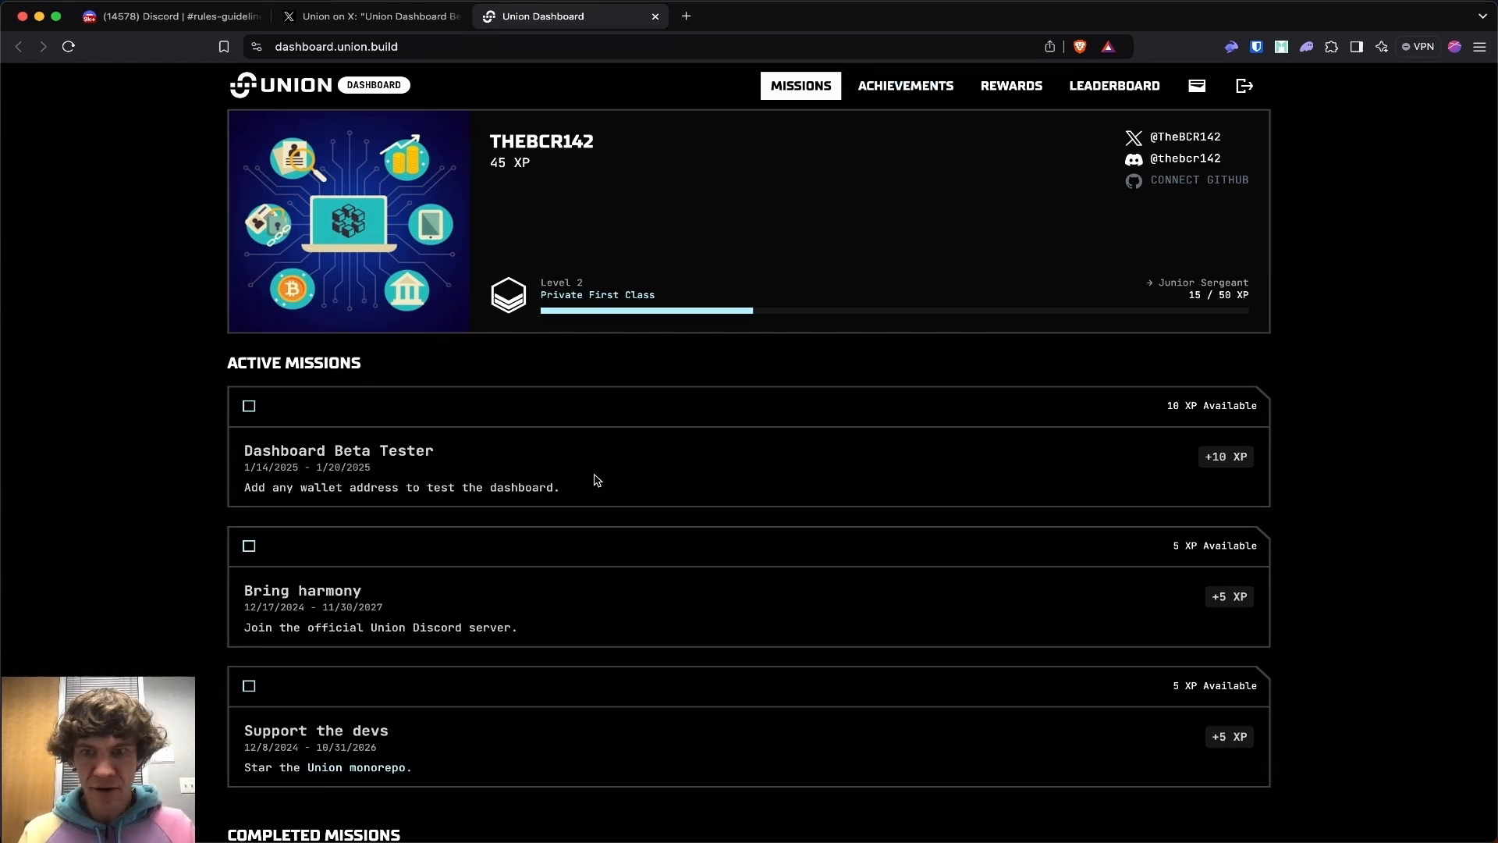
scroll(down, 3)
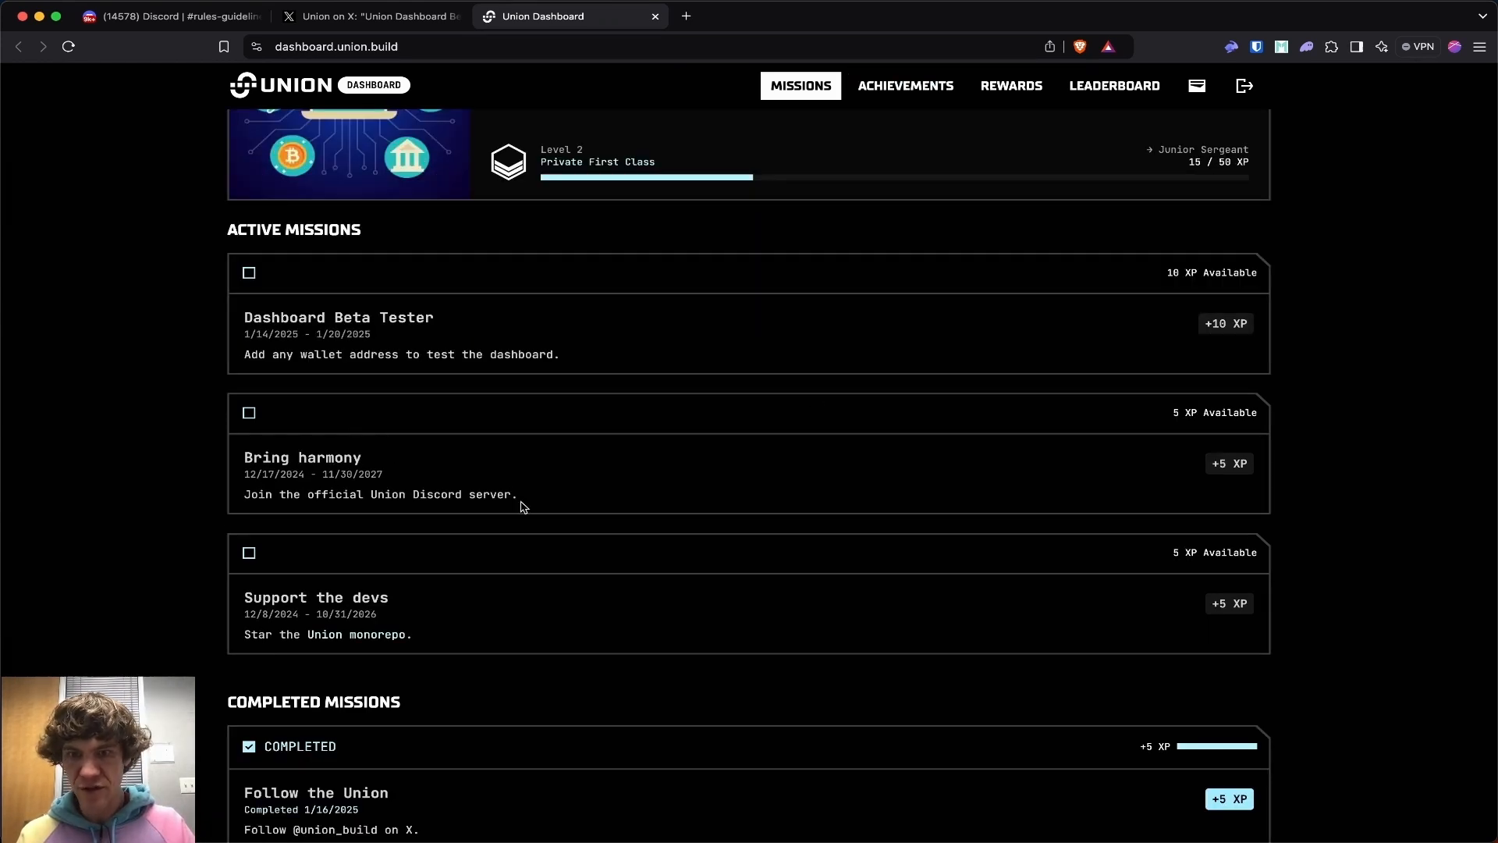
scroll(up, 3)
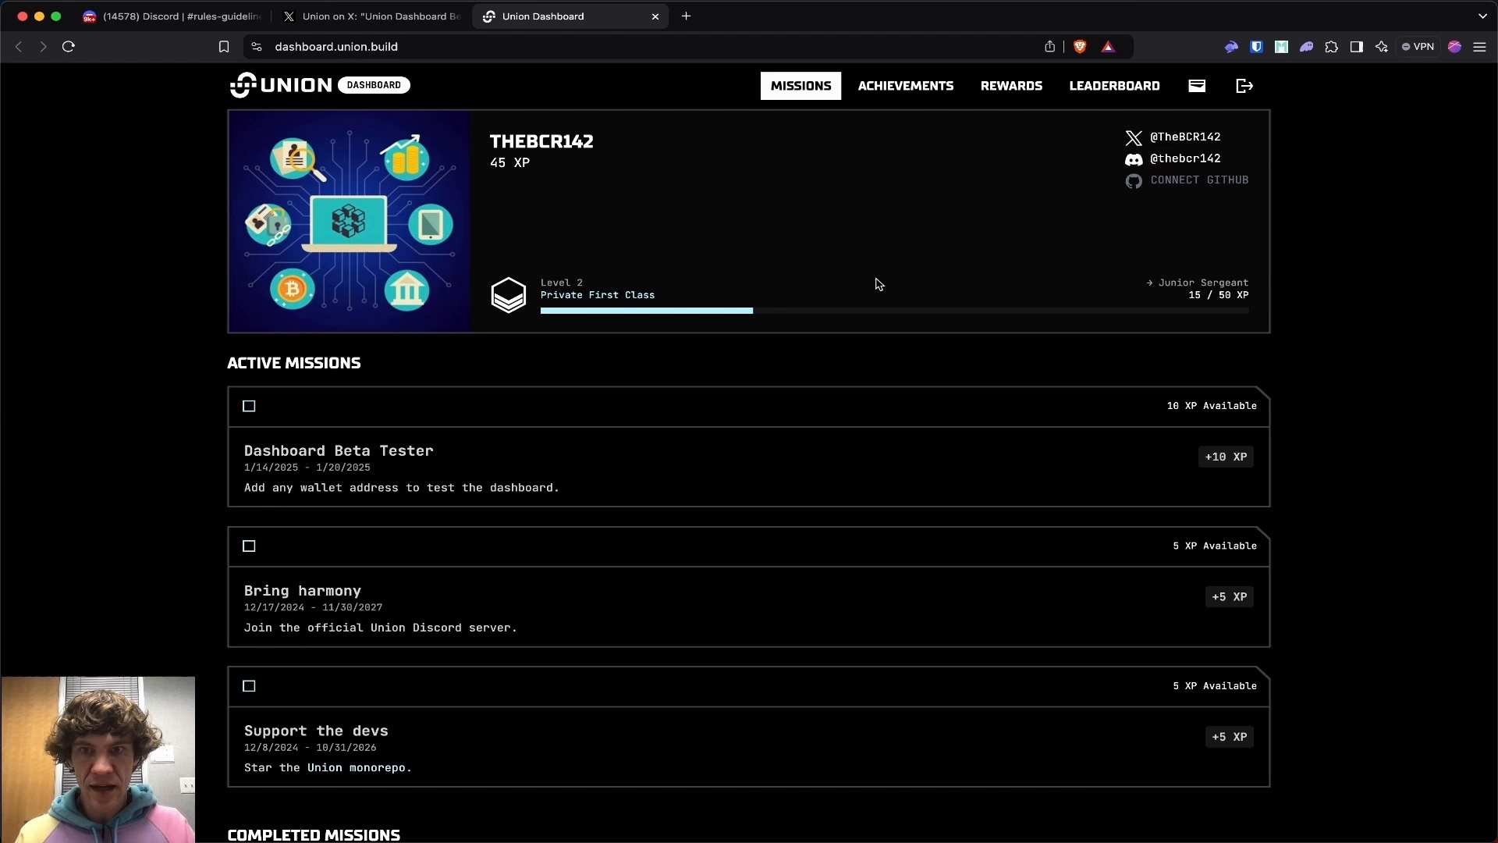
mouse_move(905, 86)
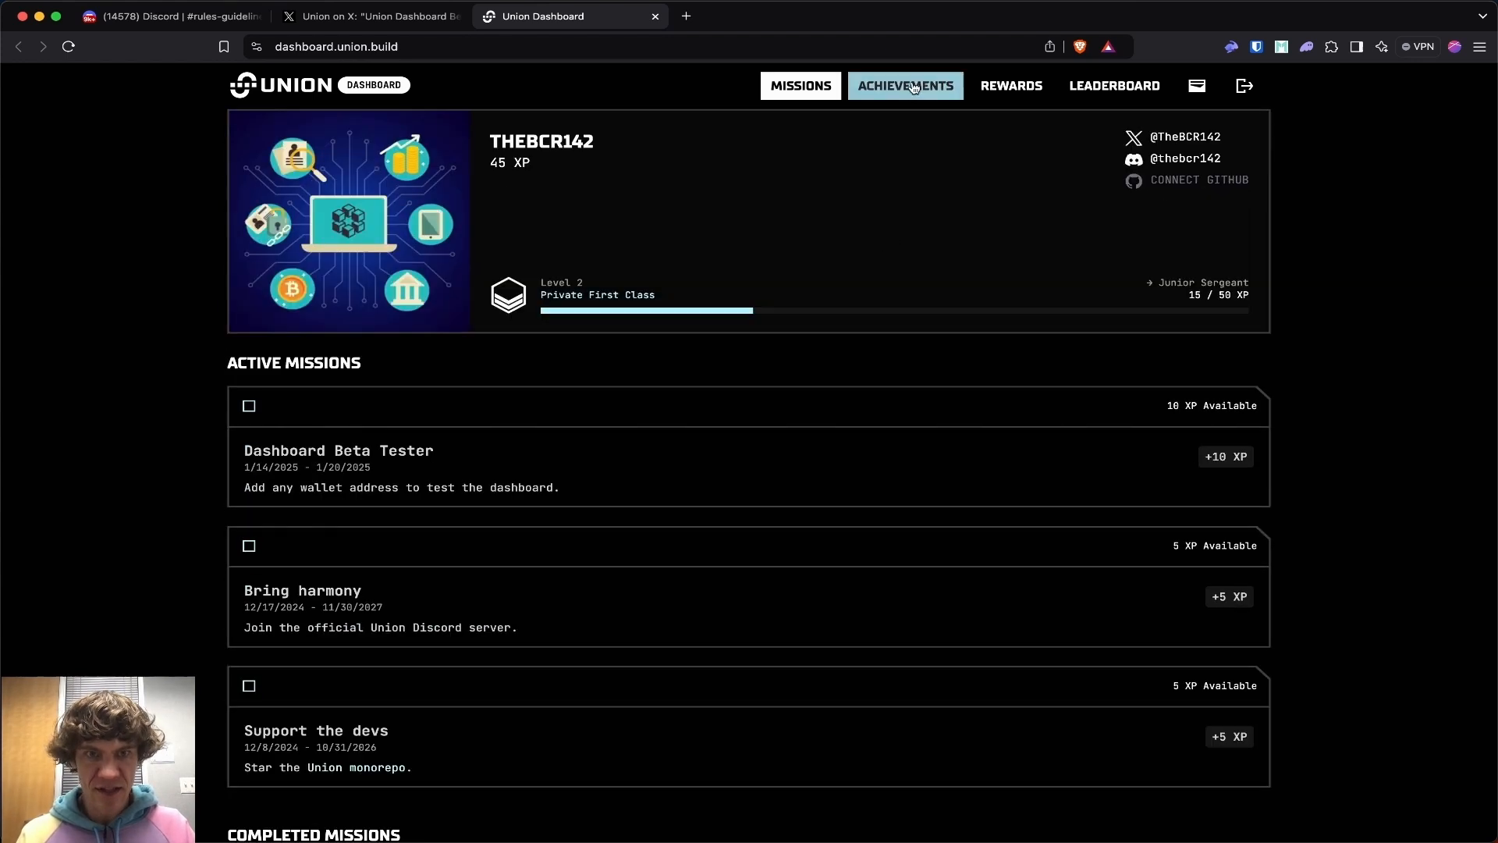
- Add an EVM wallet to the profile and approve the connection in Rabby
click(1197, 86)
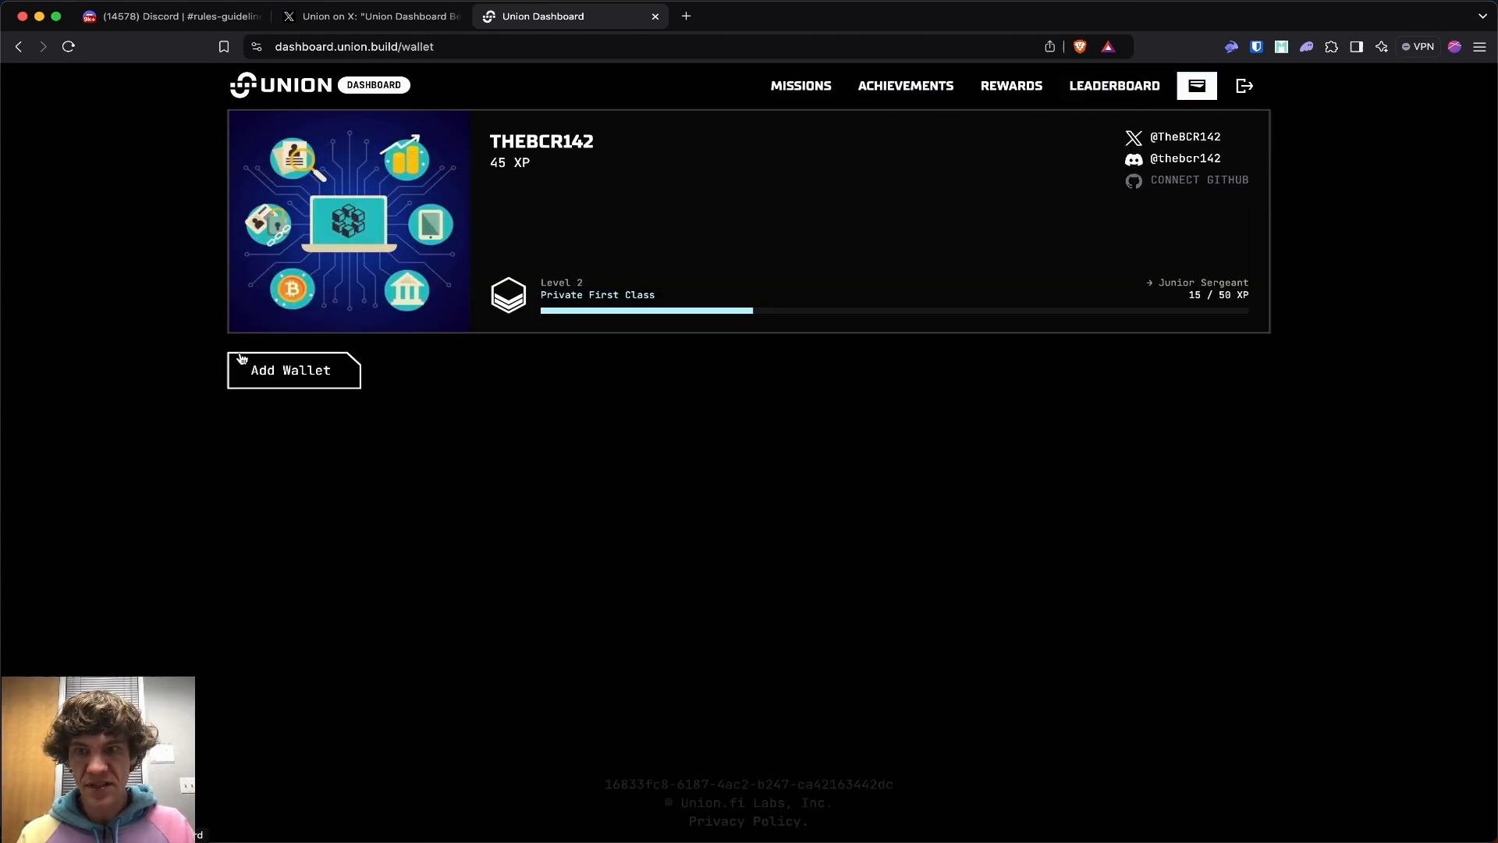
click(294, 370)
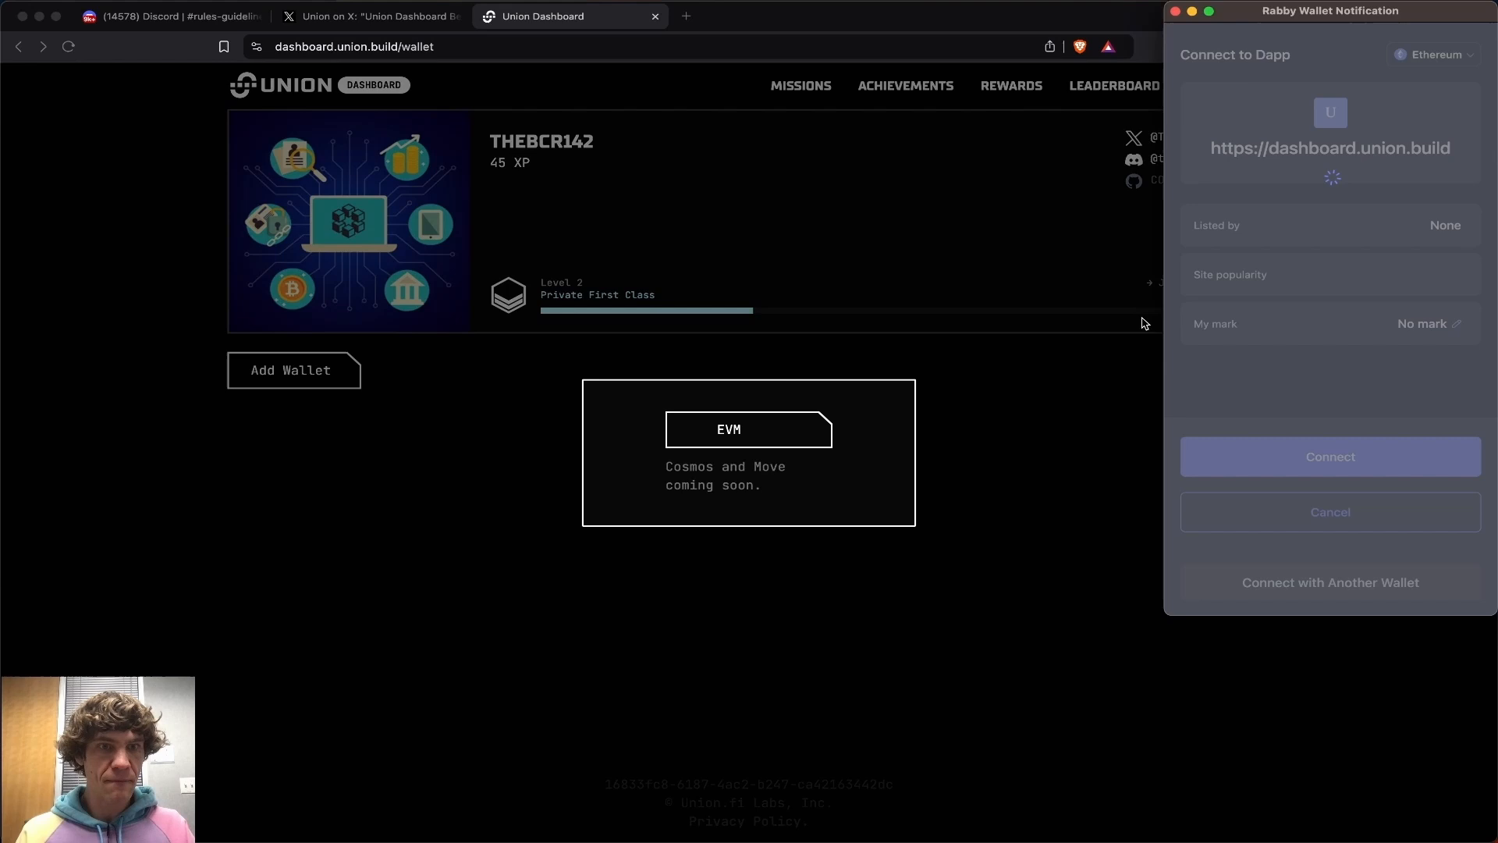
click(903, 86)
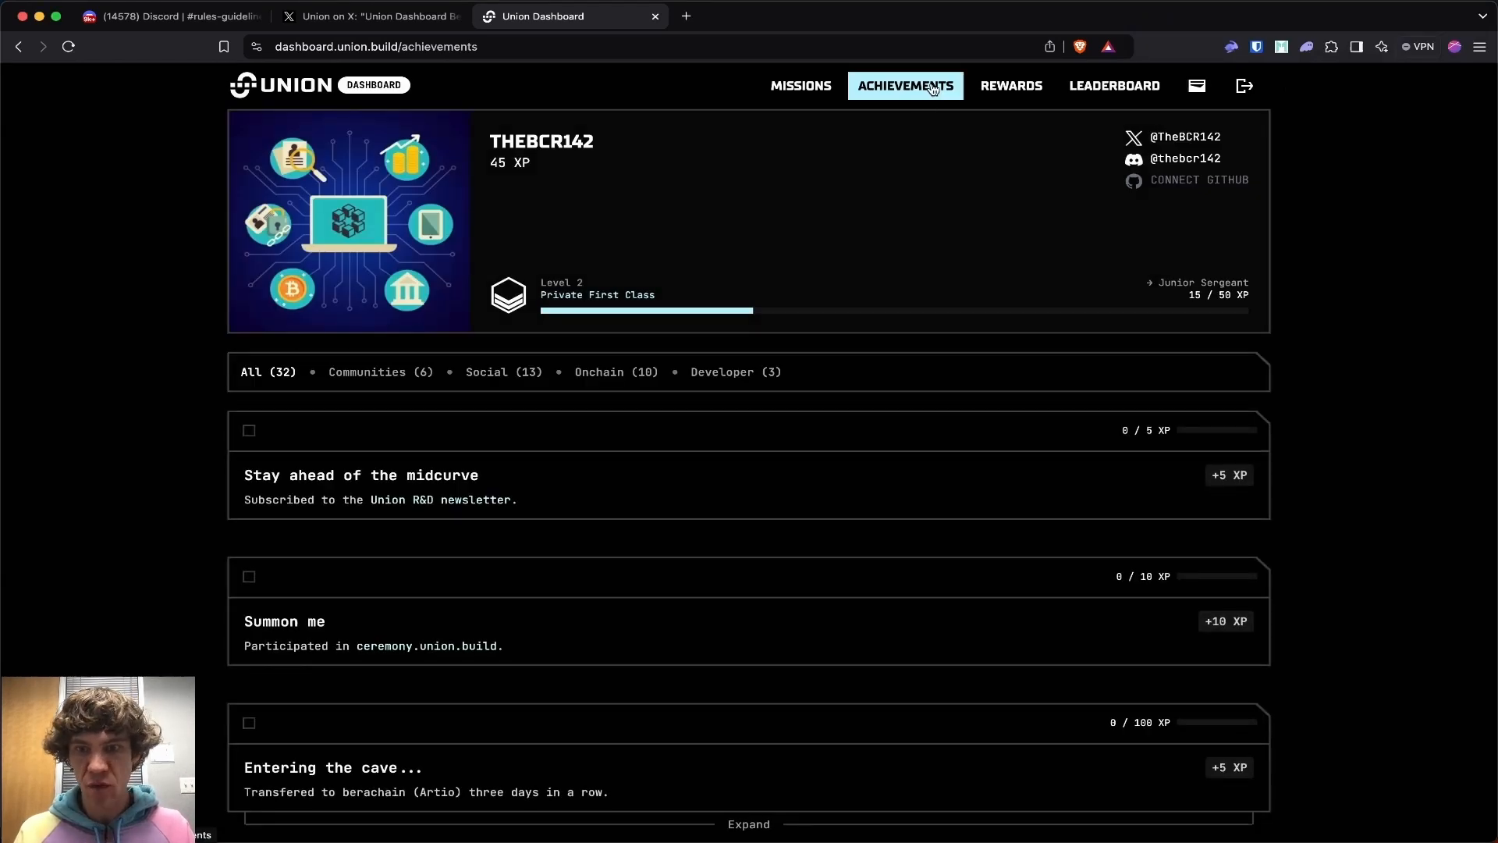
click(1195, 86)
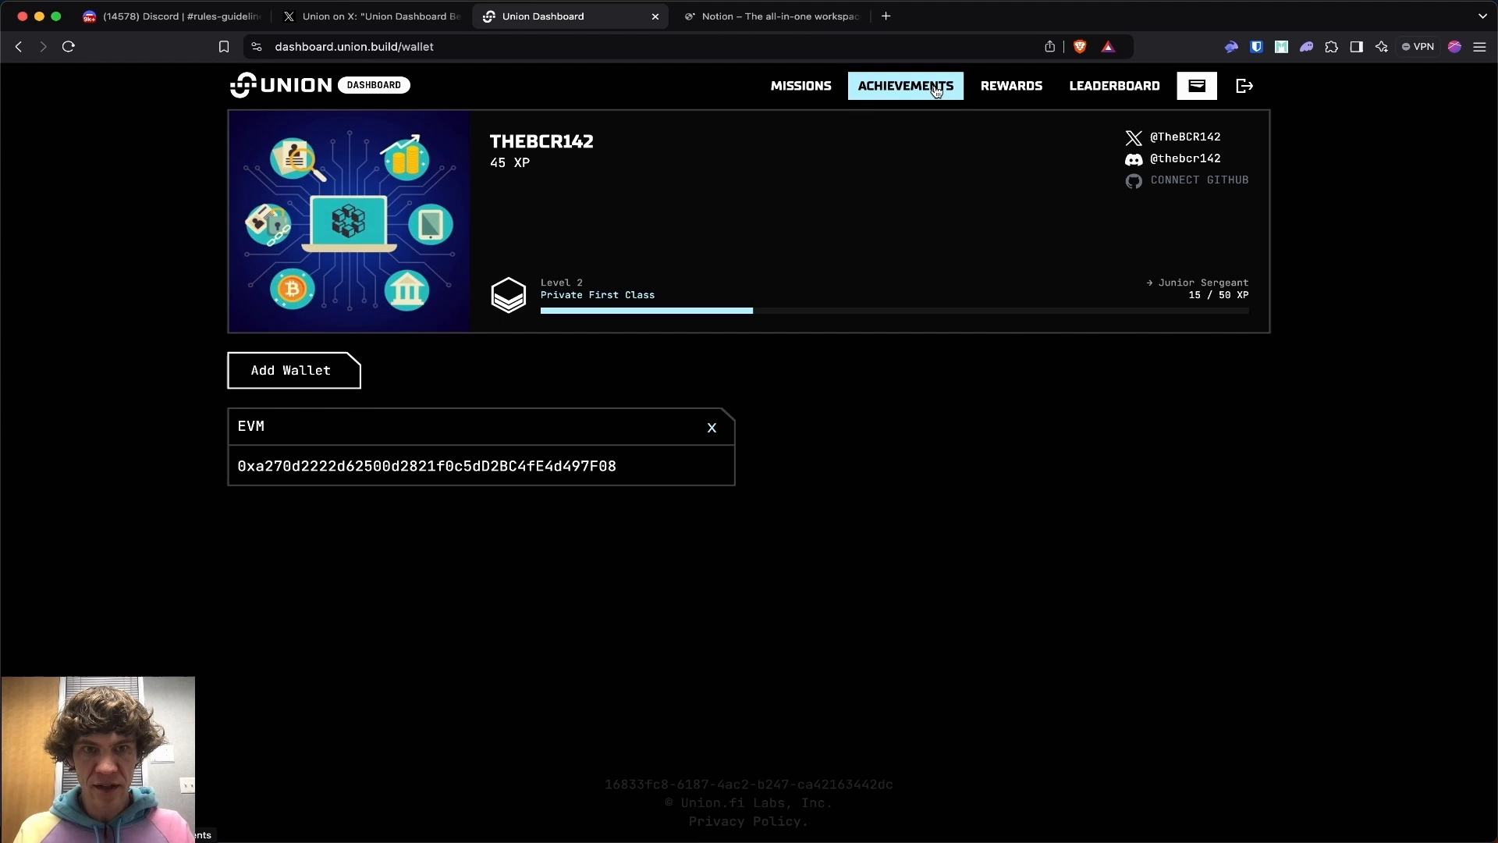
- Browse the achievements list and expand the multichain transfer achievement group
click(903, 86)
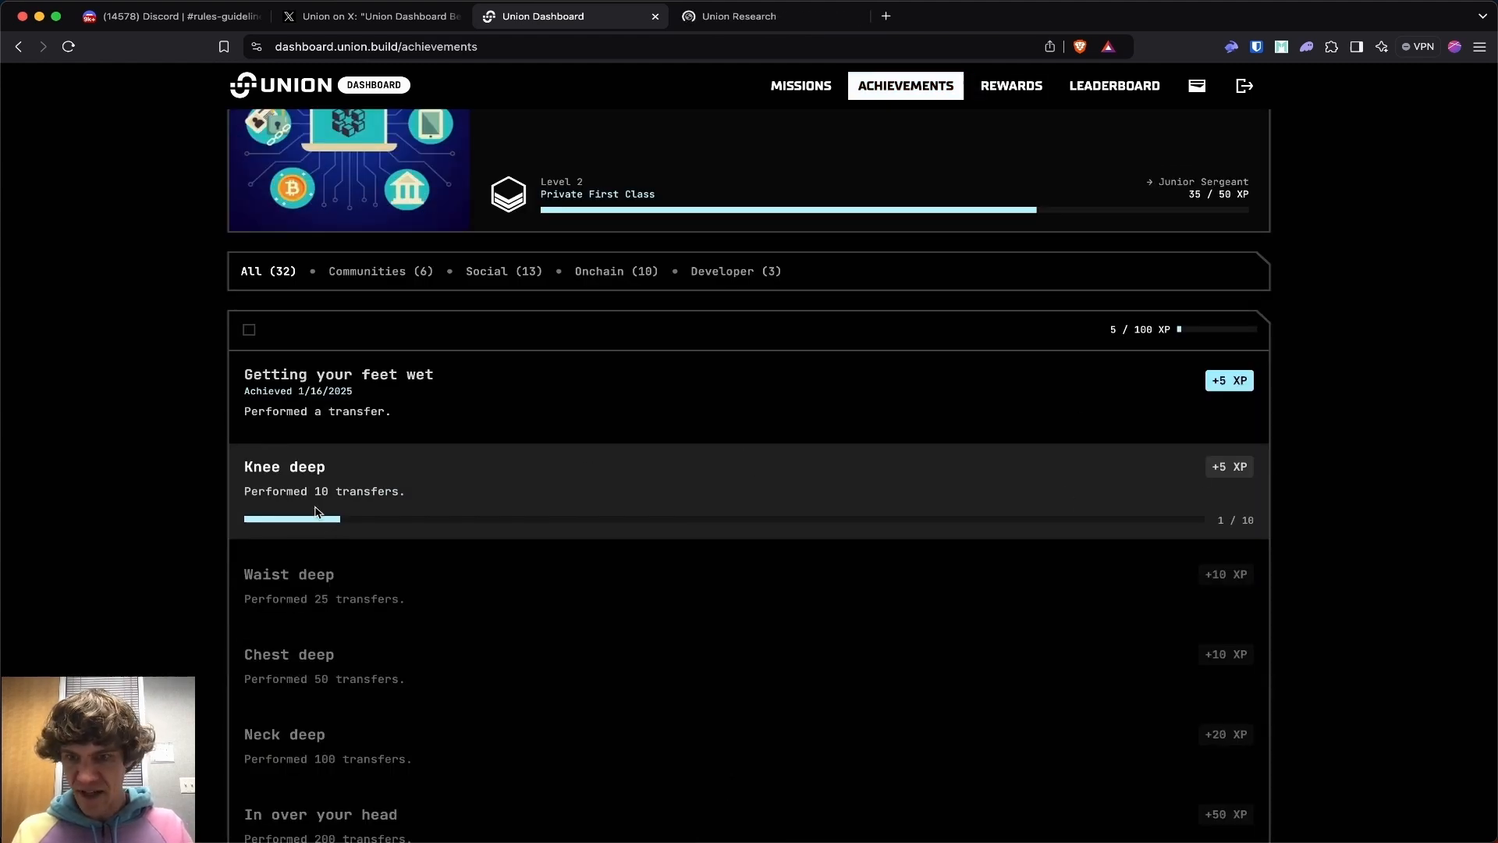
scroll(up, 3)
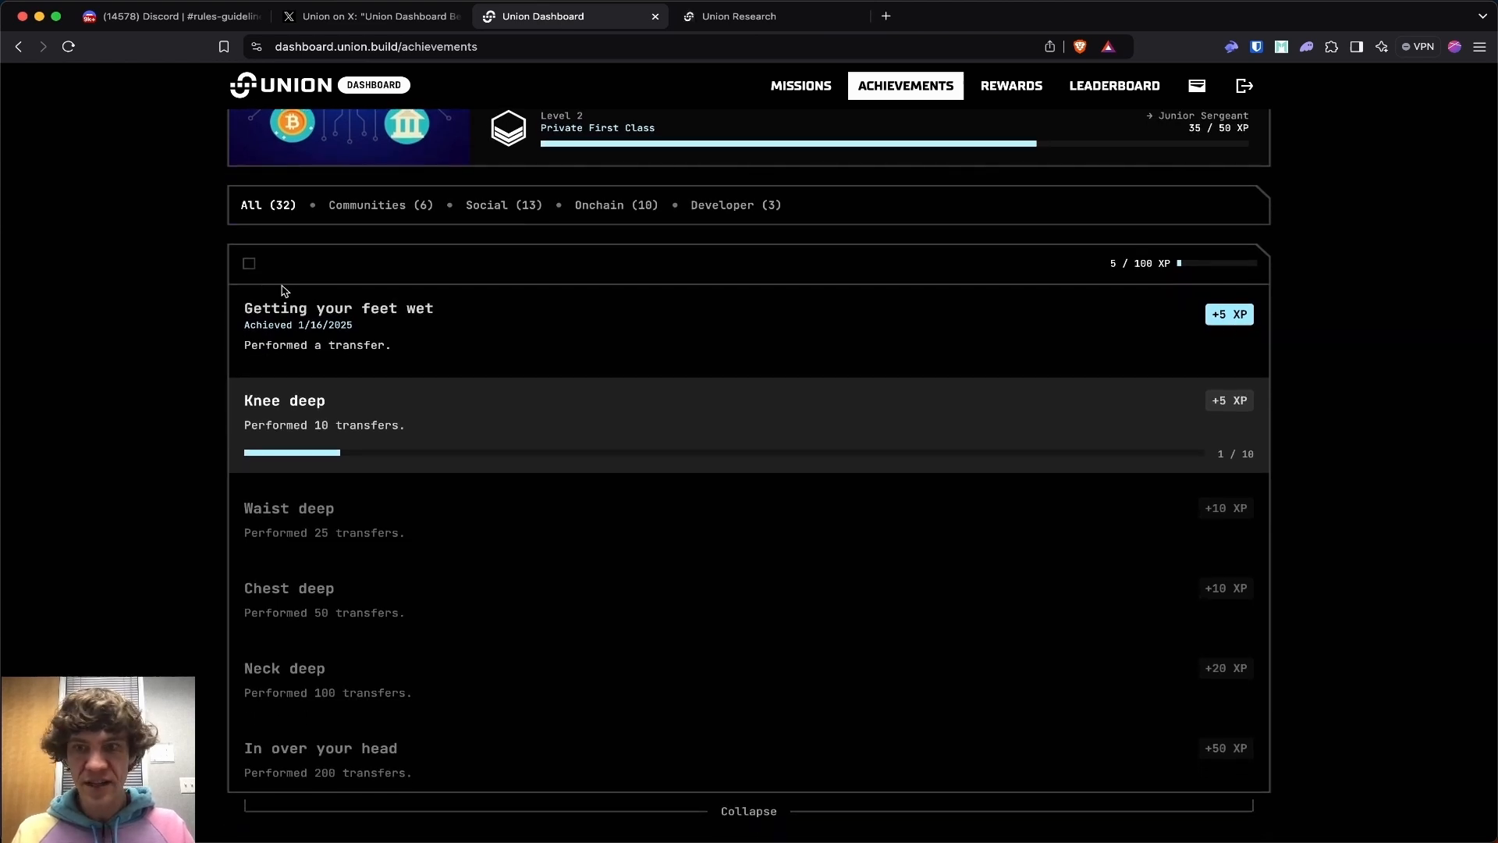
scroll(down, 3)
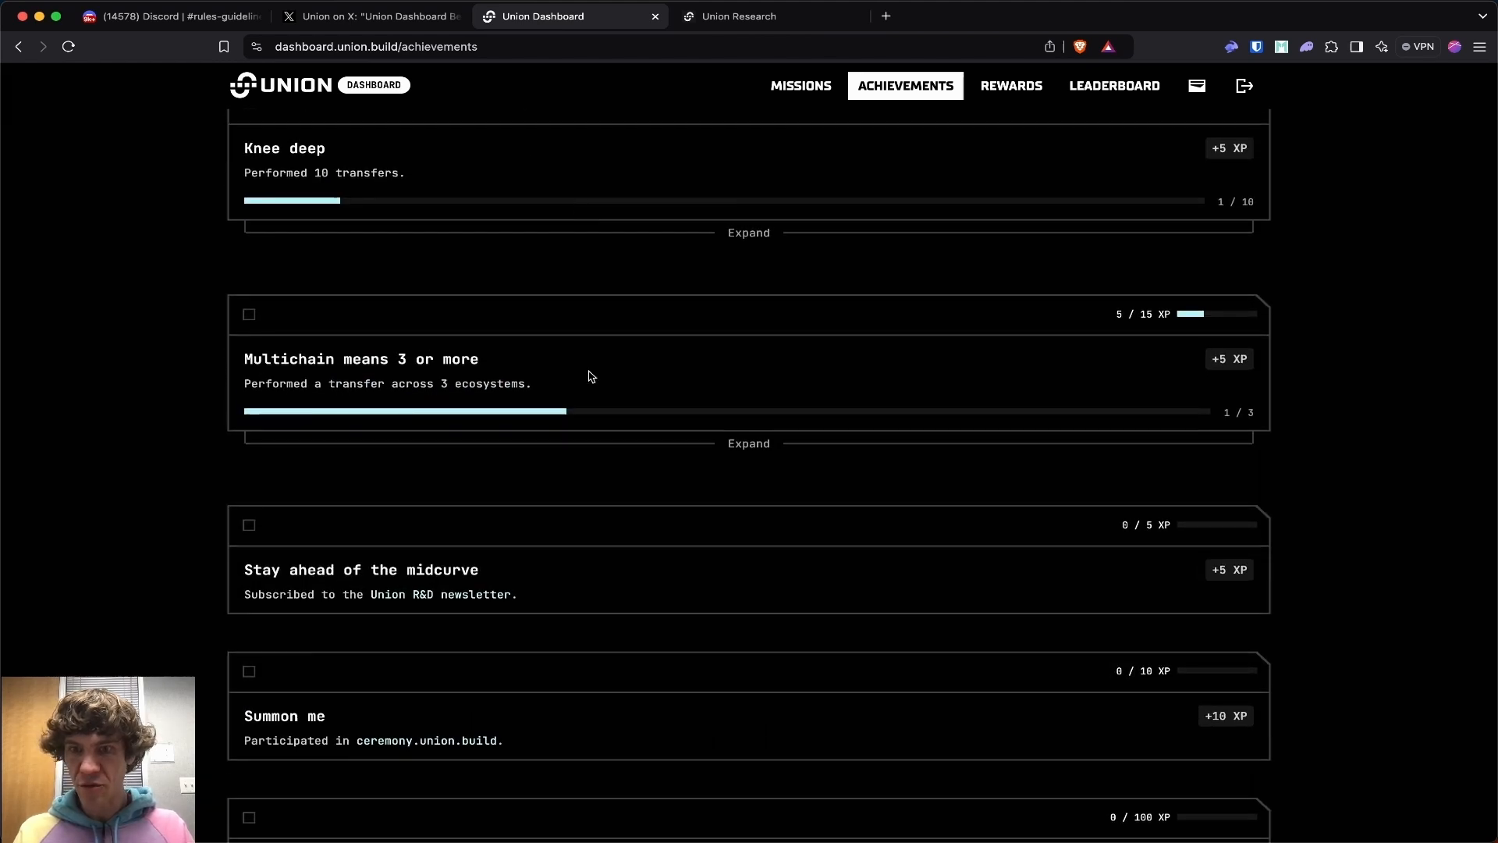
click(748, 443)
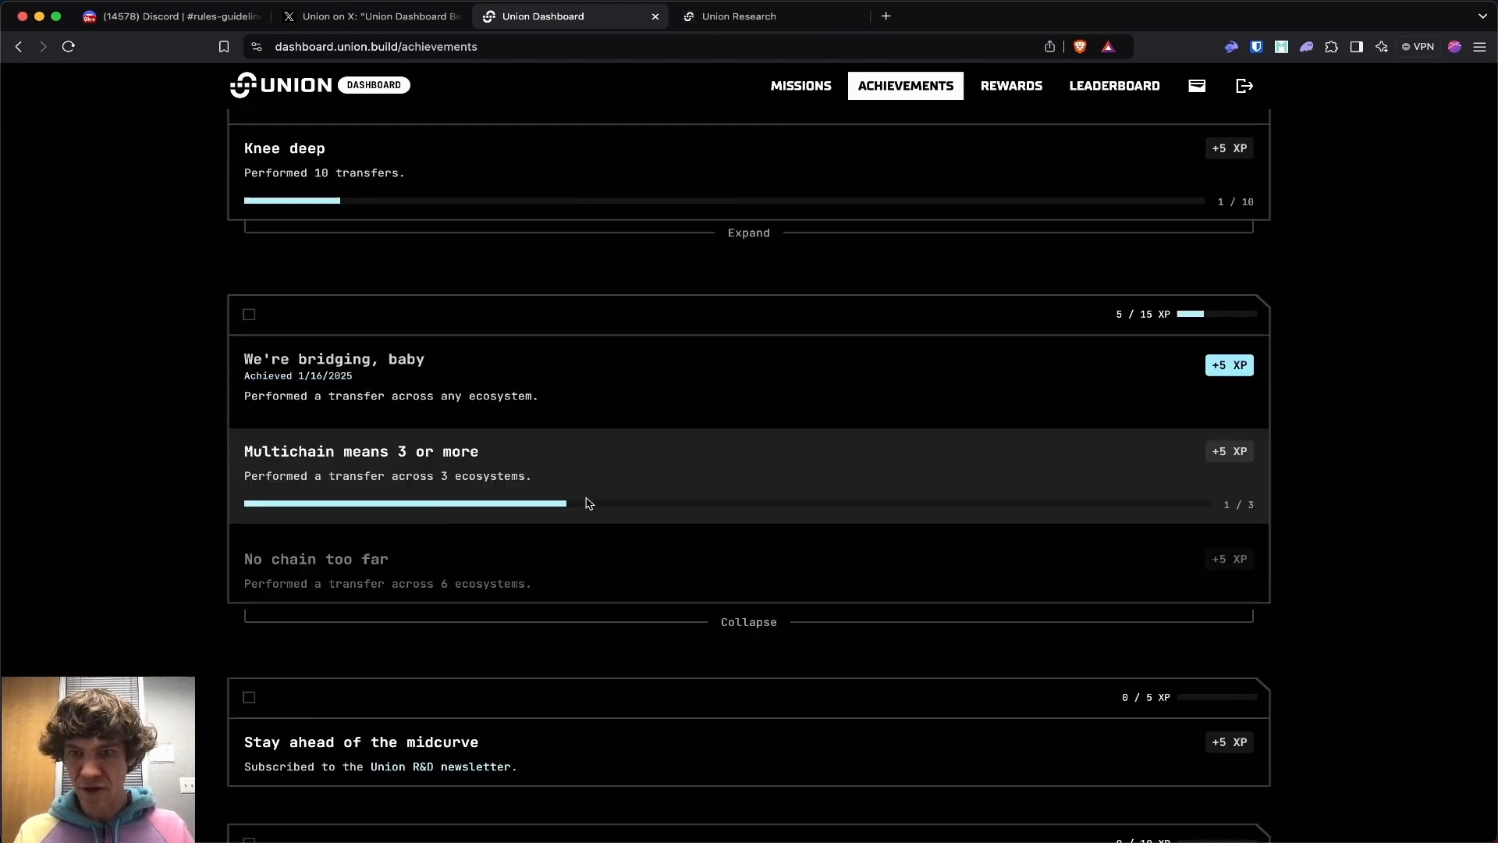
mouse_move(735, 301)
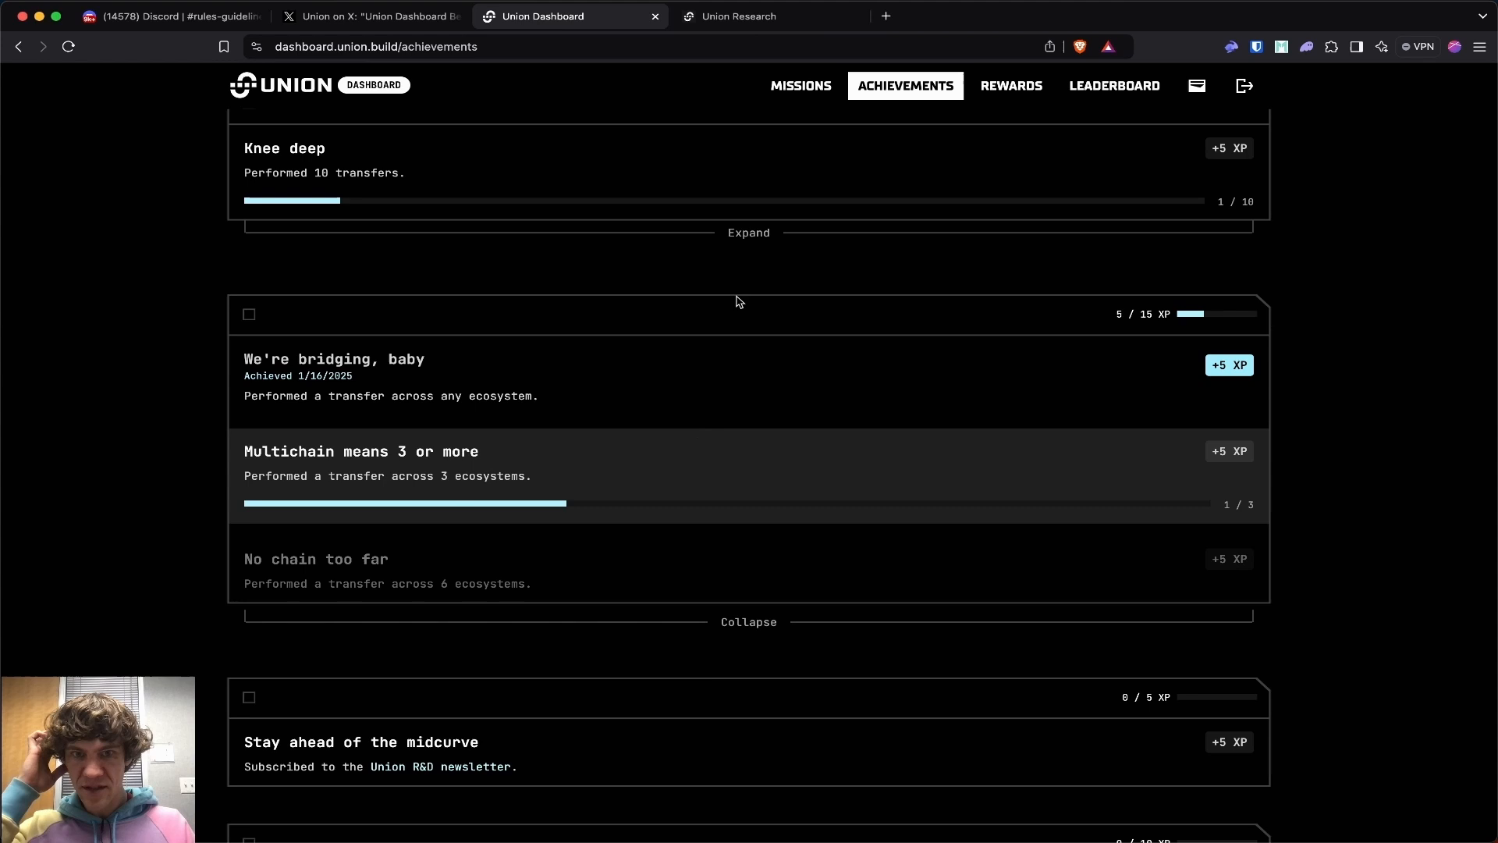
- Check the Union Research newsletter signup, then narrow dashboard achievements to the Communities category
click(736, 15)
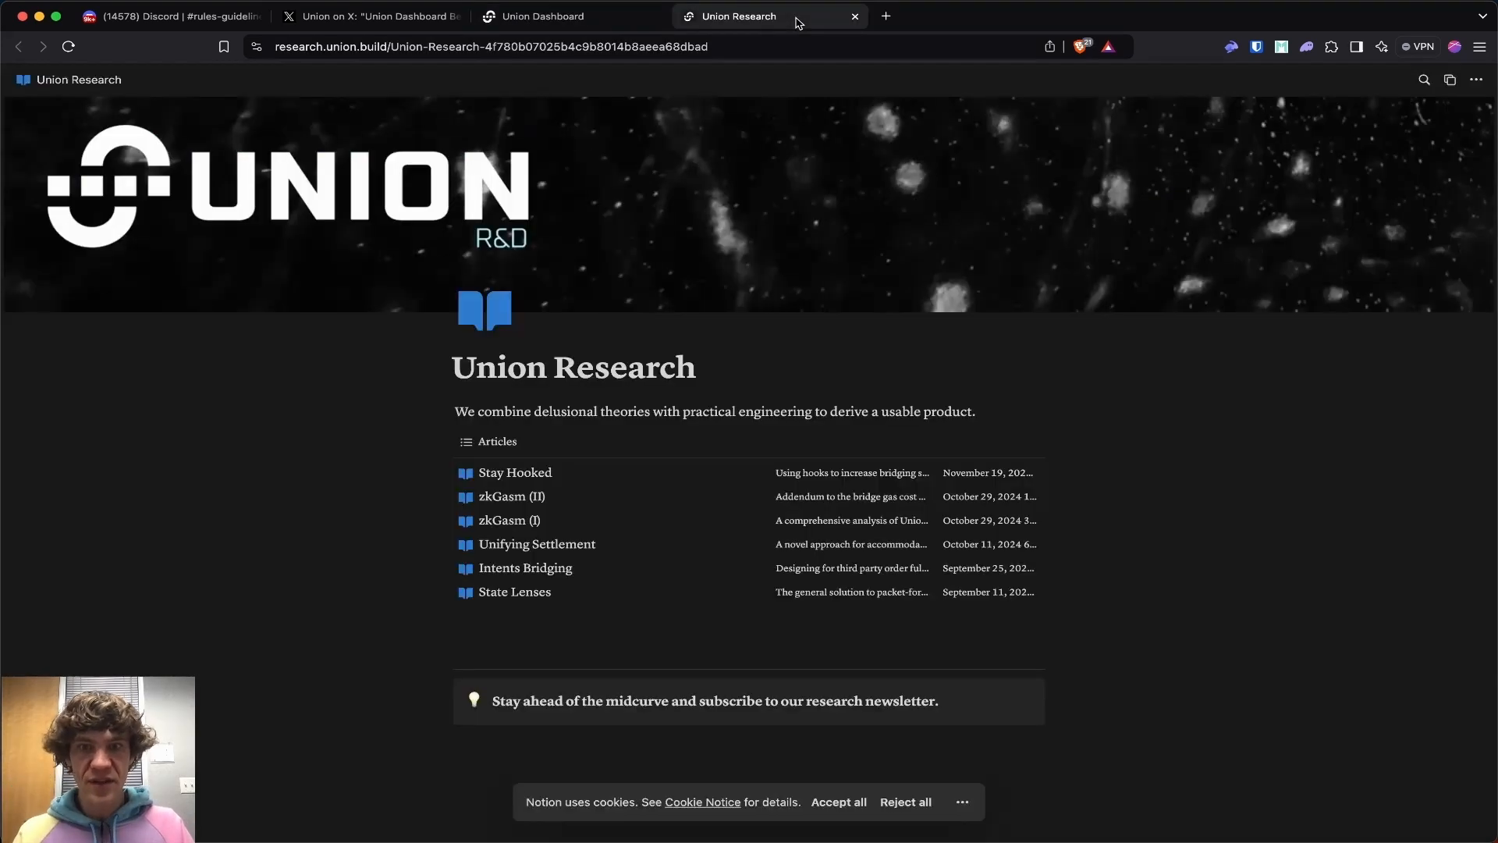
click(713, 701)
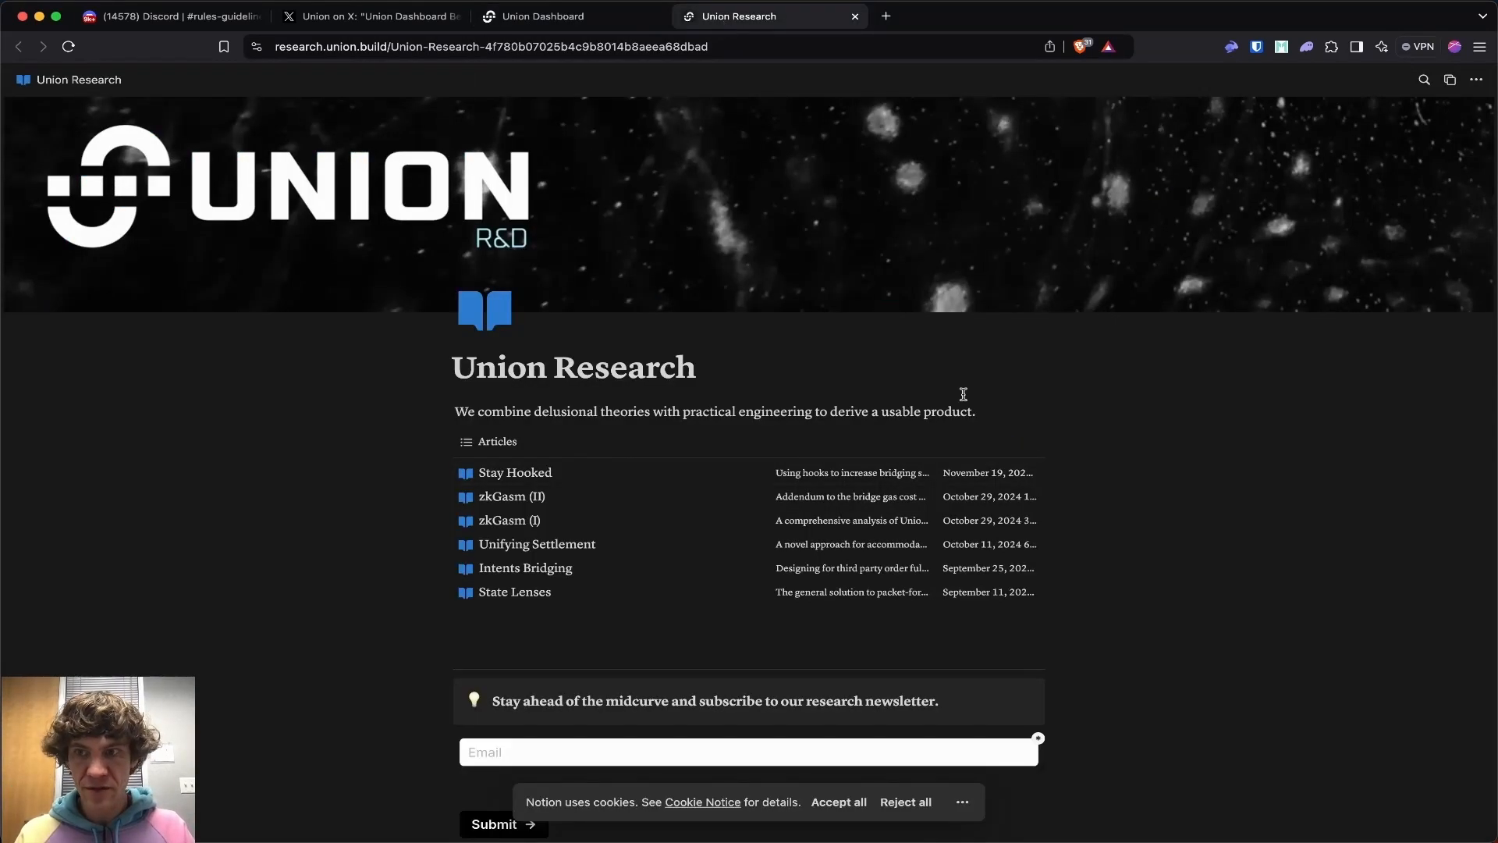
scroll(down, 3)
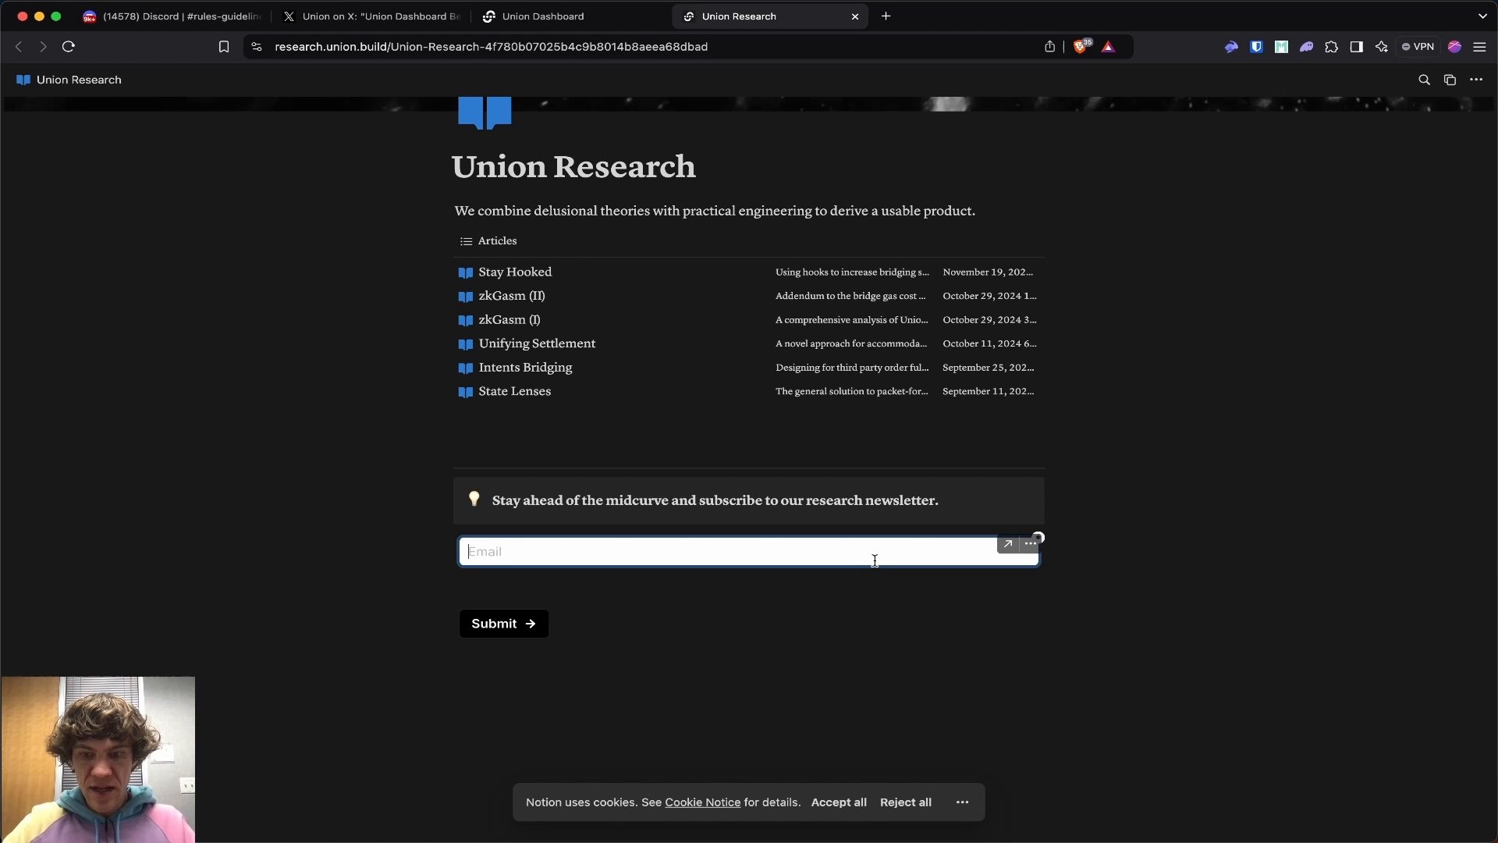
click(542, 16)
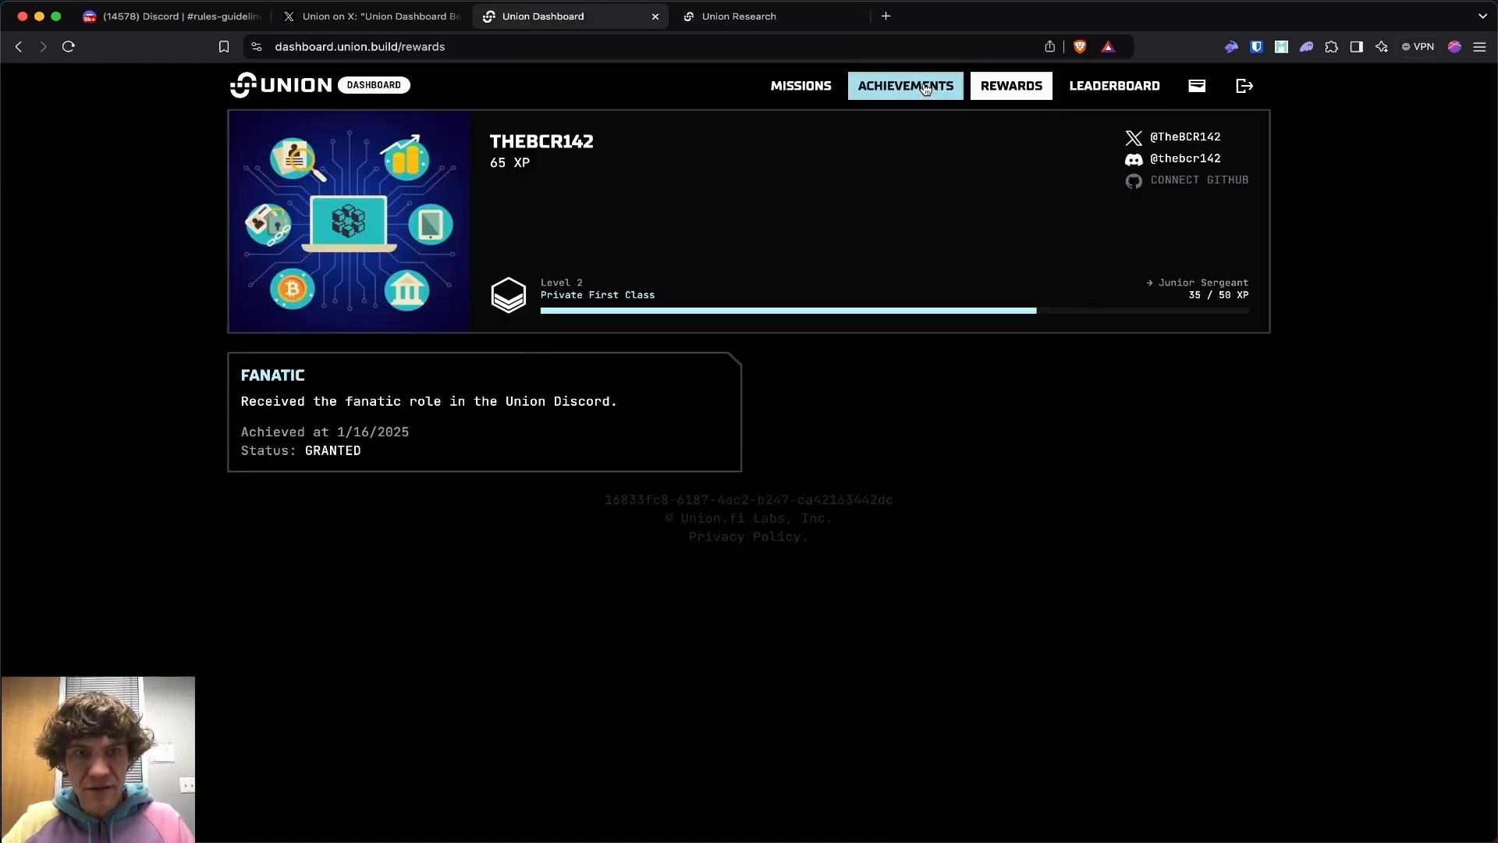
click(904, 84)
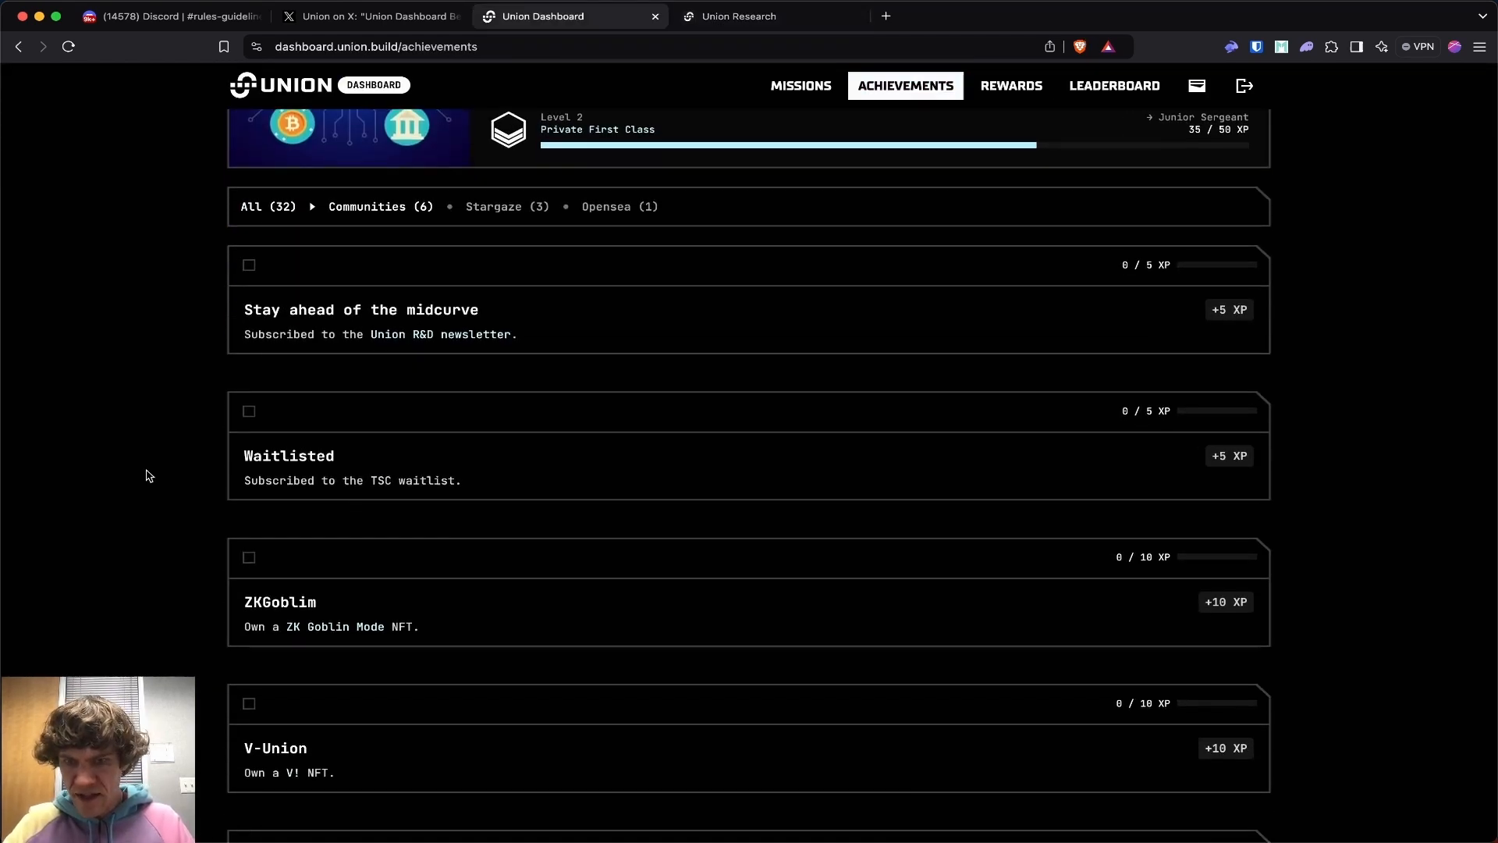
scroll(down, 3)
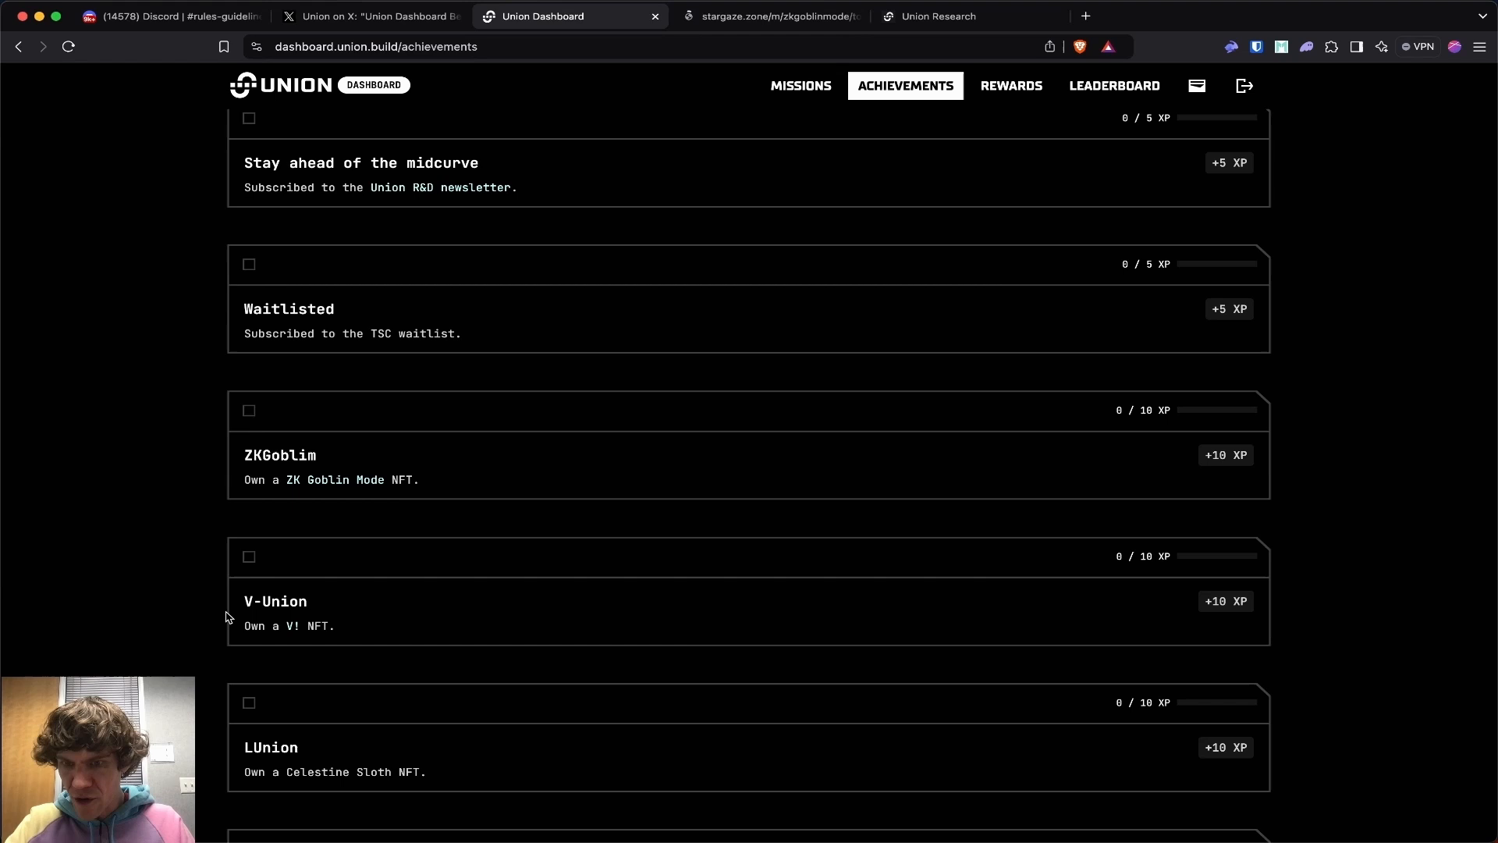
mouse_move(172, 505)
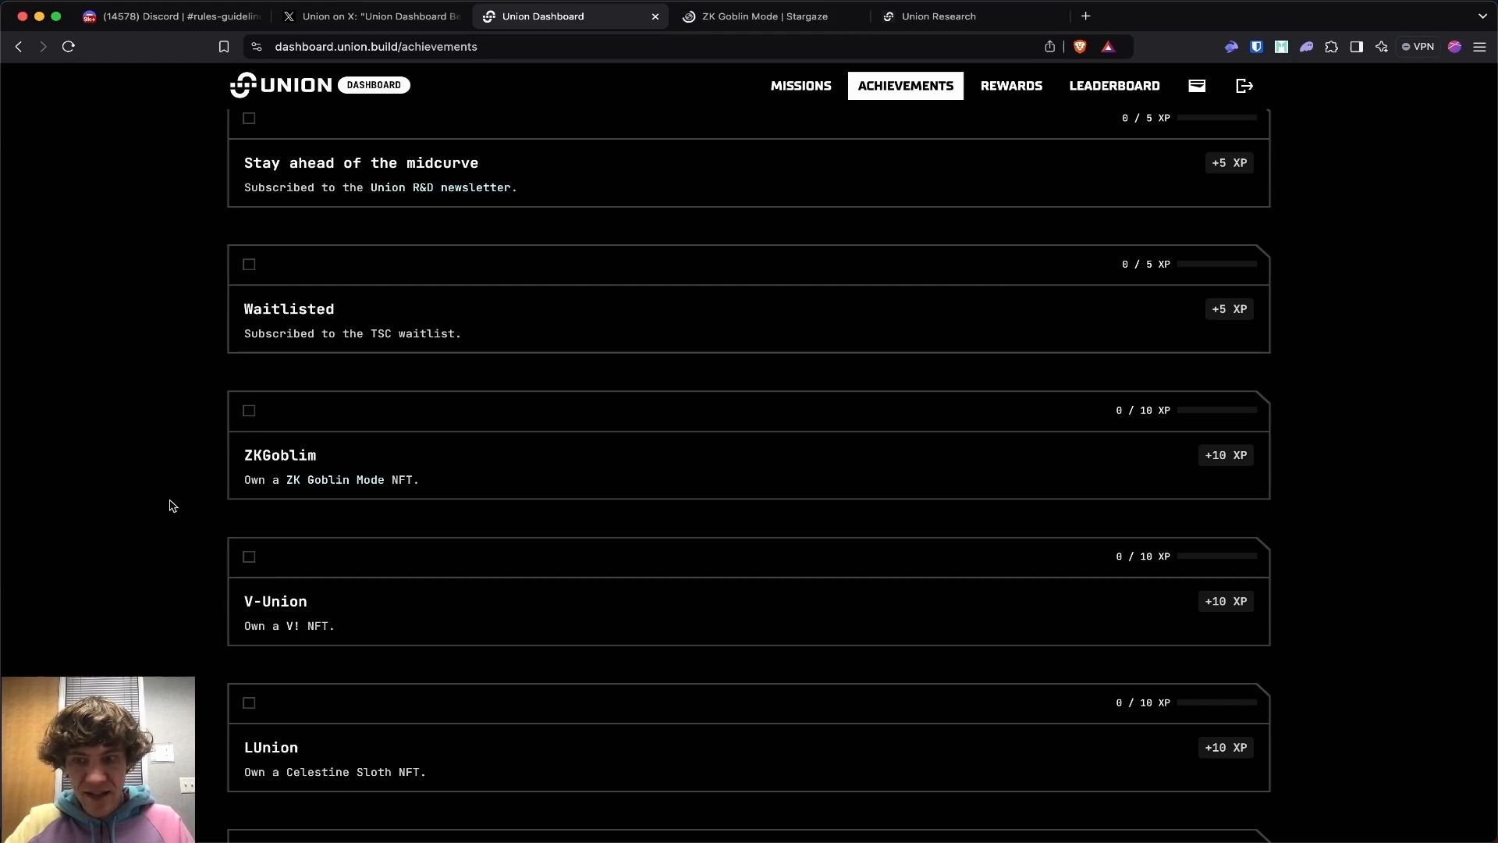
- Look over the ZK Goblin Mode collection on Stargaze, then close it to return to the achievements
click(764, 16)
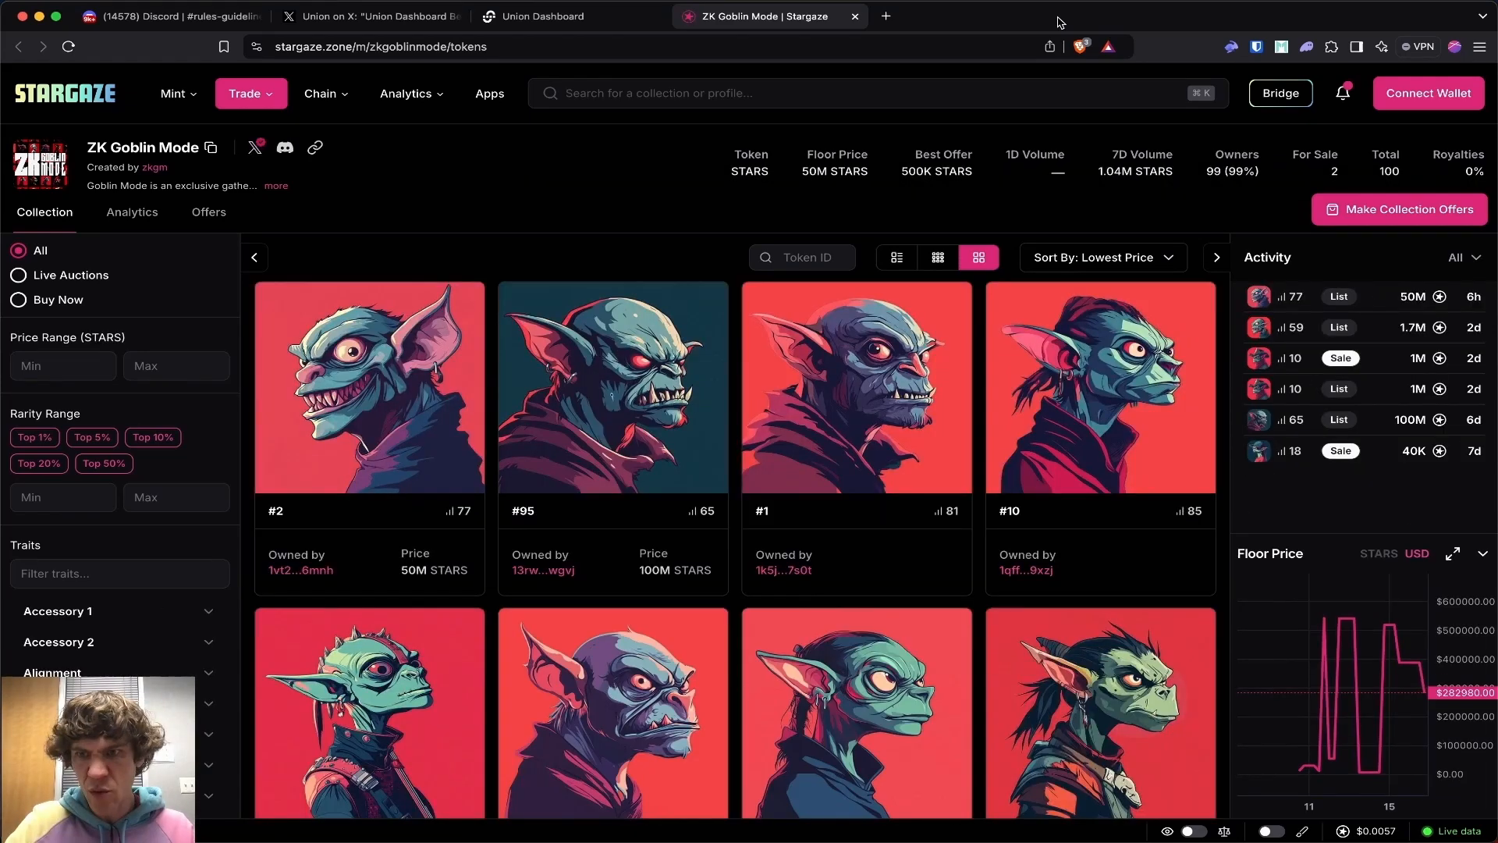
mouse_move(855, 16)
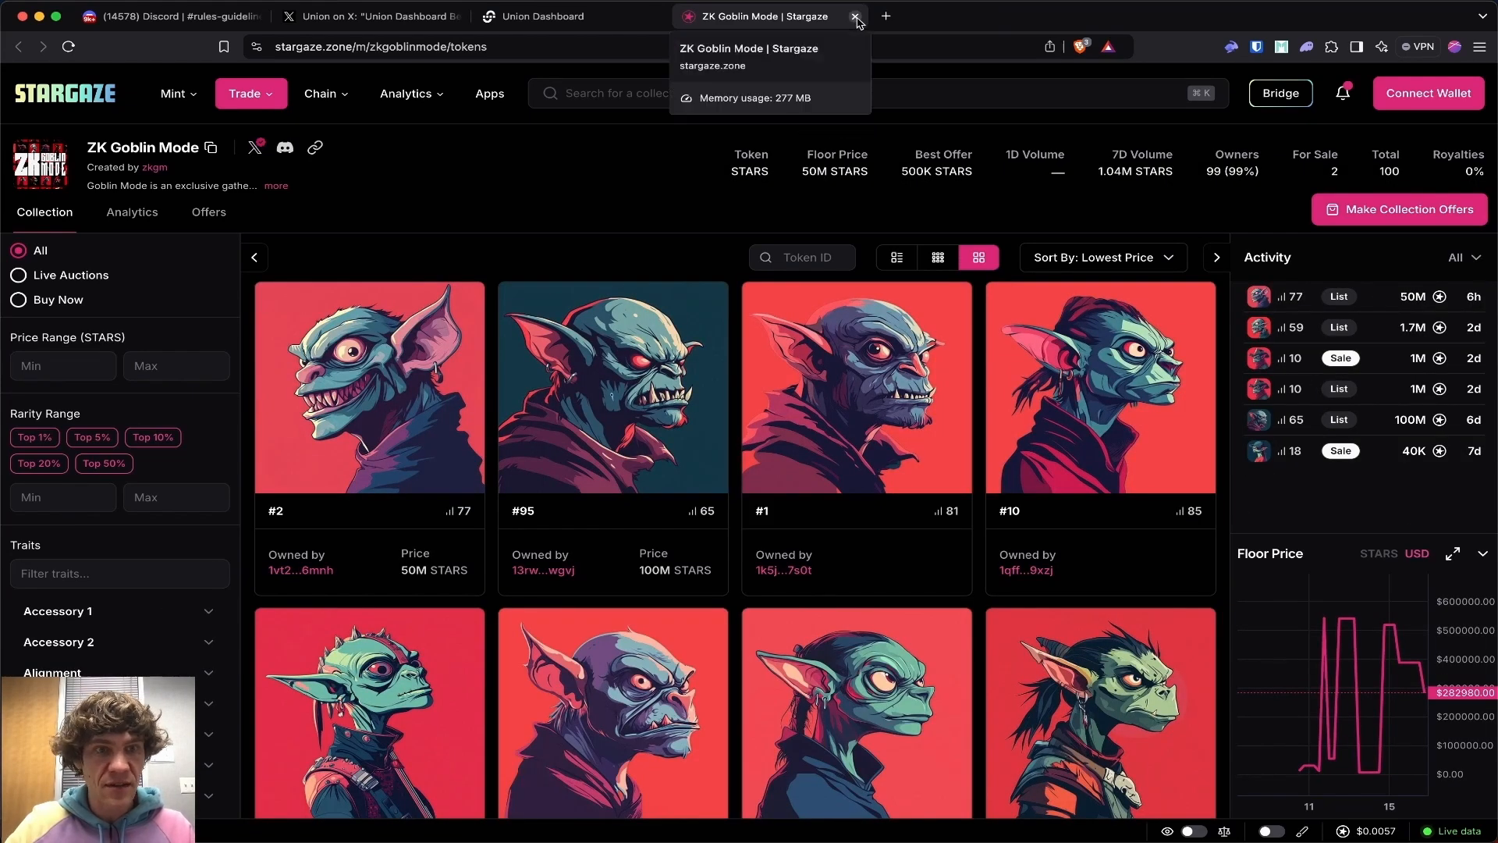
click(855, 16)
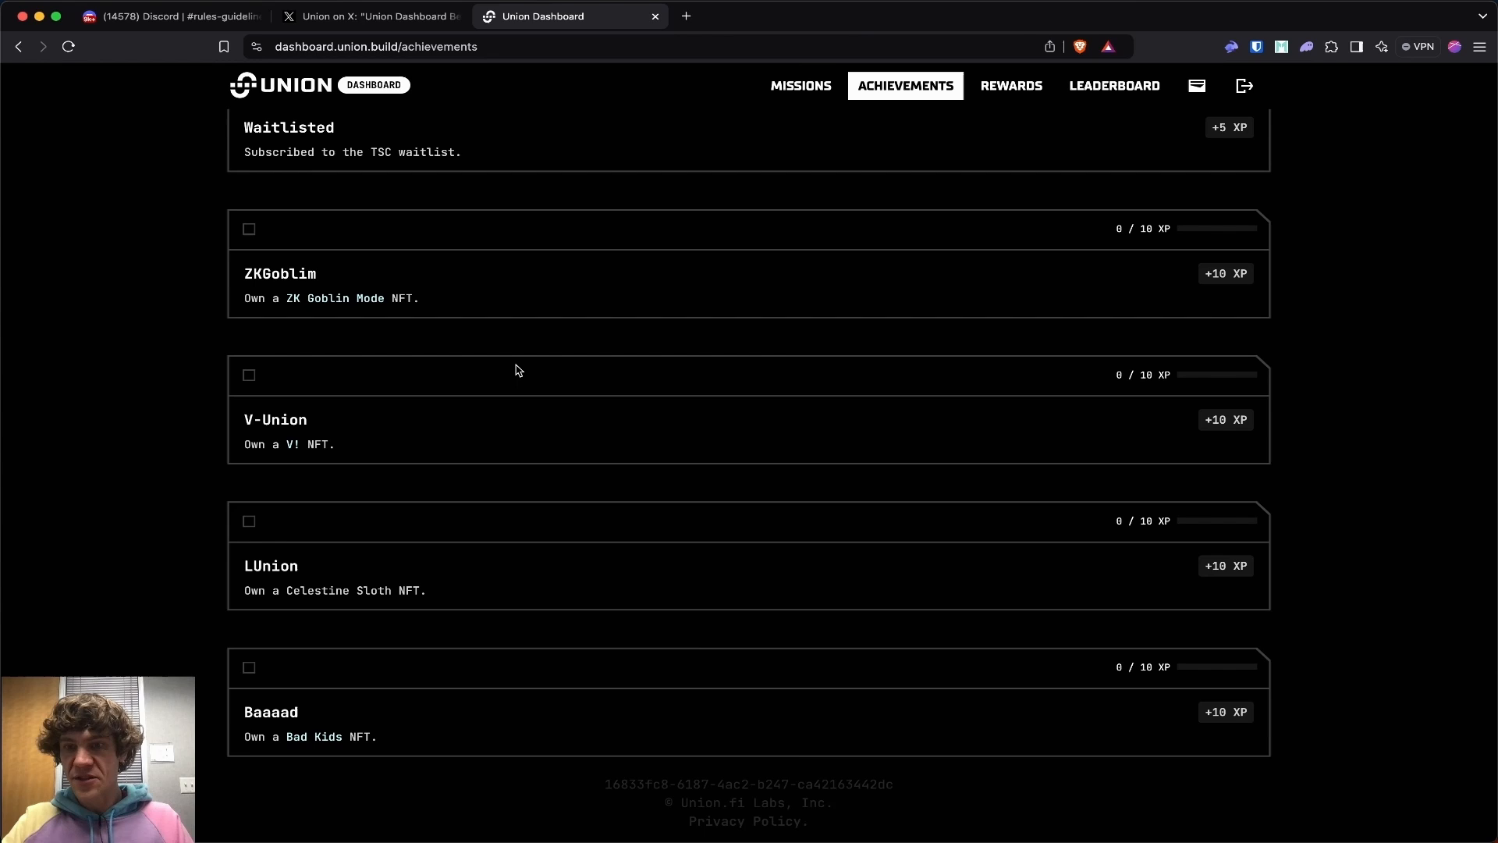
- Narrow achievements to Stargaze (3), show All (32), then switch to Social (13)
scroll(up, 3)
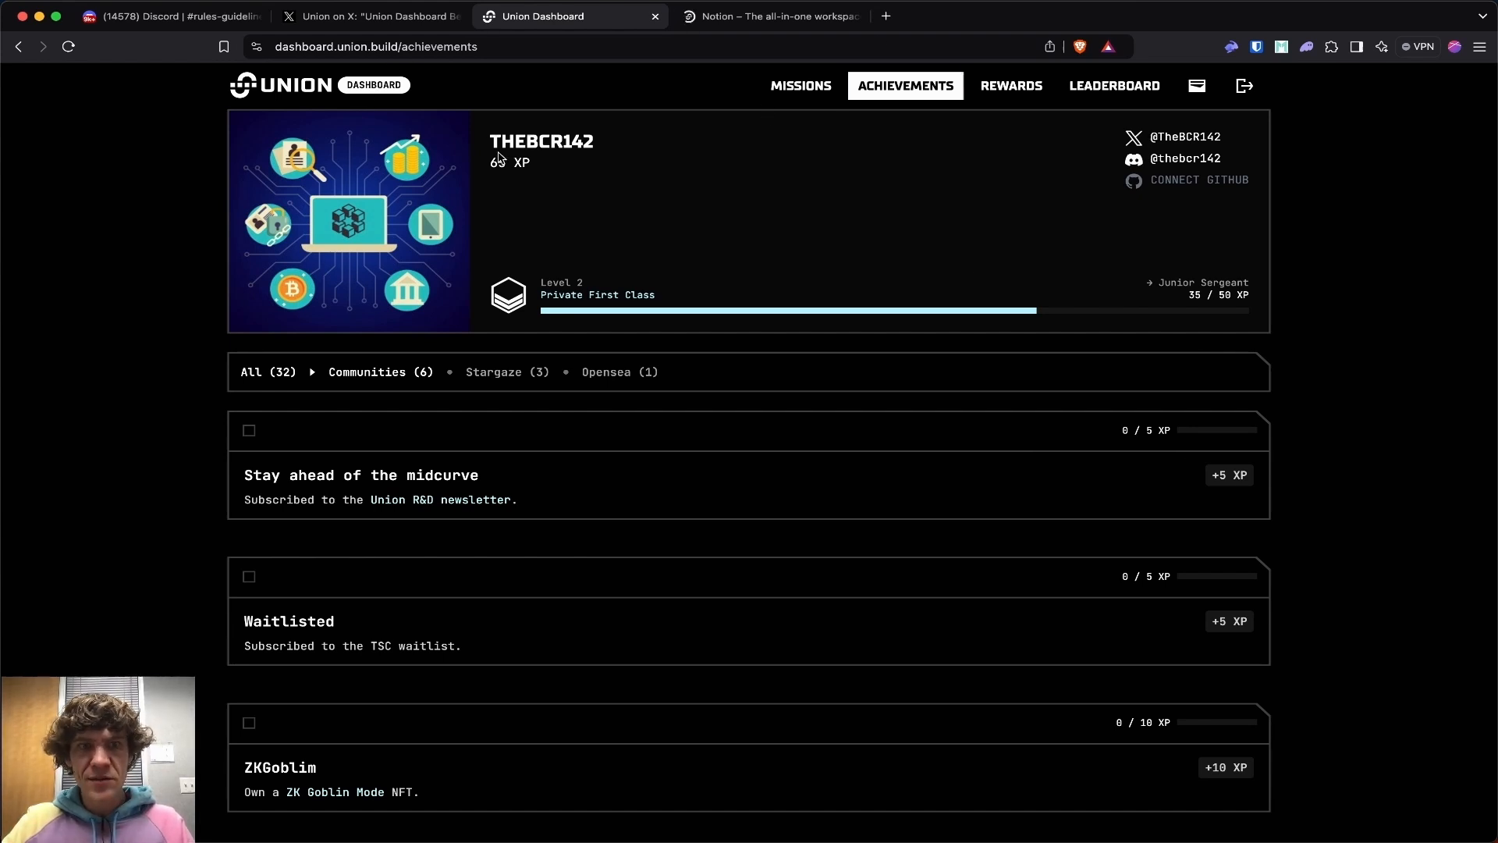
click(506, 371)
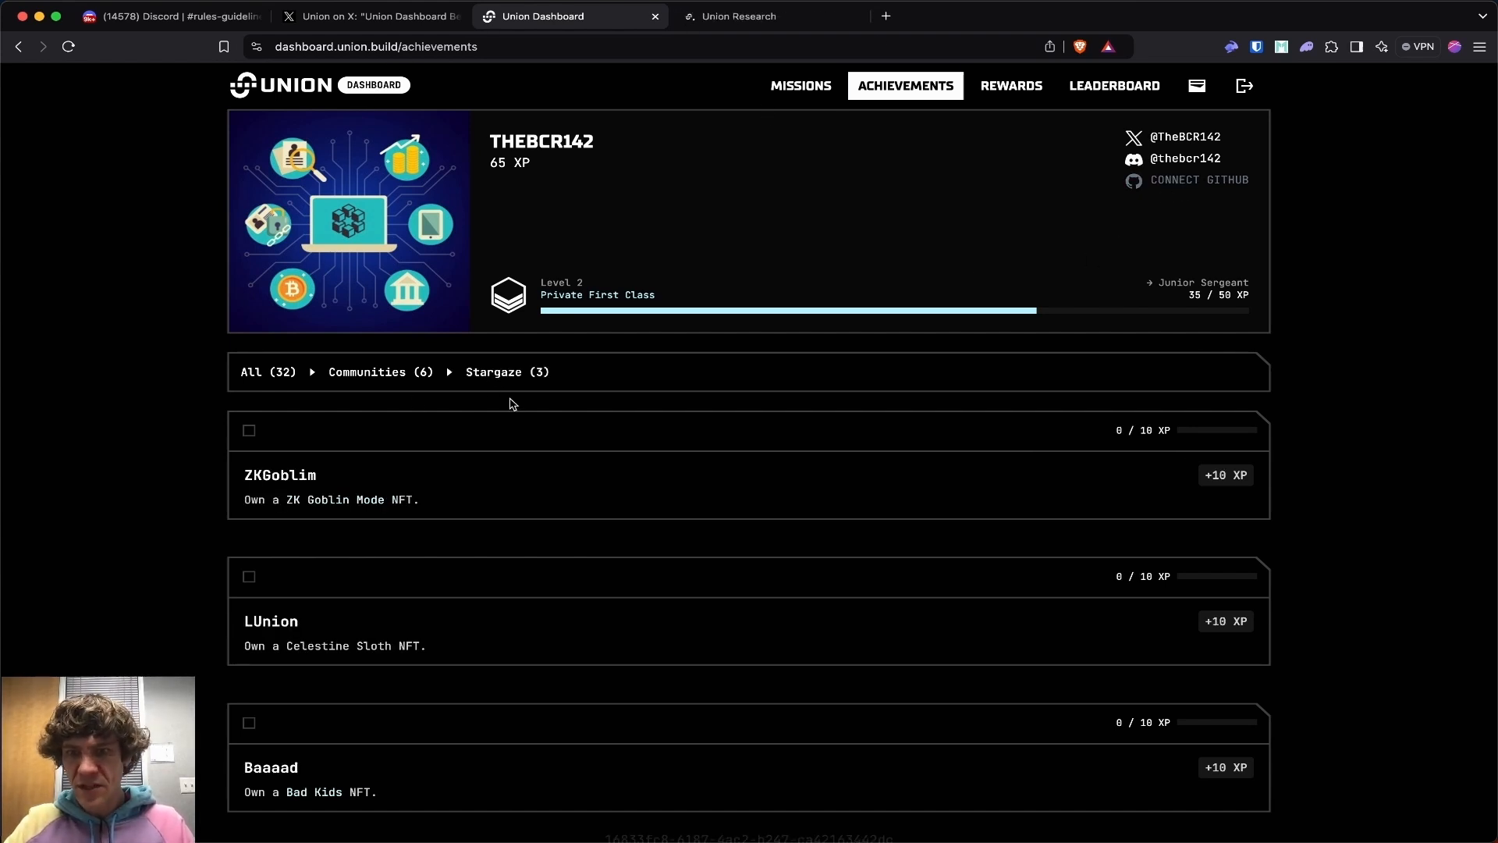
click(266, 371)
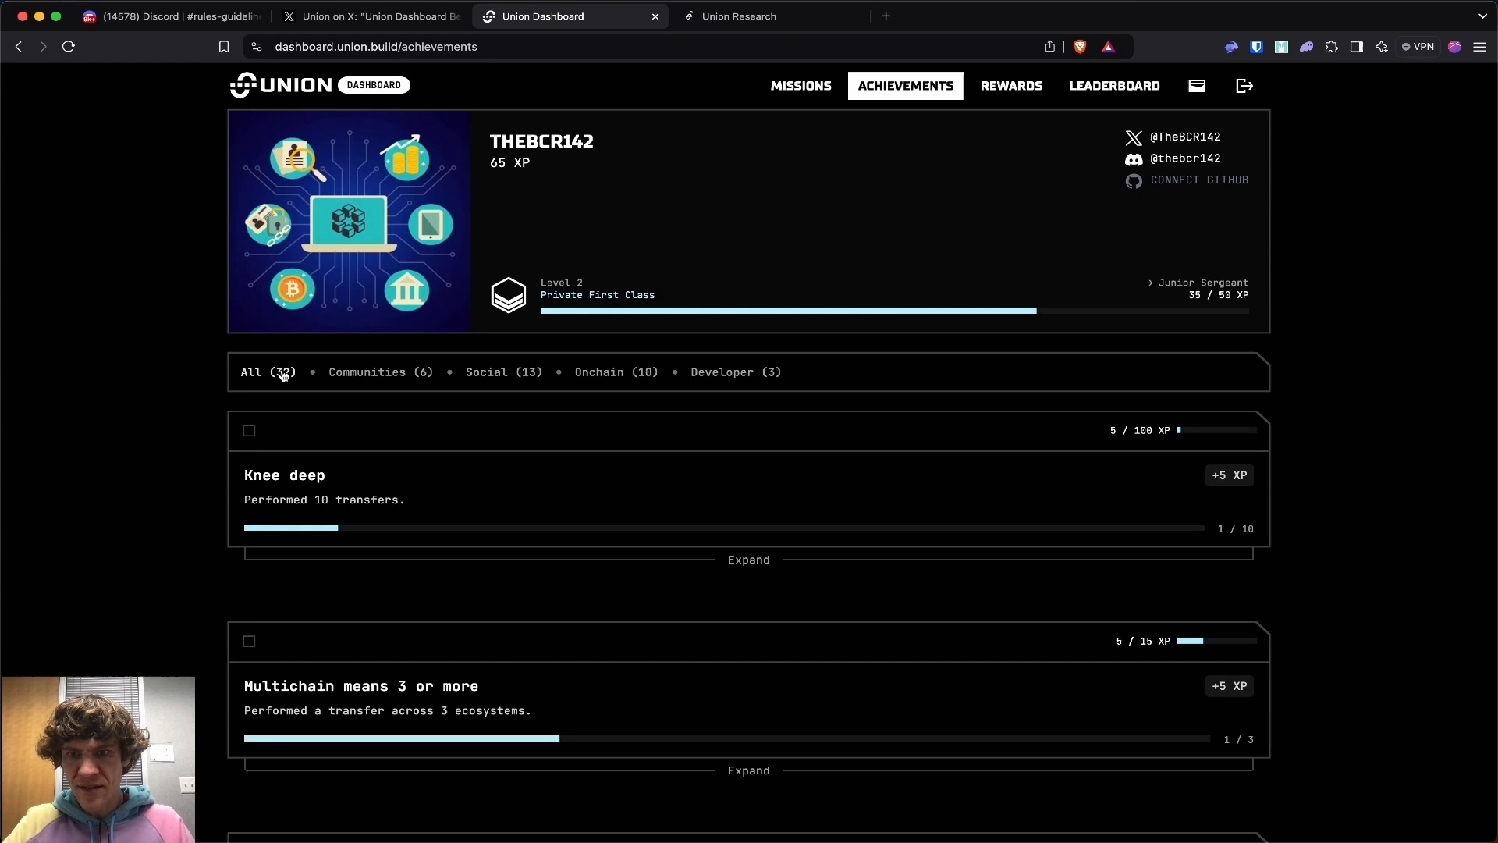
click(504, 371)
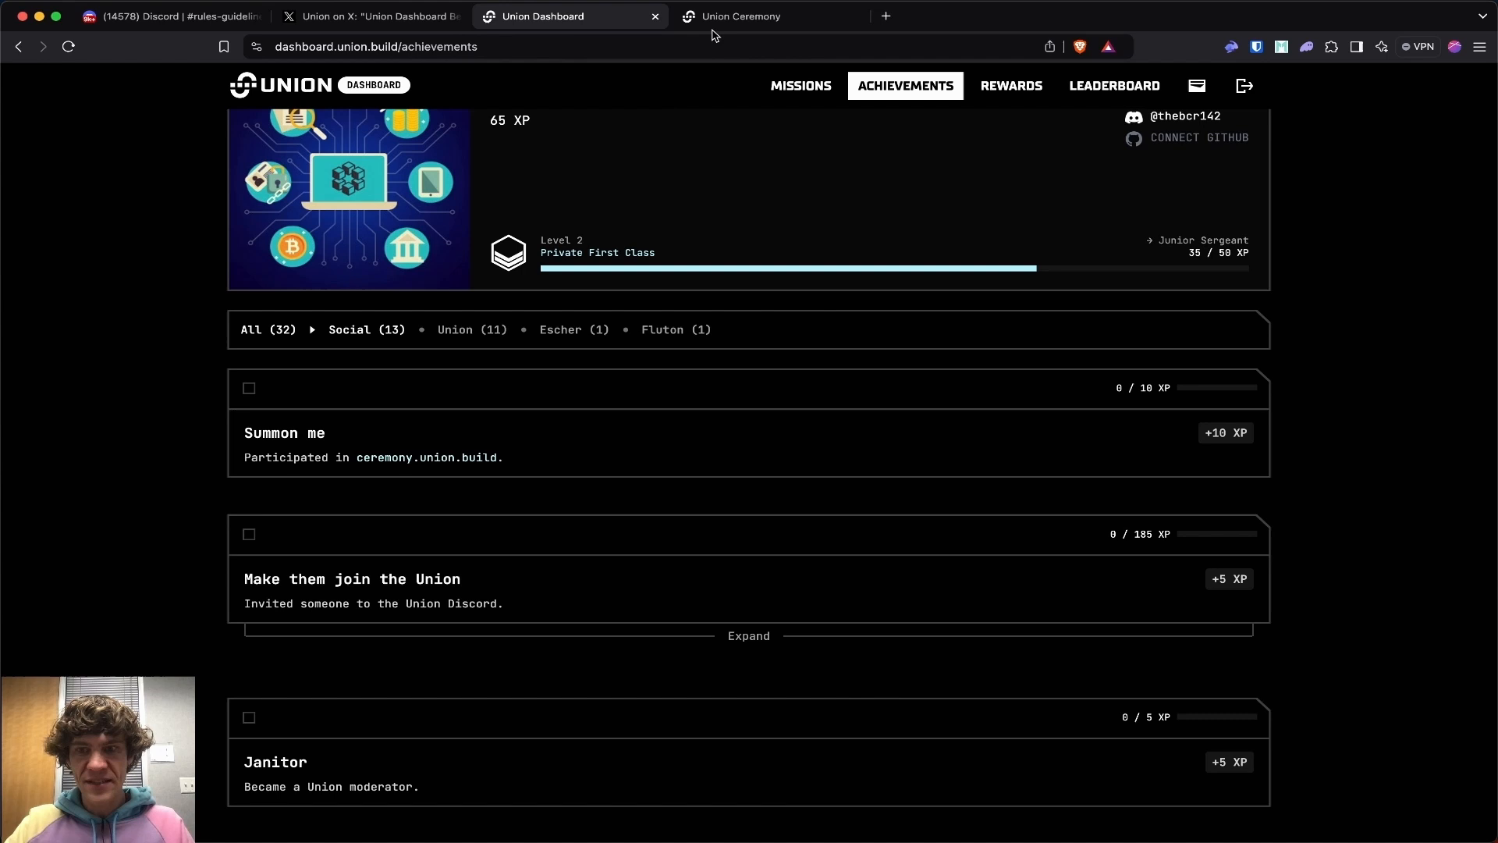
- Sign in to Union Ceremony with GitHub and submit the device verification code
click(1197, 137)
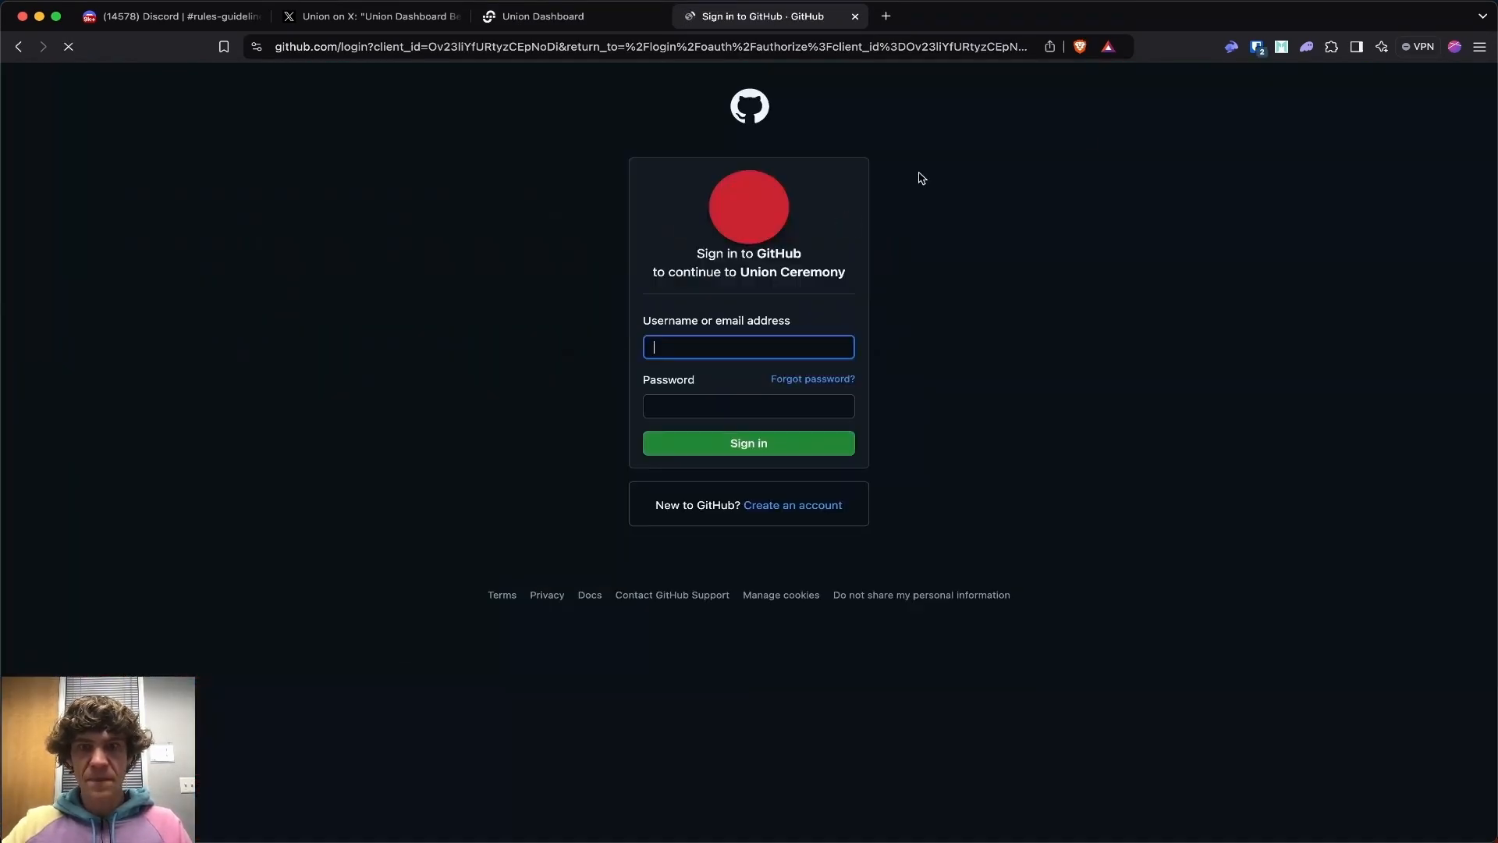
click(747, 441)
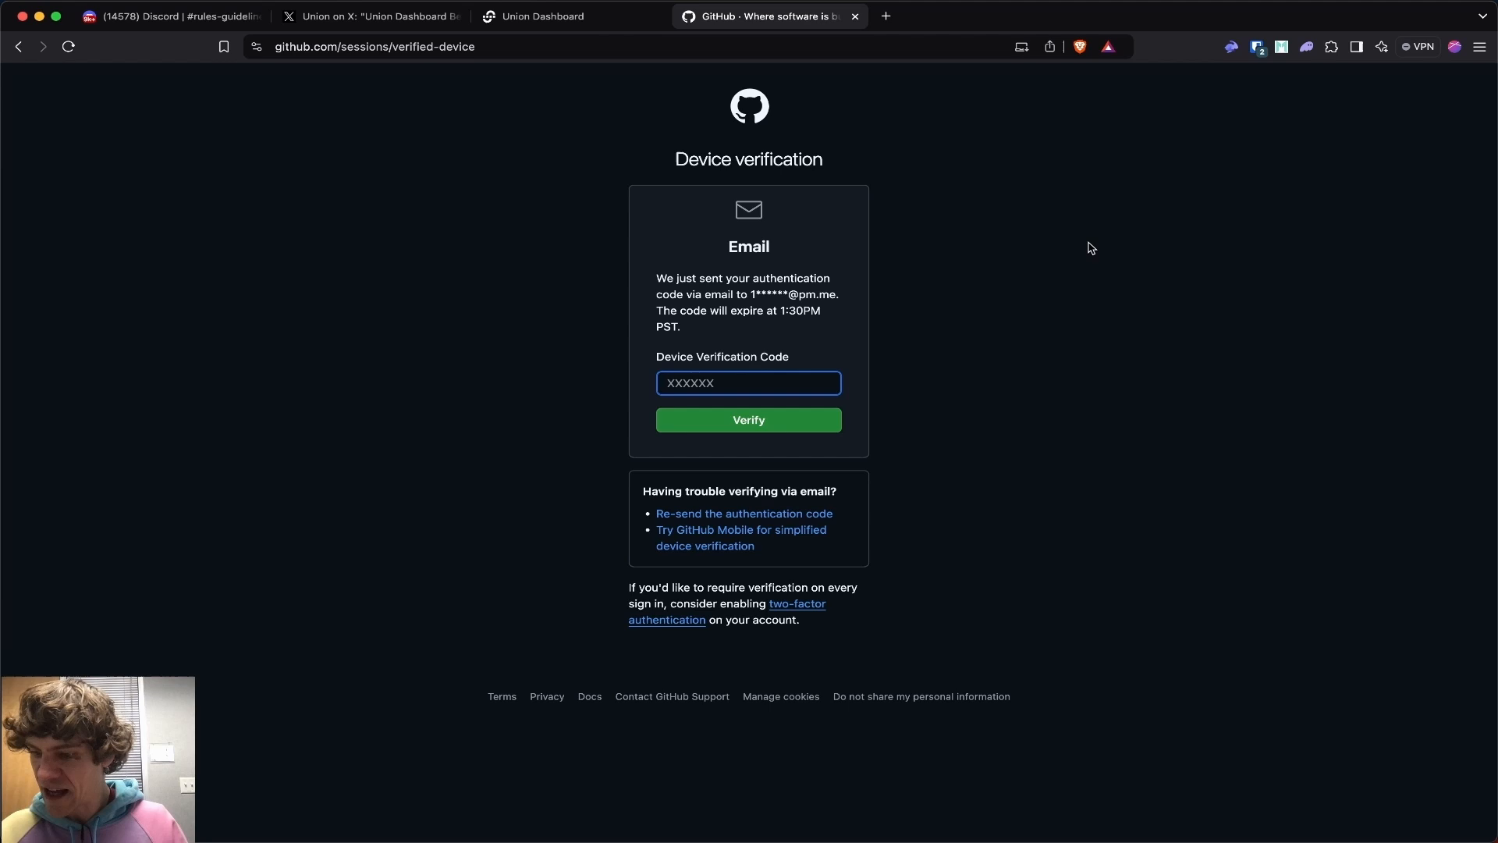
click(748, 420)
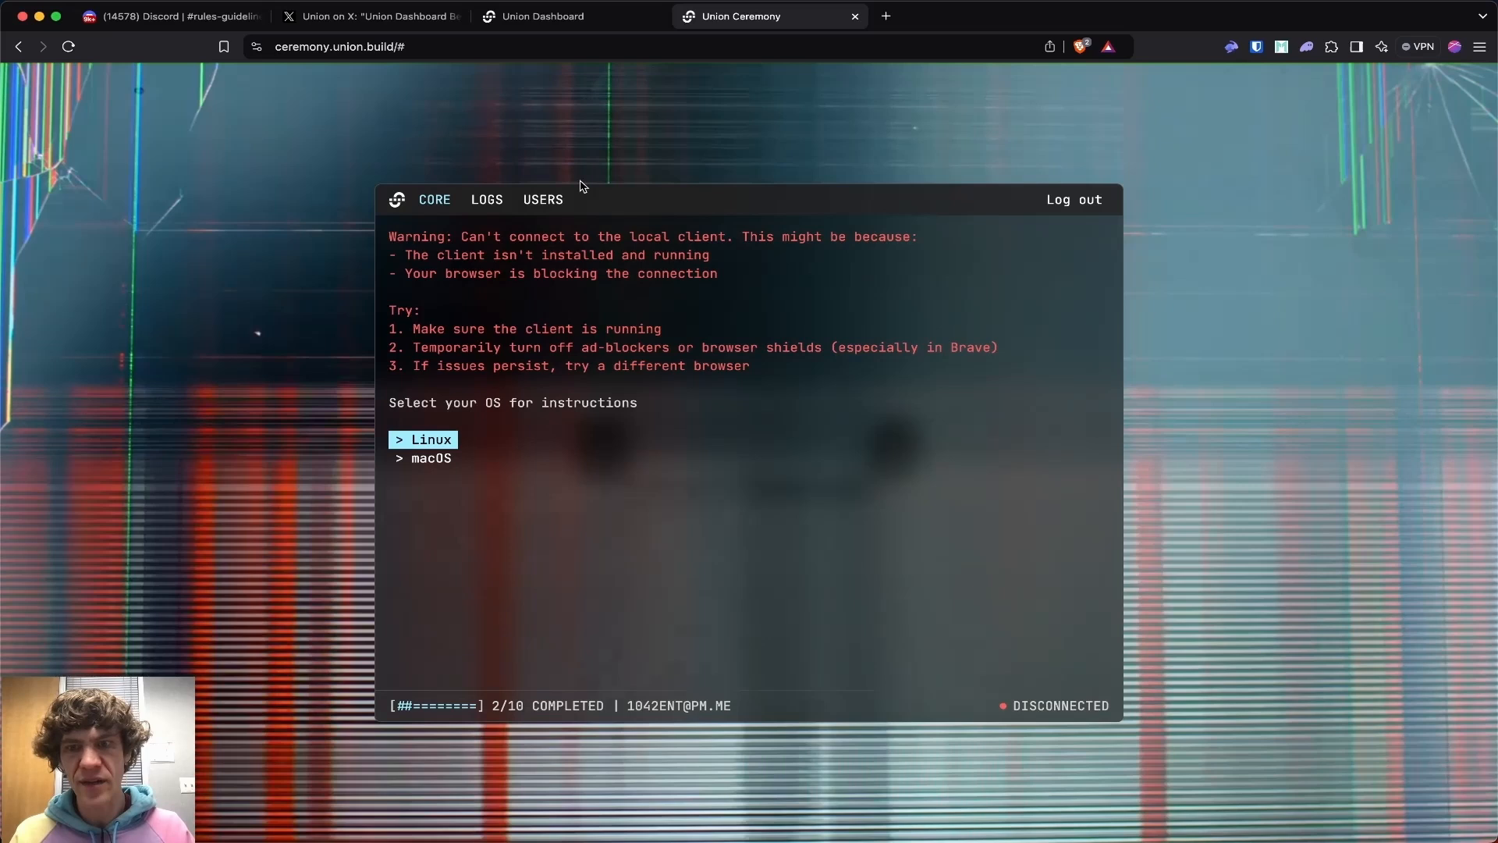
- Check the ceremony console showing 2/10 with a disconnected local client, then return to the dashboard achievements
click(543, 16)
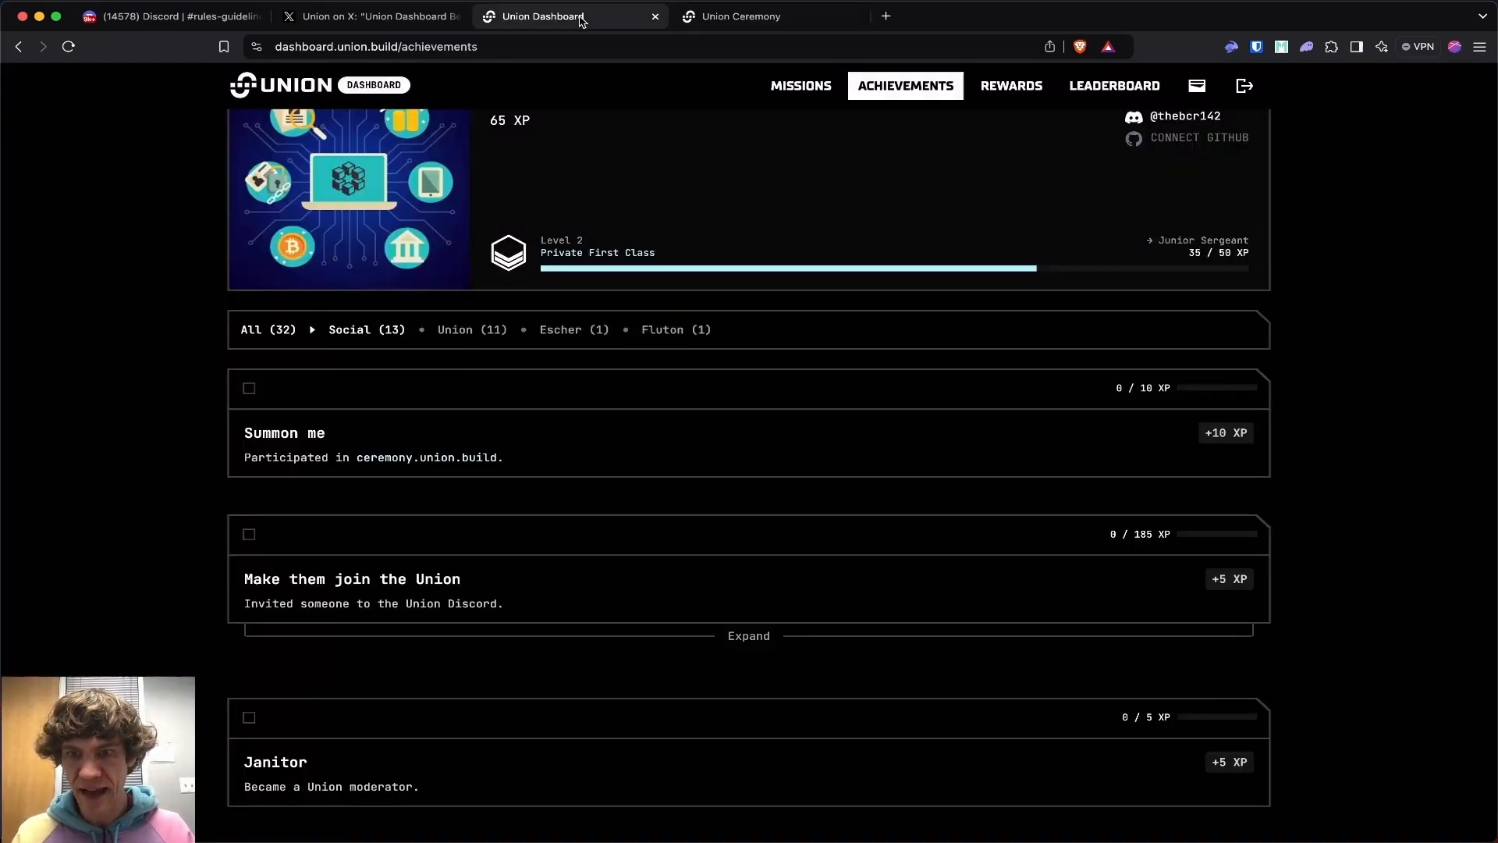
click(770, 16)
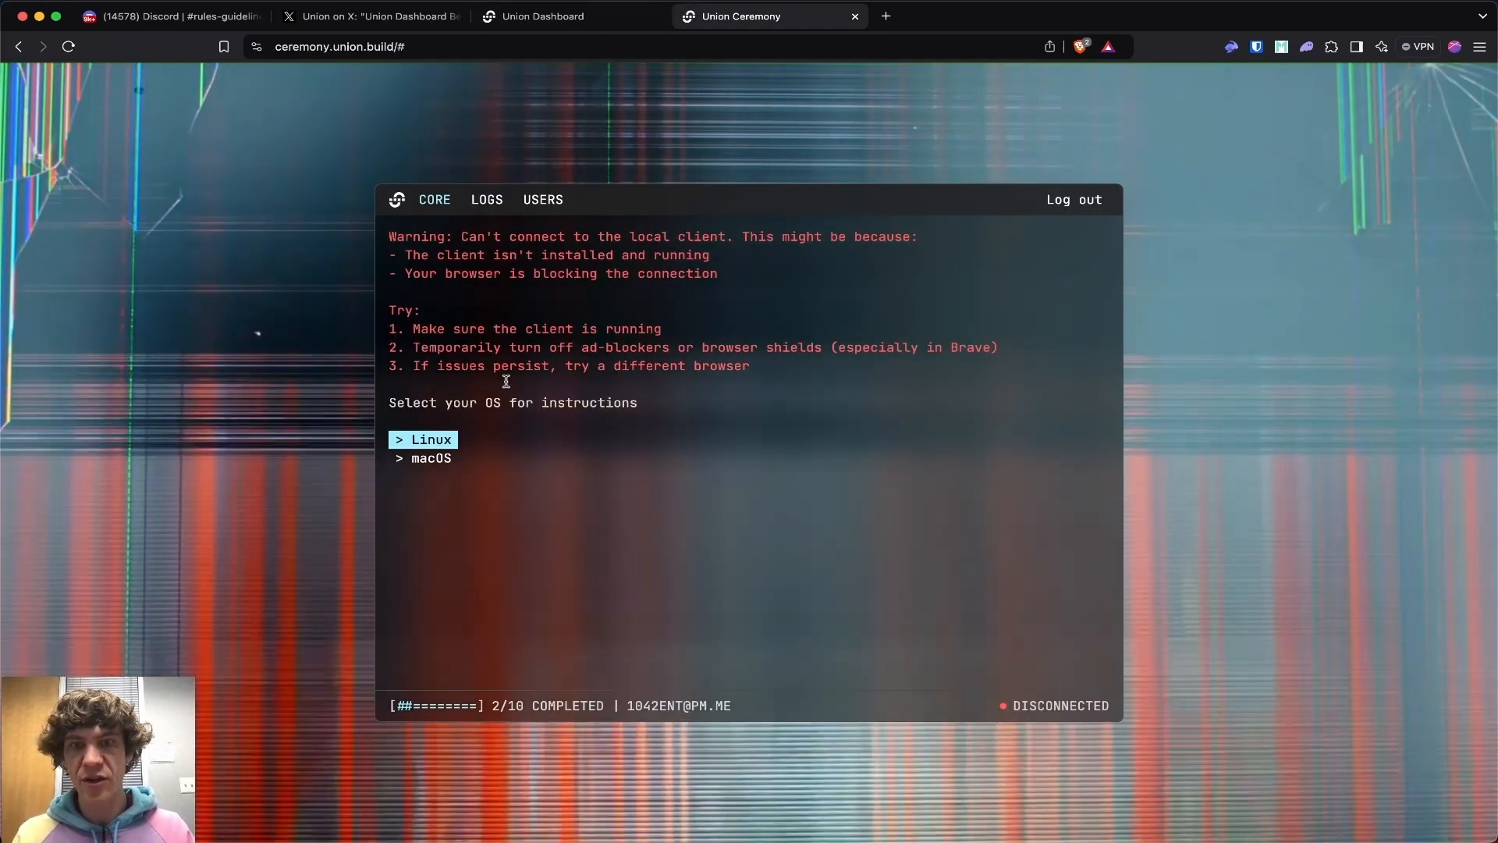
click(542, 16)
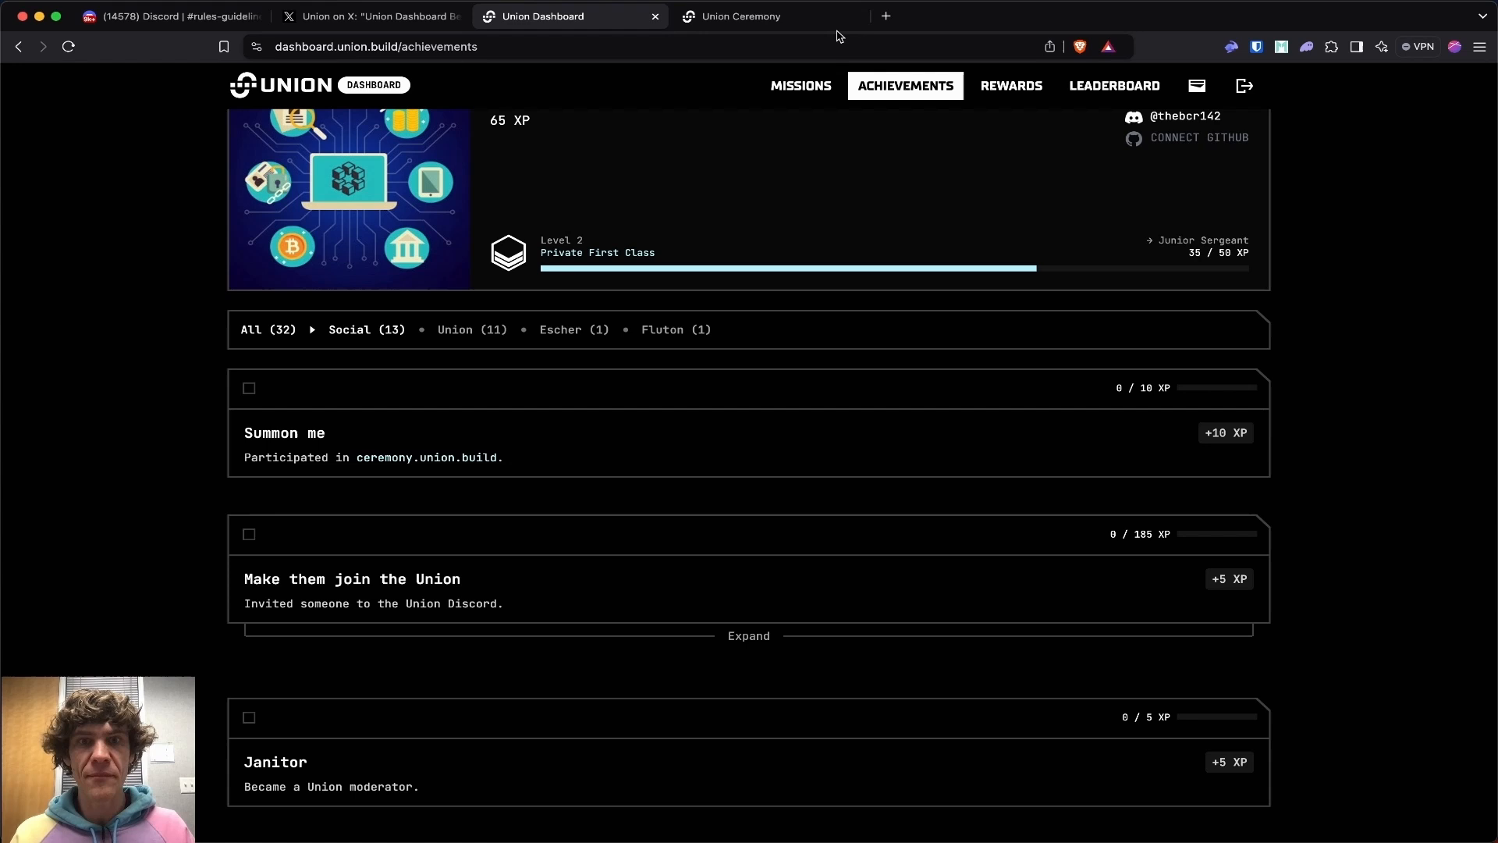
- Expand the 'Make them join the Union' Discord invite achievement tiers
scroll(down, 3)
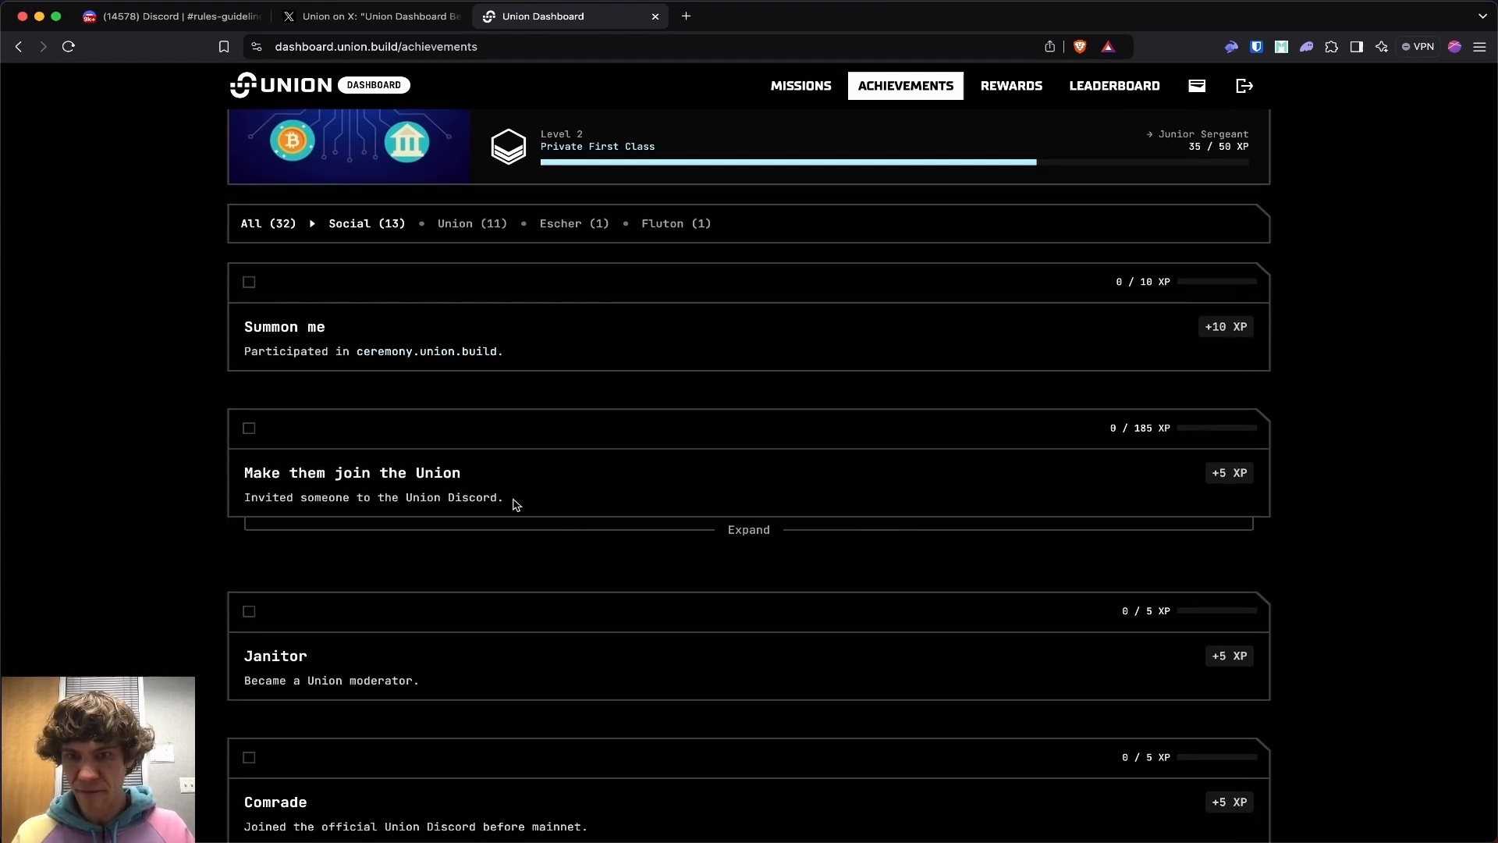
click(747, 529)
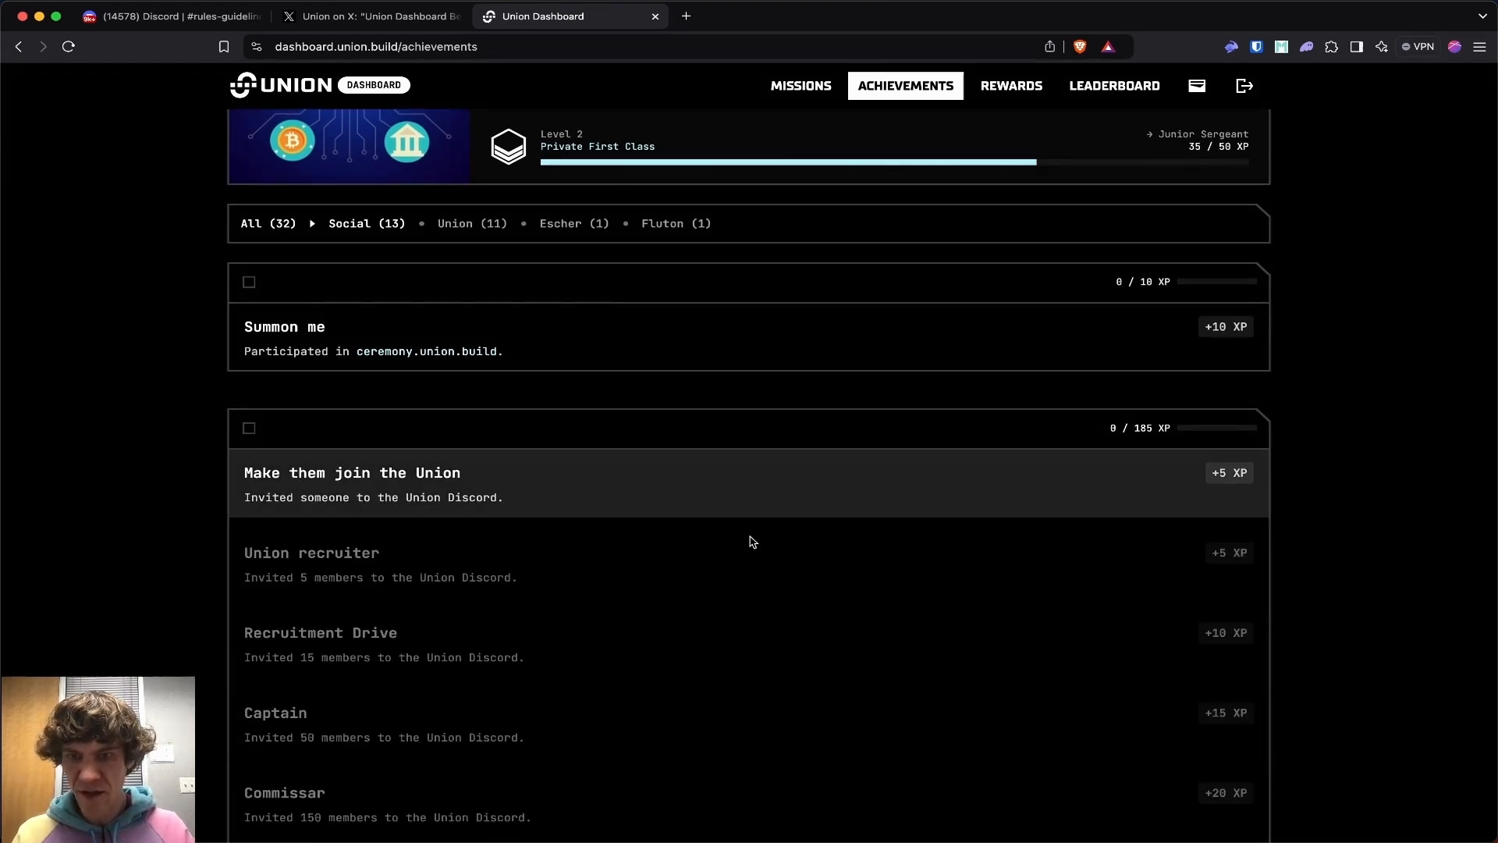
scroll(up, 3)
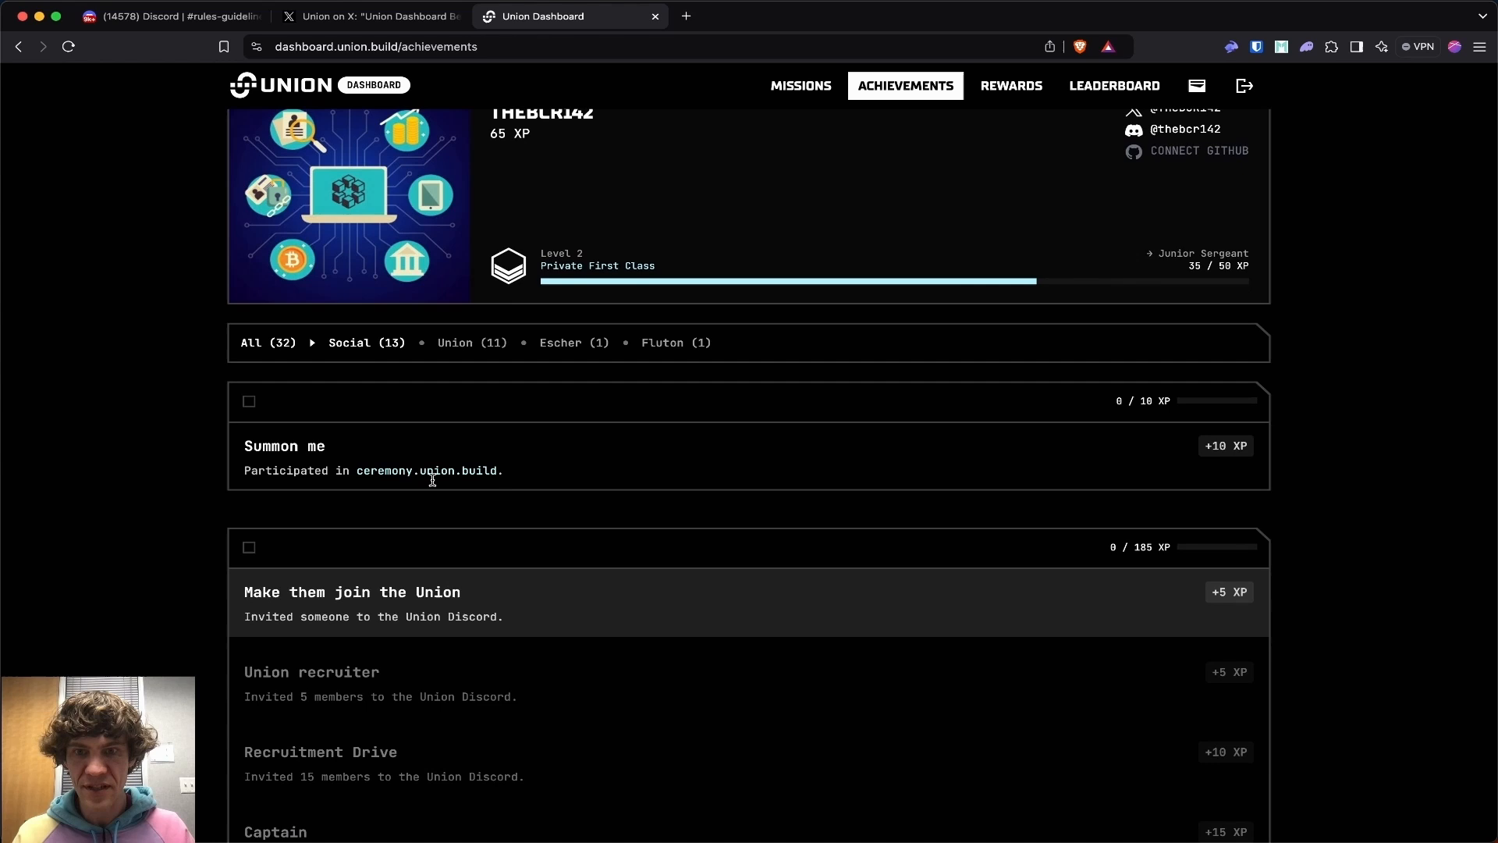
- Review the linked X account's profile and its recent posts
click(373, 16)
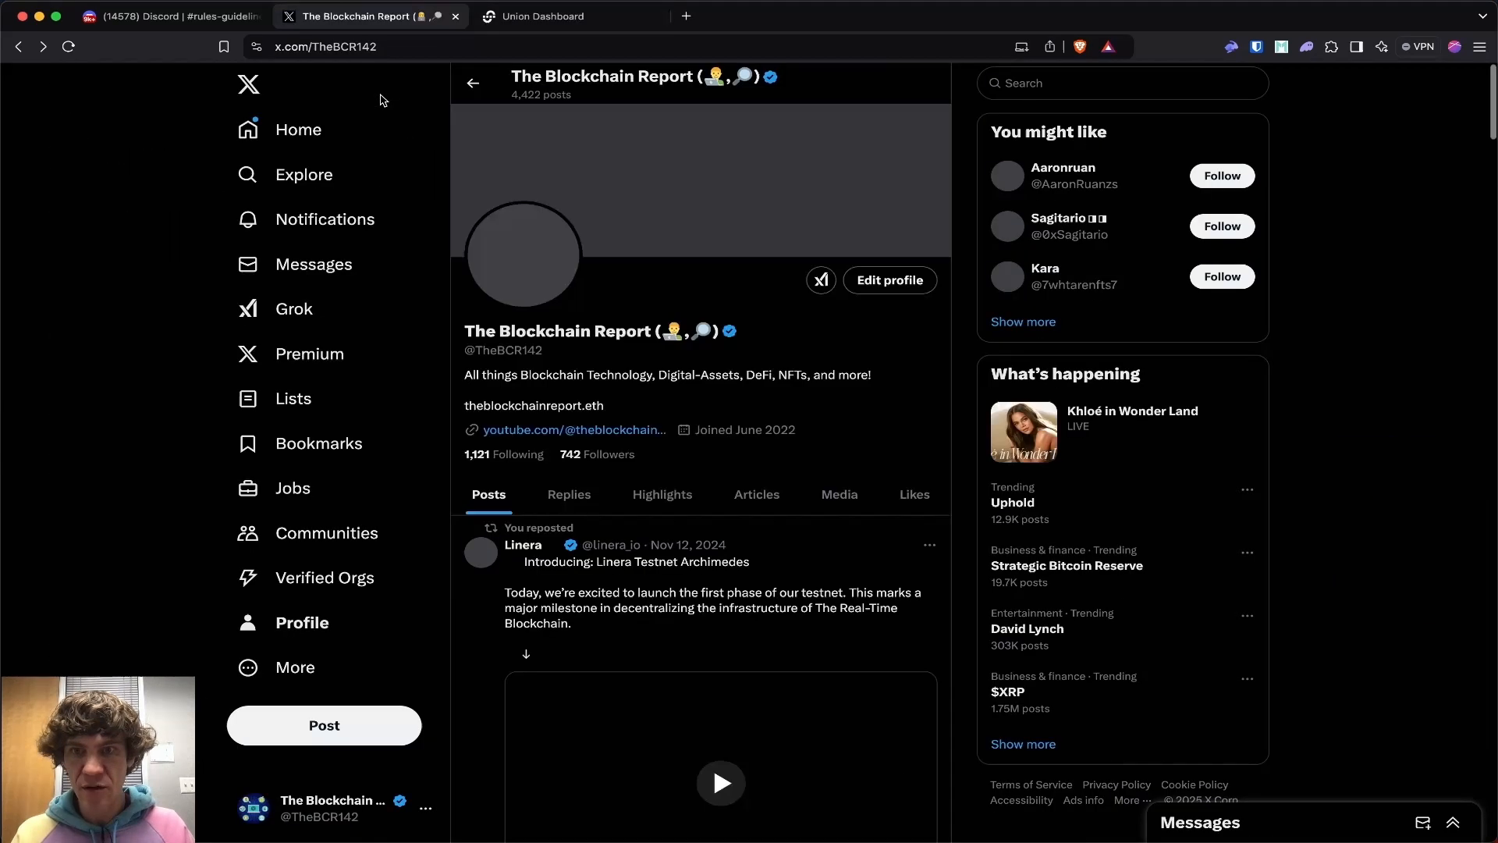
scroll(down, 3)
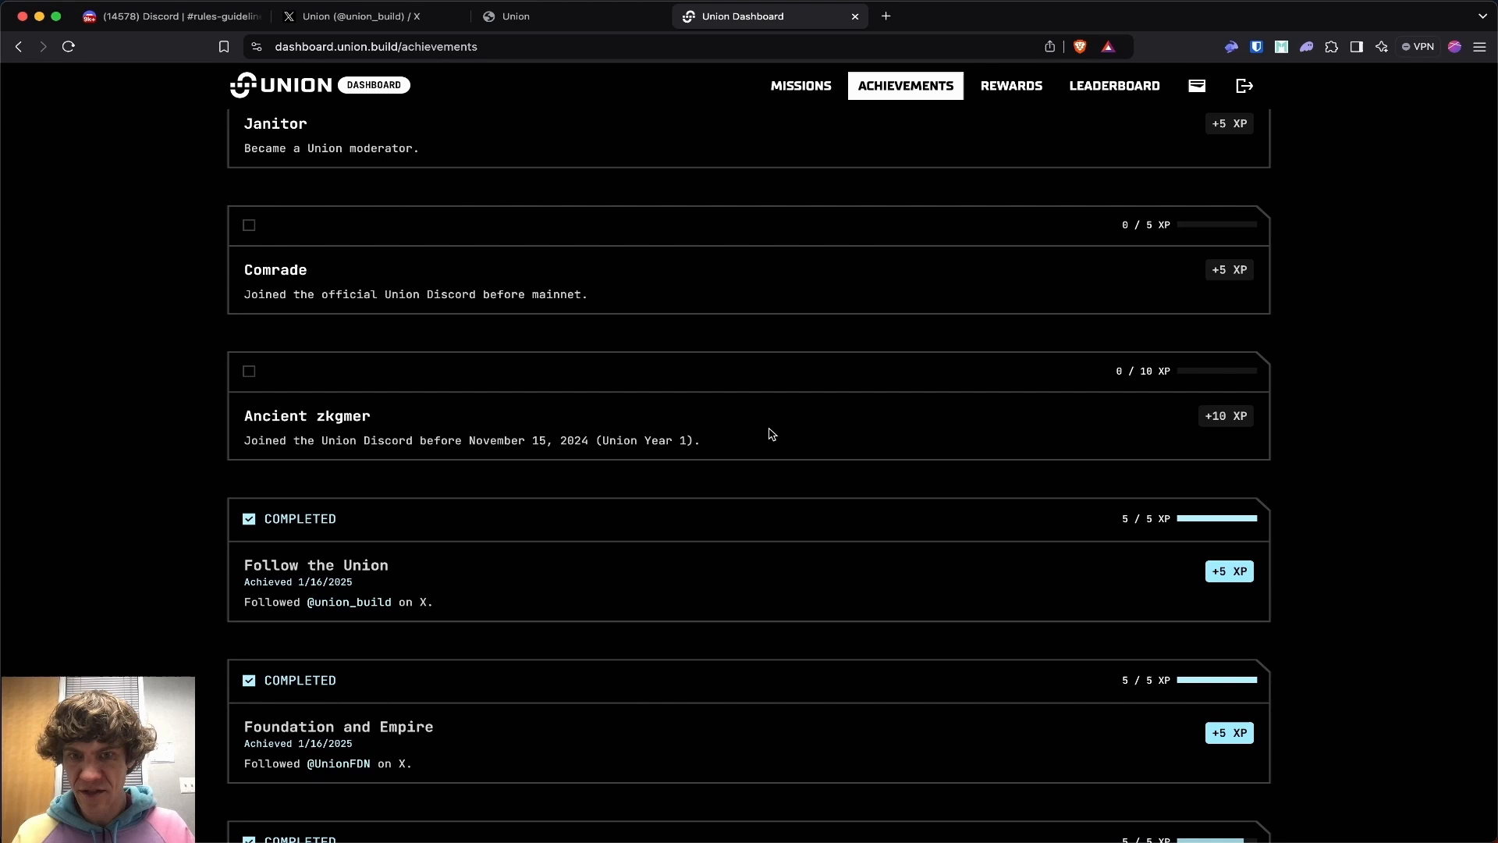
scroll(down, 3)
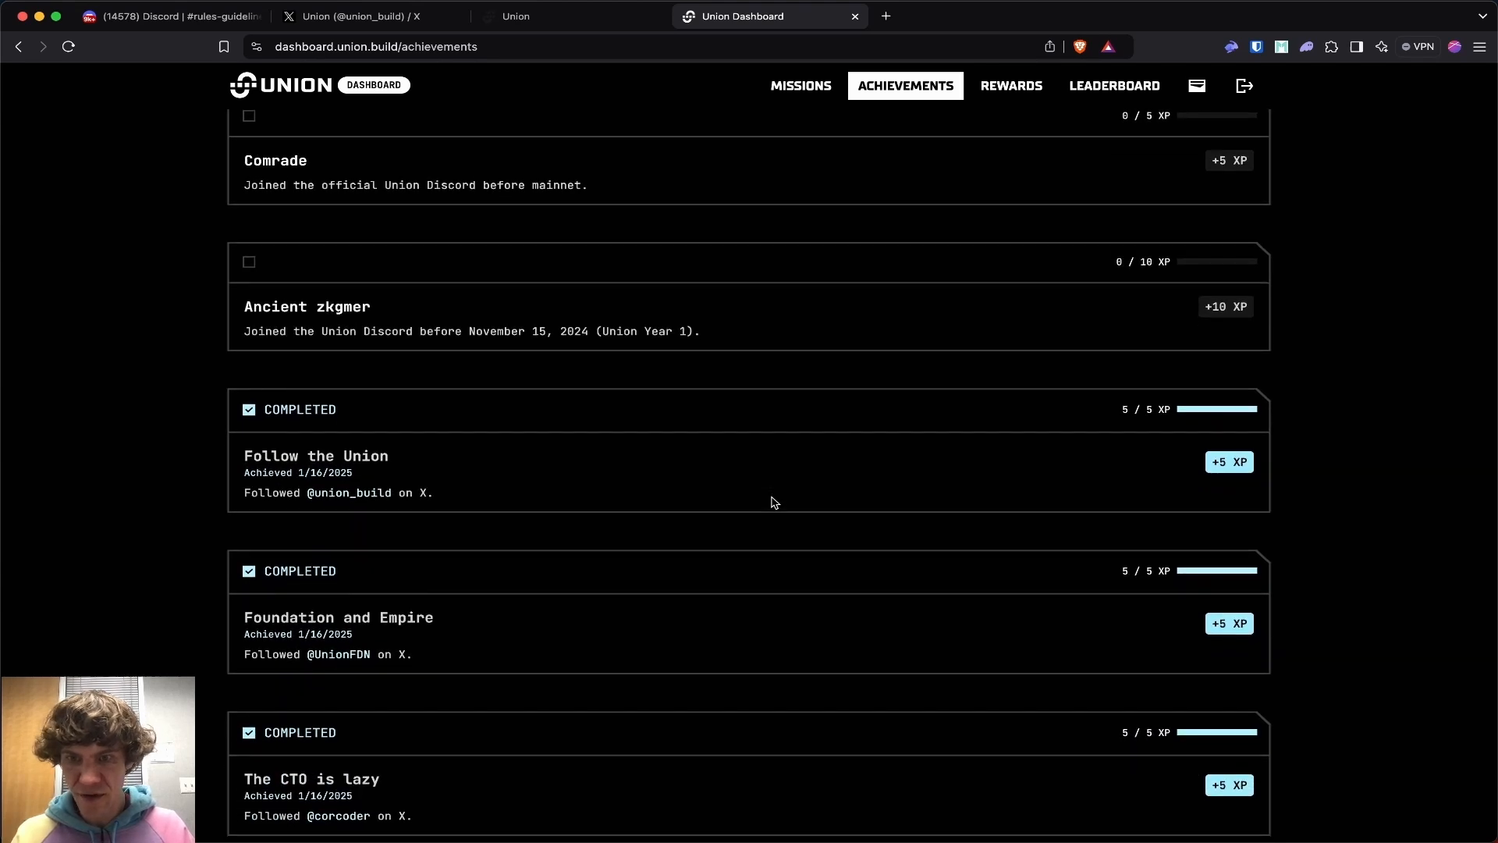
scroll(down, 3)
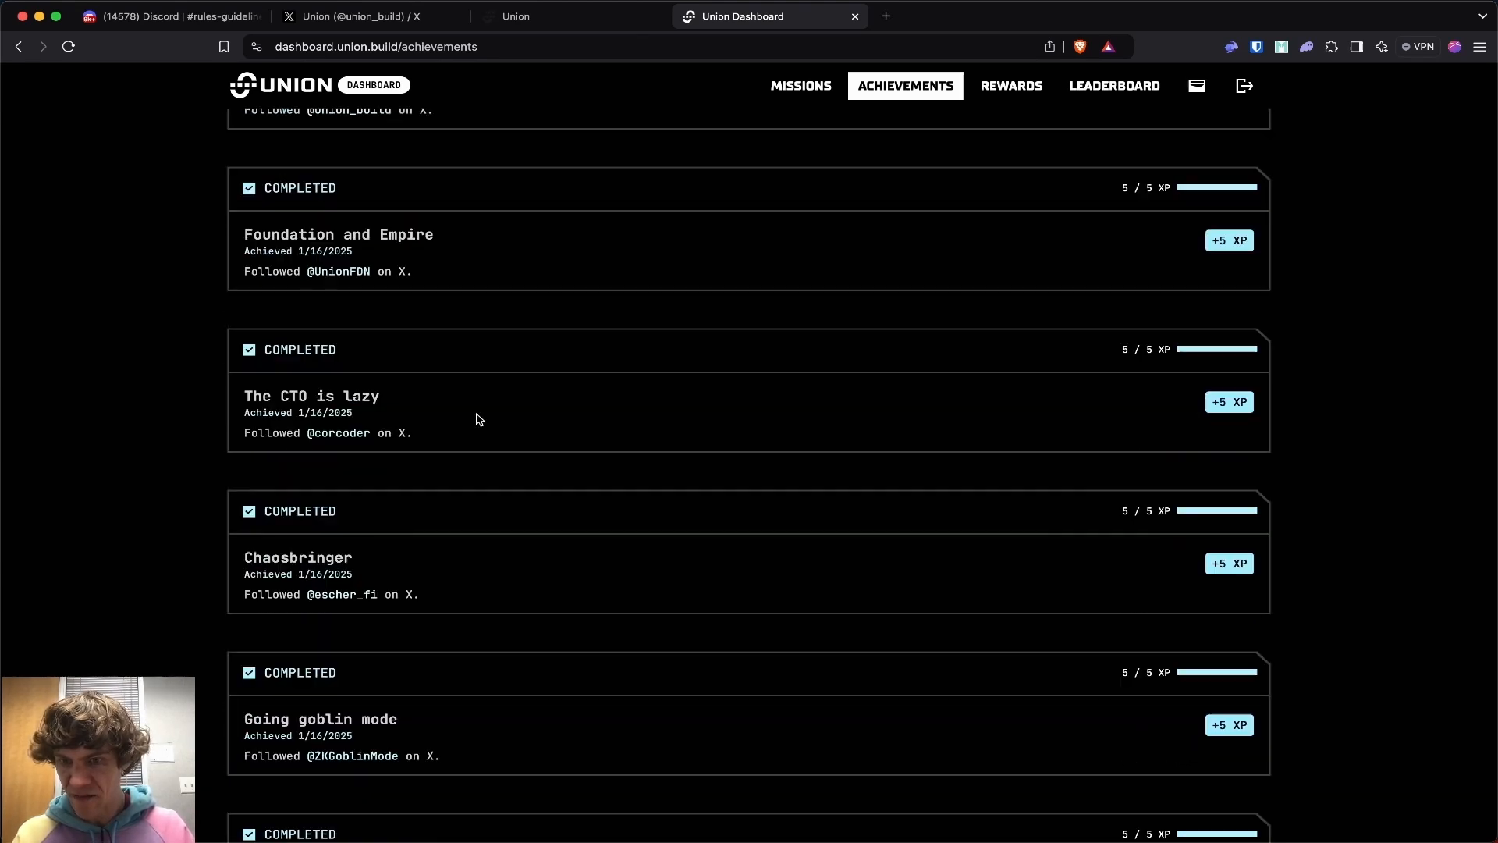
scroll(down, 3)
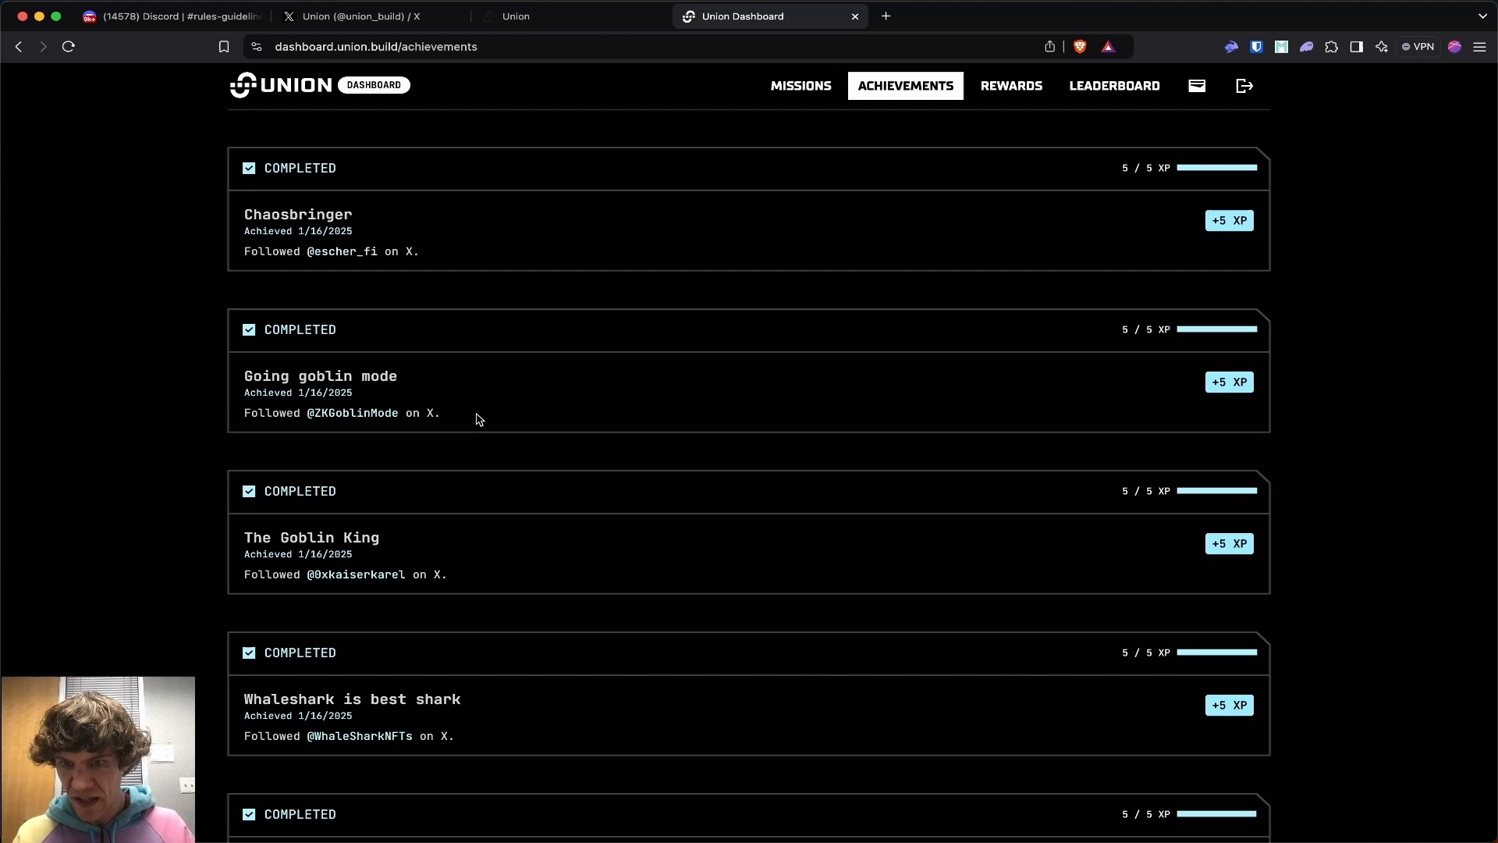
scroll(up, 3)
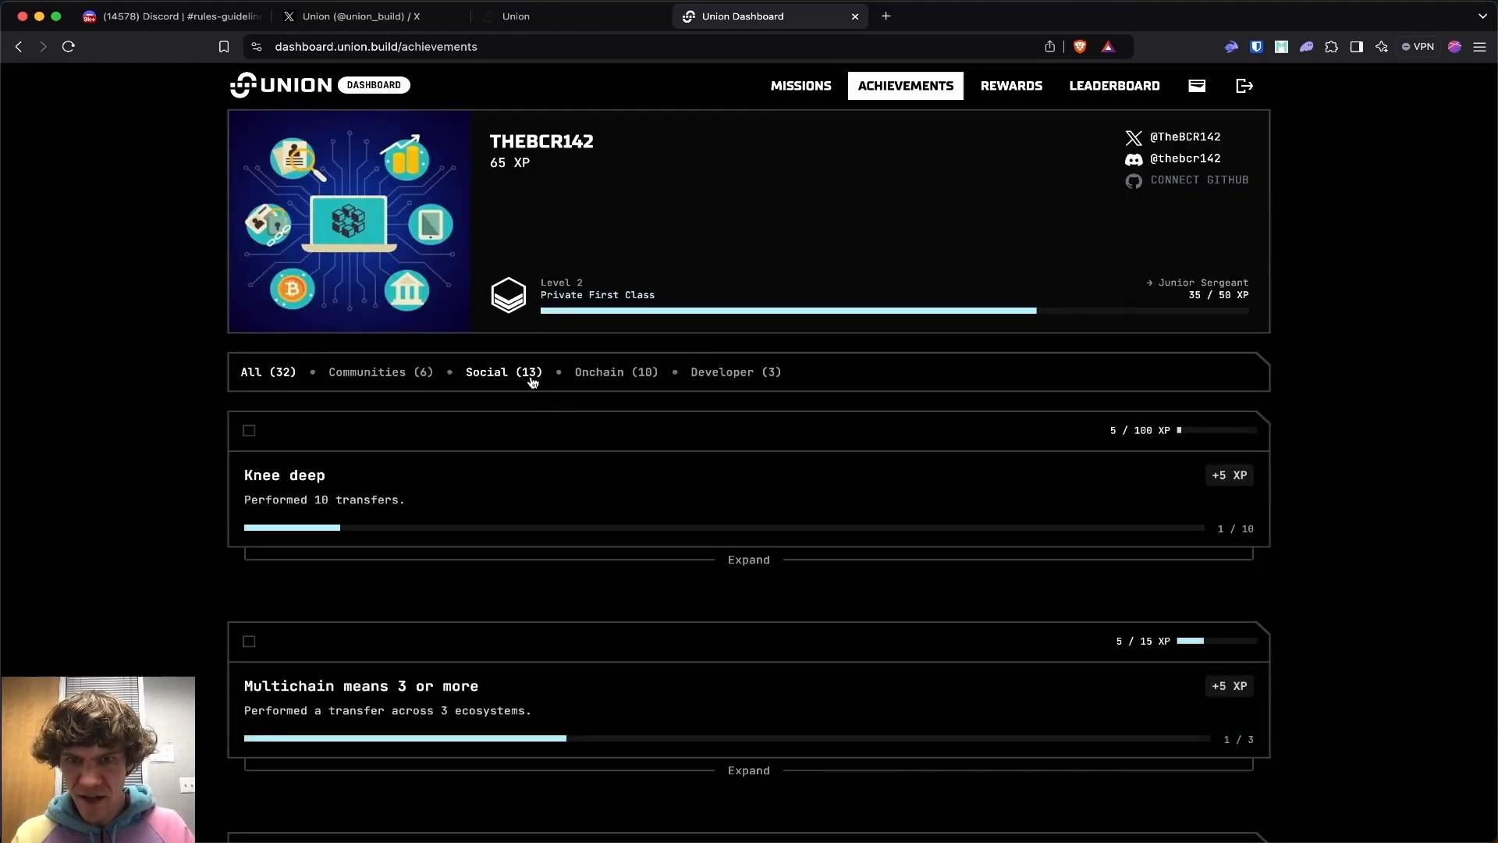
- Filter achievements to the Developer category and start connecting a GitHub account
click(599, 371)
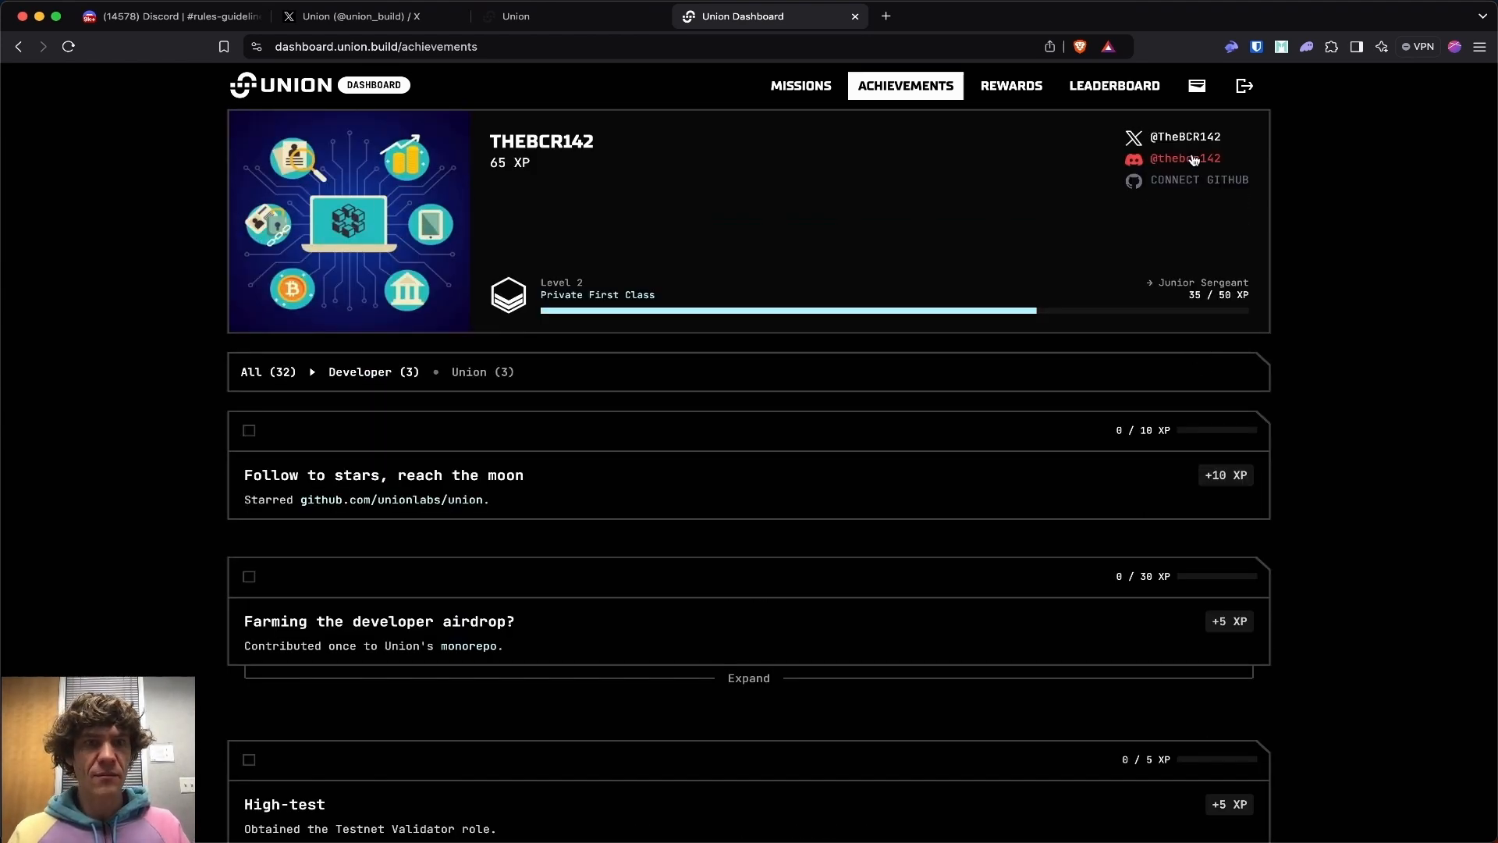
click(1184, 159)
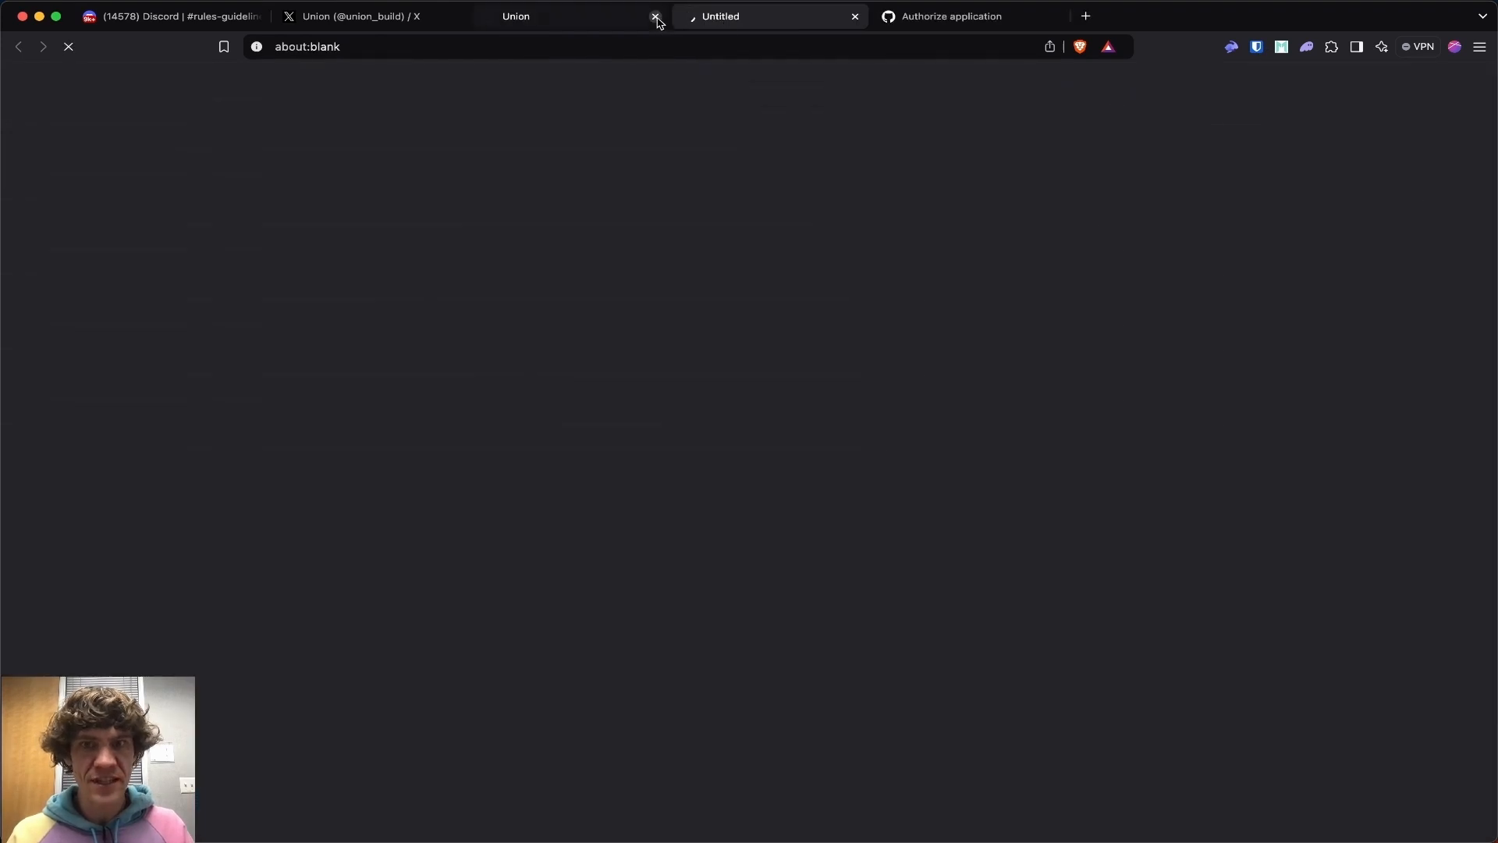
- Authorize unionlabs on the GitHub OAuth page so GitHub links to the profile
click(655, 16)
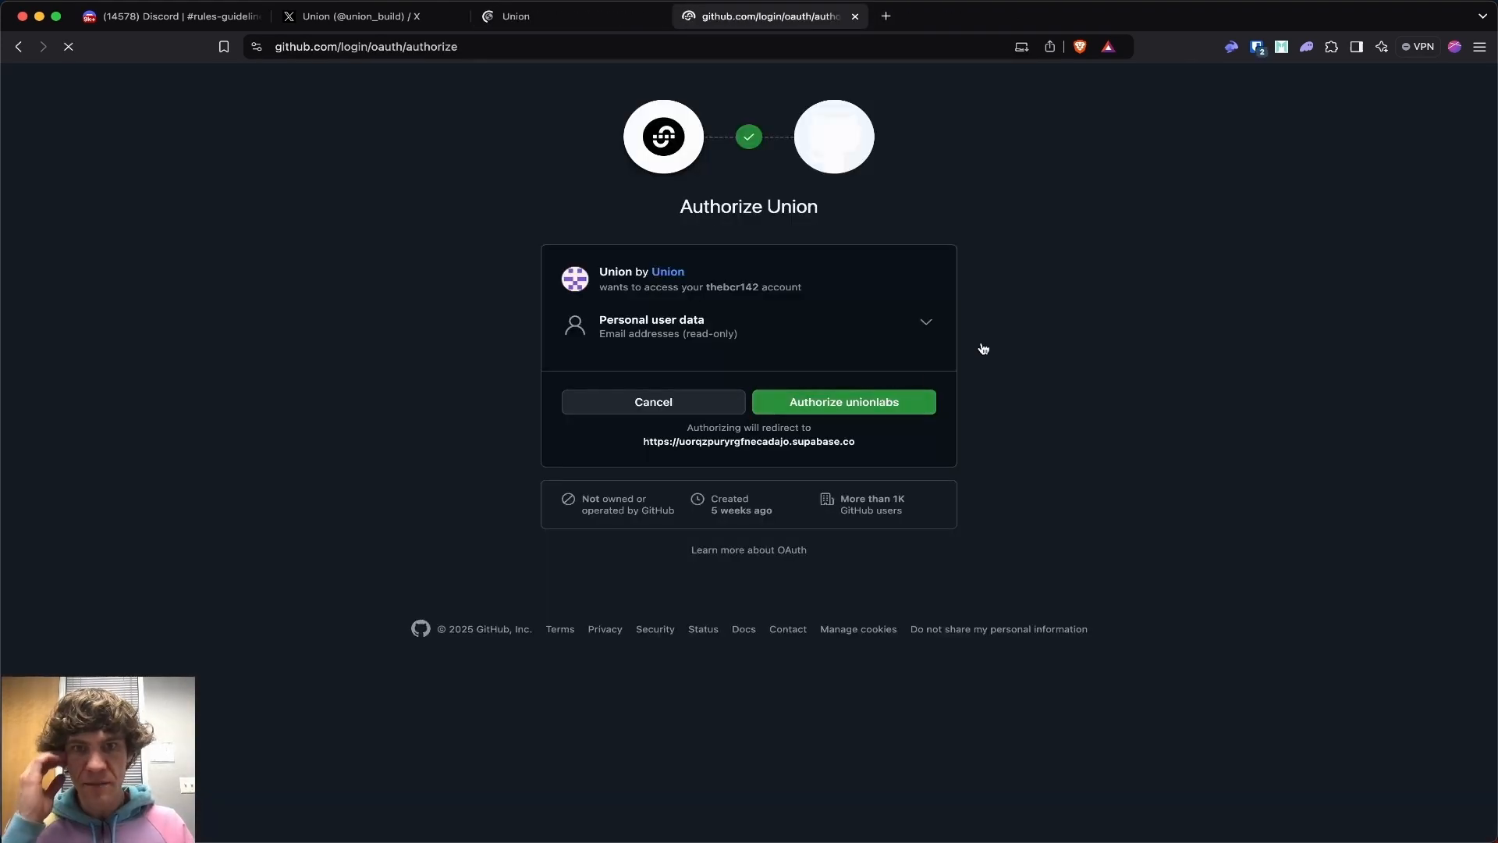
click(843, 401)
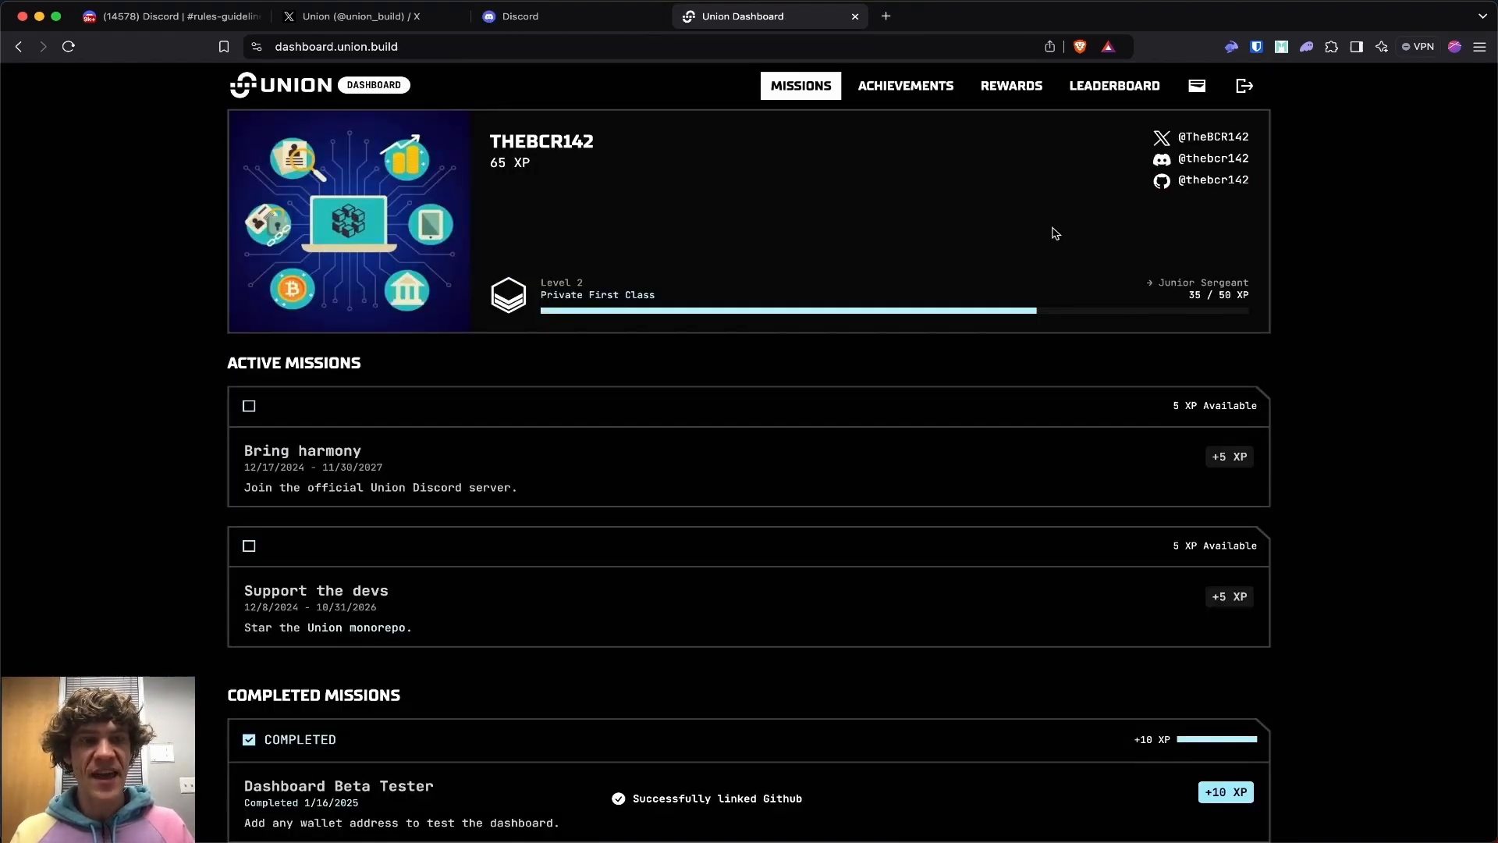
- Start the 'Bring harmony' mission, opening the Union Discord server
click(521, 16)
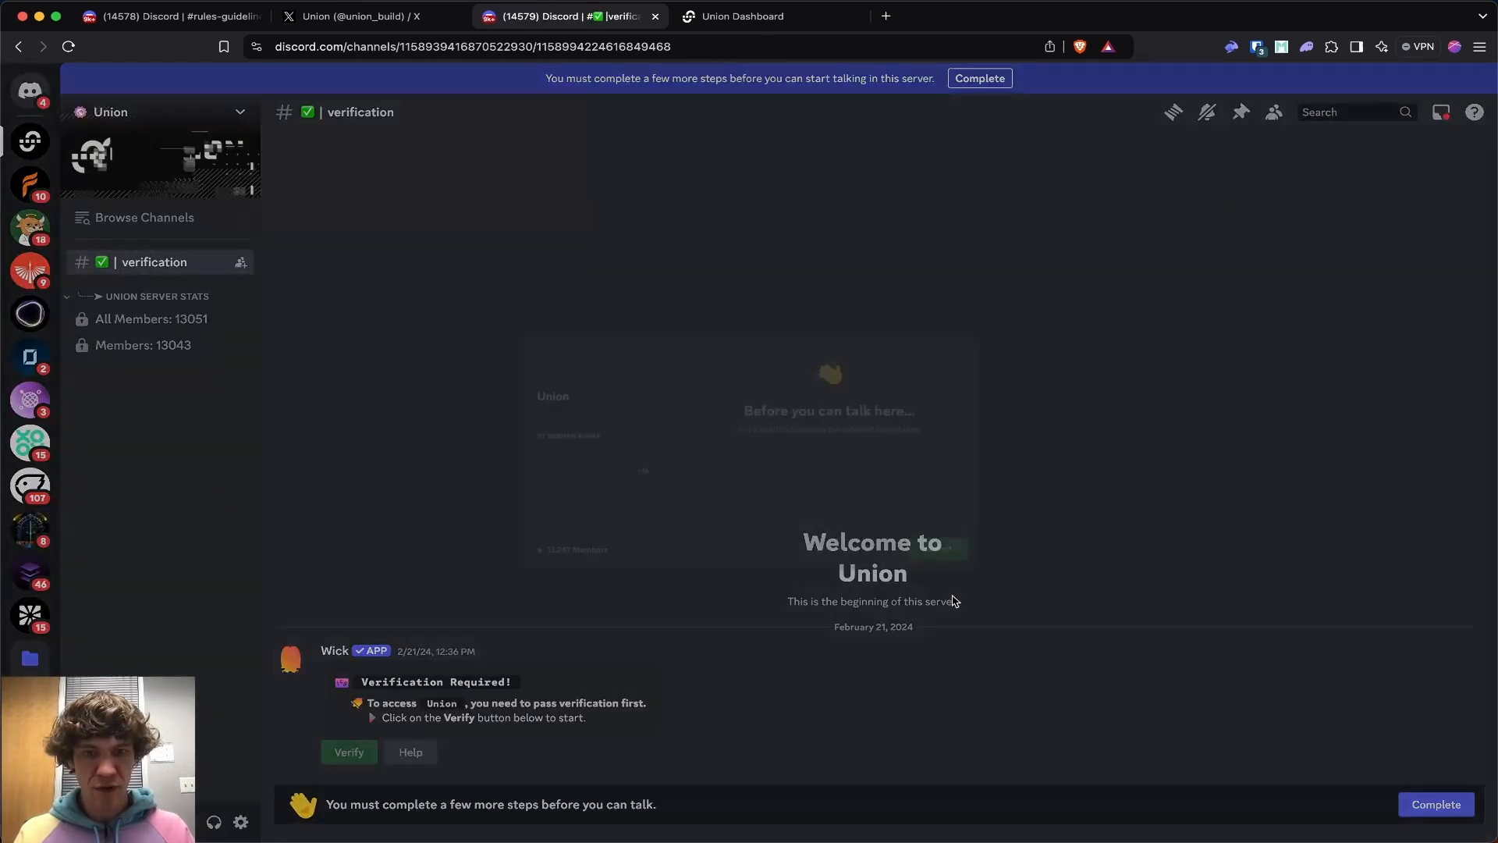
- Verify in the Union Discord server, visit the #zkgm channel, and return to the dashboard
click(348, 752)
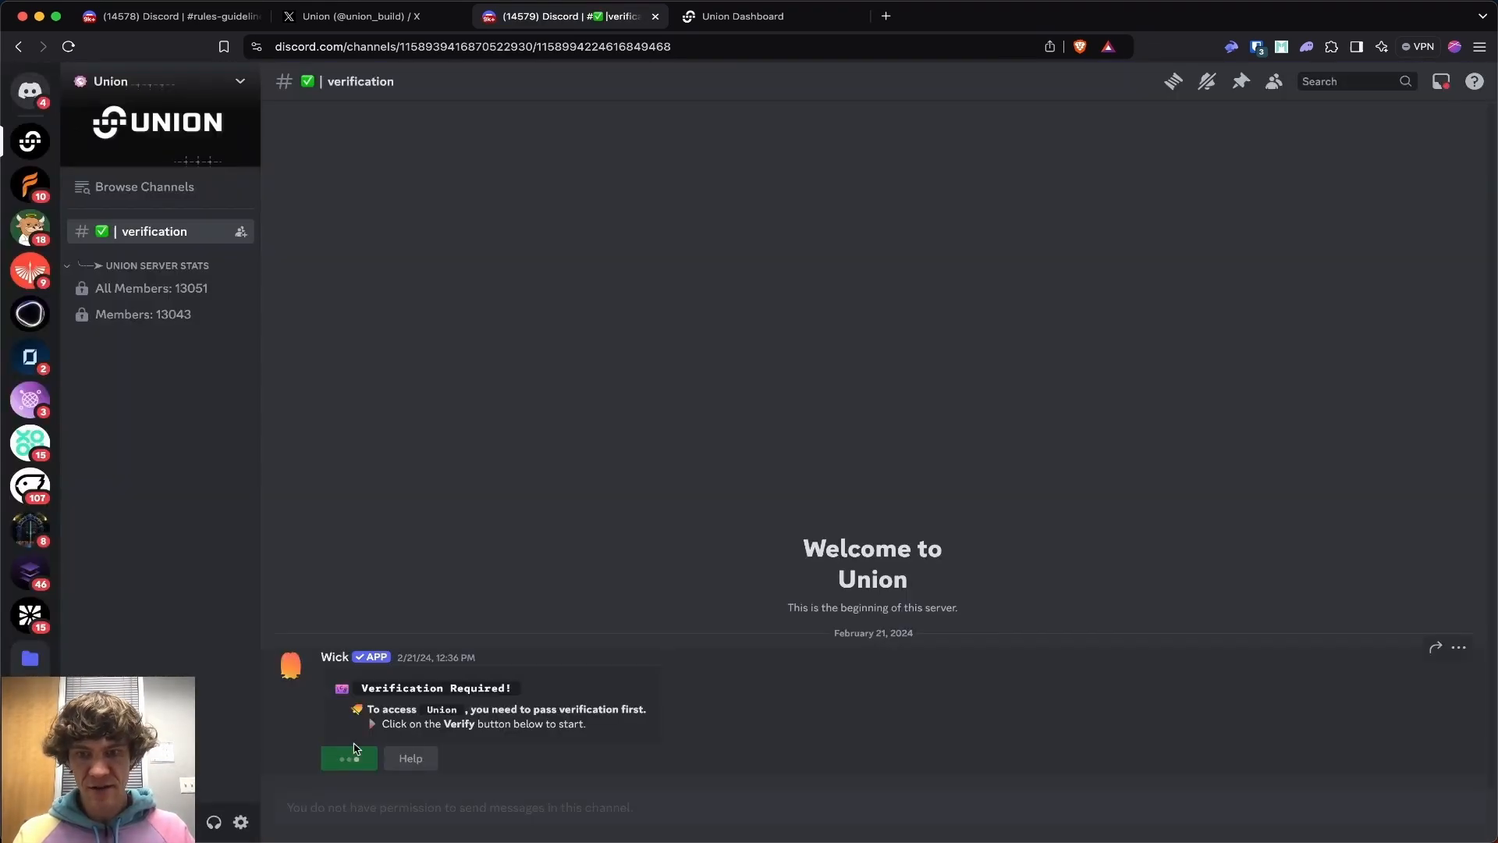
click(137, 585)
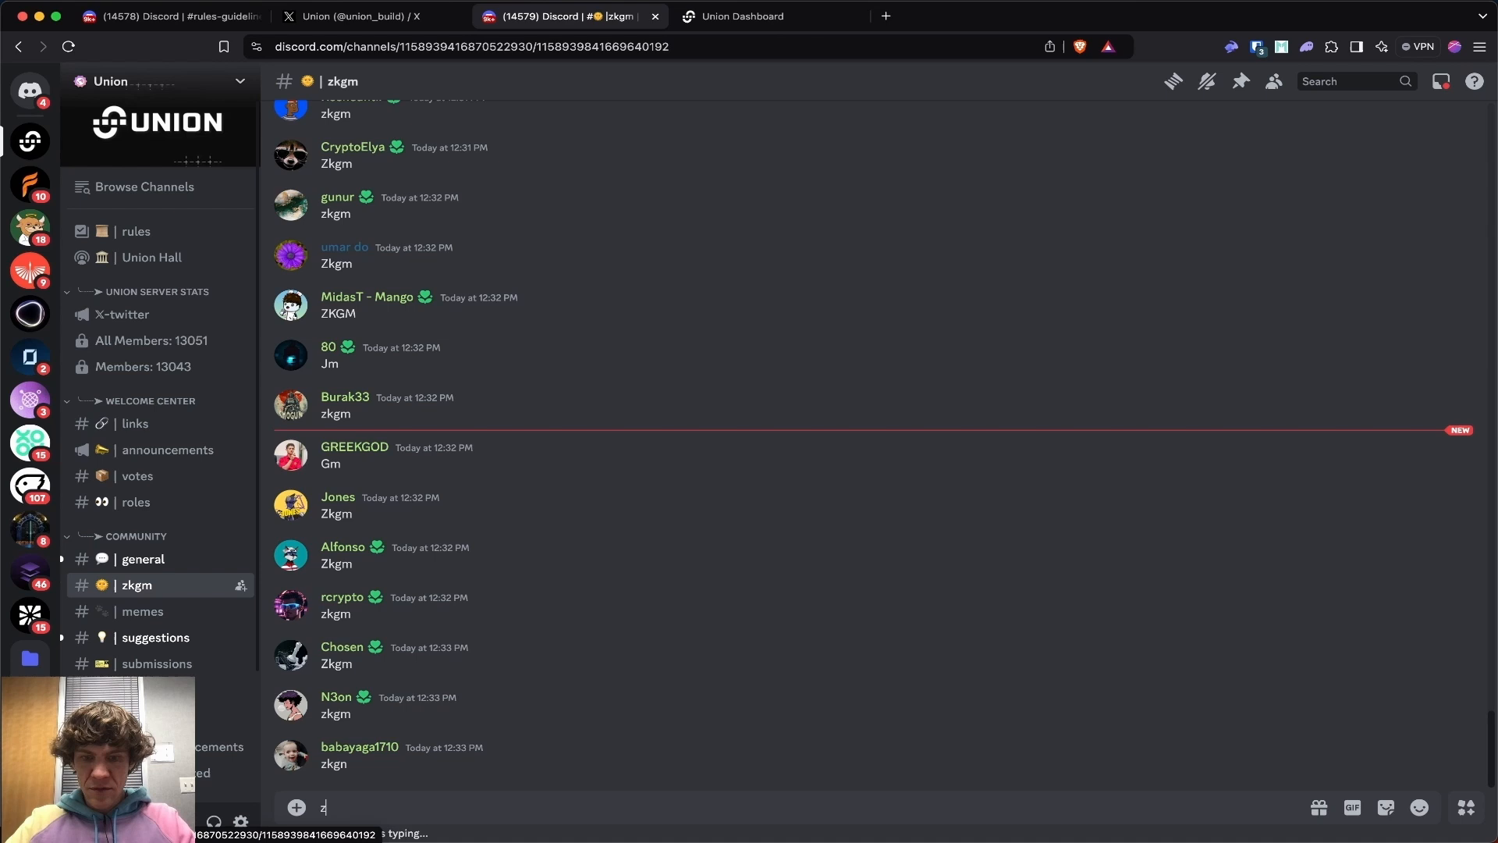
click(292, 755)
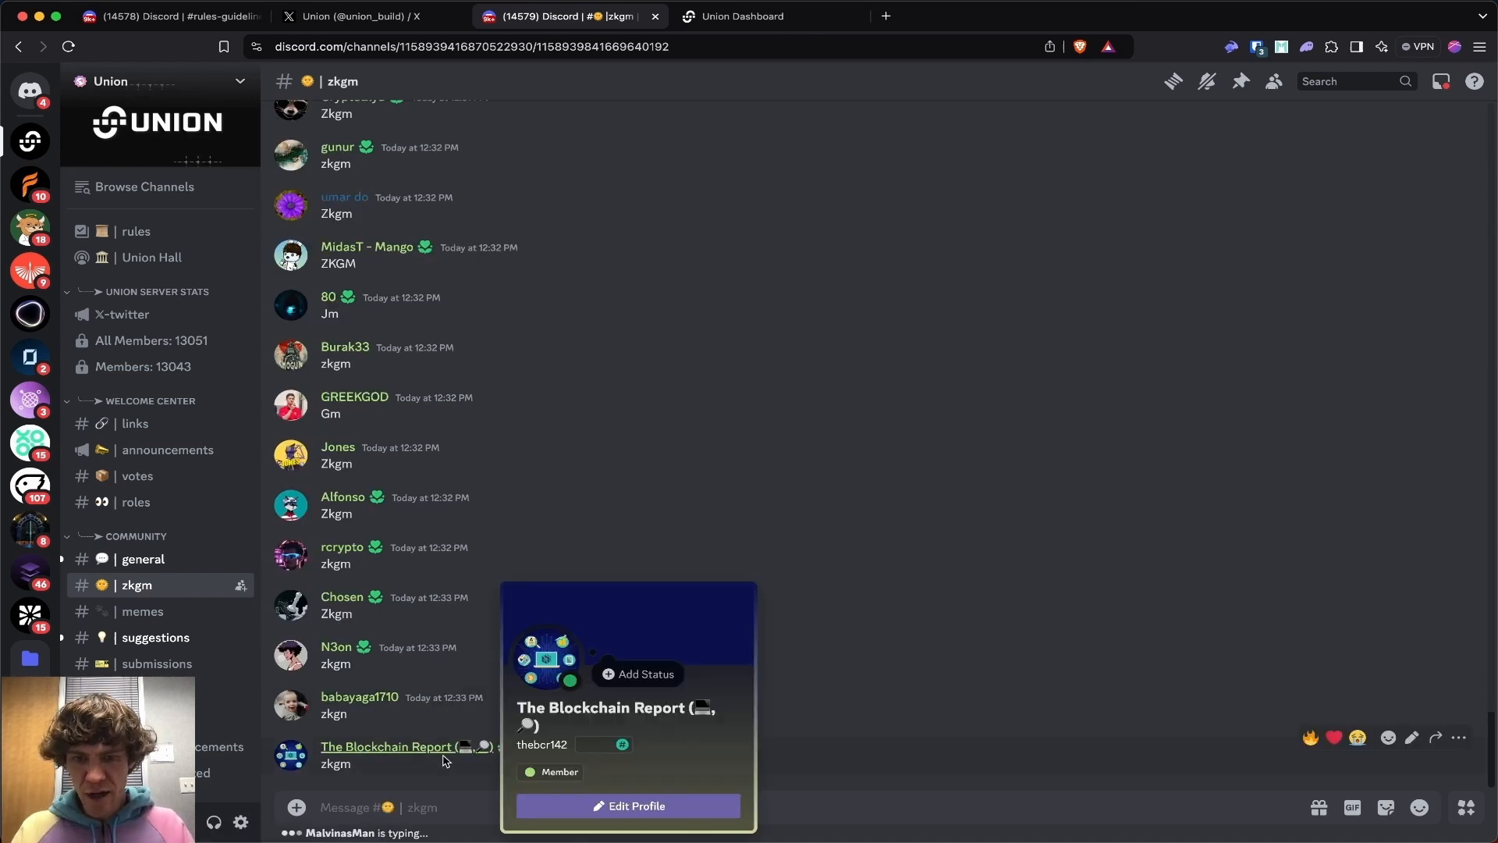
click(746, 16)
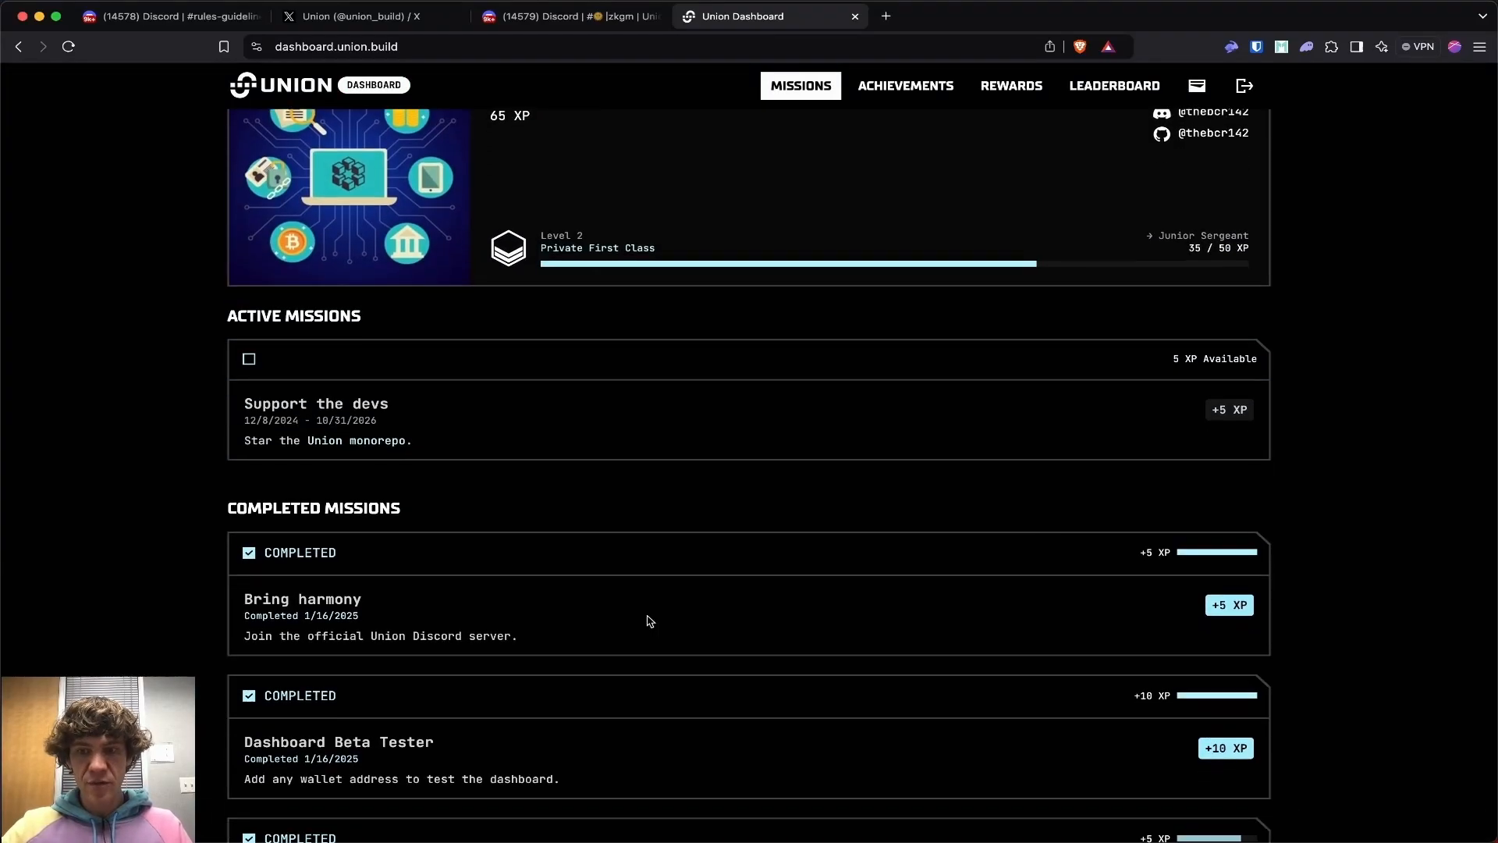
mouse_move(303, 418)
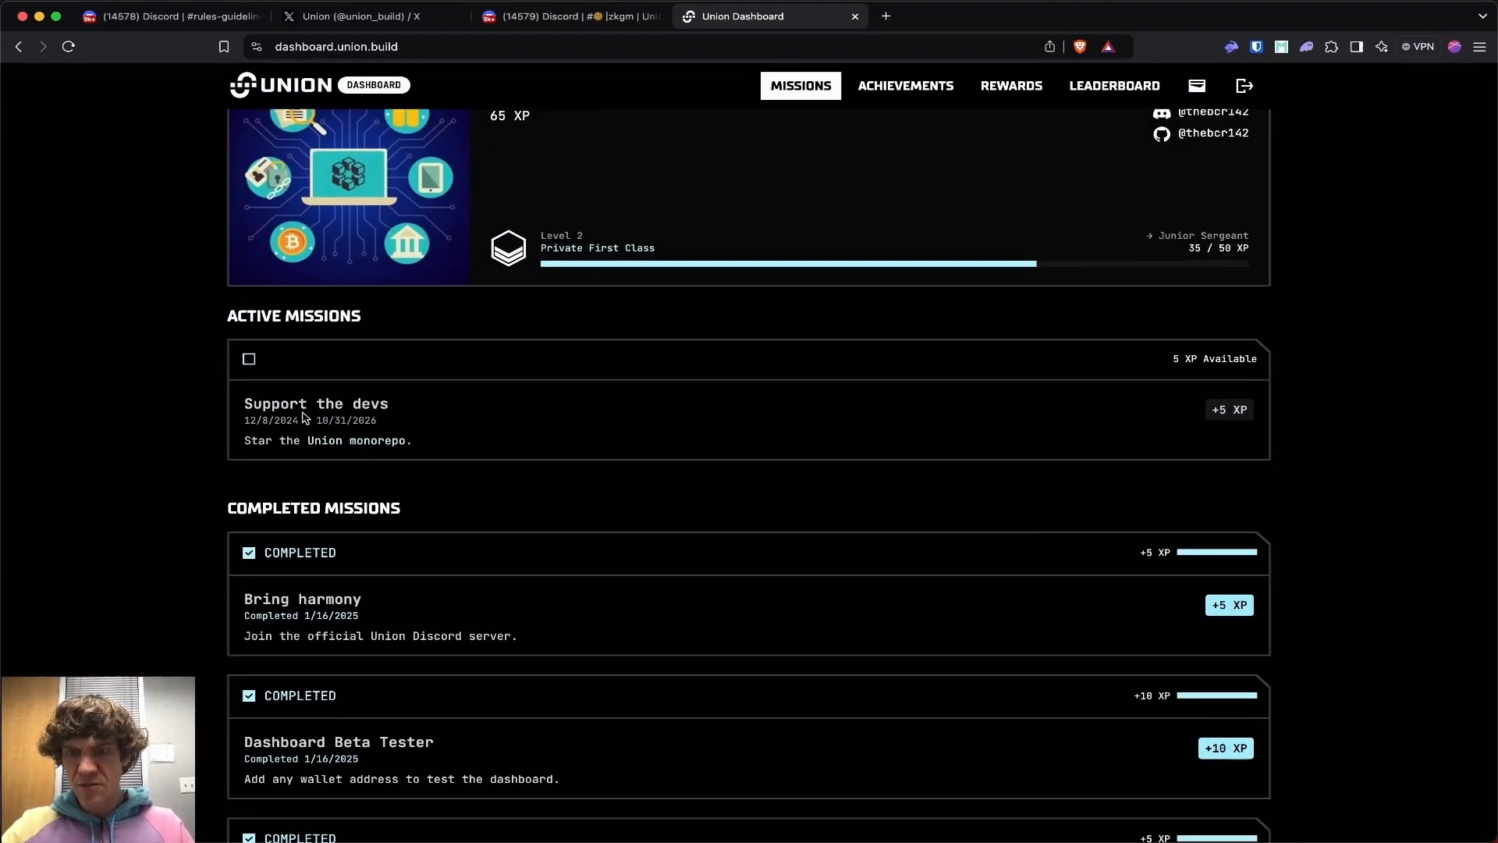
mouse_move(370, 447)
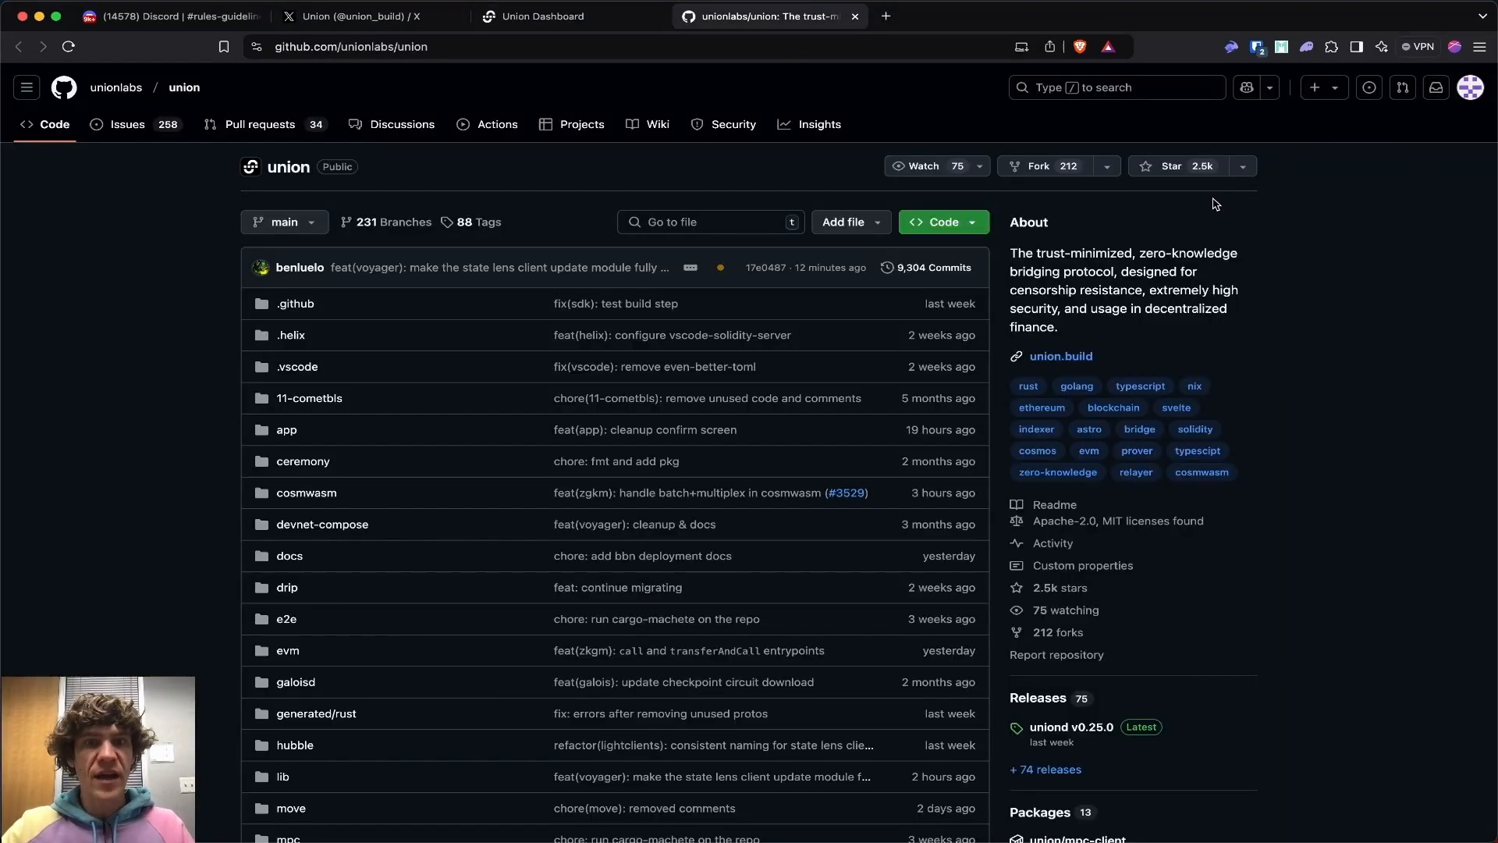
- Star the unionlabs/union repository on GitHub and return to the dashboard
click(1180, 165)
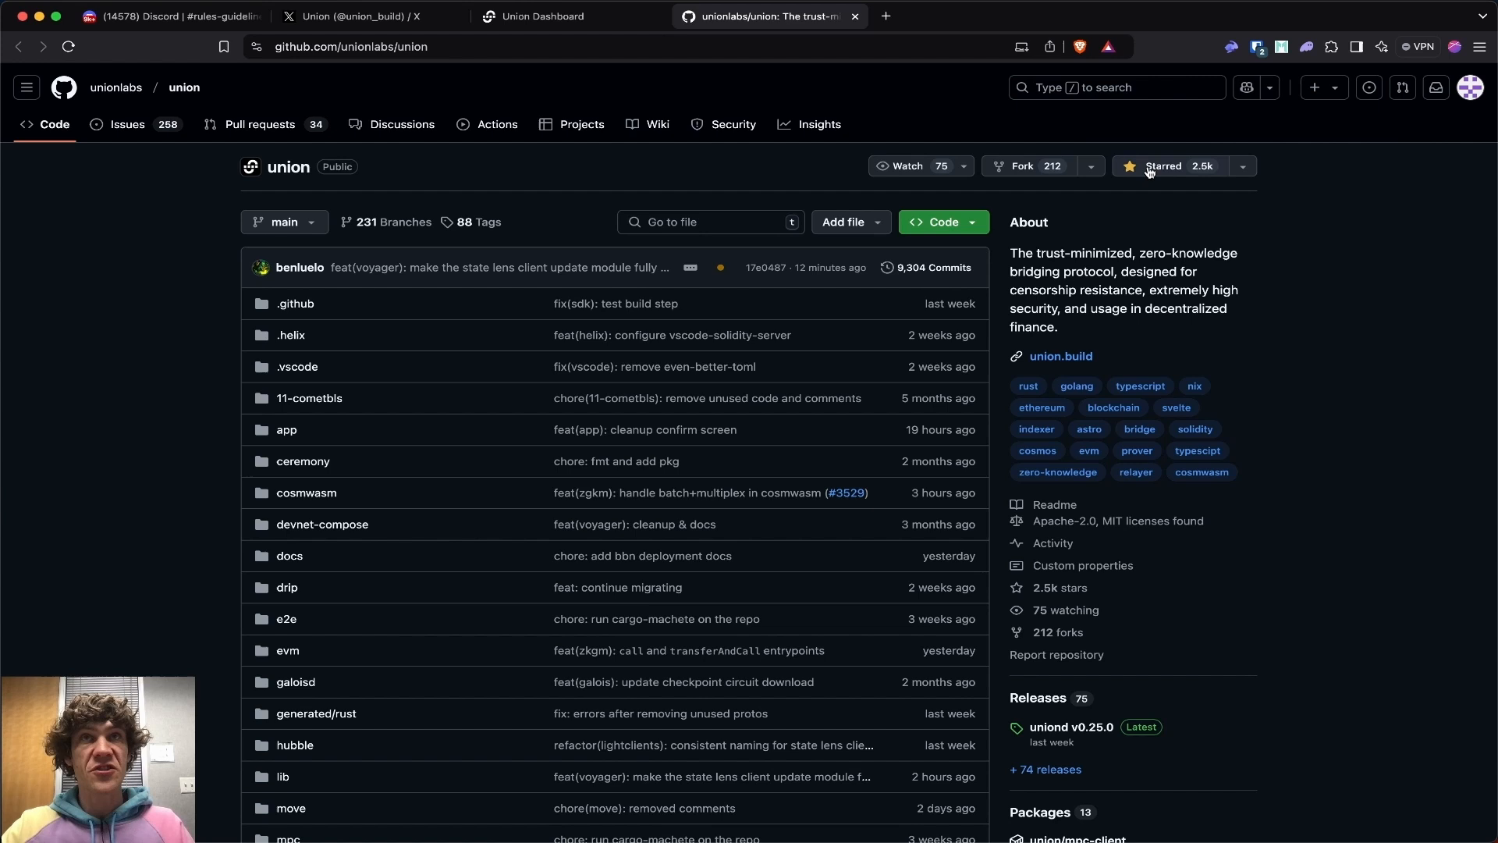
click(568, 16)
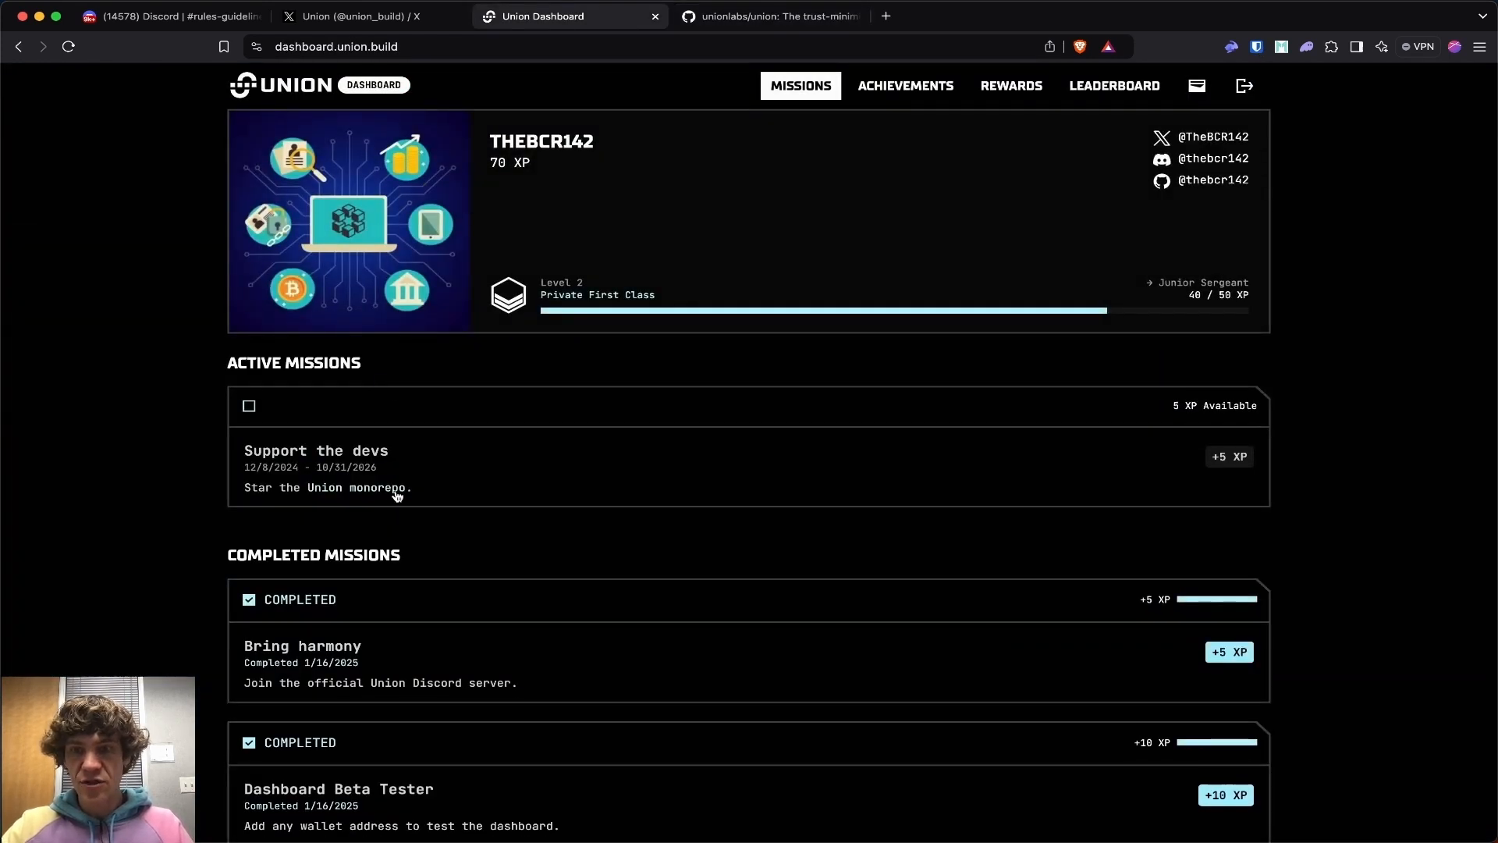
mouse_move(654, 87)
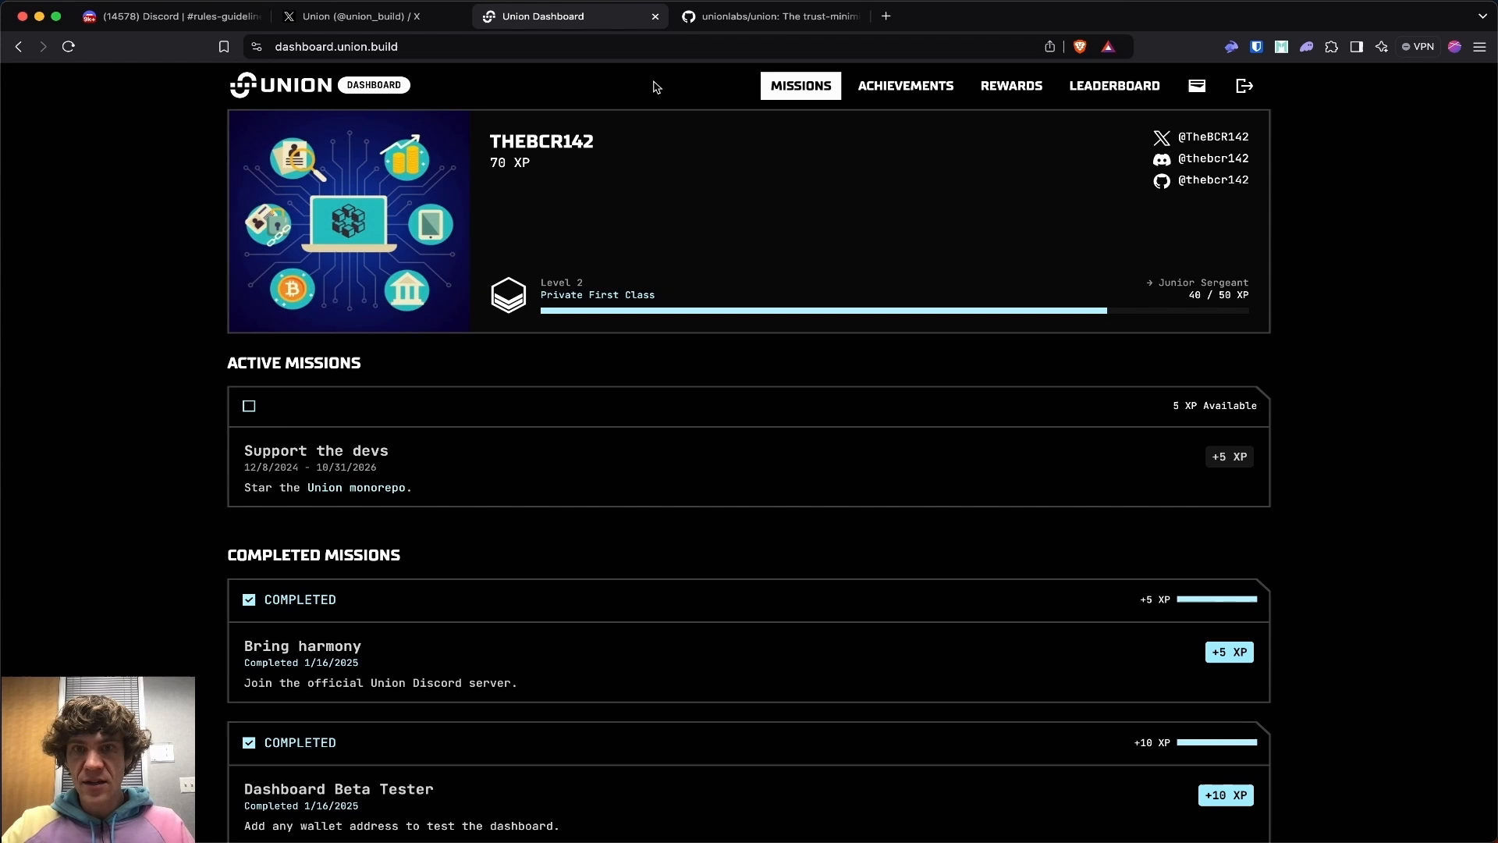
- Refresh the missions so 'Support the devs' shows completed, then go to the Achievements list
click(769, 16)
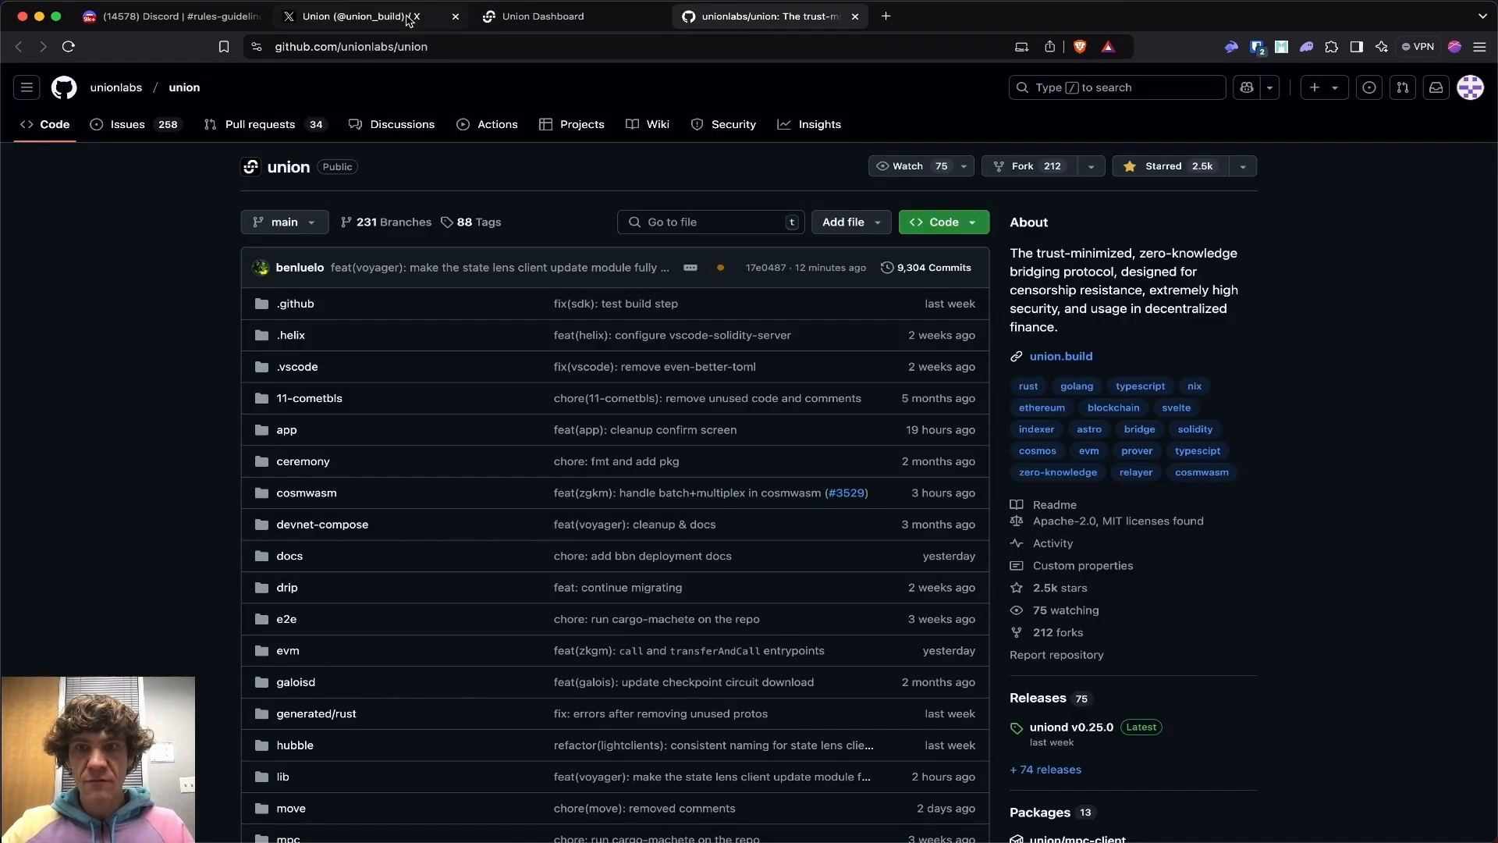
click(568, 15)
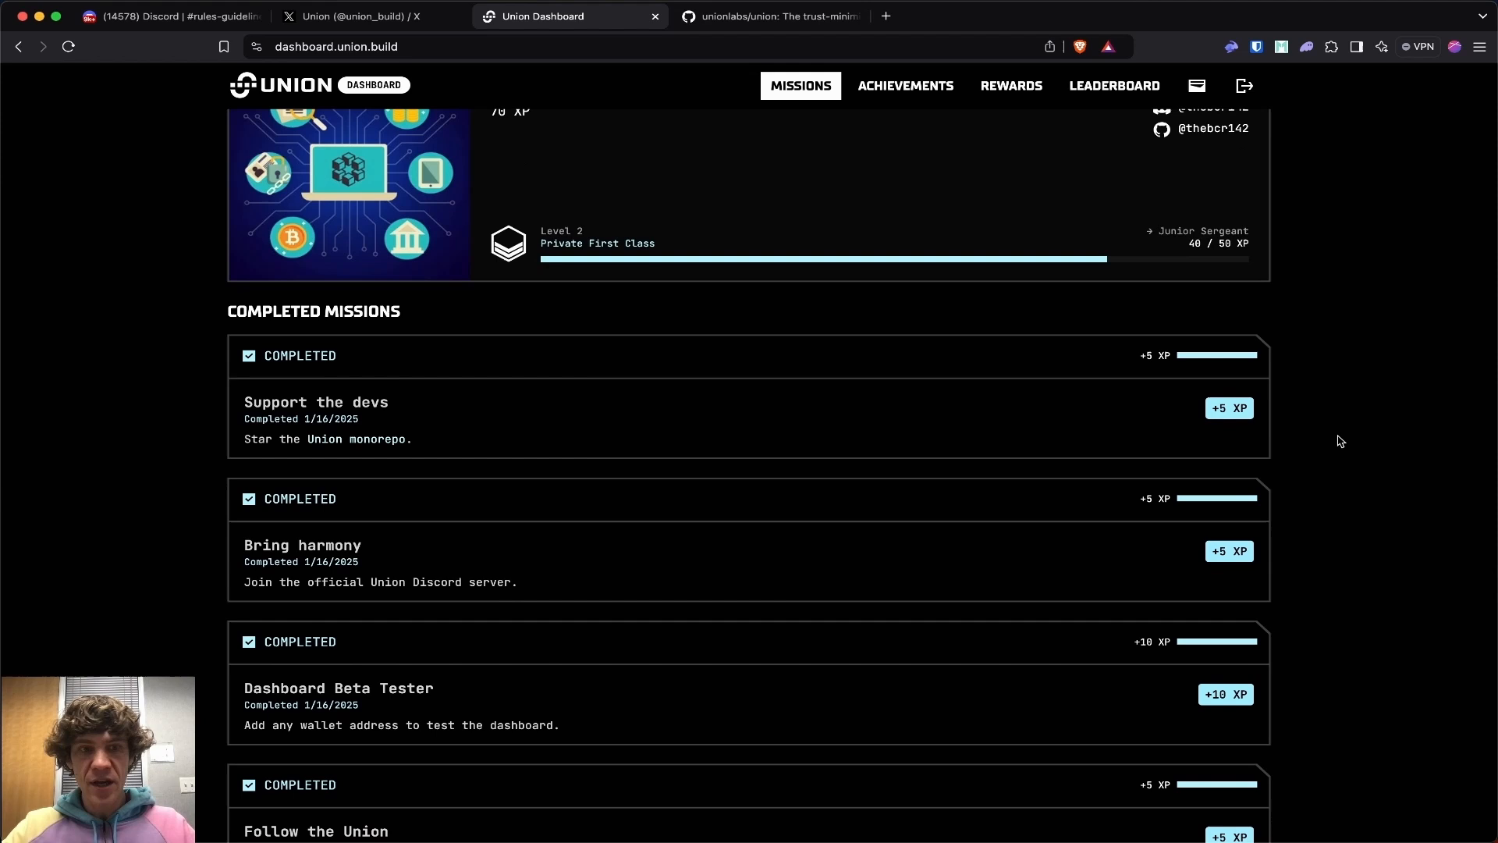
click(904, 85)
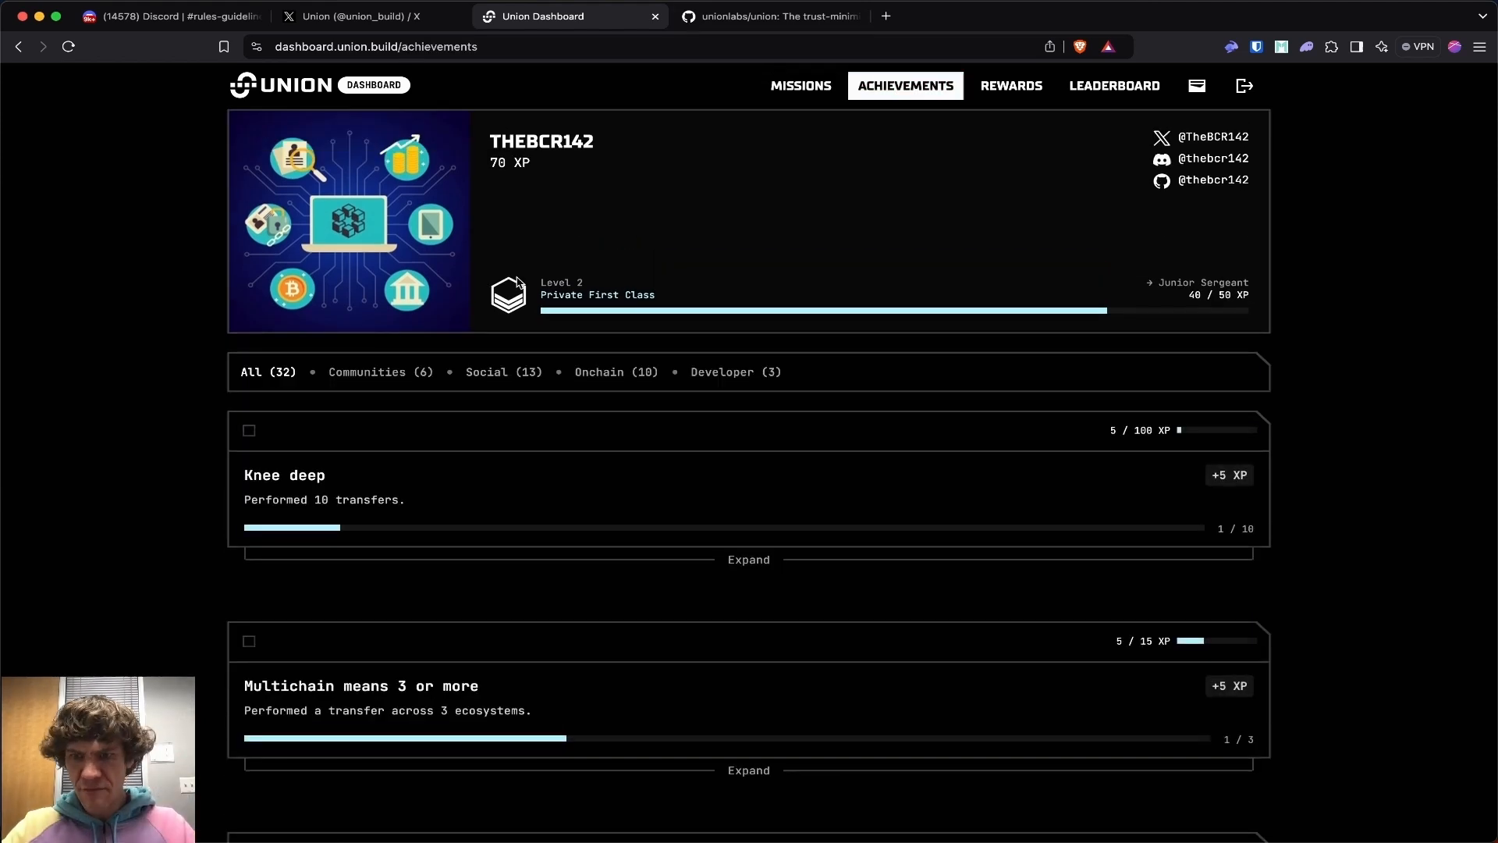
- Review the Developer achievements and the starred Union repo, then return to all 32 achievements
click(735, 371)
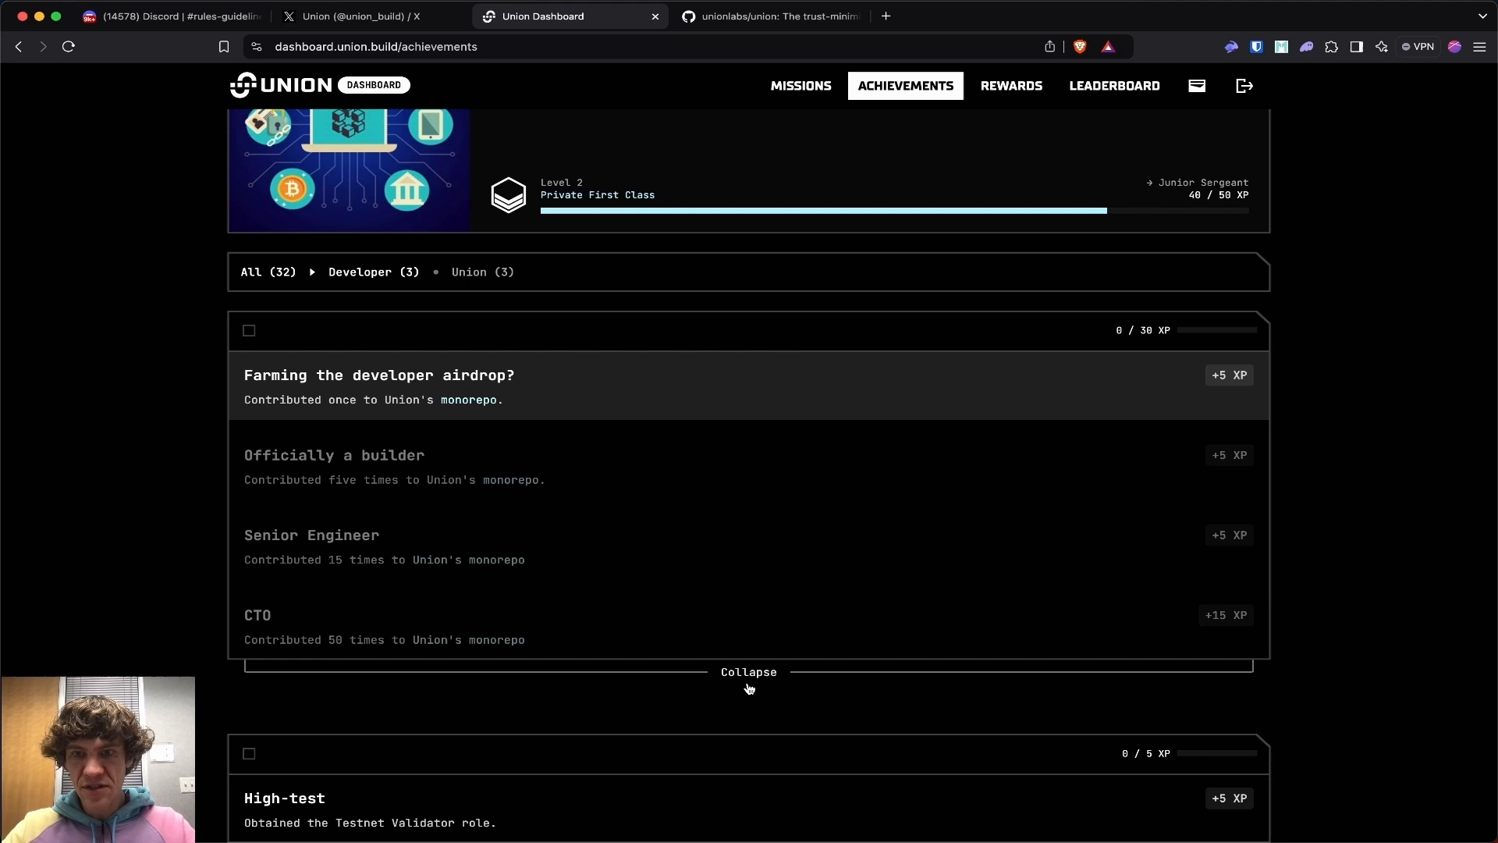
click(747, 671)
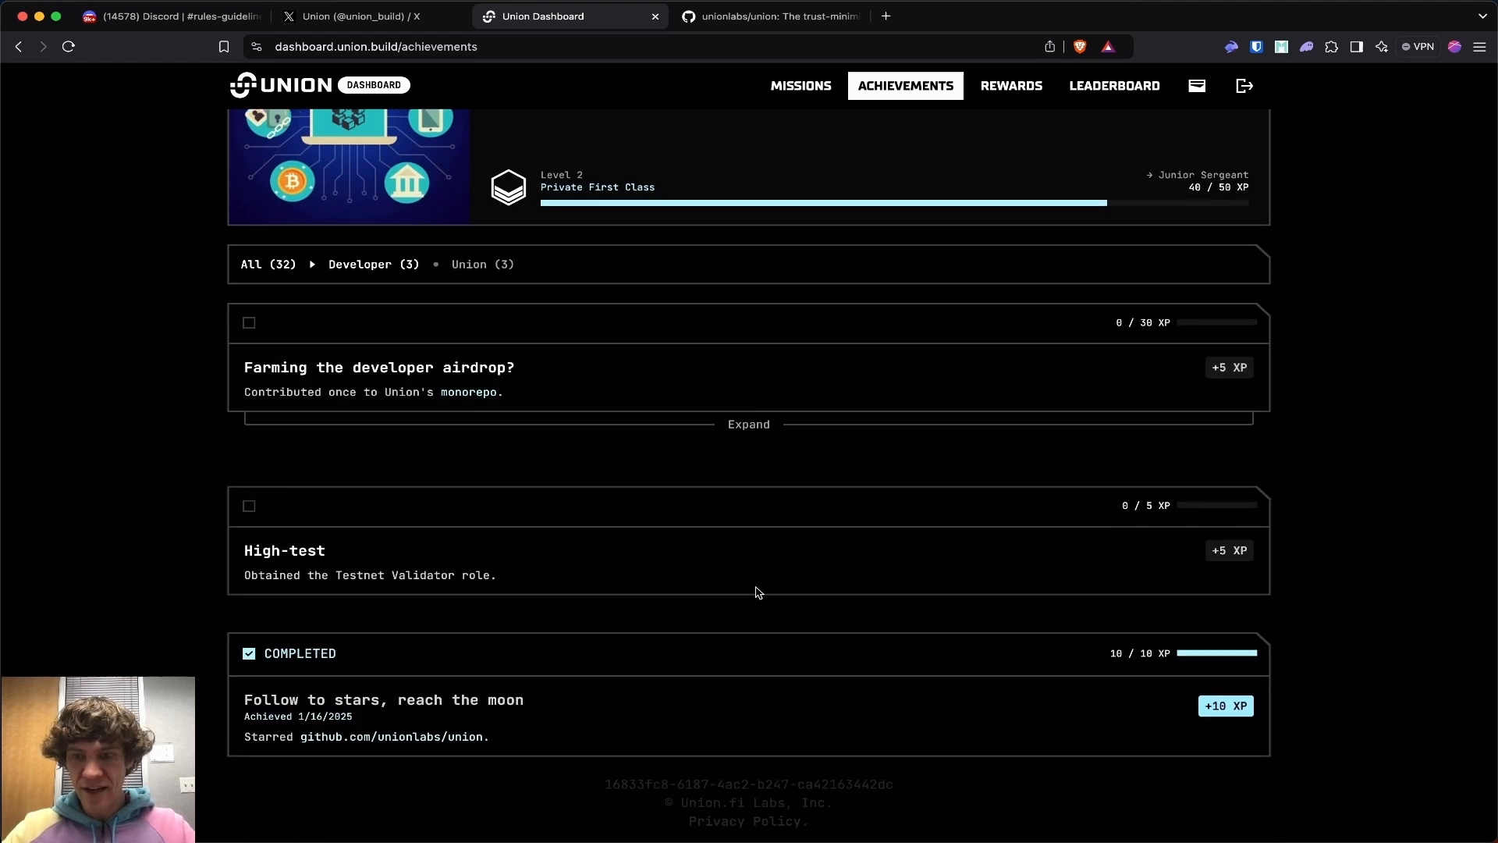
scroll(up, 3)
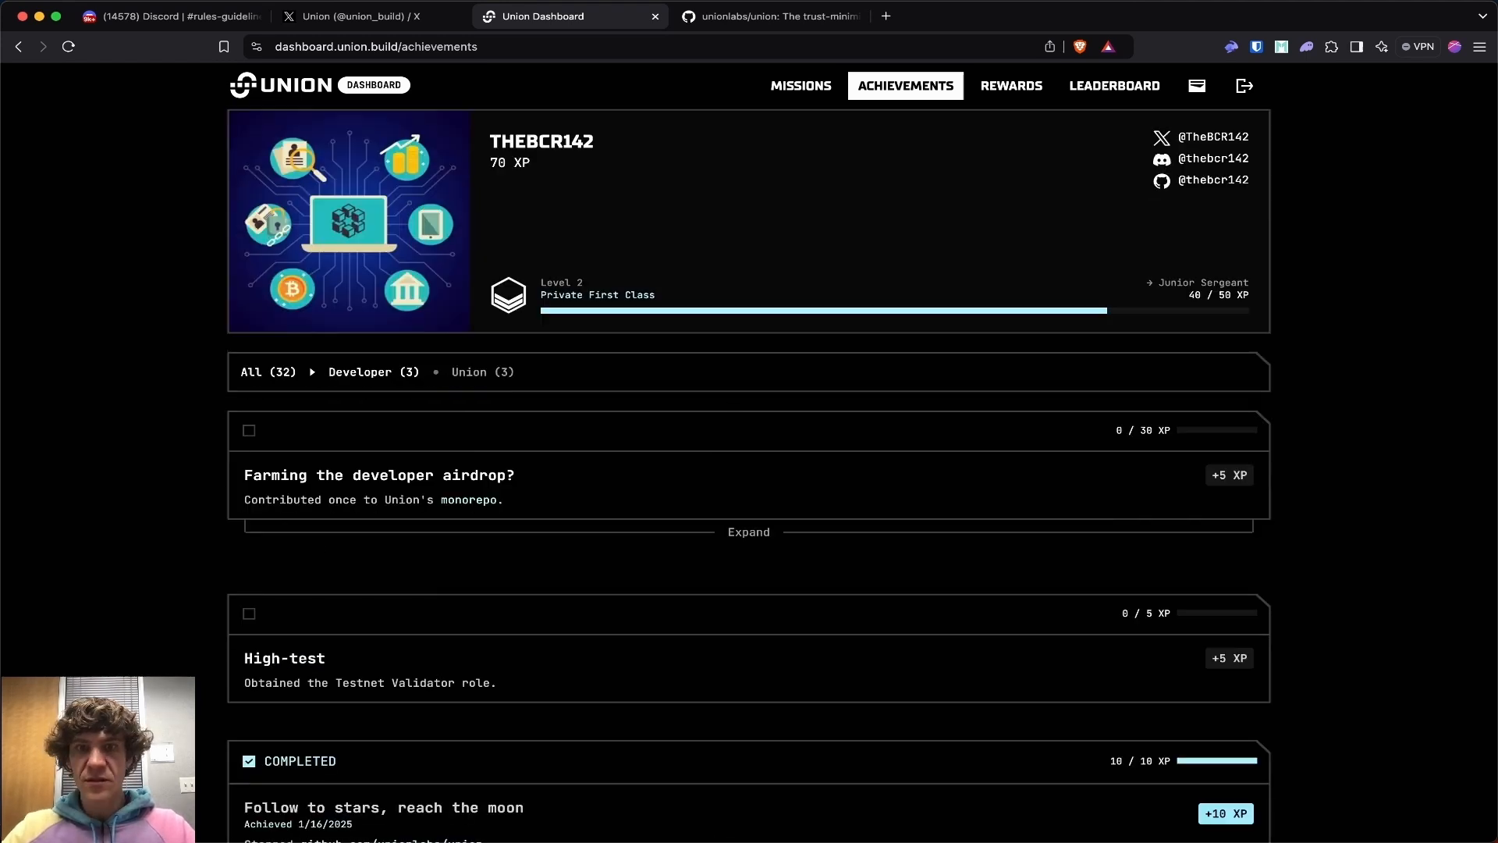
scroll(down, 3)
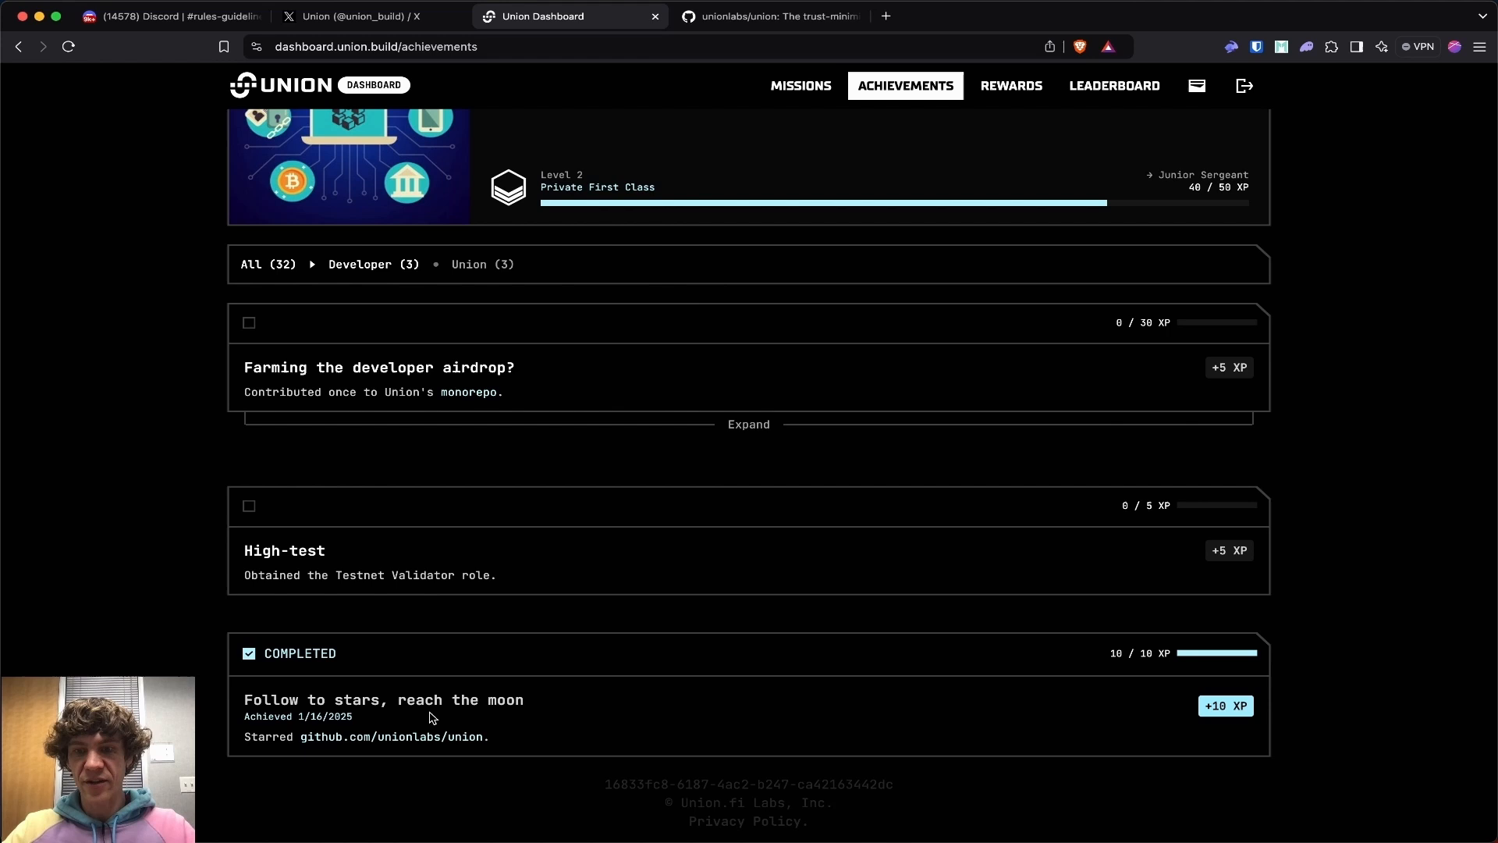
click(769, 15)
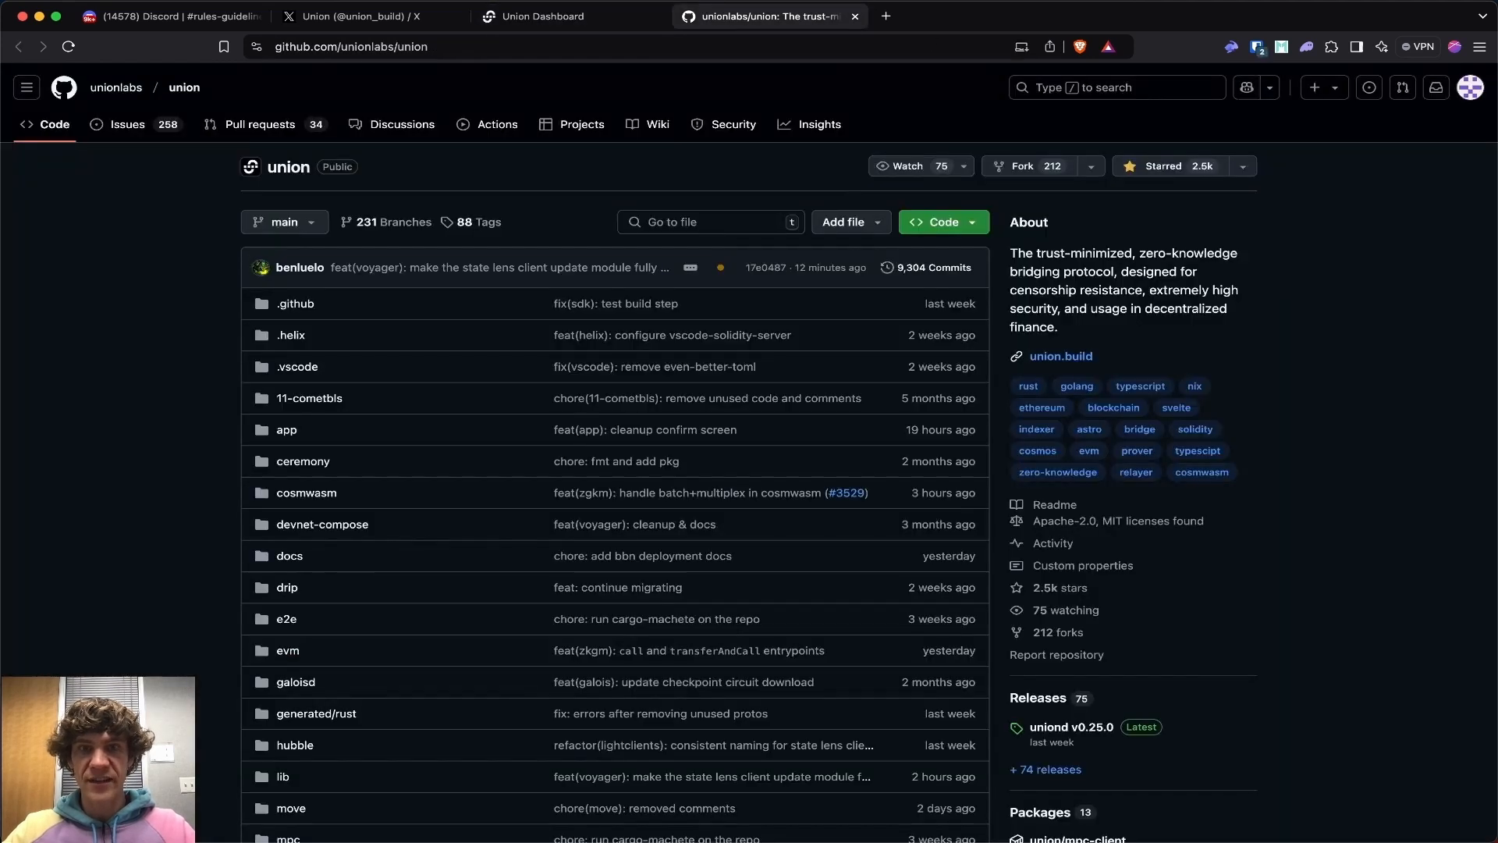
click(540, 16)
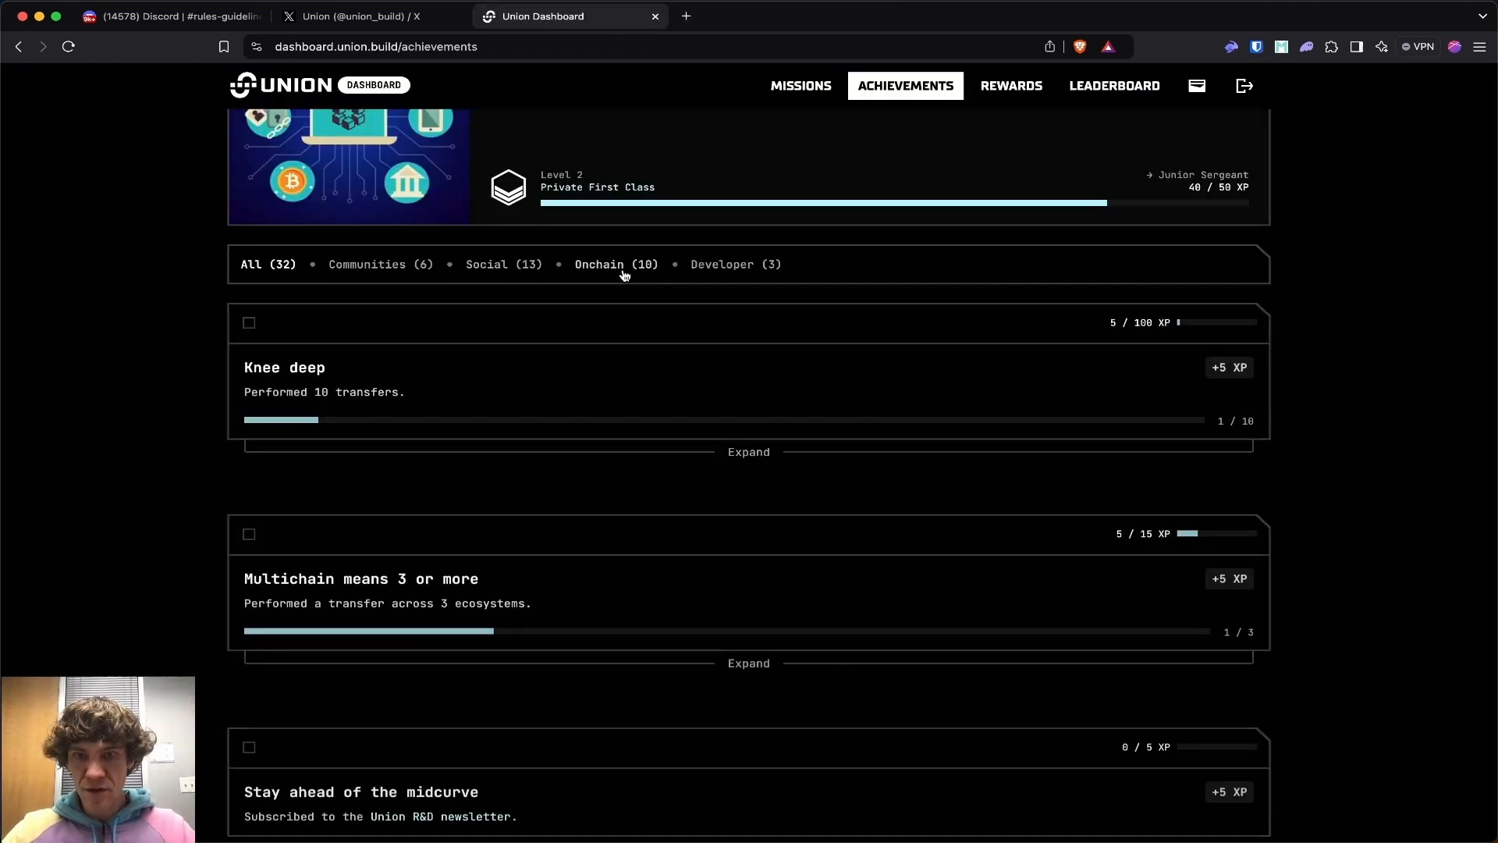
- Show the 10 Onchain achievements and expand the multichain transfer and 'Entering the cave...' tiers
click(617, 264)
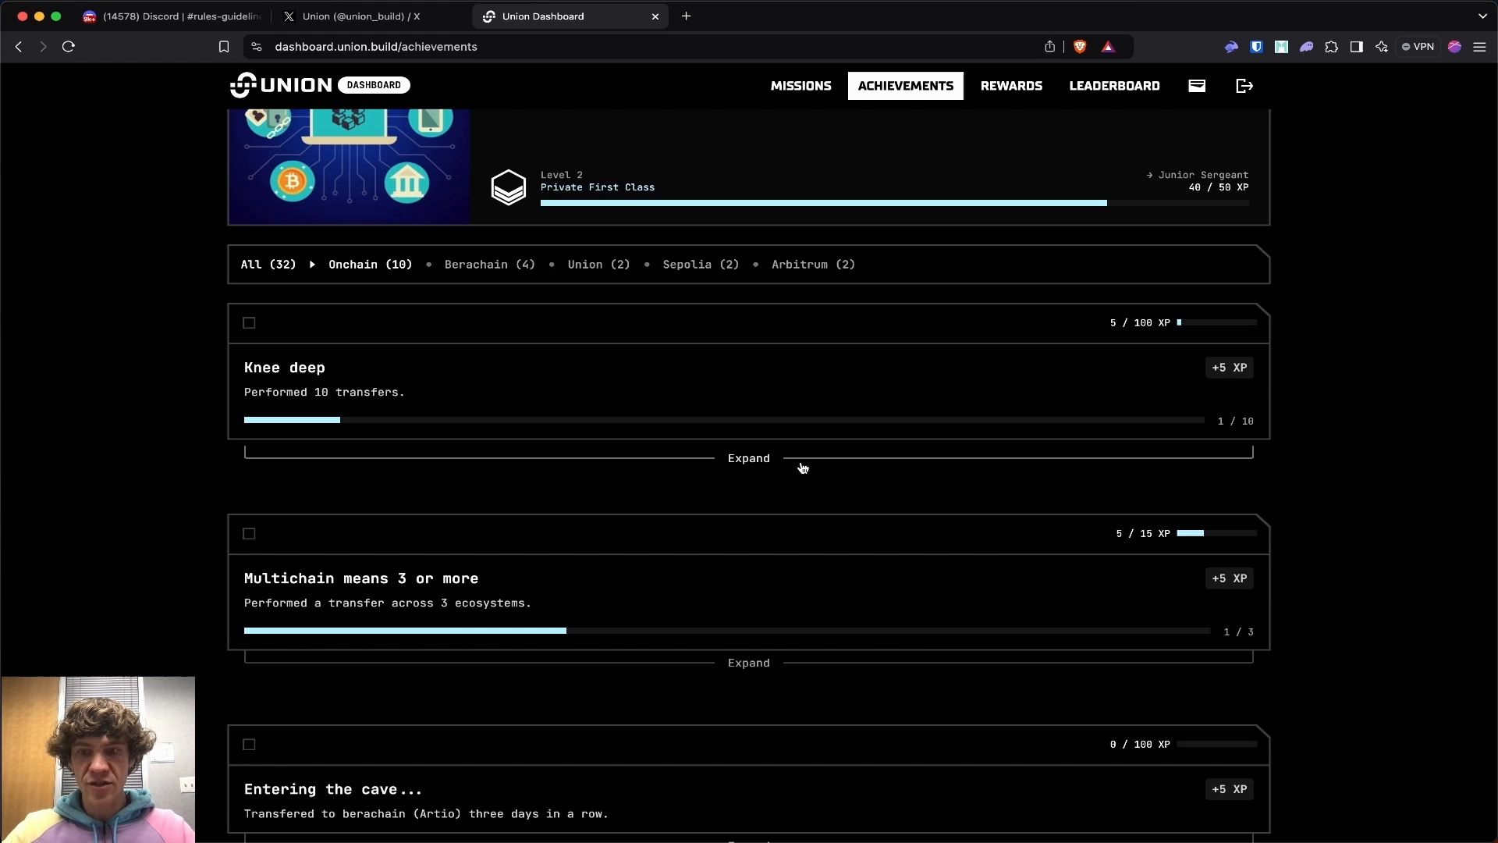
scroll(down, 3)
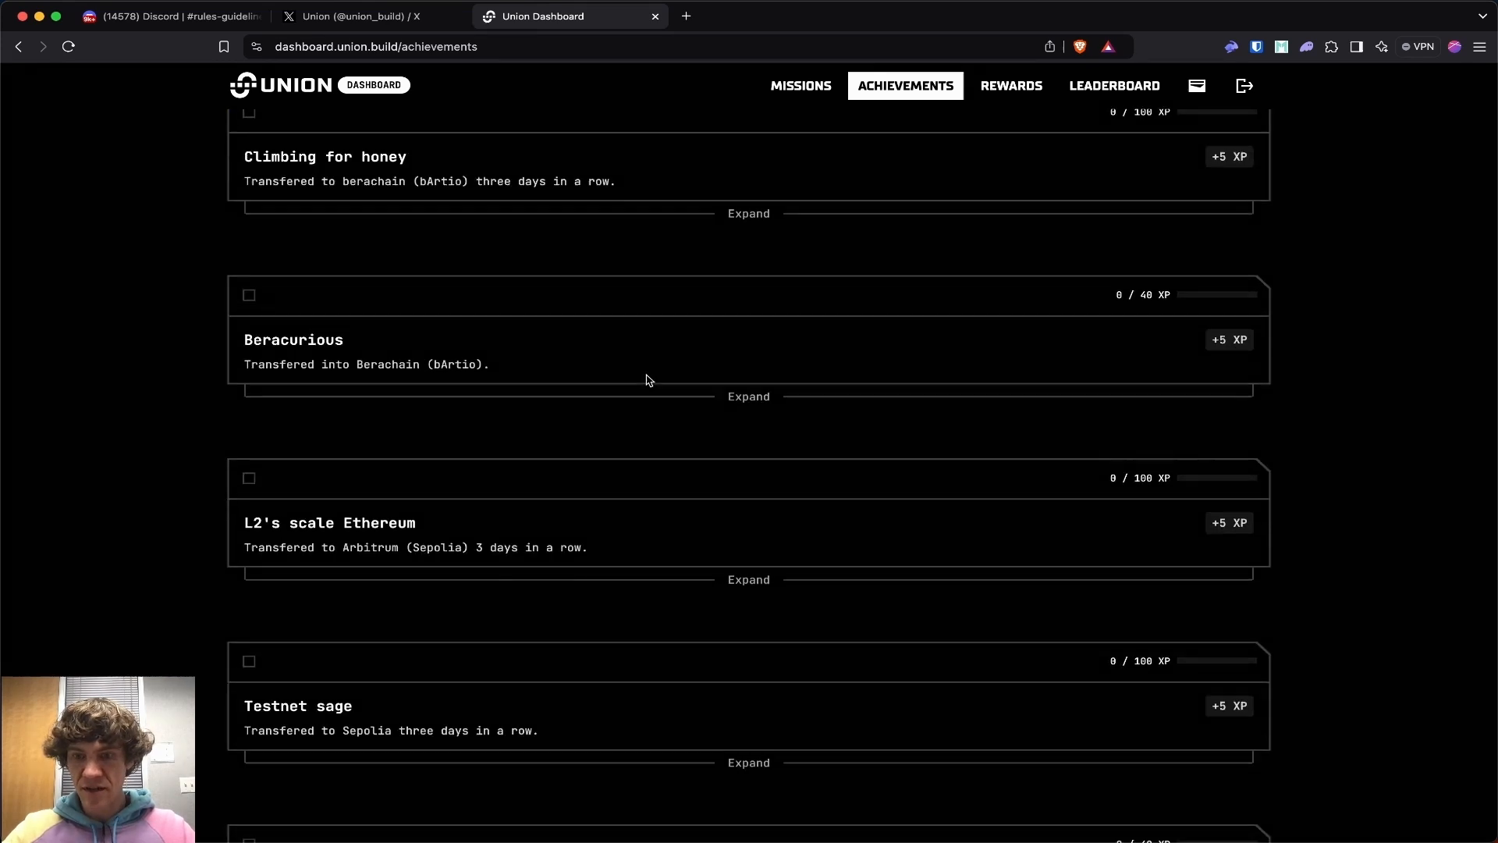
click(747, 213)
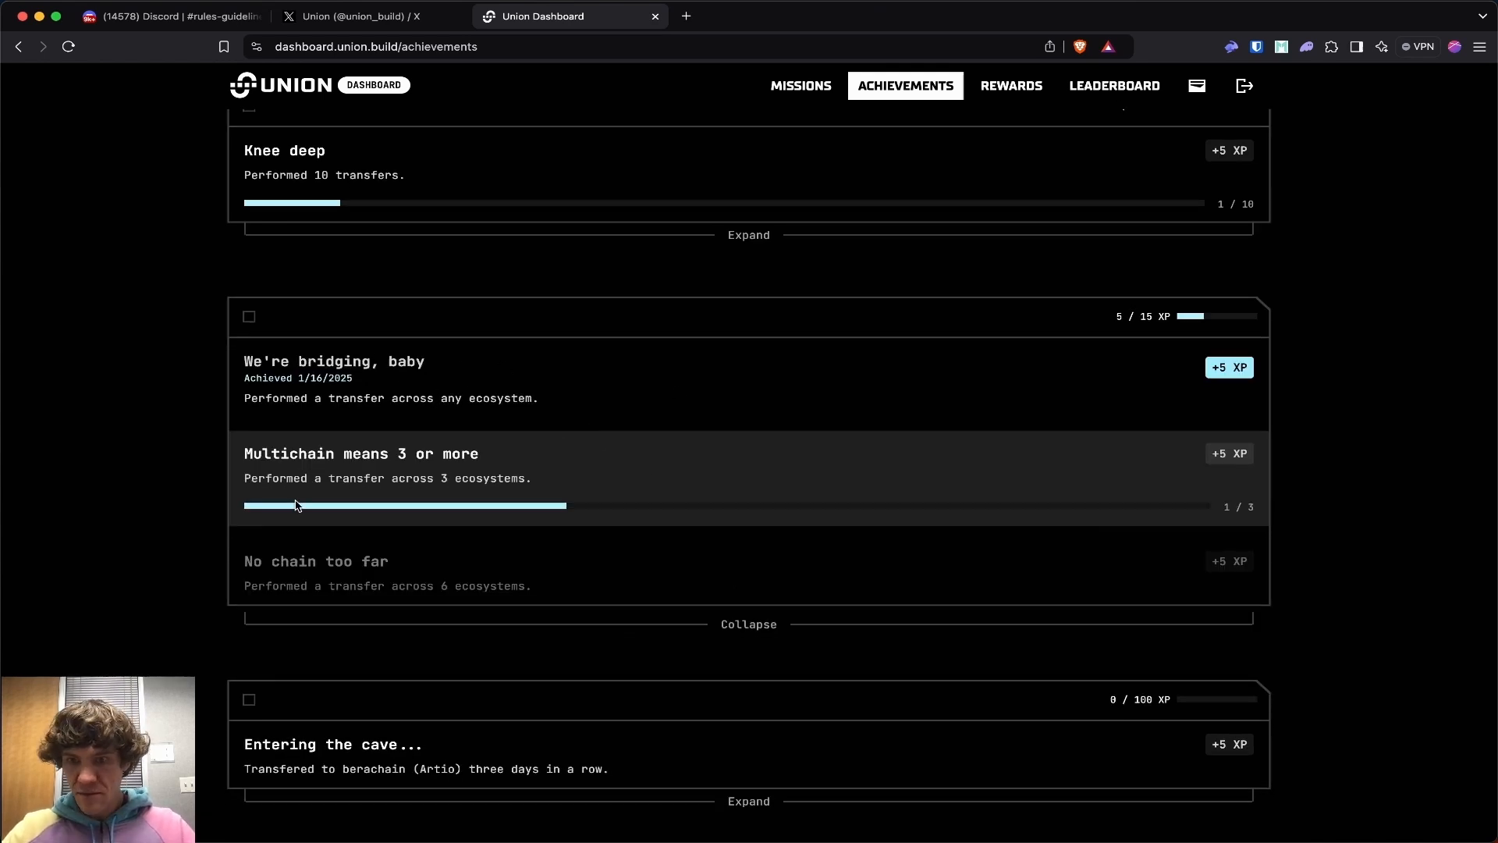
mouse_move(350, 580)
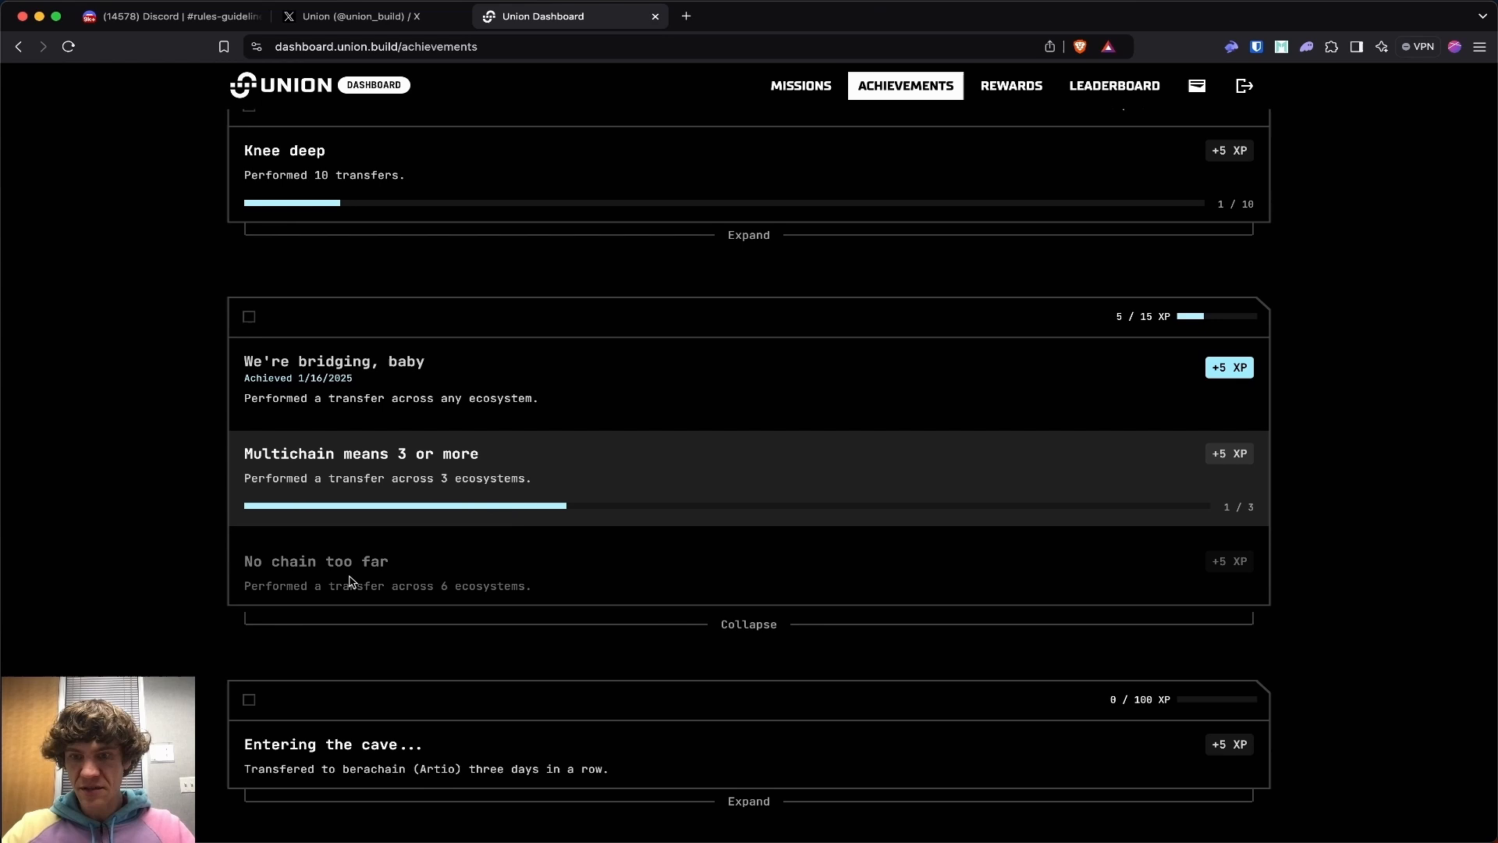
mouse_move(493, 585)
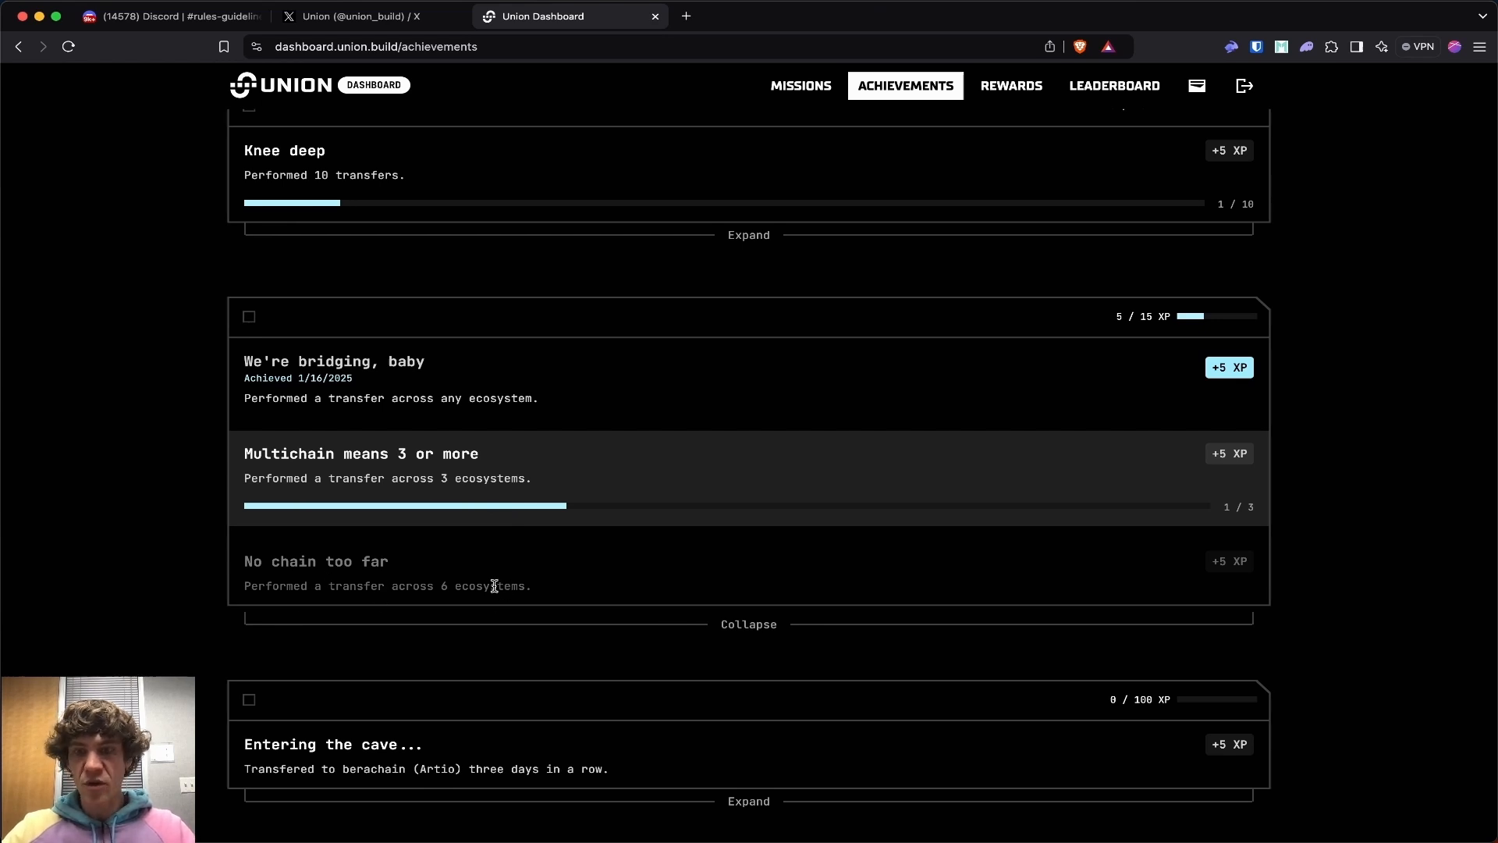
scroll(down, 3)
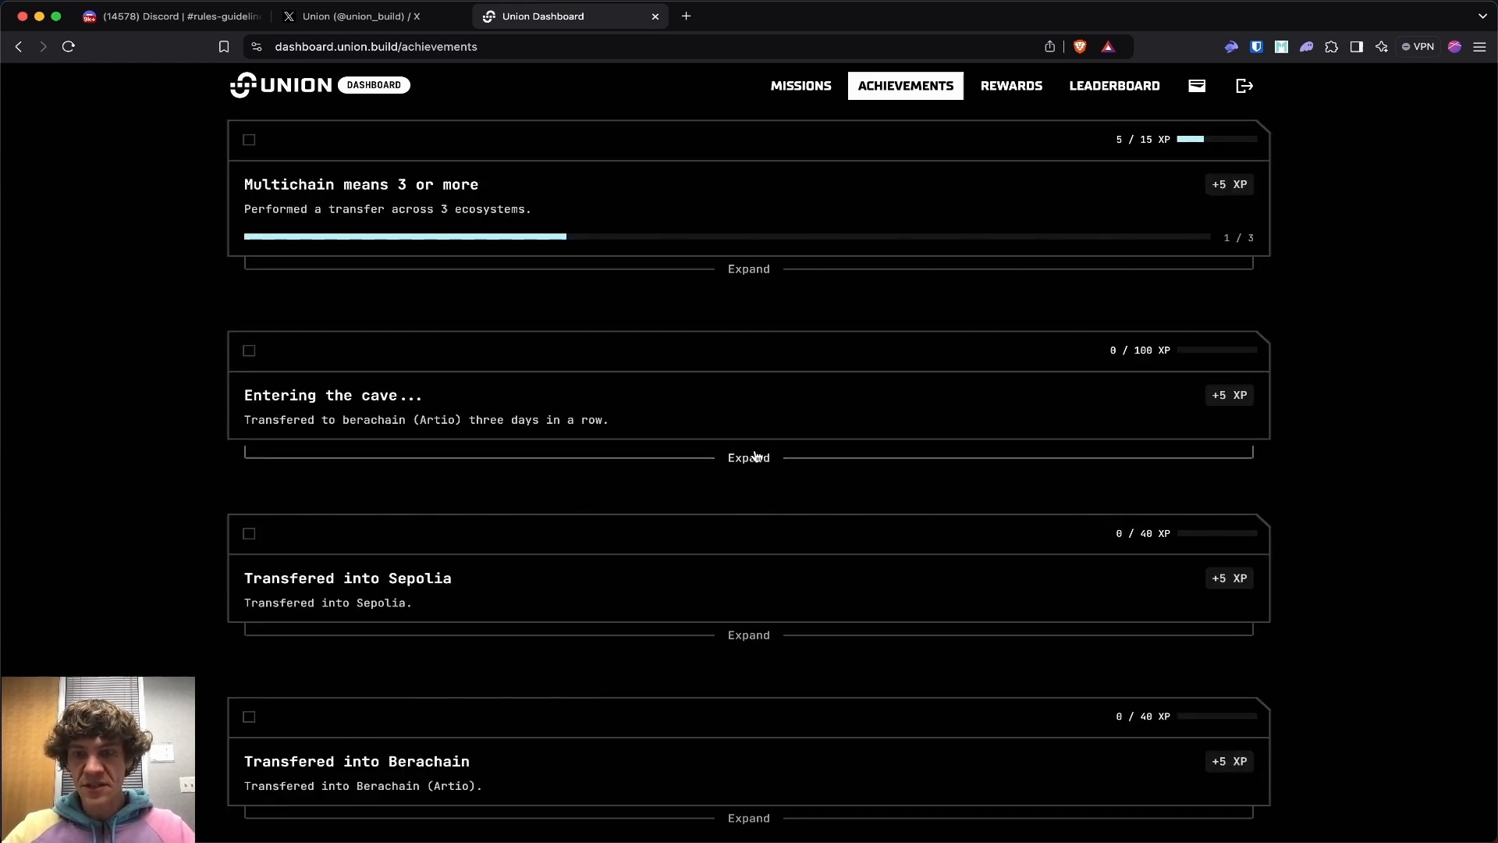
click(747, 457)
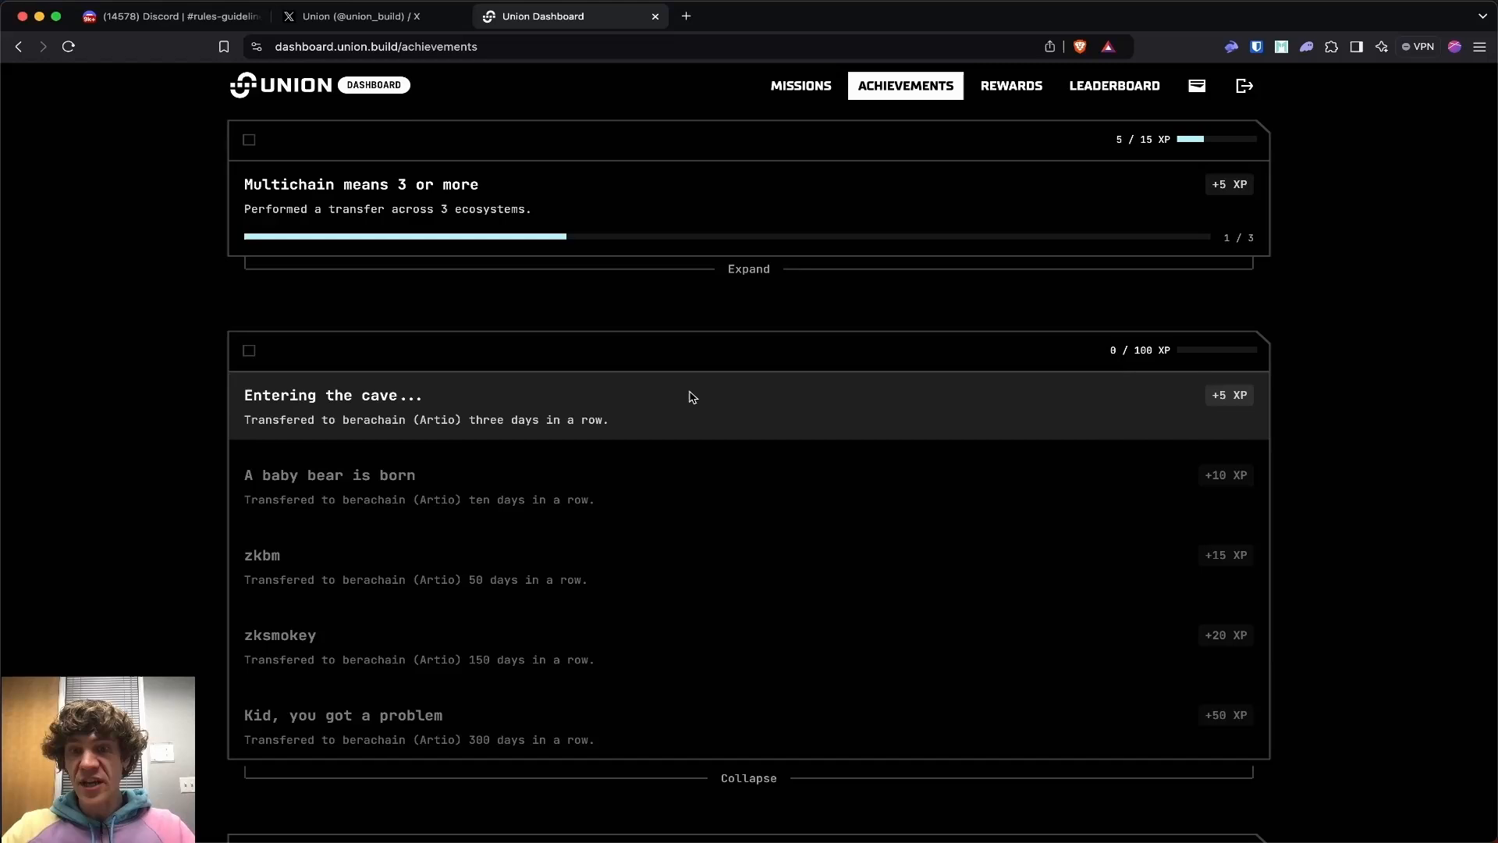
mouse_move(445, 734)
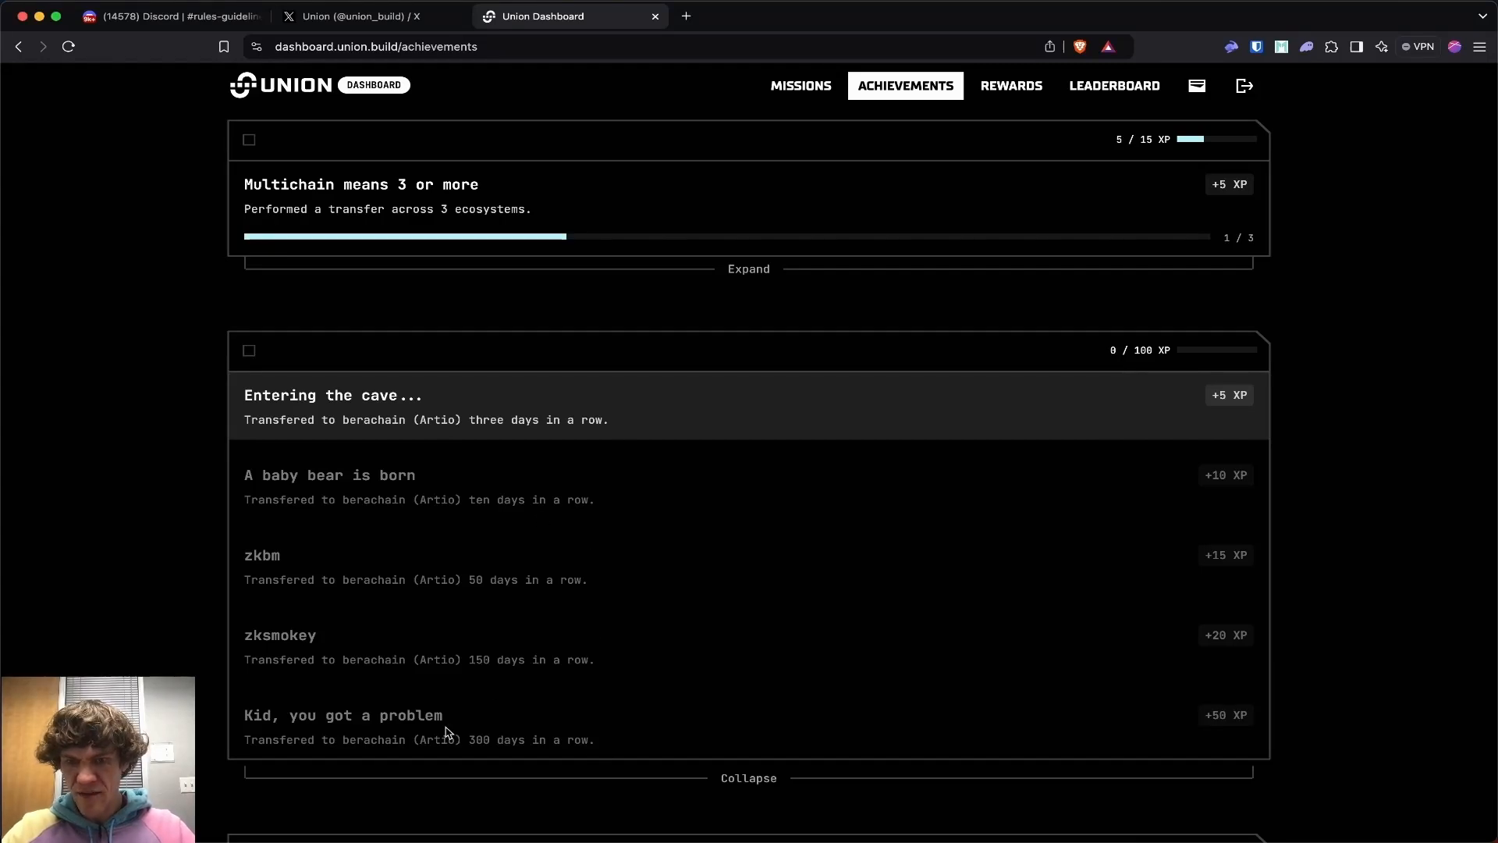
mouse_move(655, 529)
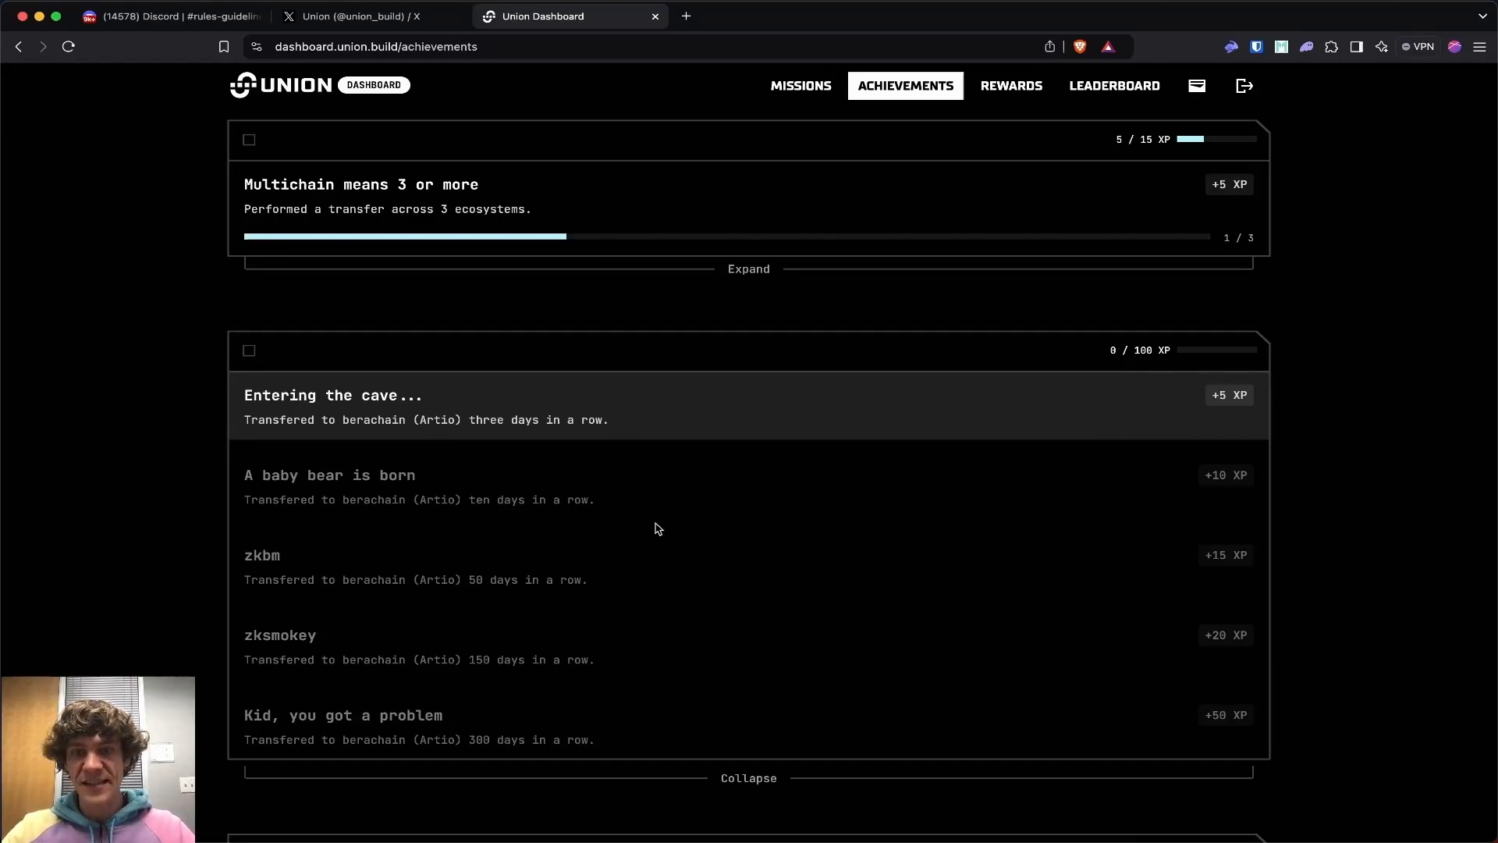
scroll(down, 3)
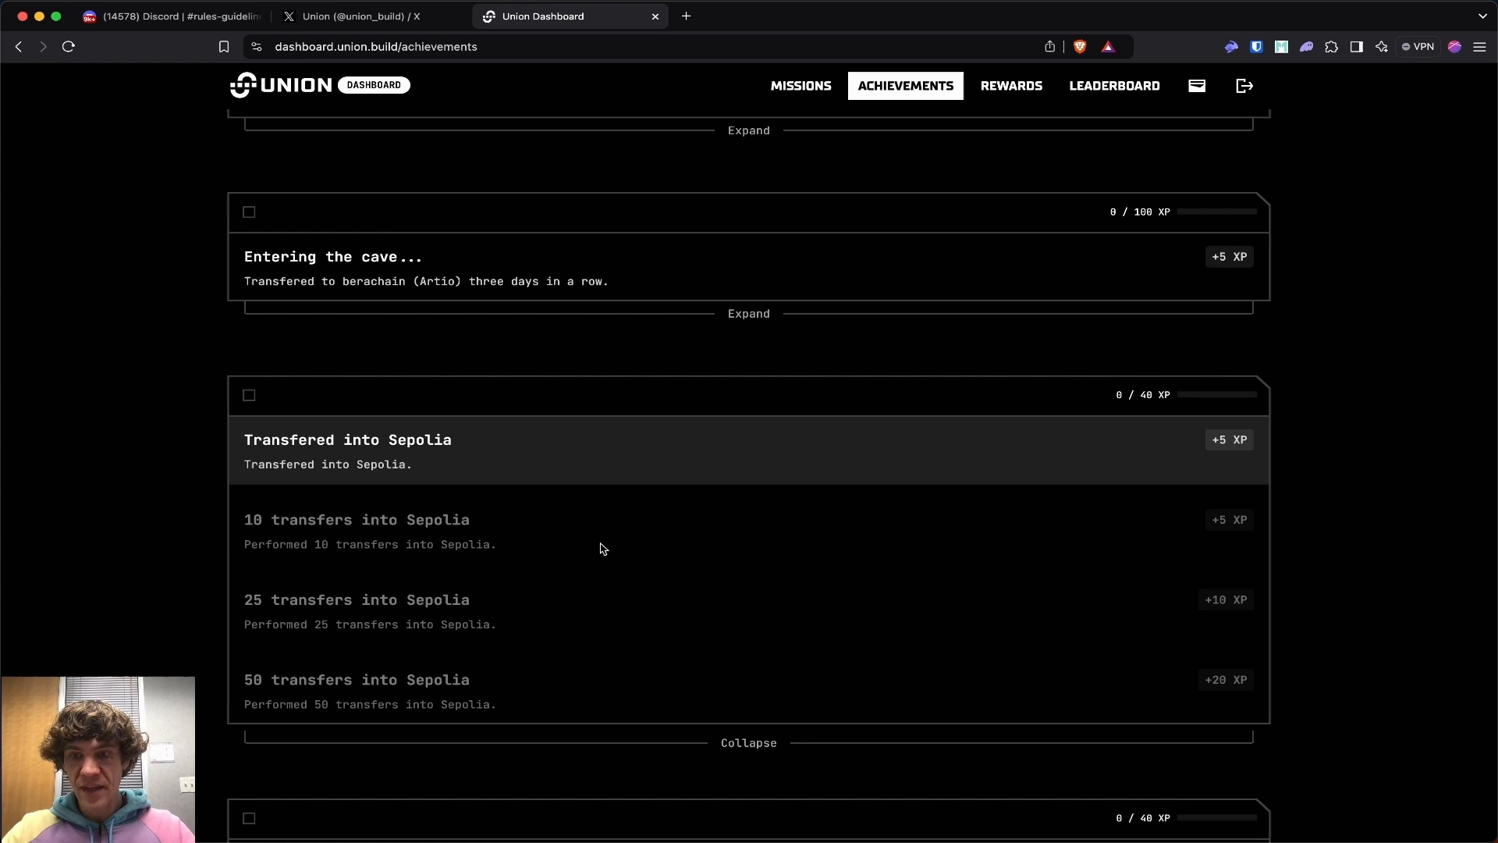
mouse_move(428, 471)
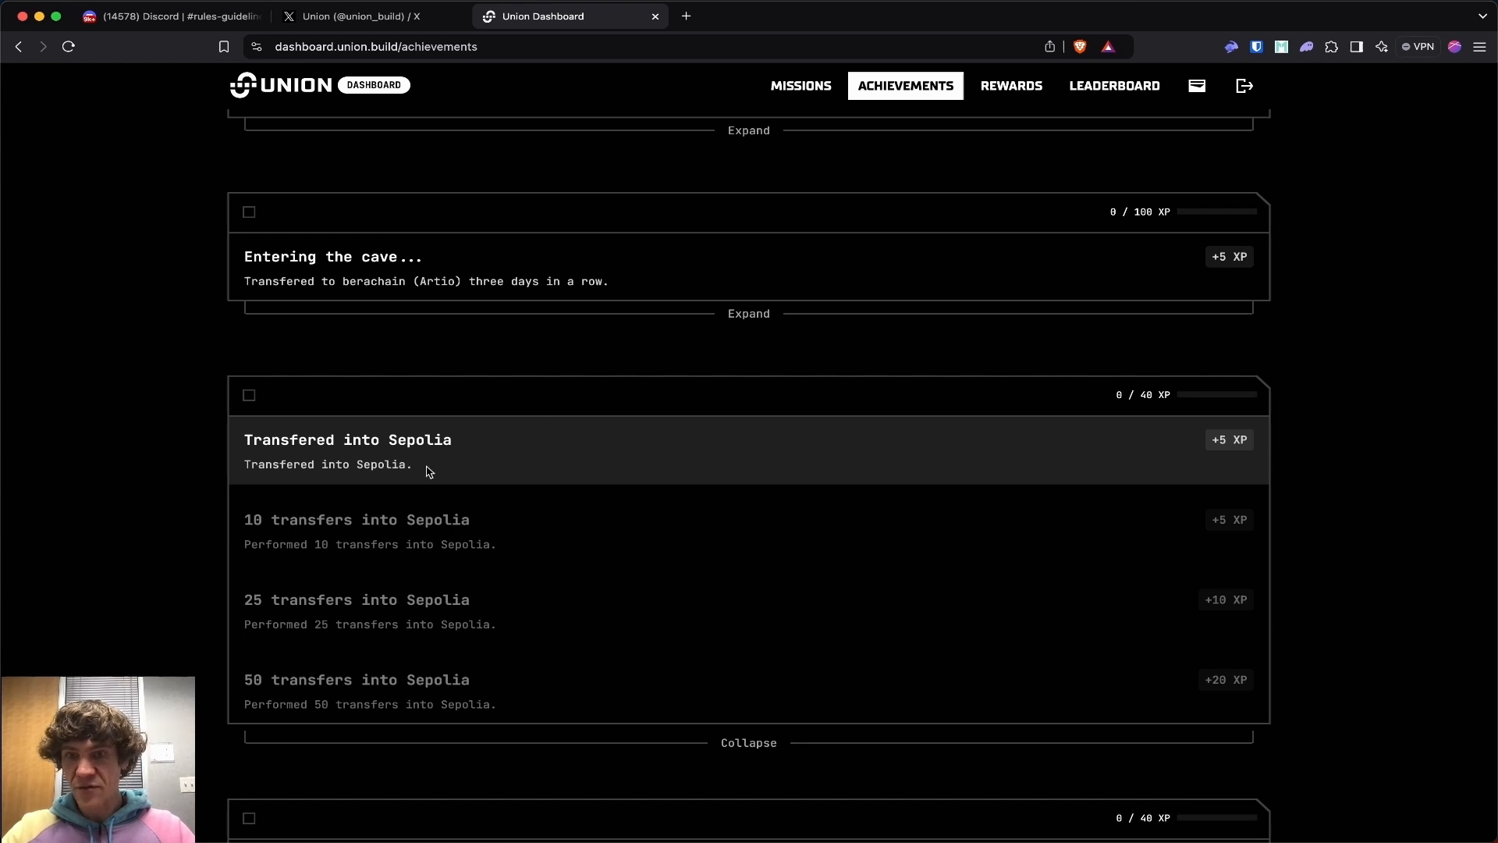
click(747, 743)
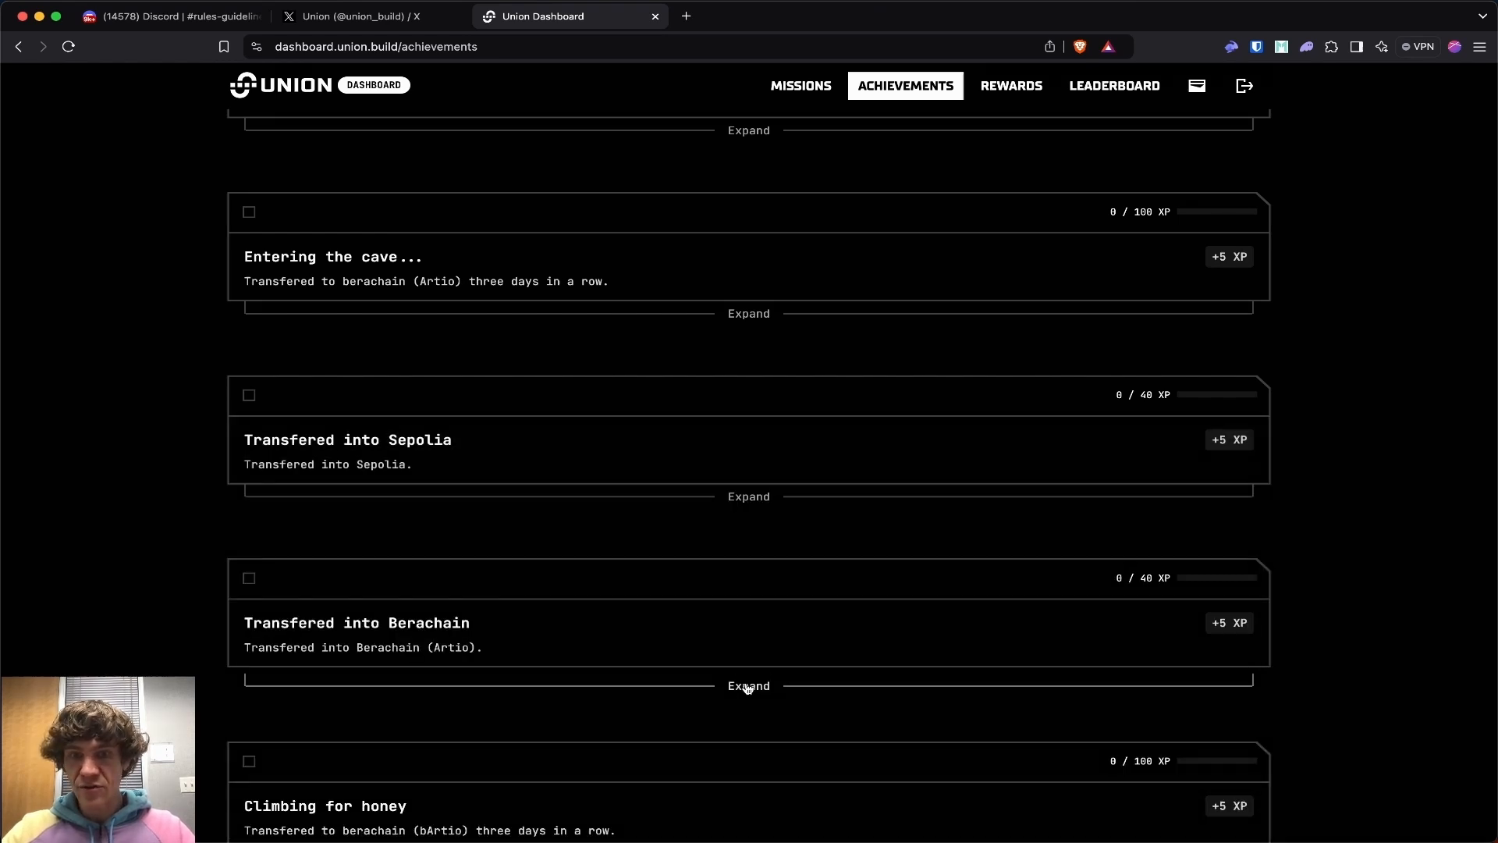
- Scroll through the remaining transfer achievements, expanding Beracurious and collapsing L2's scale Ethereum
scroll(down, 3)
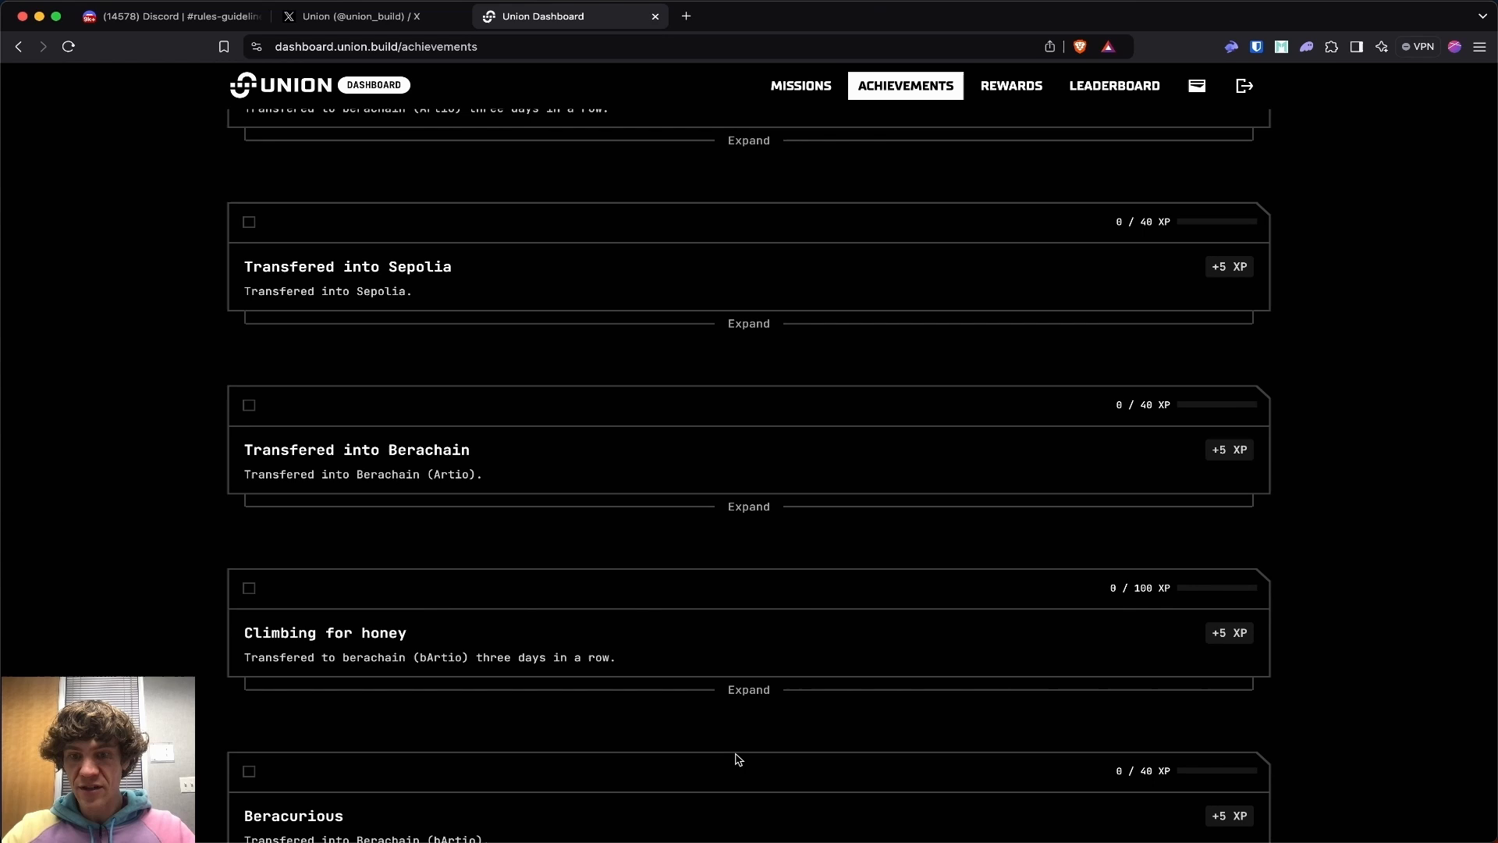
click(747, 688)
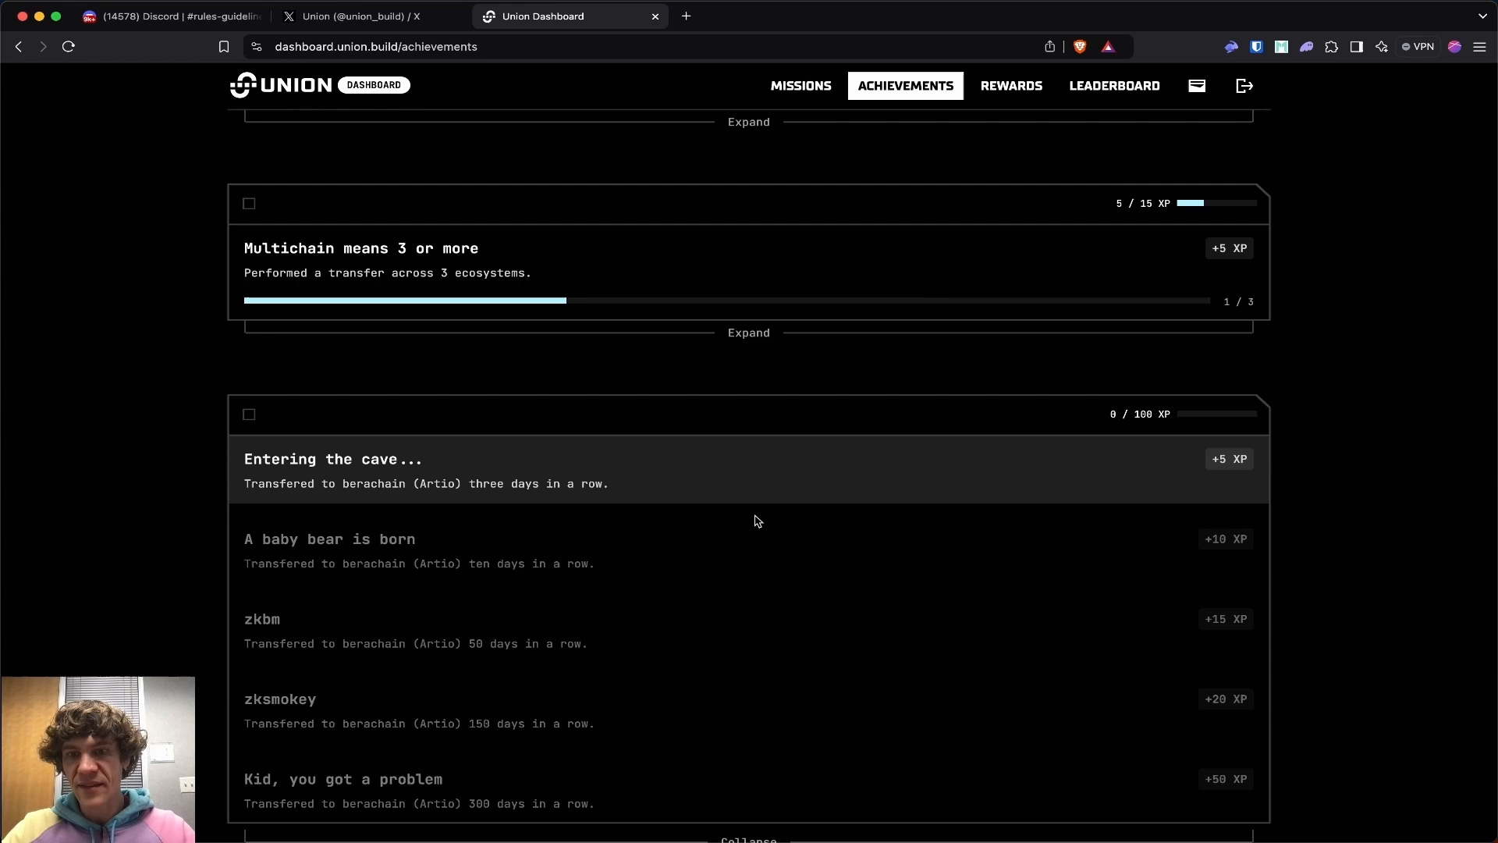
scroll(down, 3)
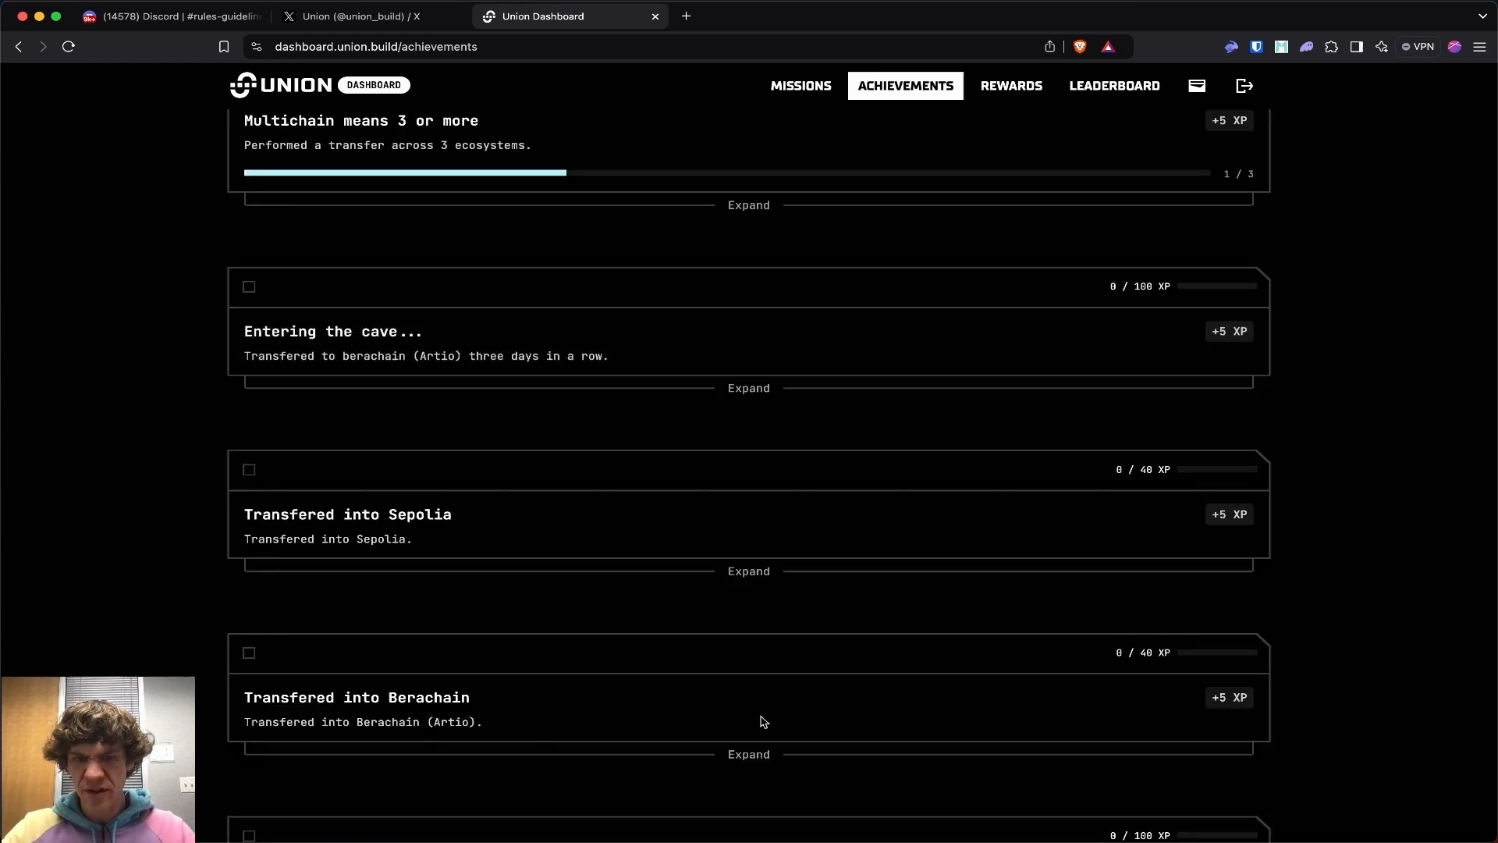
scroll(down, 3)
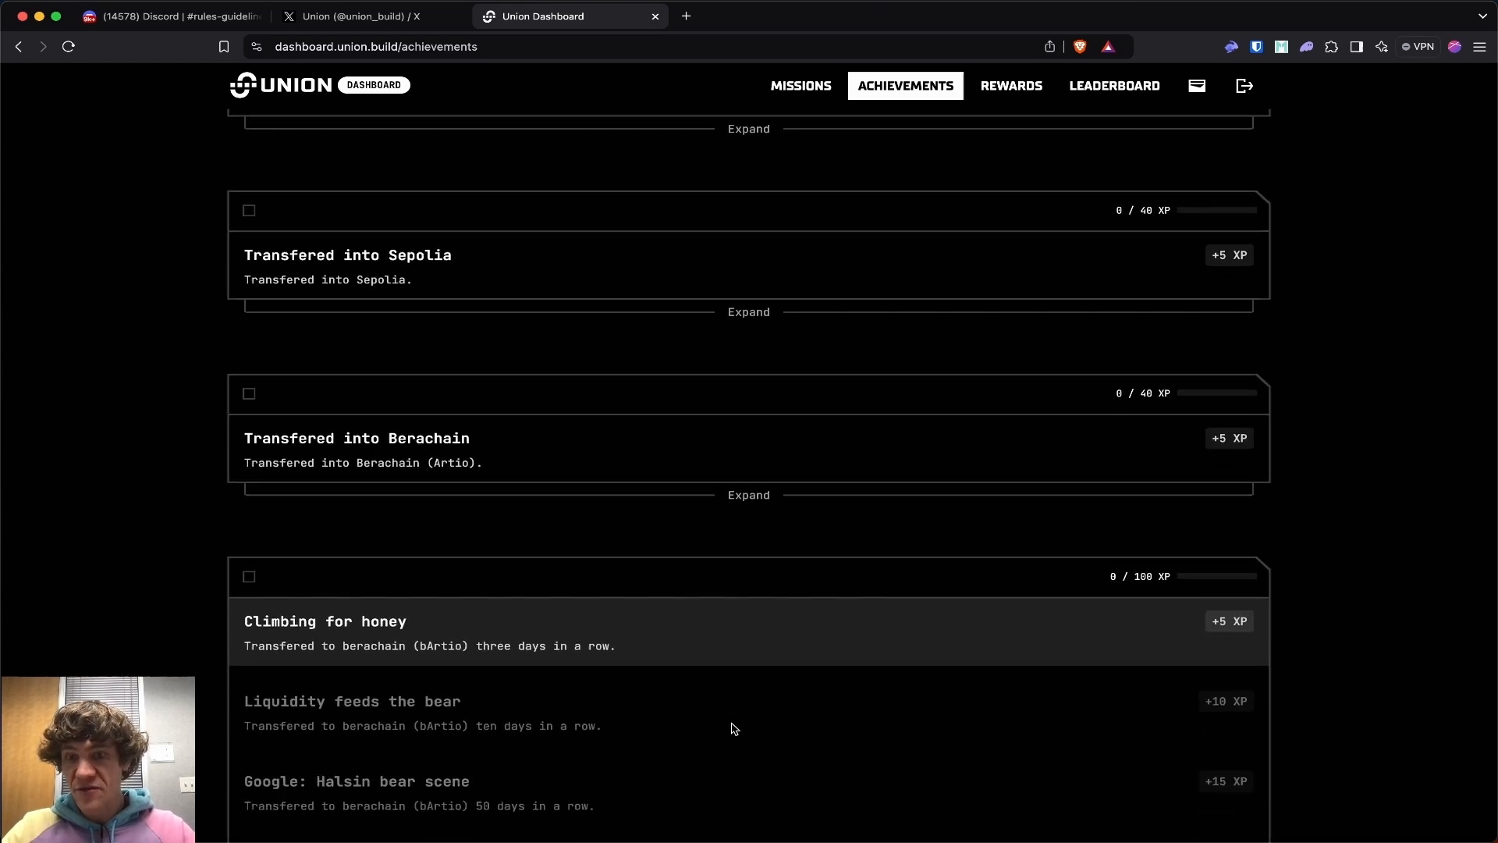
scroll(down, 3)
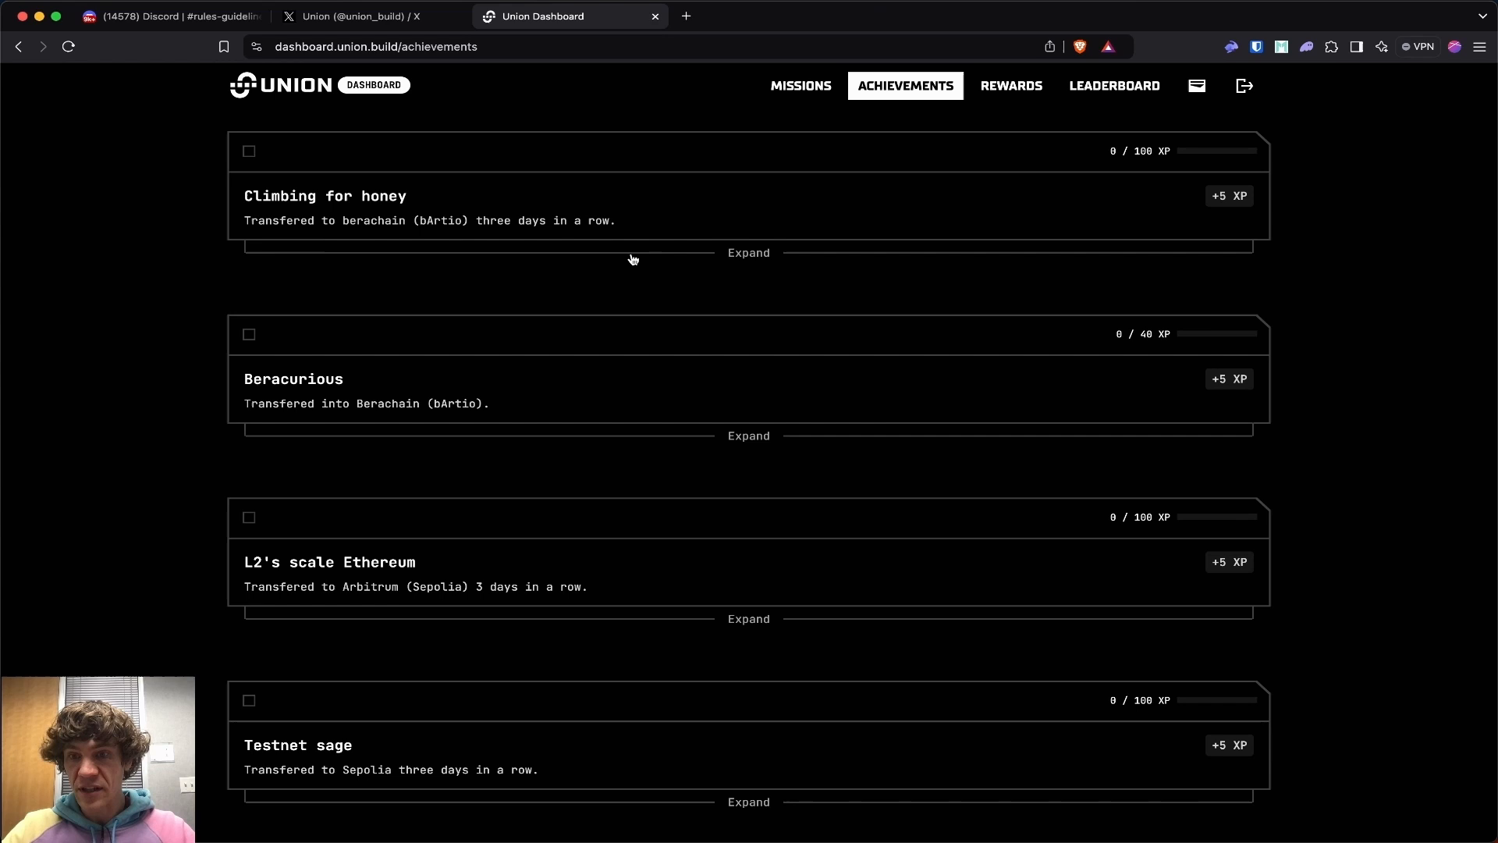
mouse_move(482, 232)
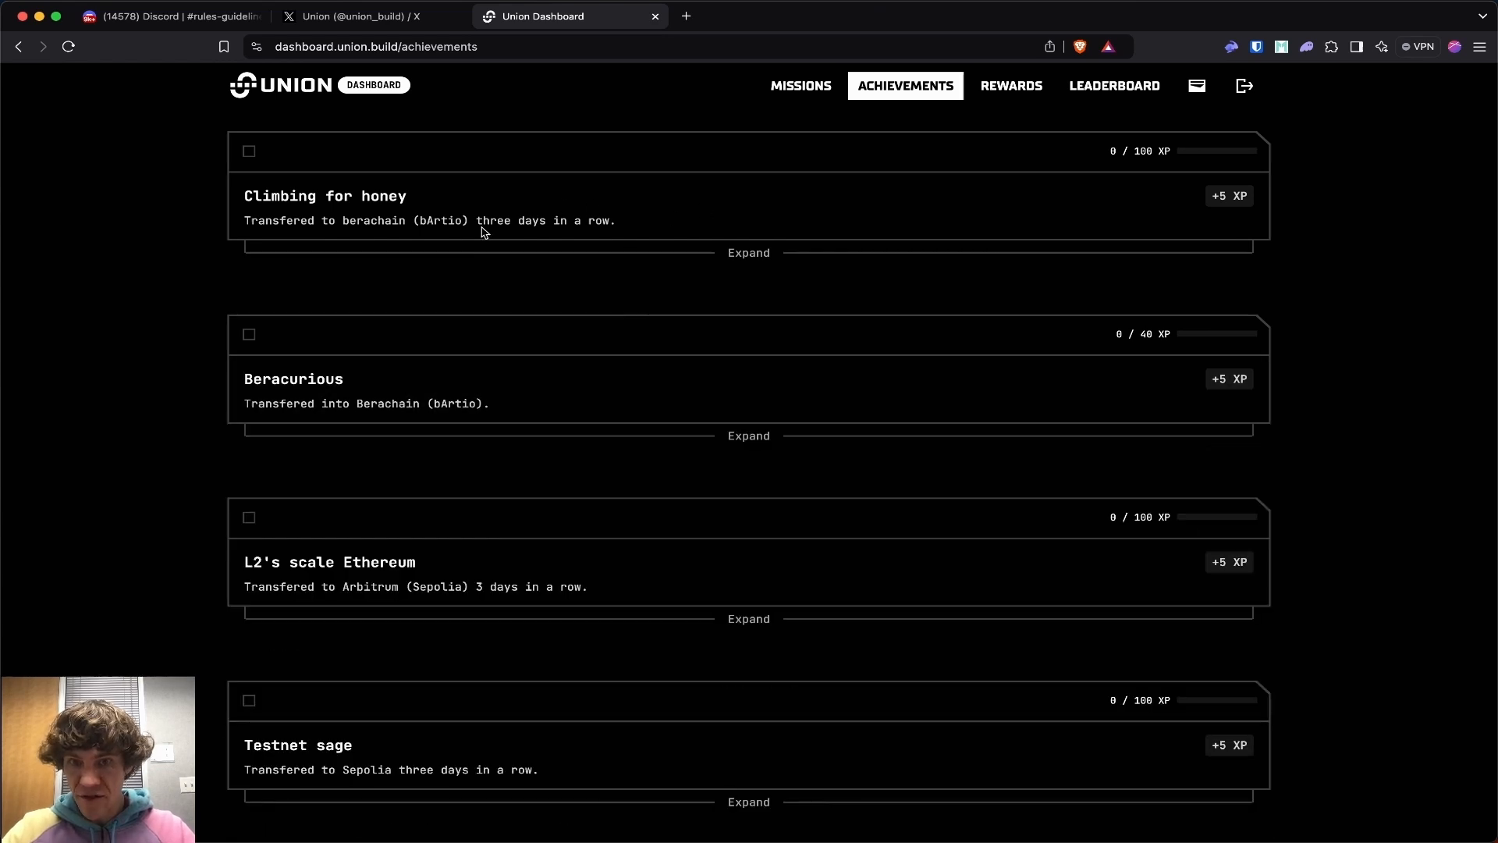
mouse_move(451, 402)
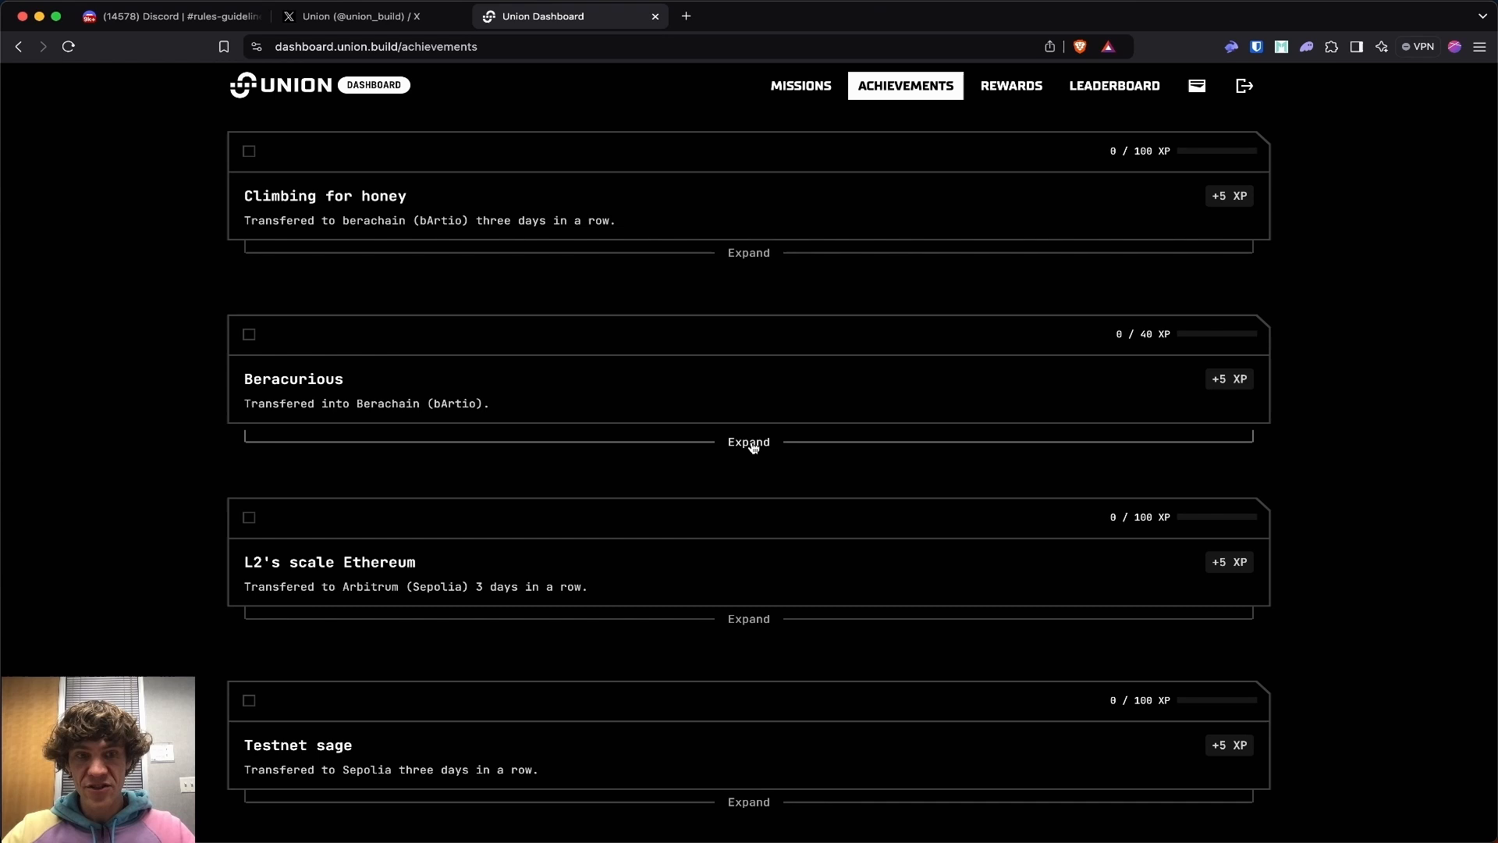
click(748, 442)
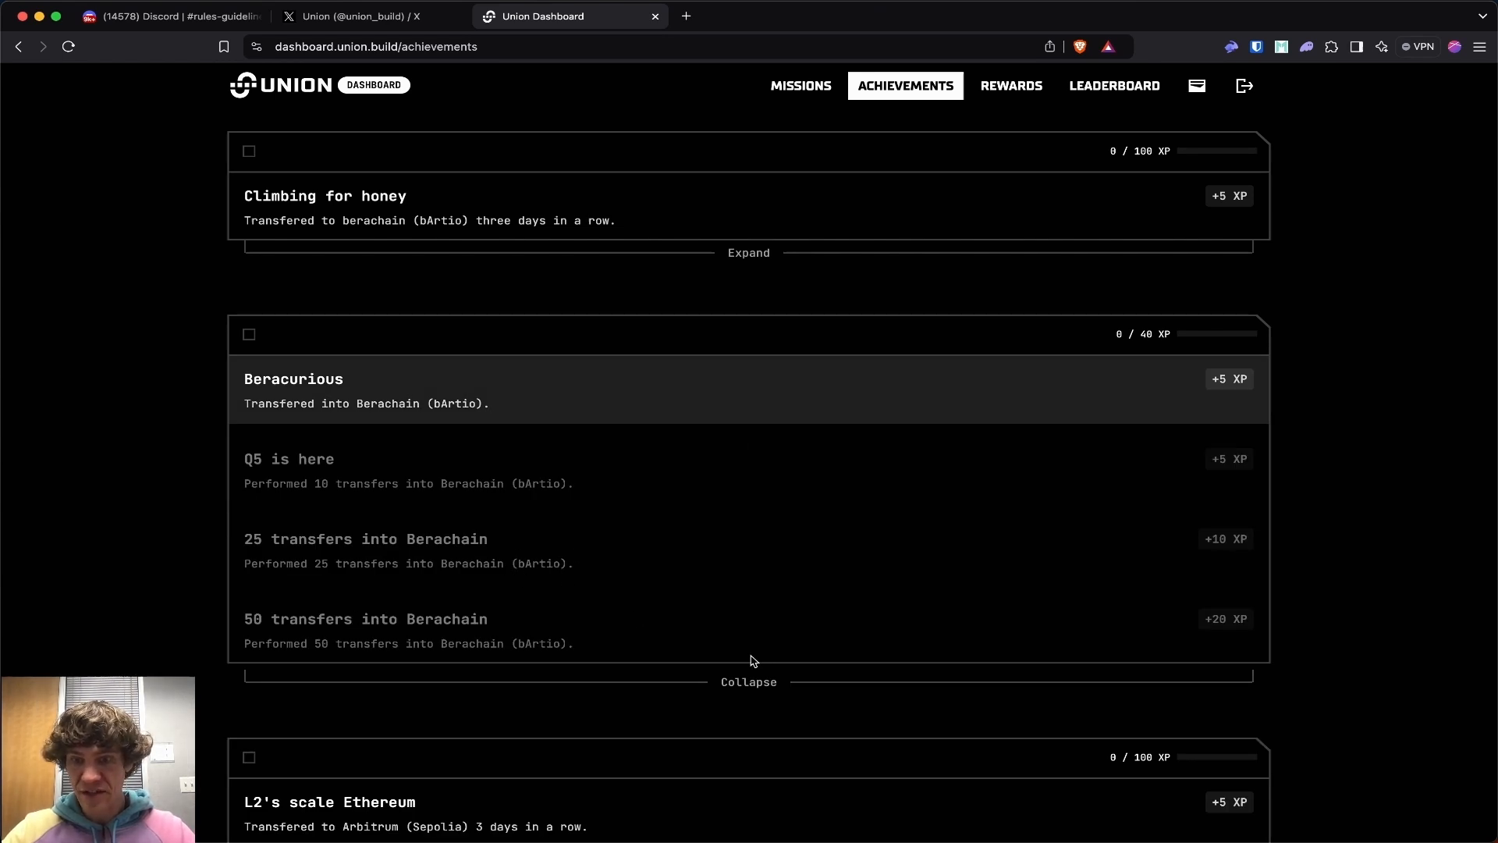
scroll(down, 3)
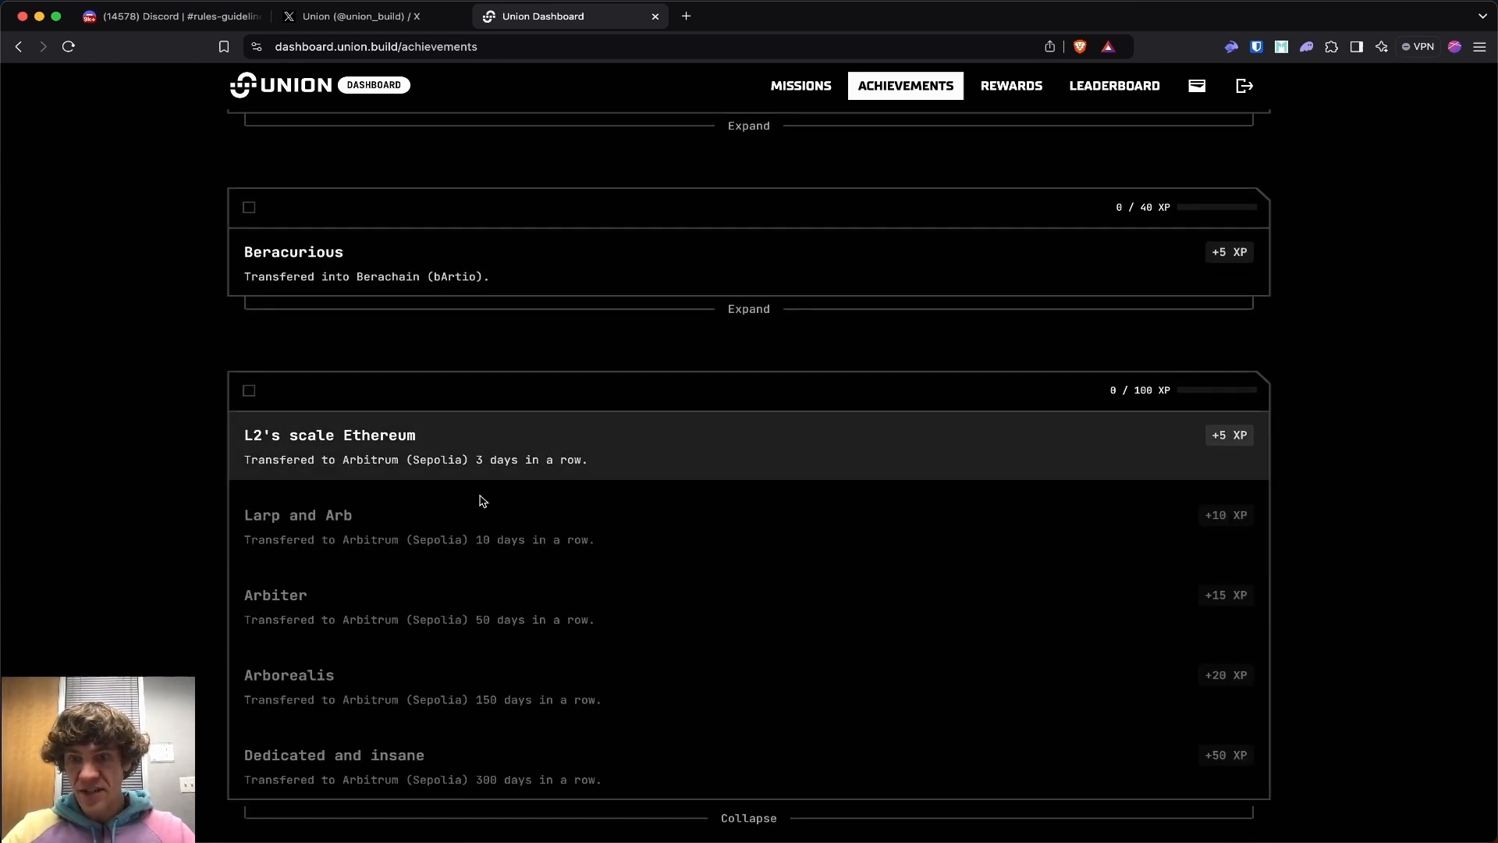
scroll(down, 3)
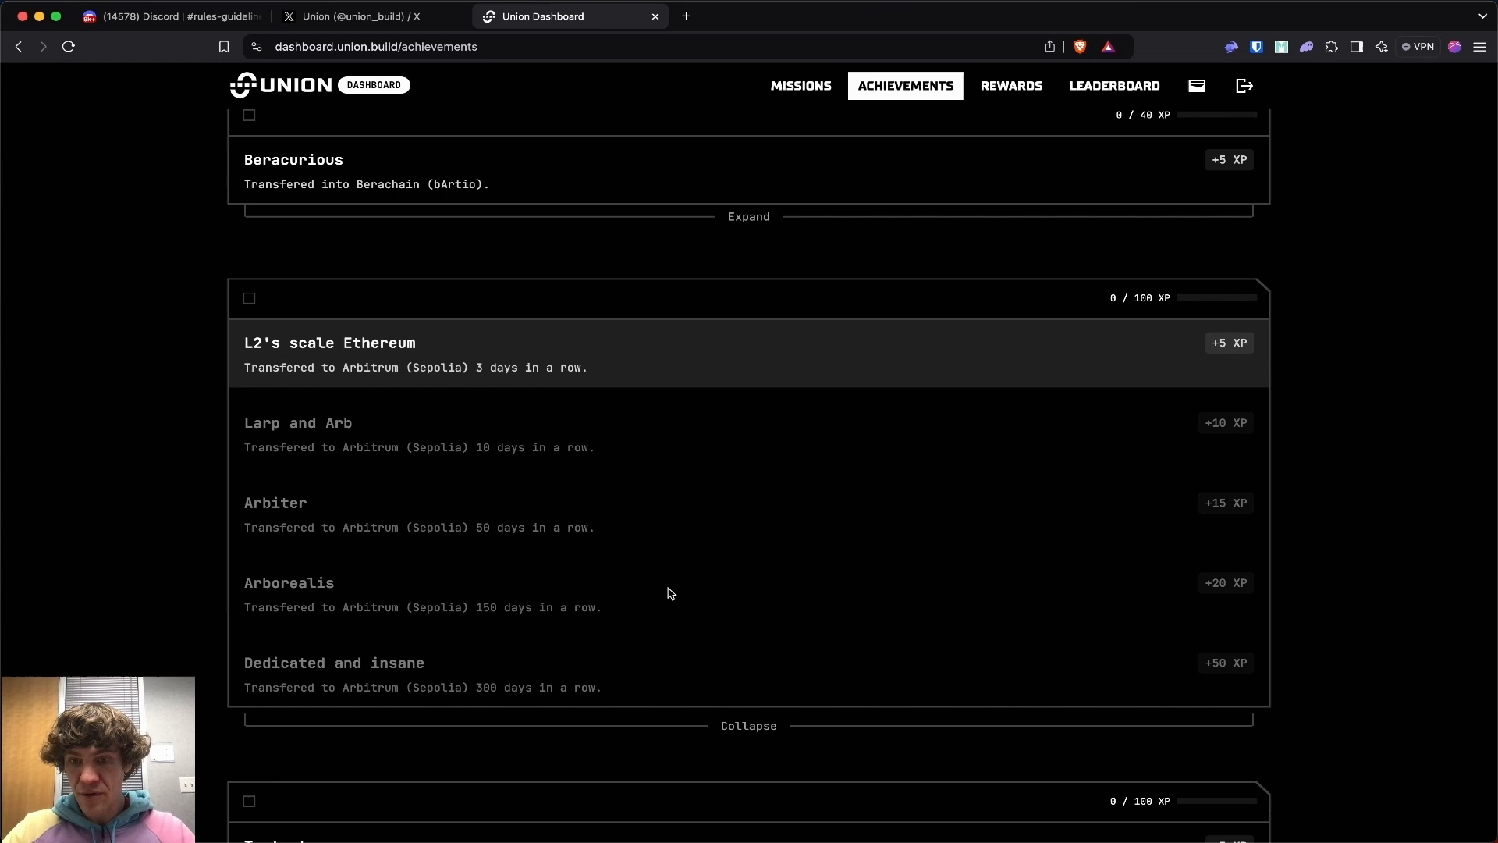
click(747, 726)
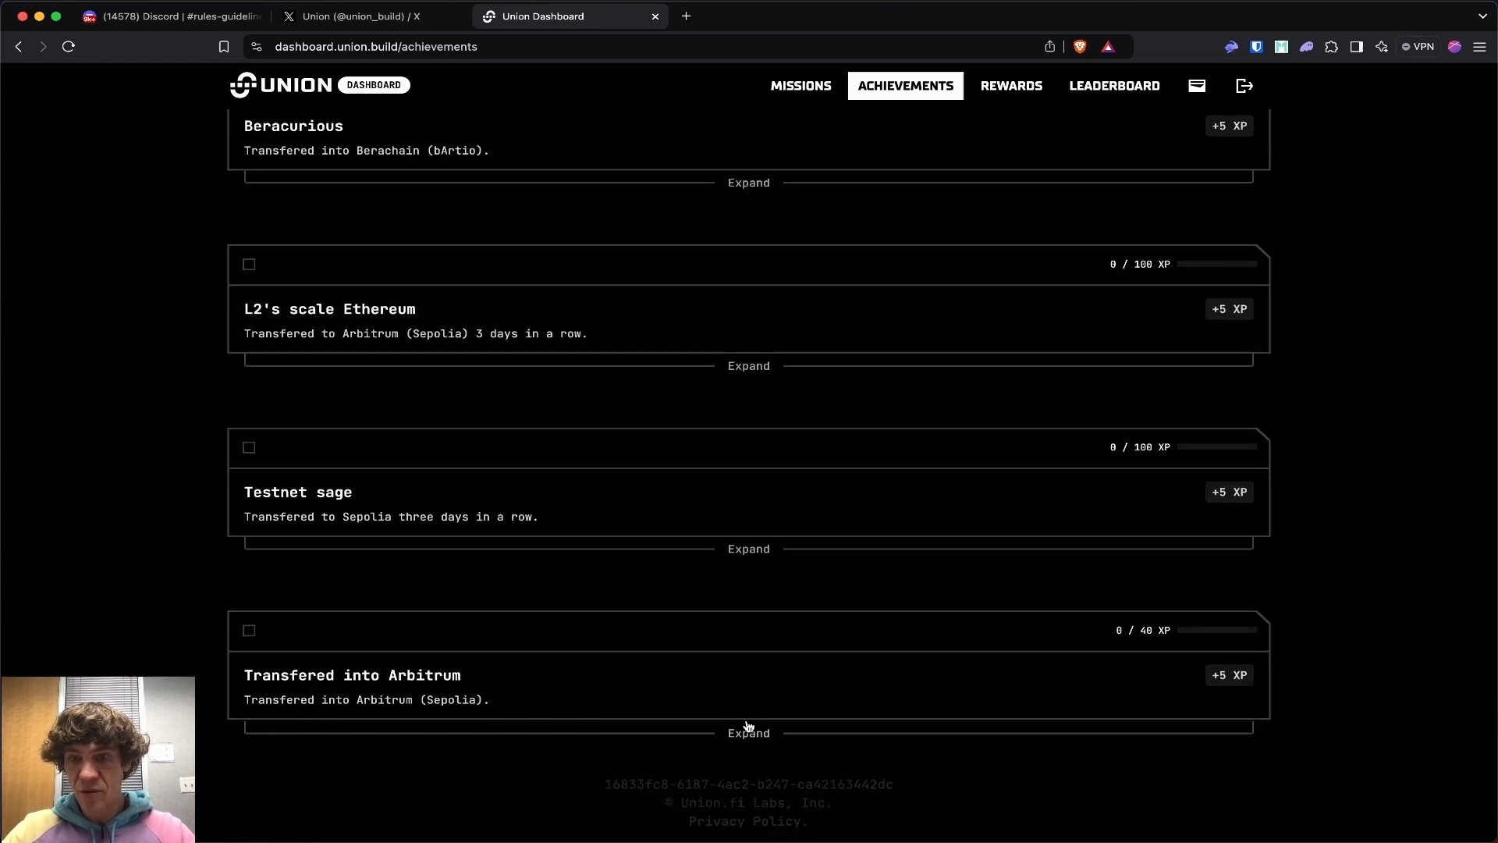
mouse_move(755, 765)
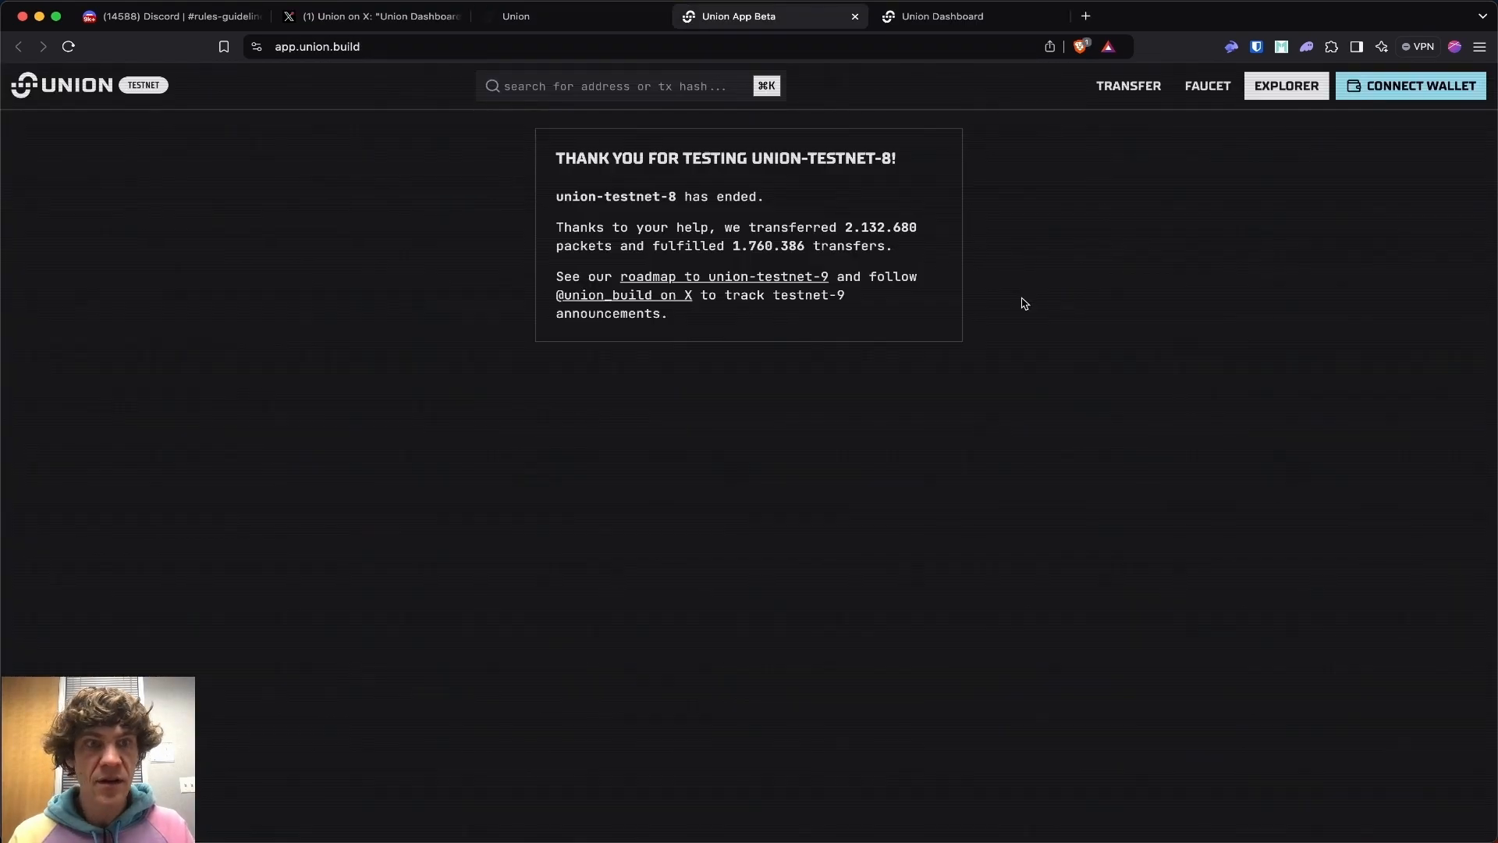
- Connect the EVM Browser Wallet on Sepolia, then visit the Transfer, Faucet and Explorer pages
click(1411, 86)
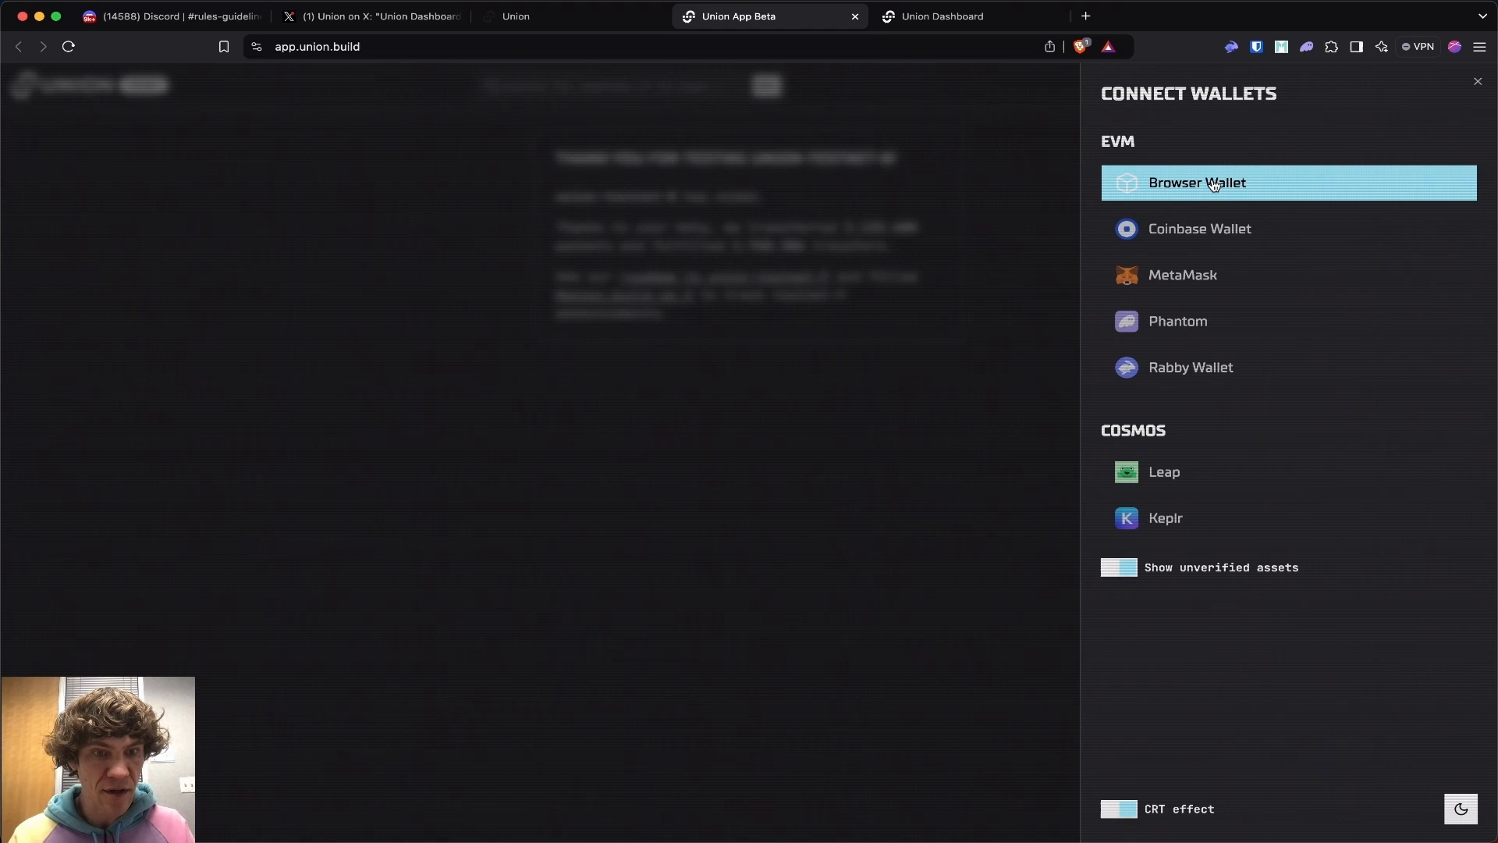
click(1197, 182)
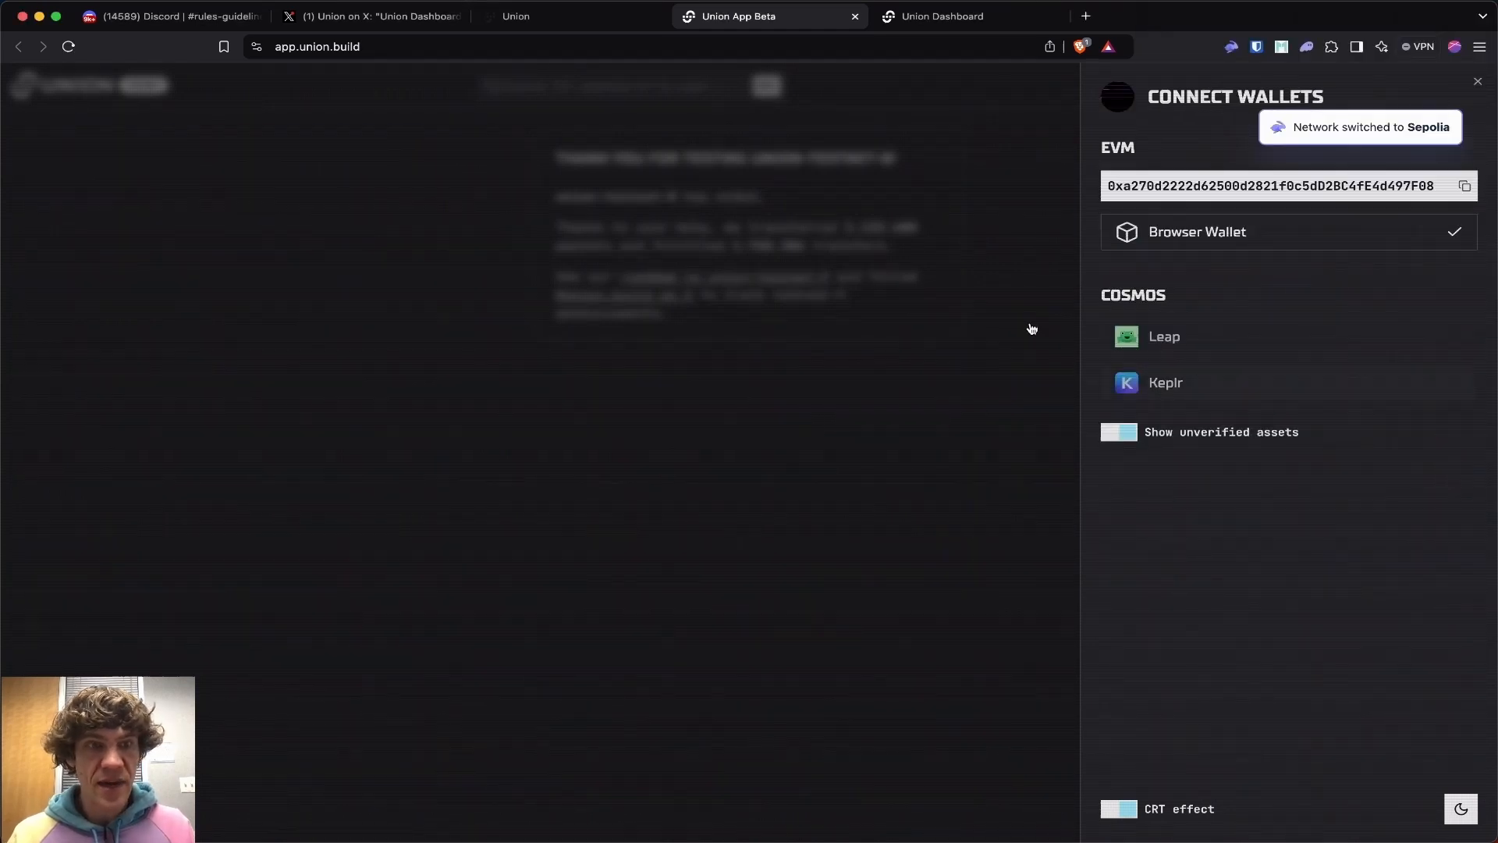
click(1476, 81)
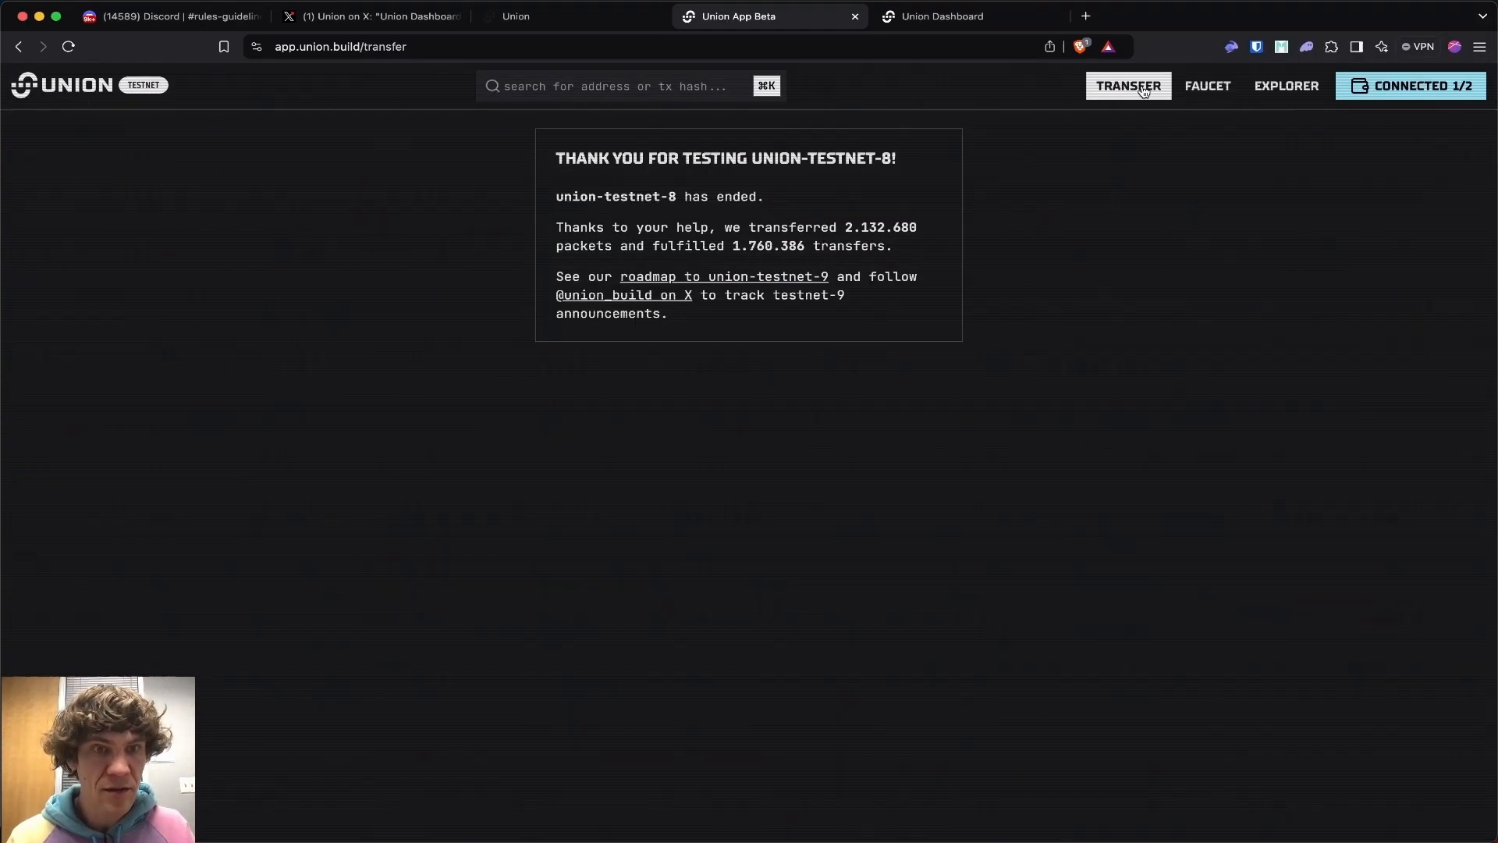
click(1207, 84)
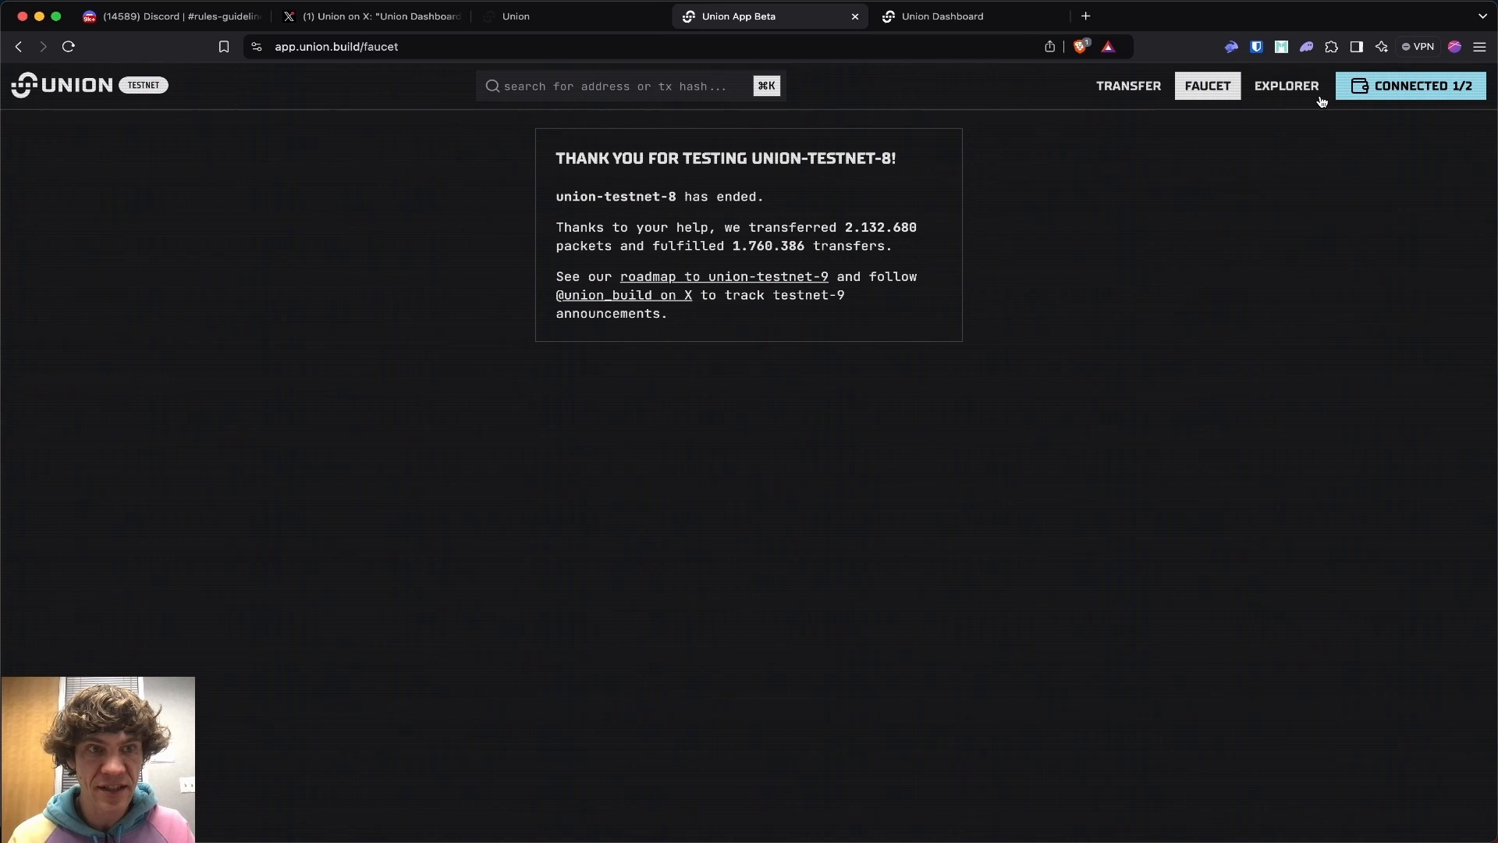
click(965, 16)
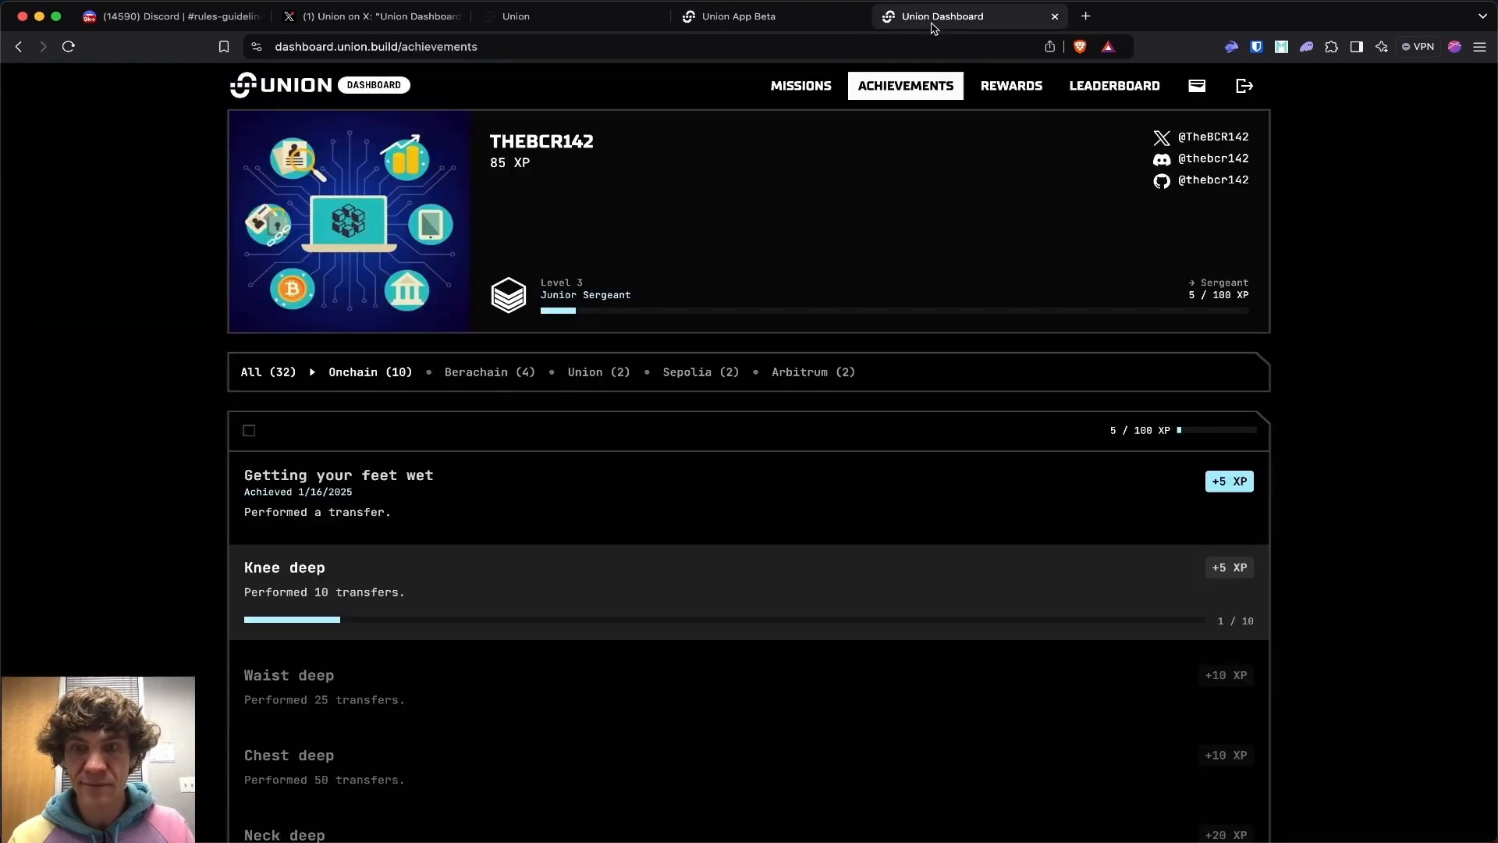
- Check the X article and the Union Discord #general channel, then return to the Union App and dashboard
scroll(down, 3)
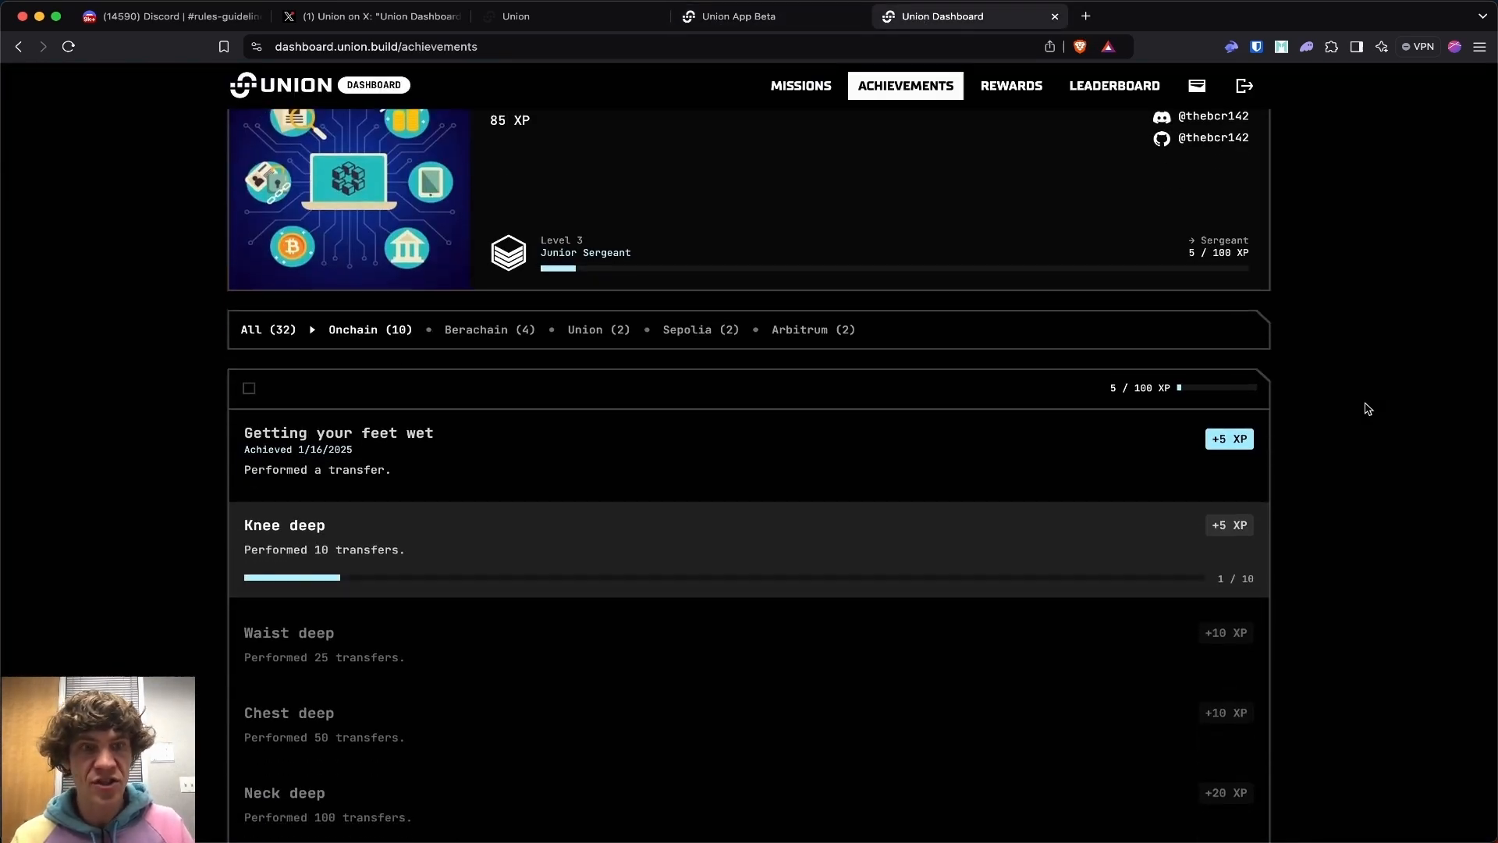
scroll(up, 3)
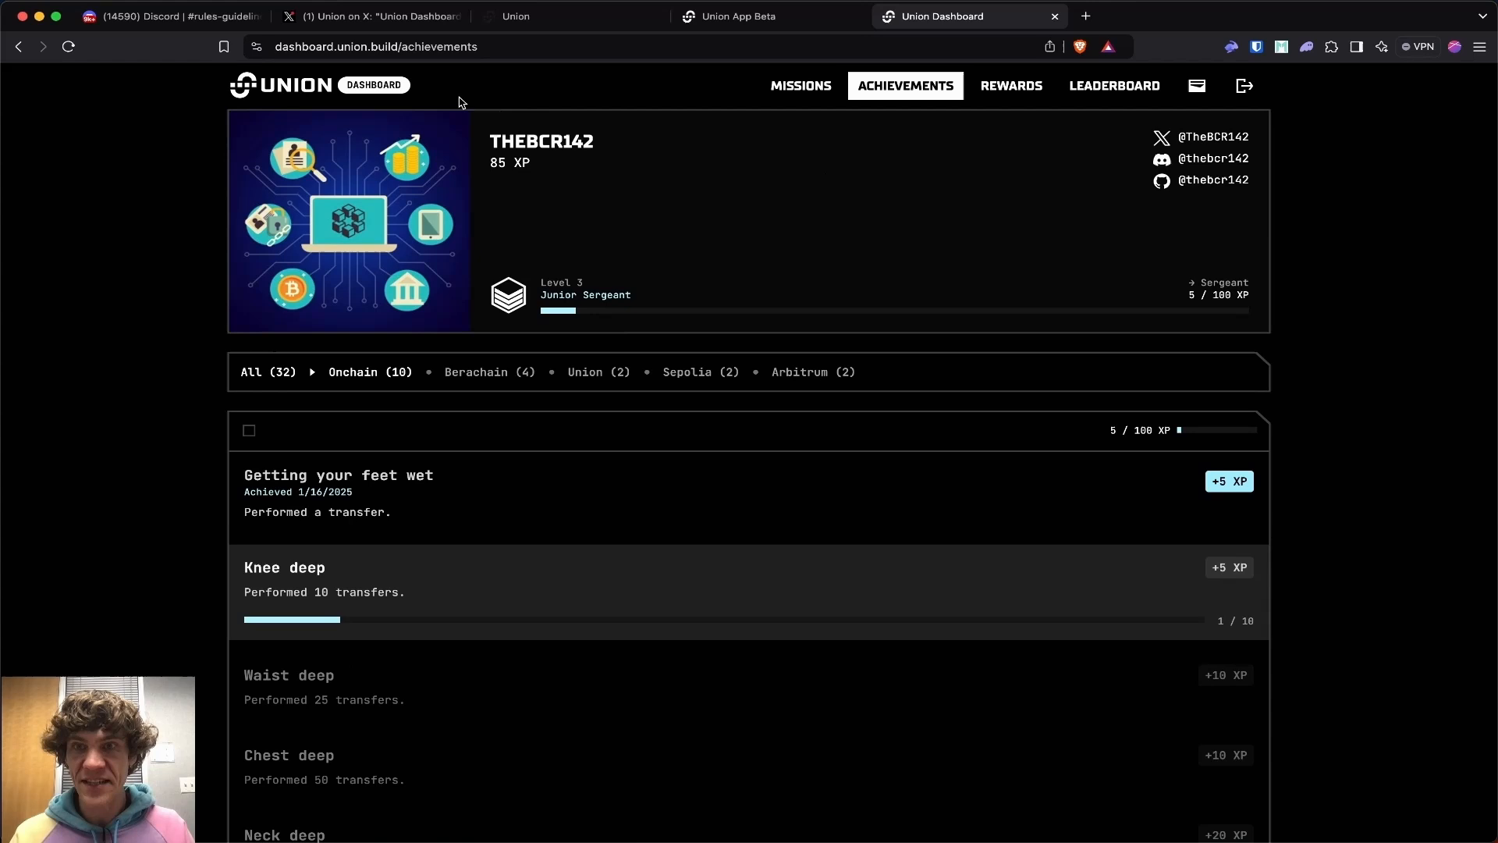
click(372, 16)
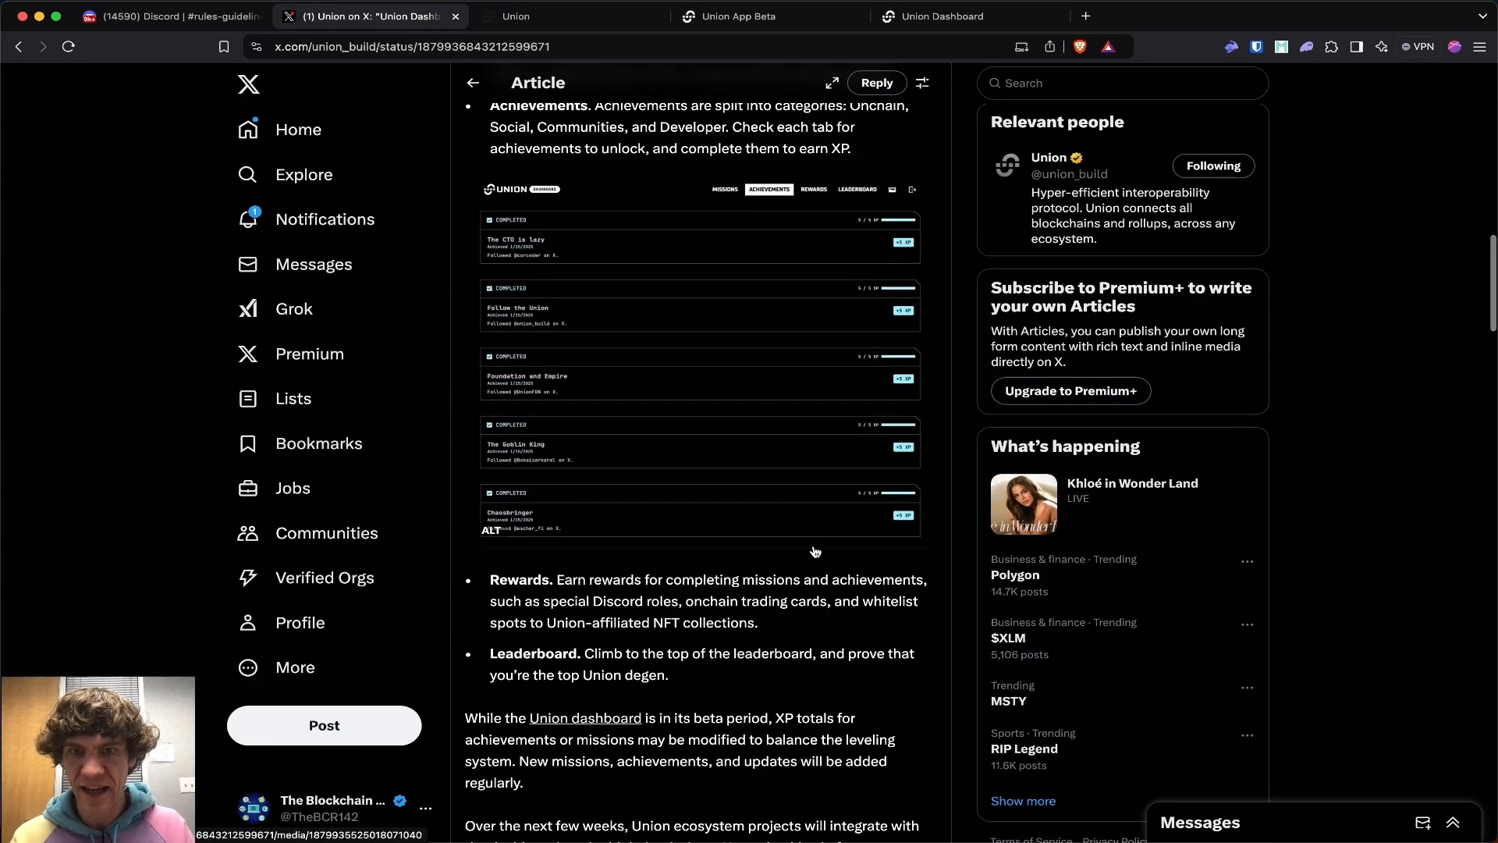
click(153, 15)
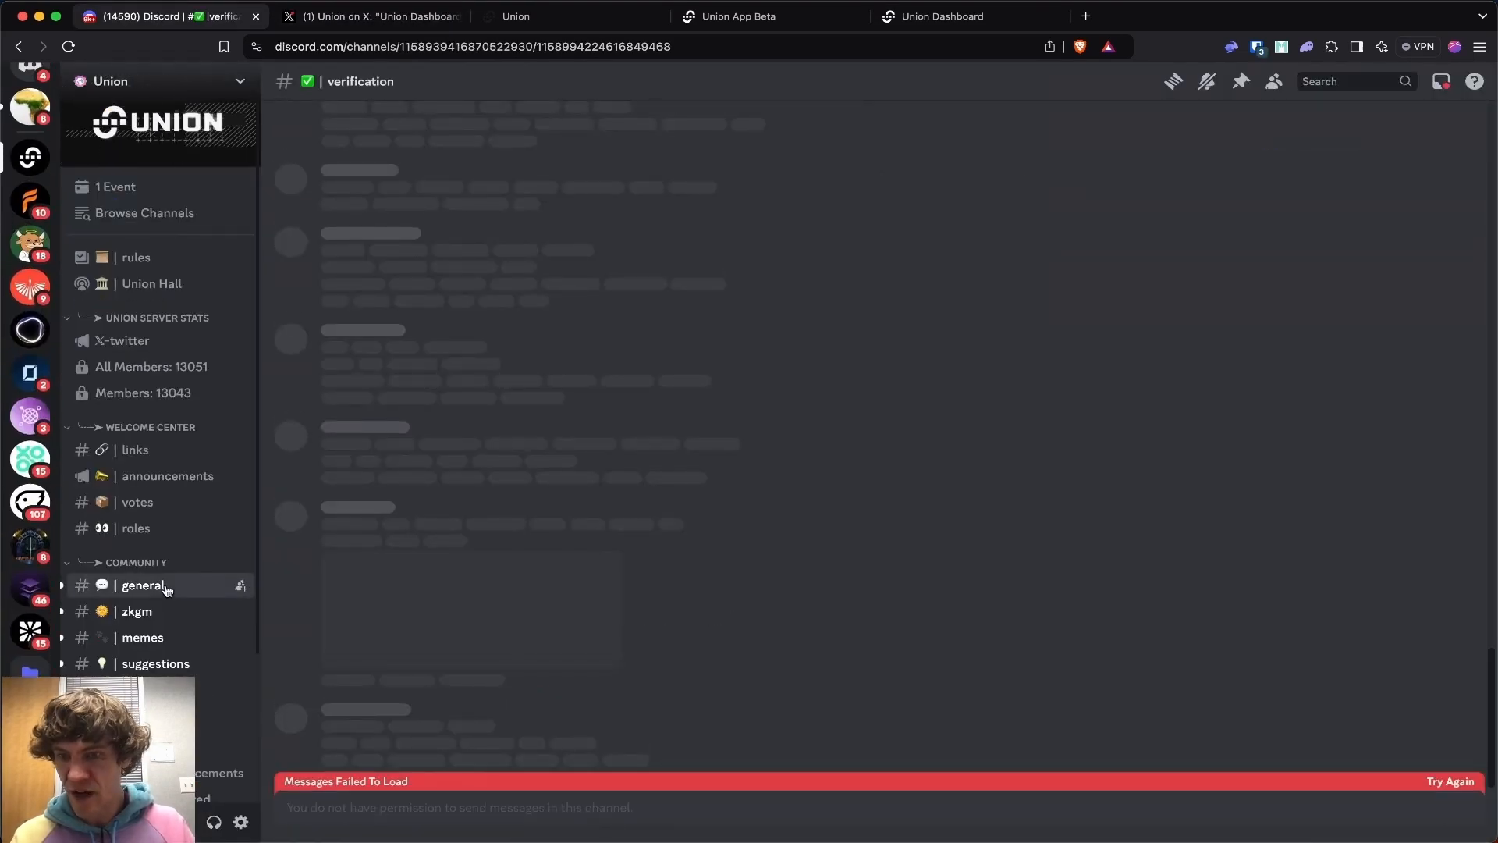
click(142, 585)
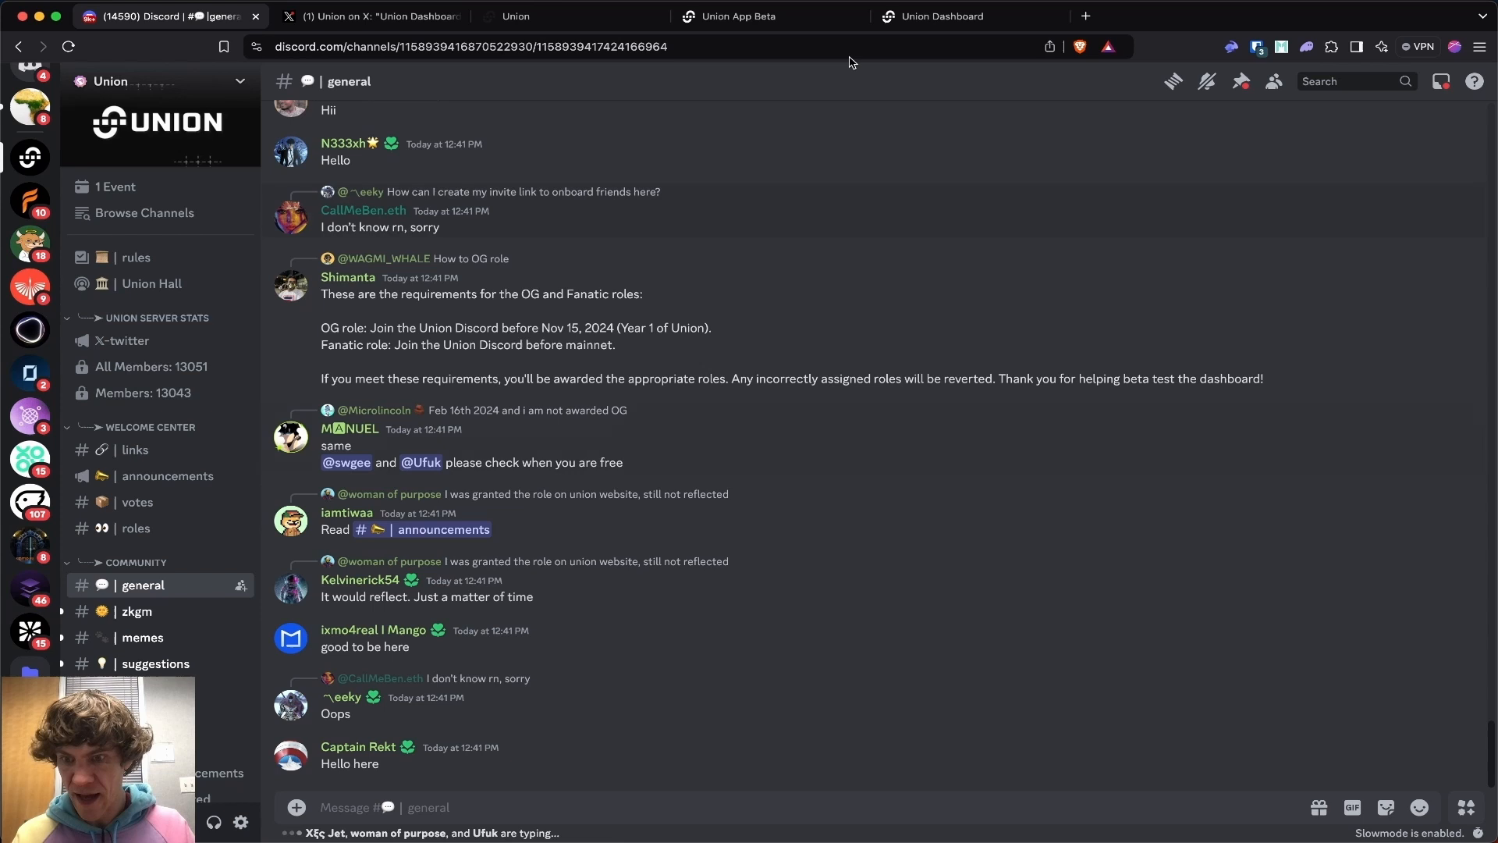
click(735, 16)
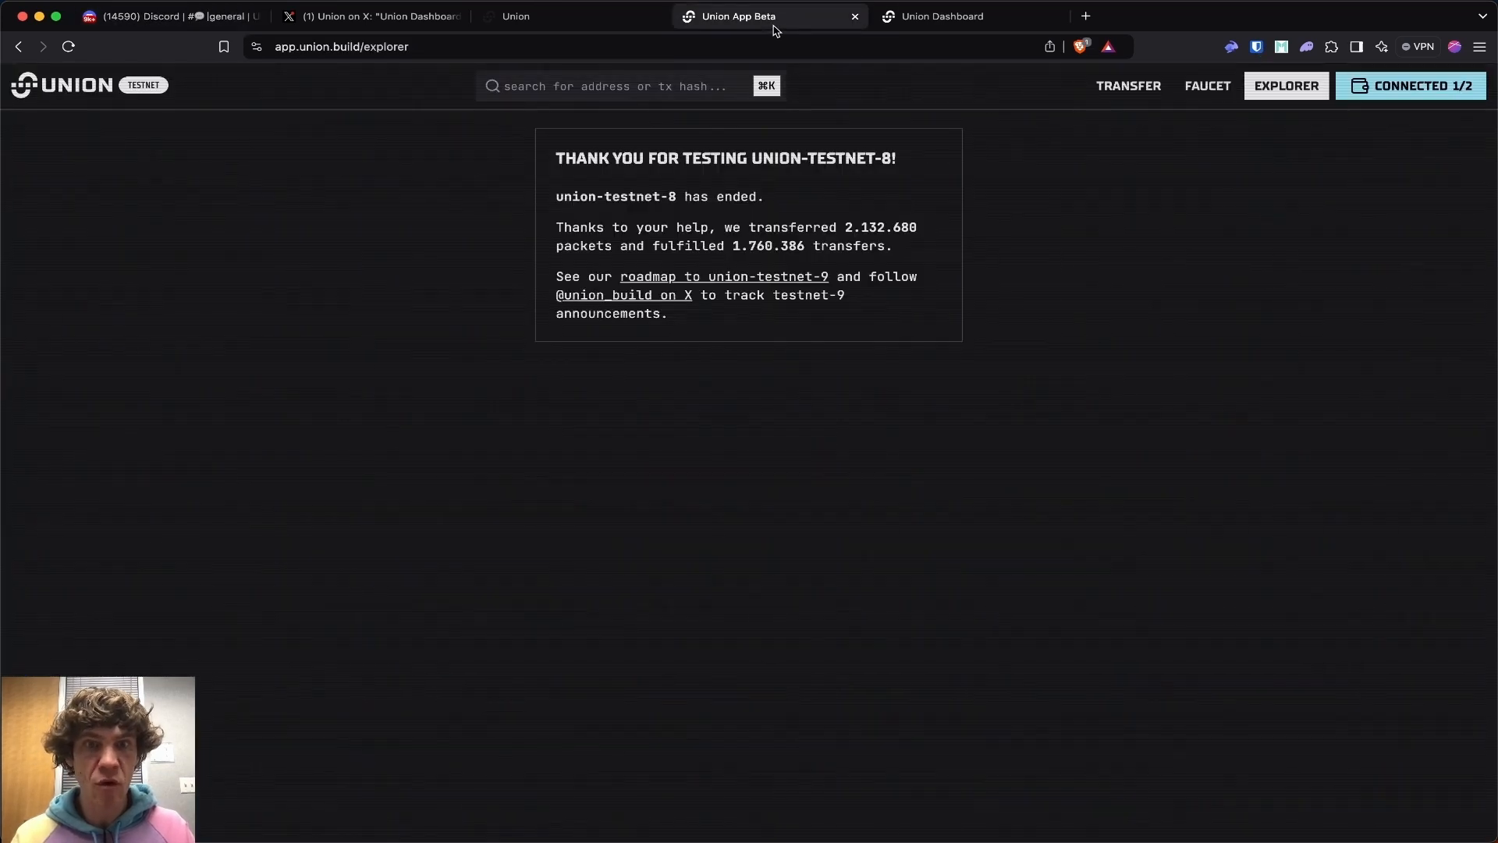
click(964, 16)
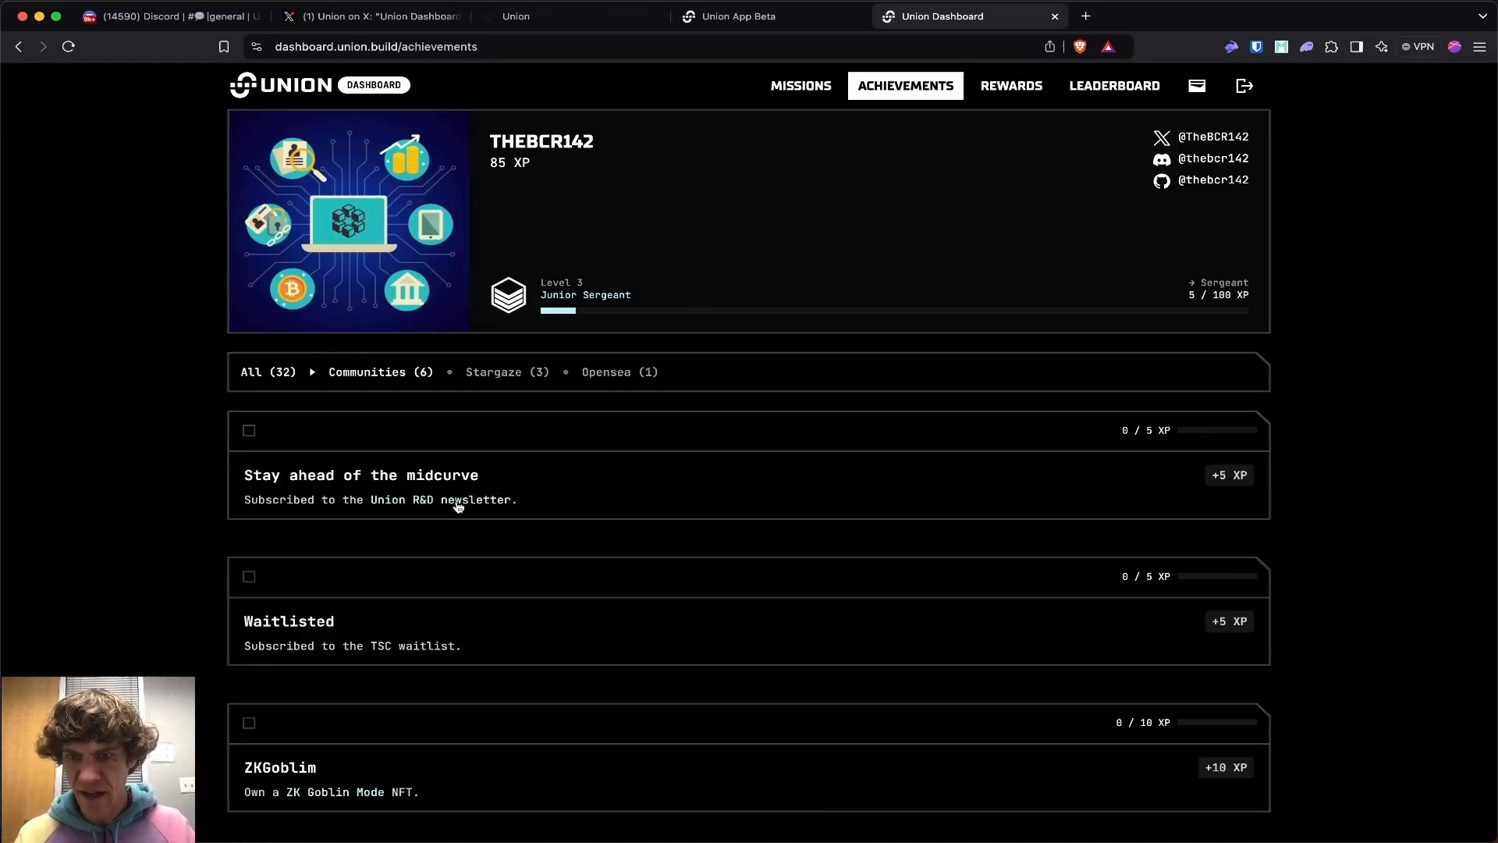
mouse_move(572, 382)
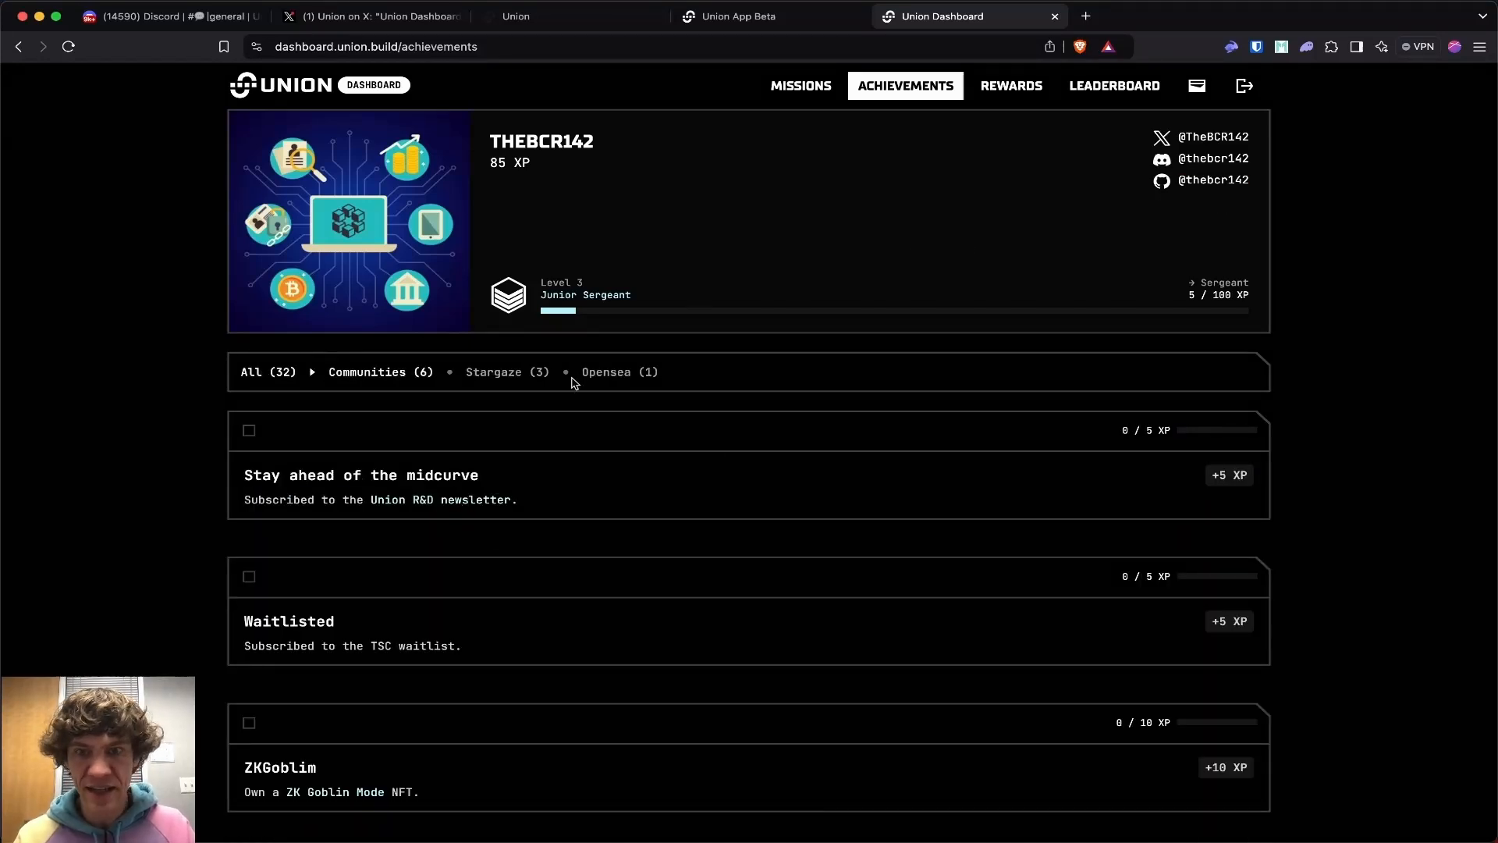
- Open the Union R&D newsletter link from the Communities achievements in a new tab
click(1085, 16)
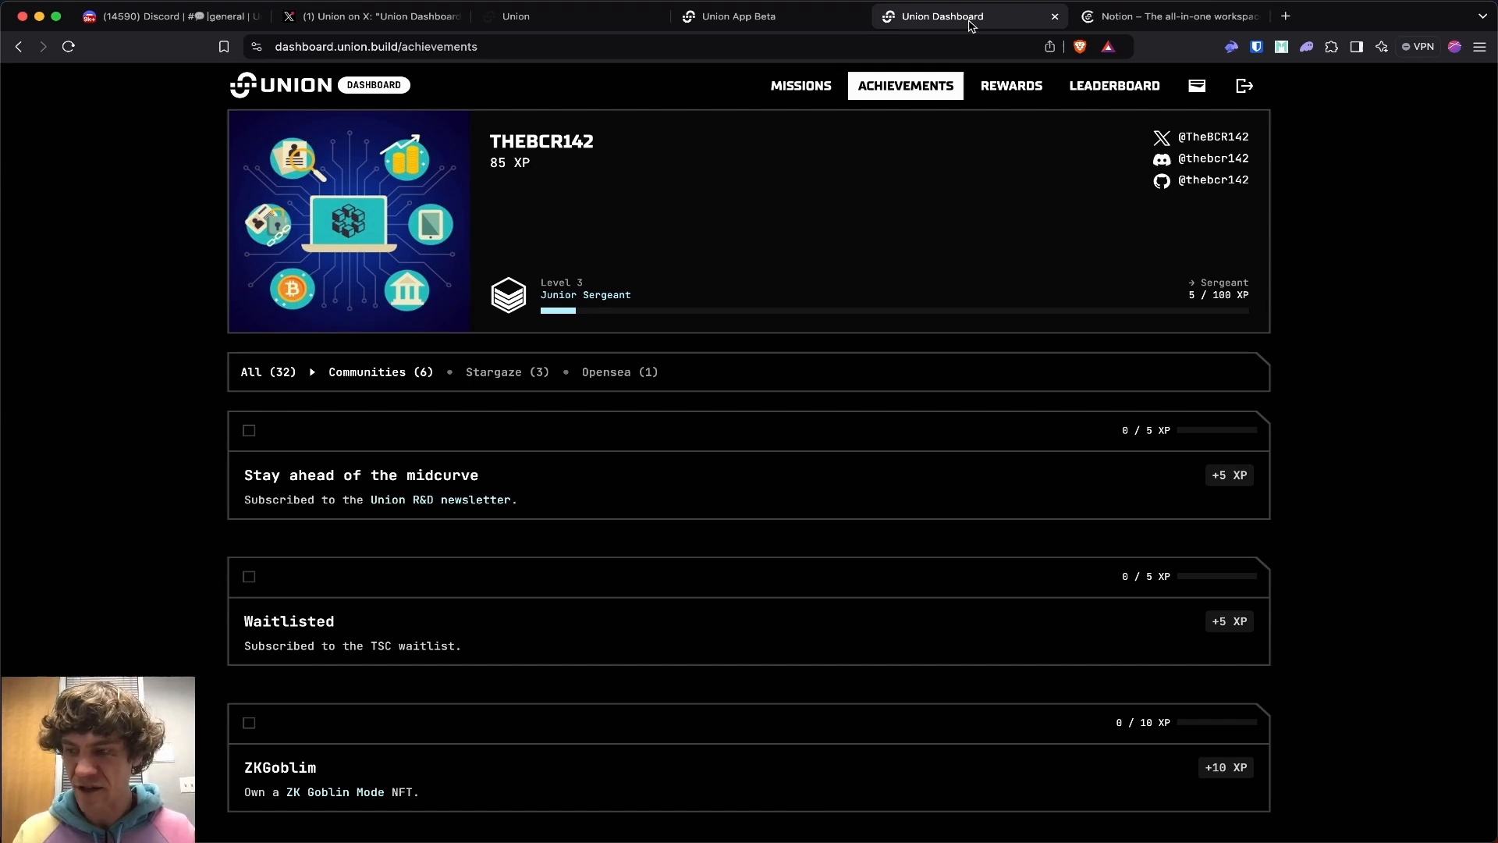
scroll(down, 3)
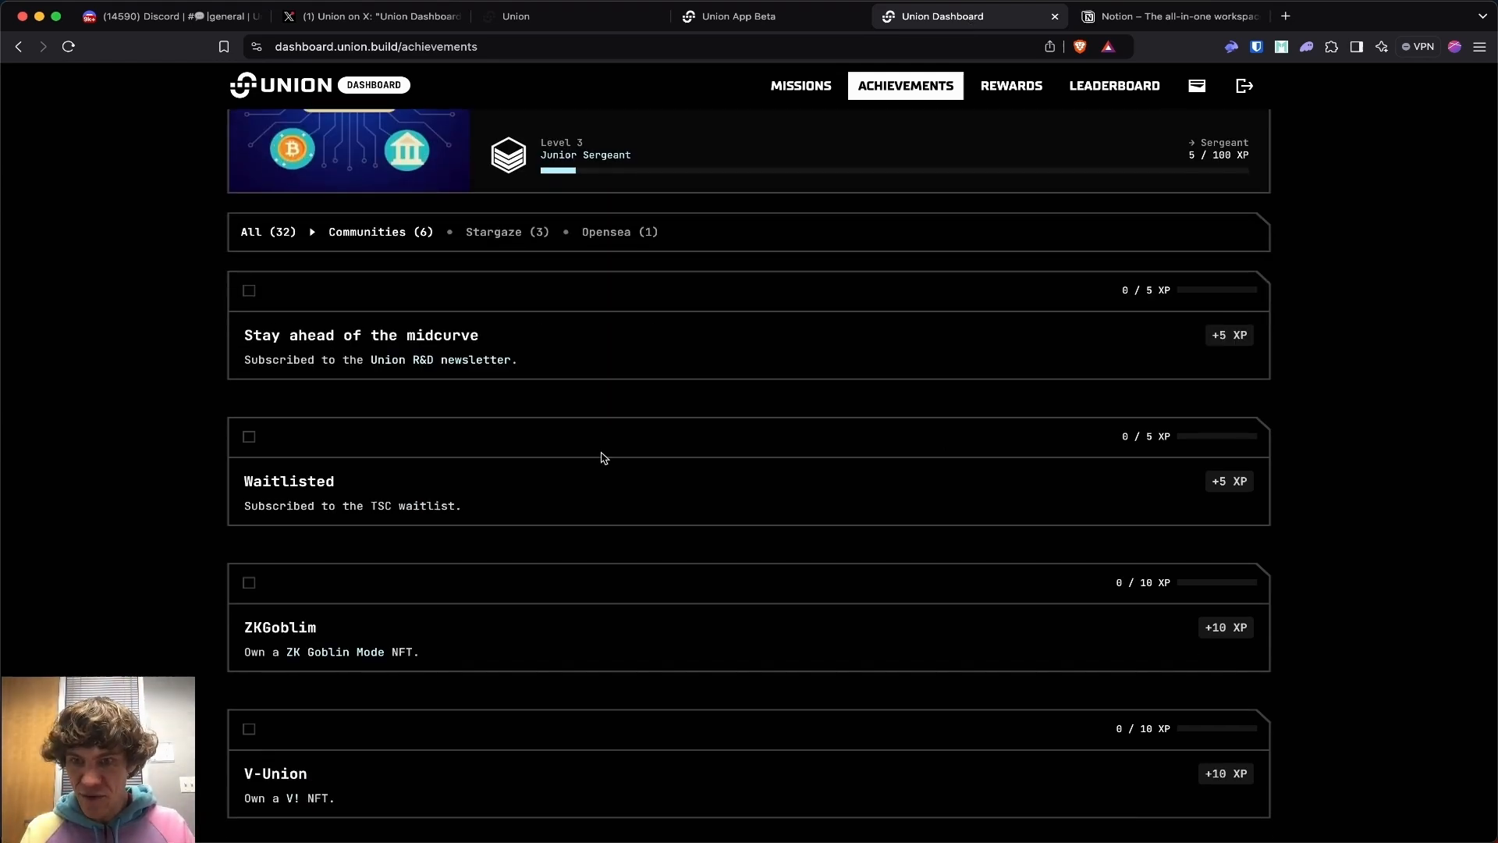
scroll(up, 3)
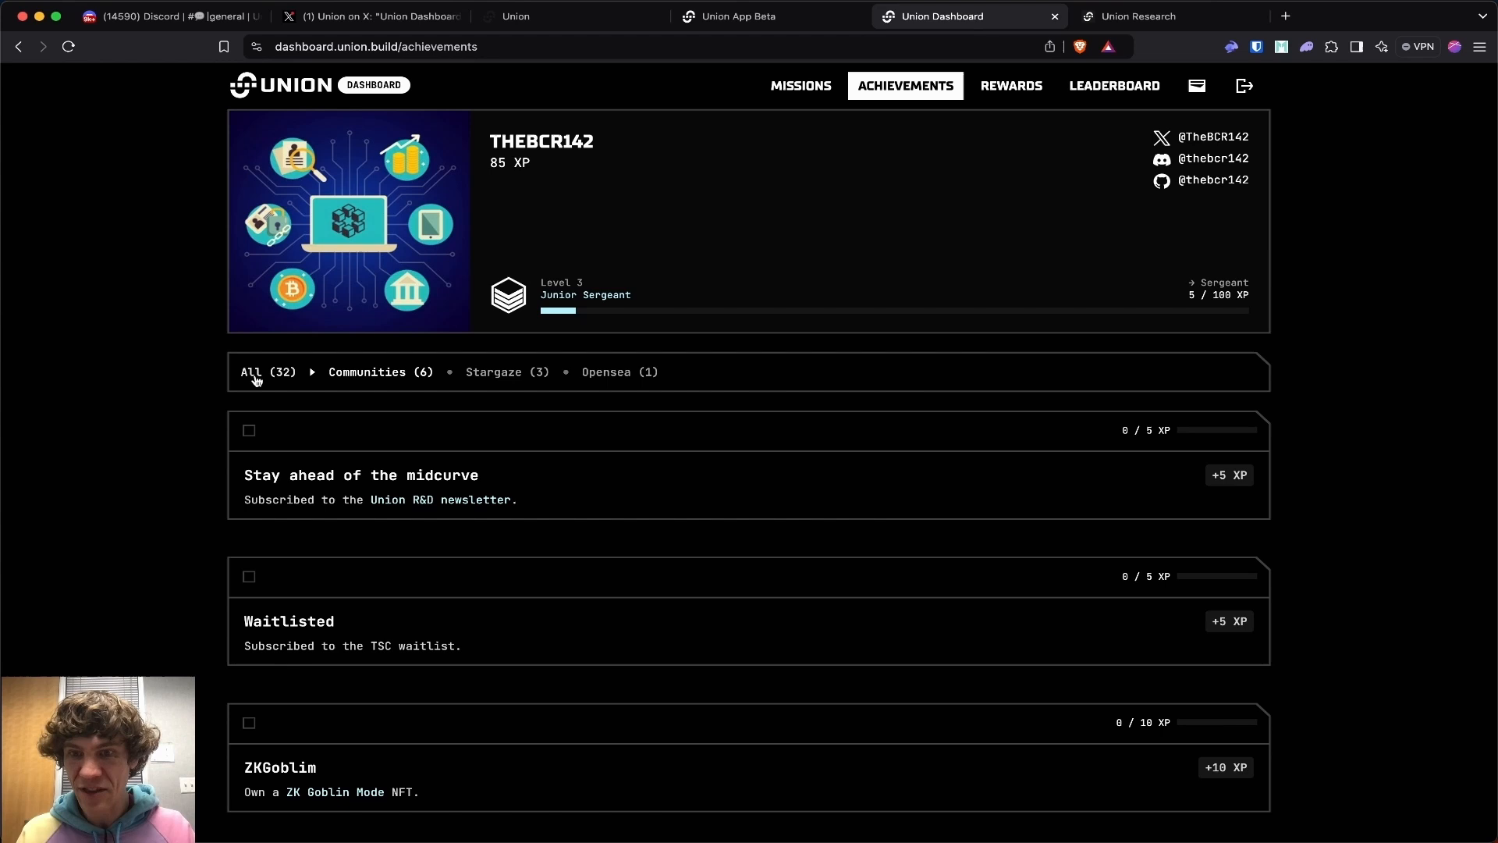
- Switch back to All categories, then filter to Social and scroll through its achievements
click(502, 371)
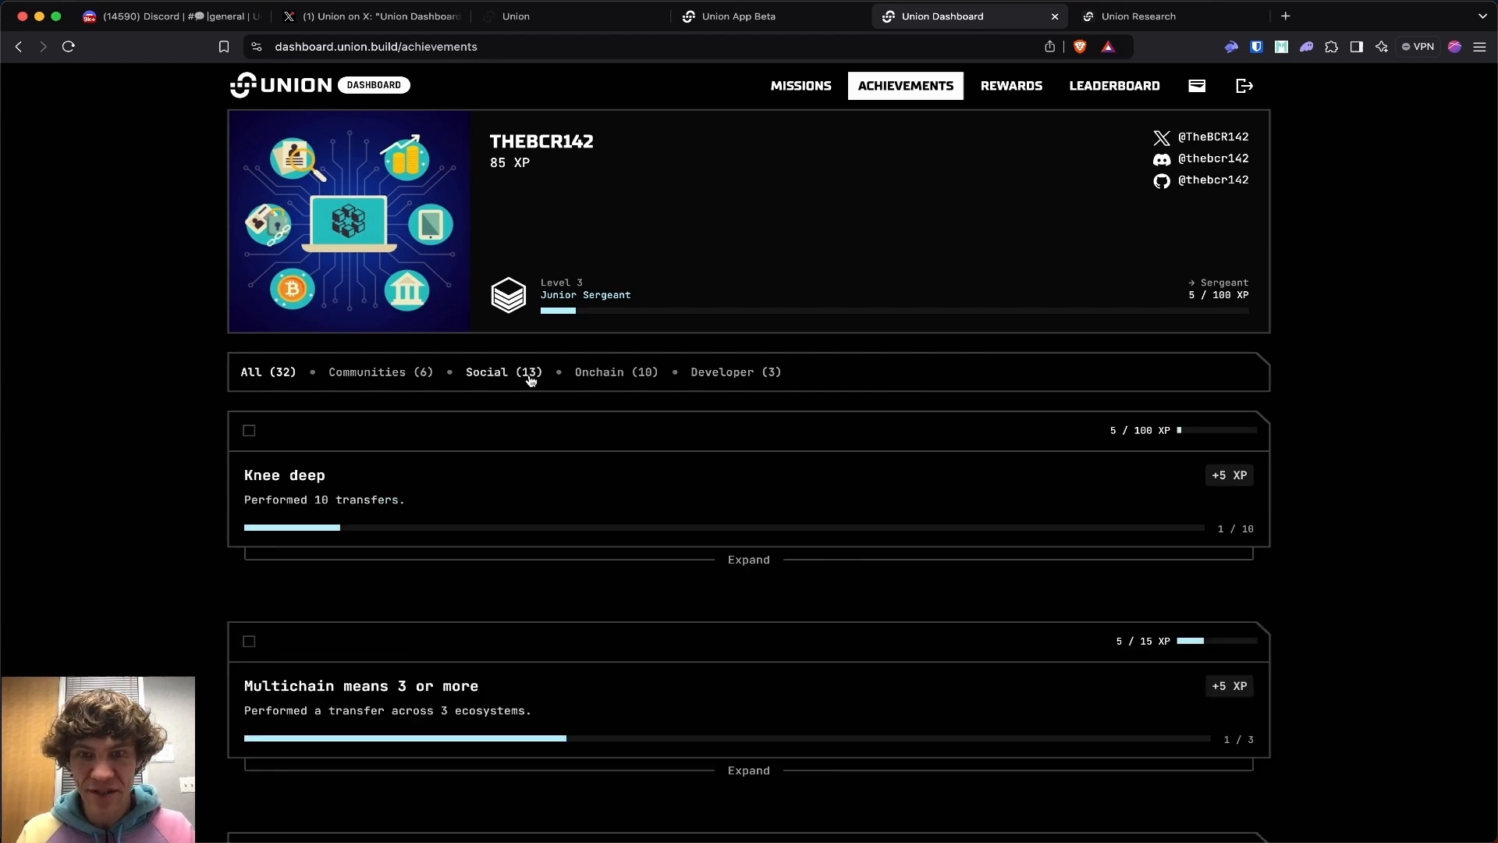
click(503, 371)
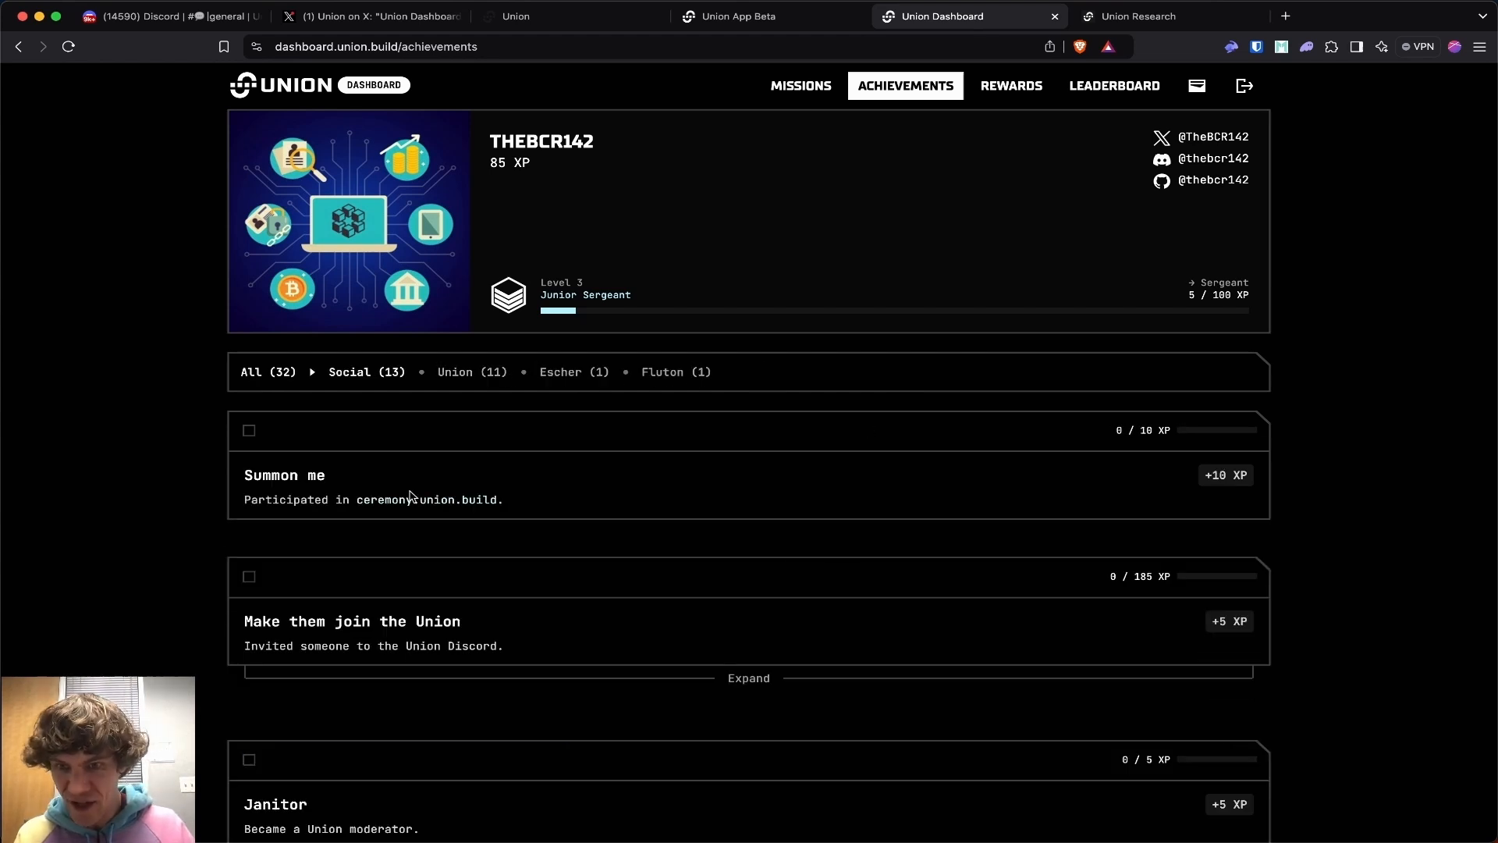
scroll(down, 3)
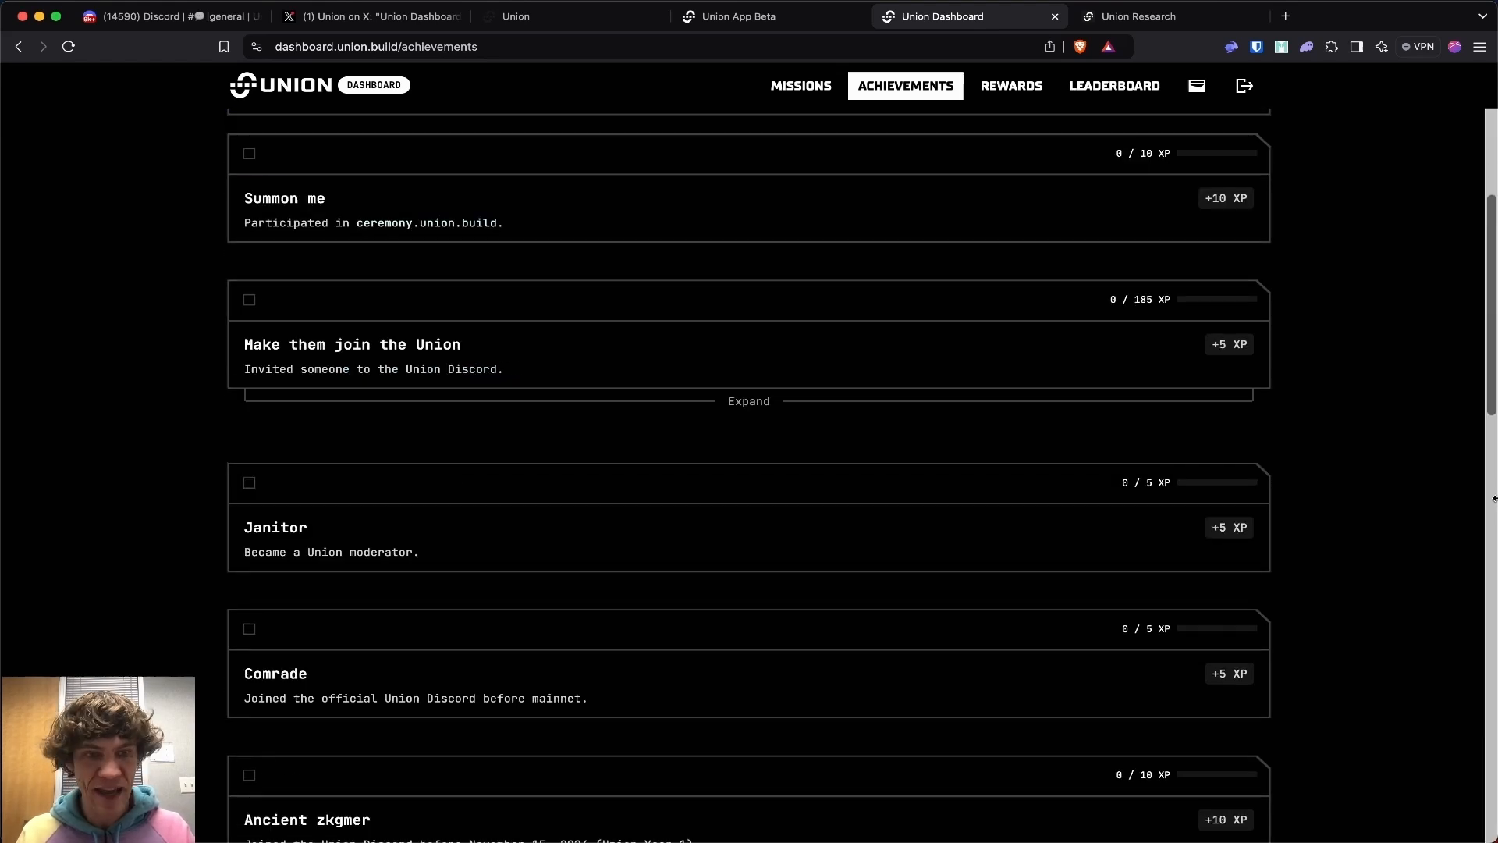
scroll(down, 3)
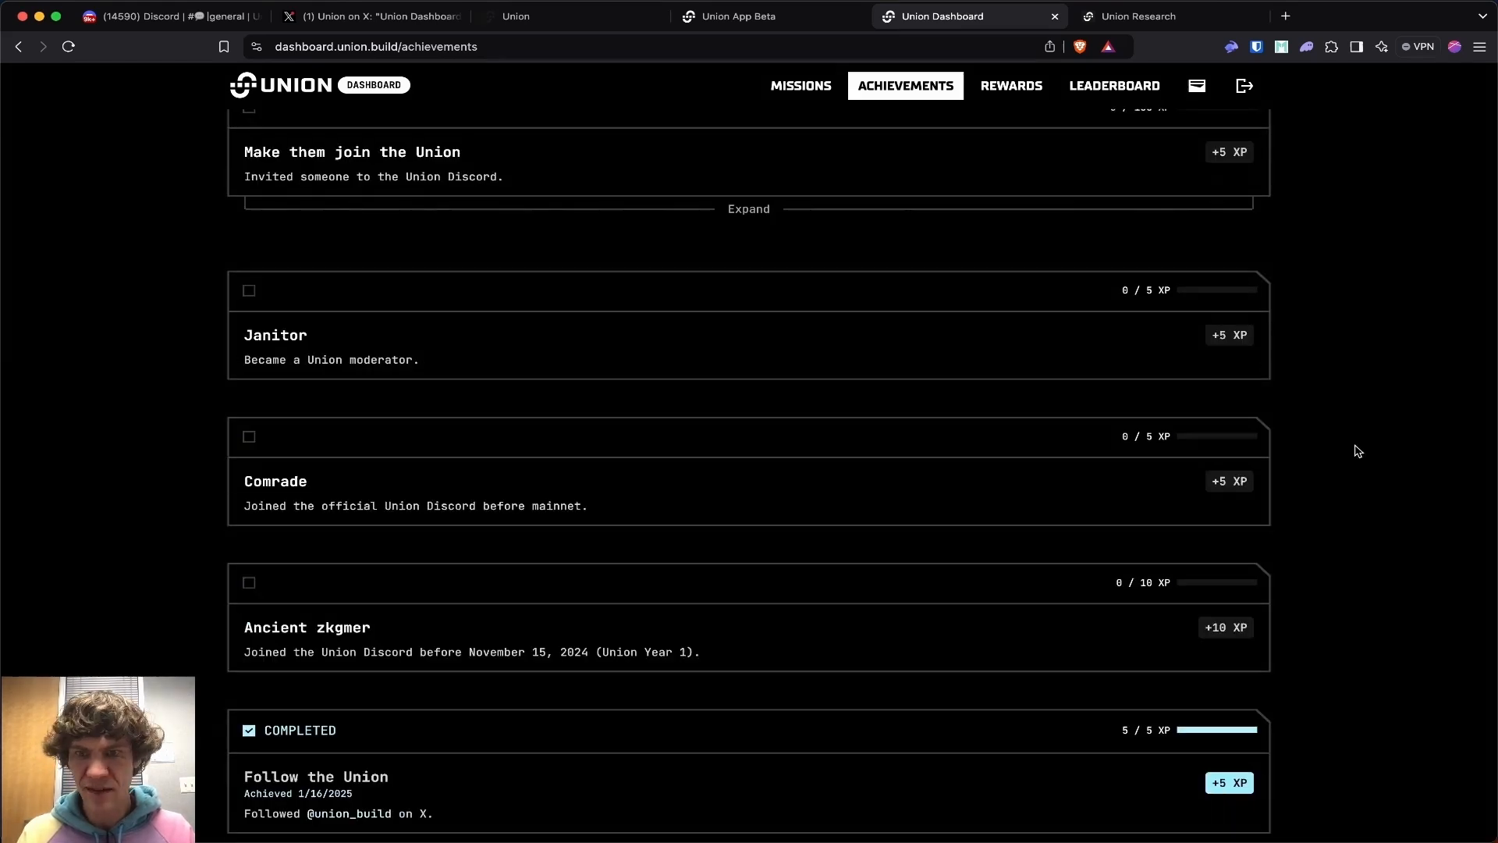
scroll(down, 3)
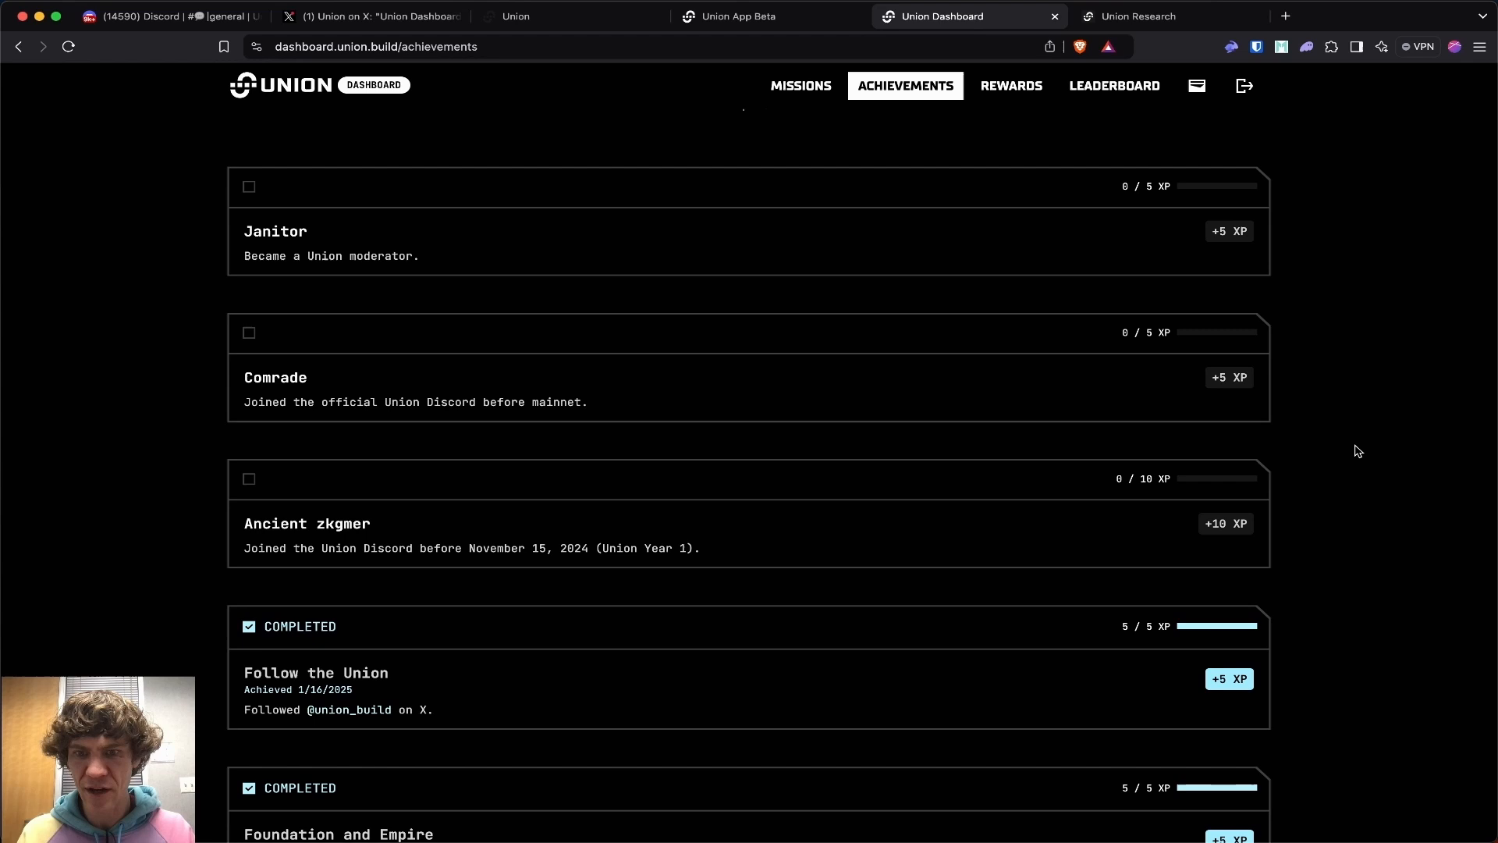
scroll(up, 3)
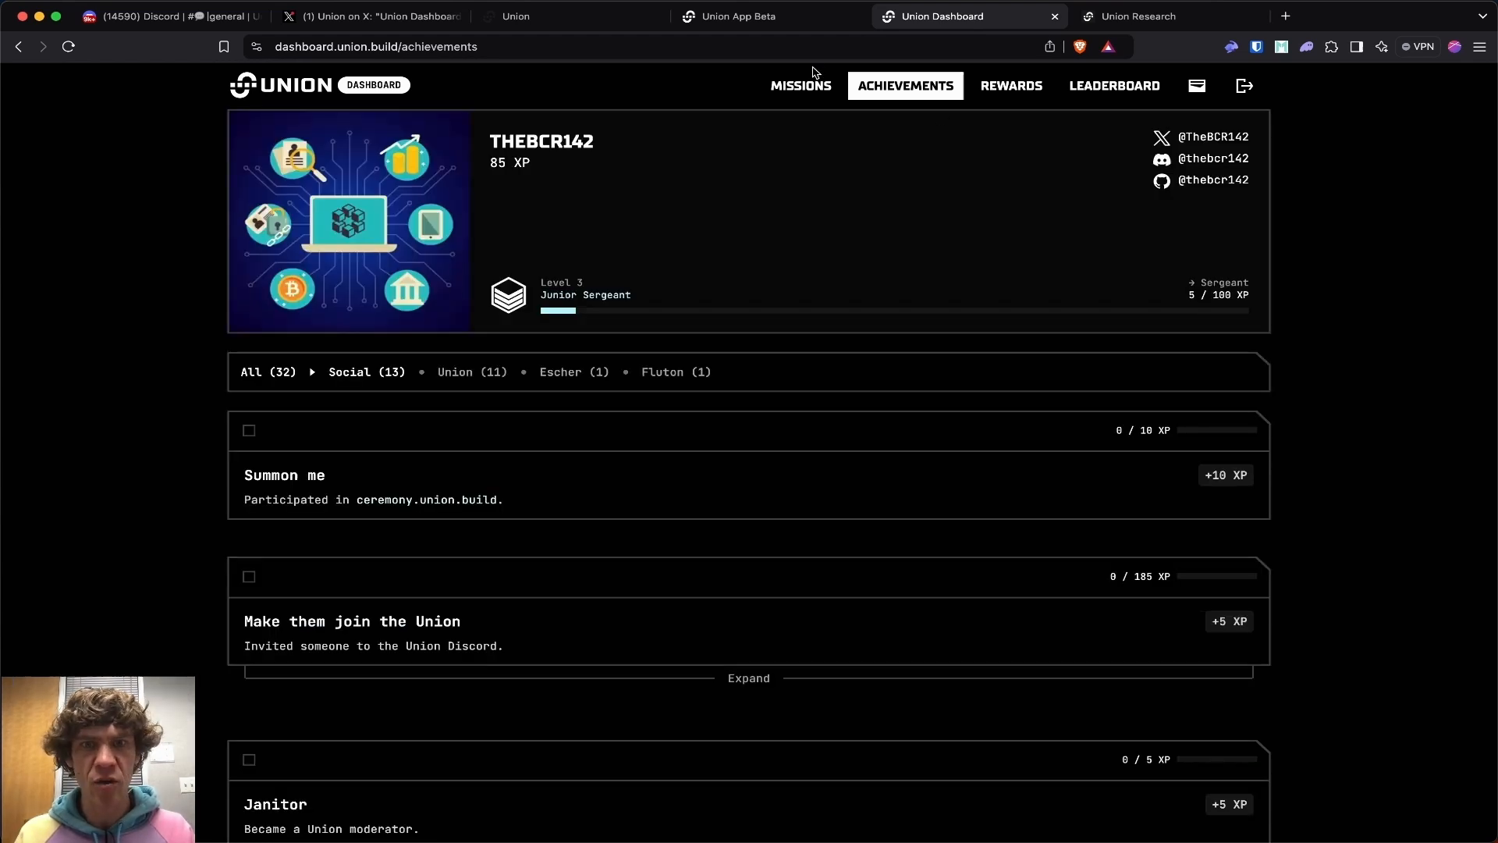
- View the completed Missions page, then return to Achievements and scroll the Onchain list
click(904, 86)
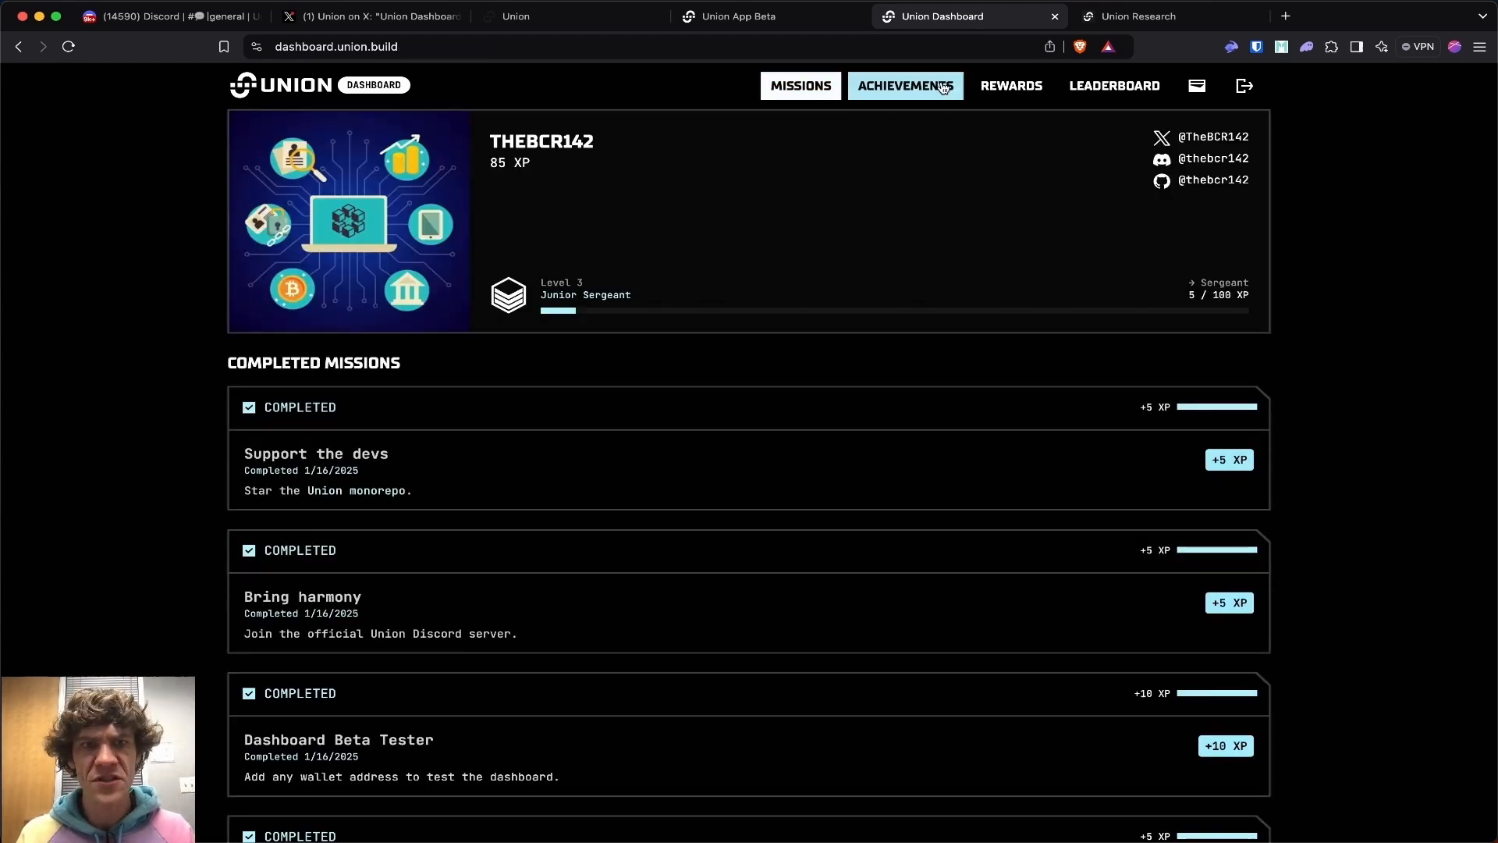
click(903, 84)
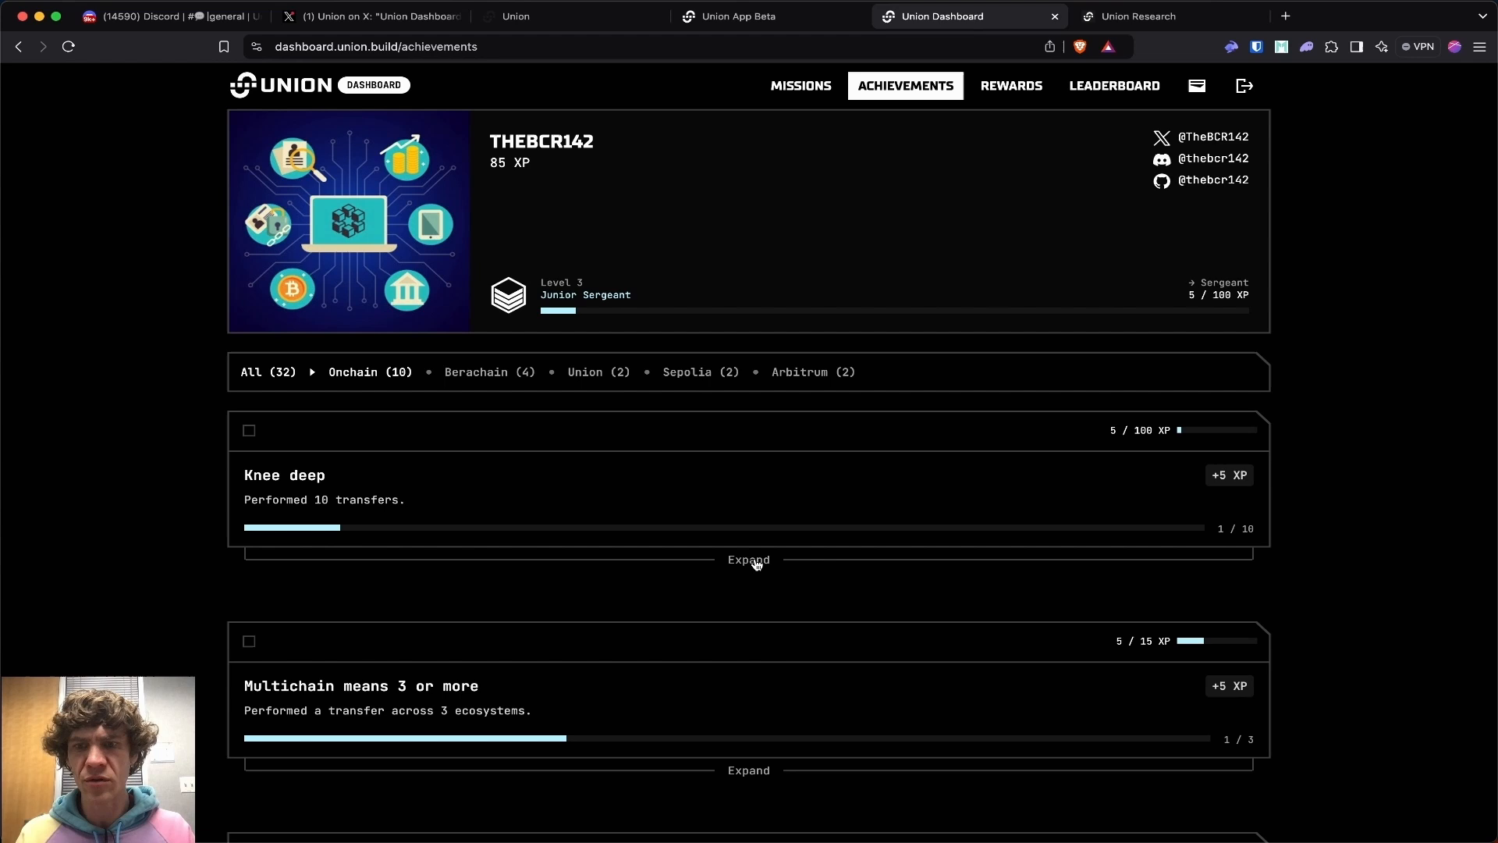
scroll(down, 3)
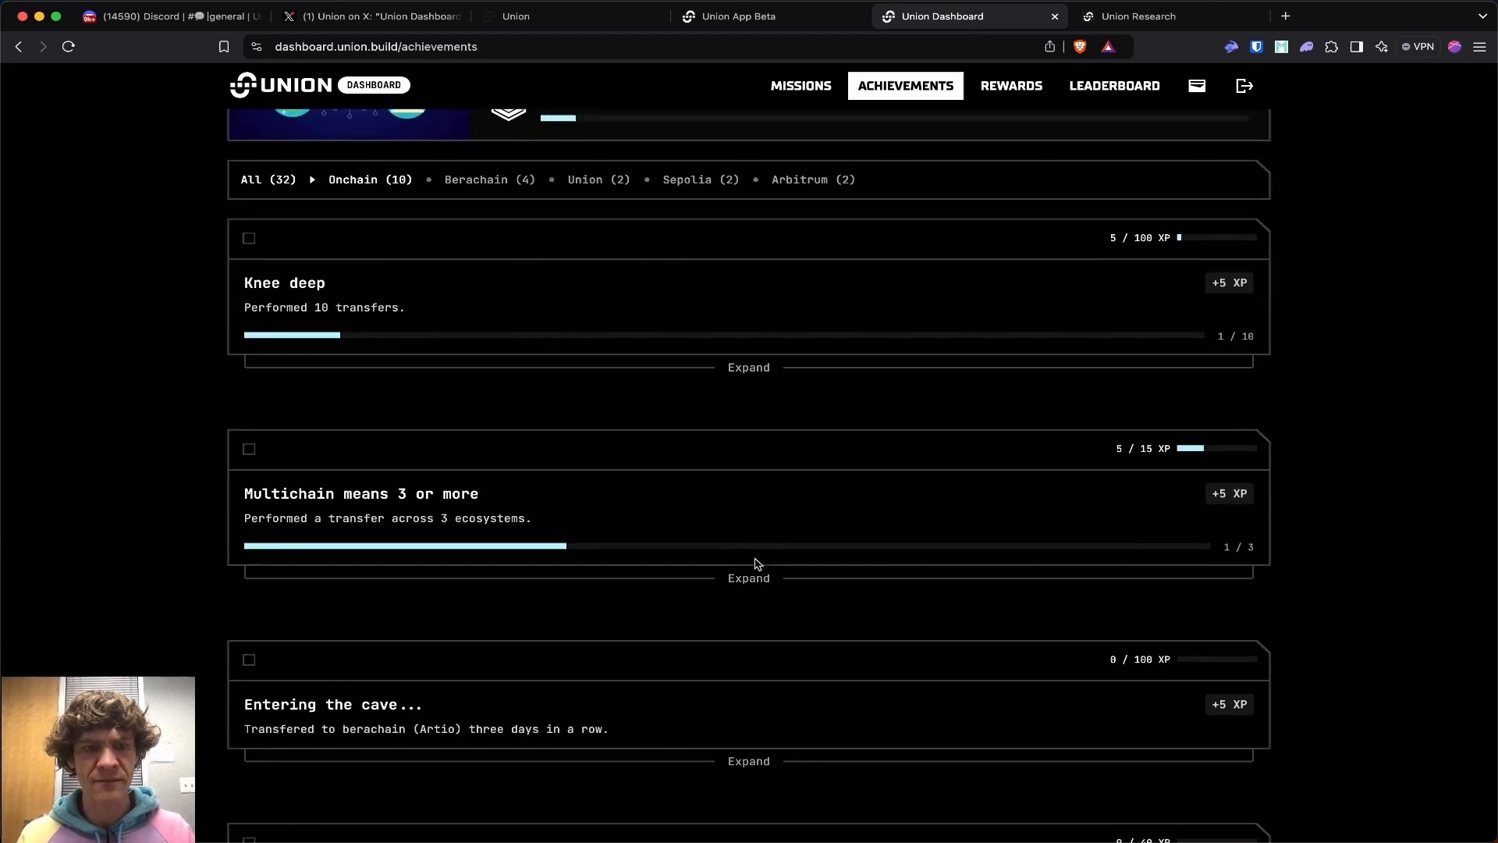
mouse_move(1343, 343)
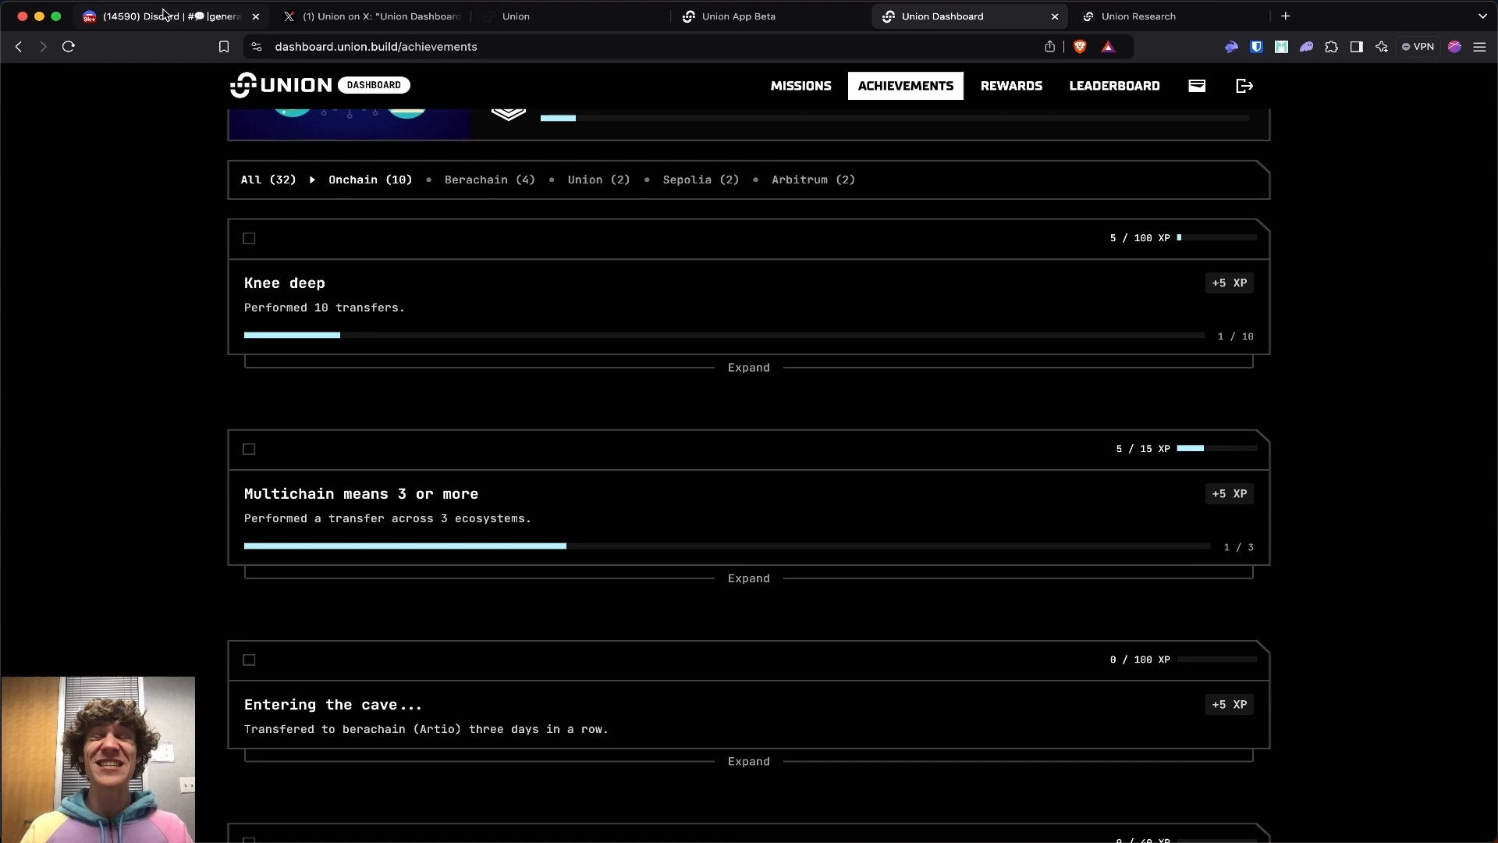
mouse_move(162, 16)
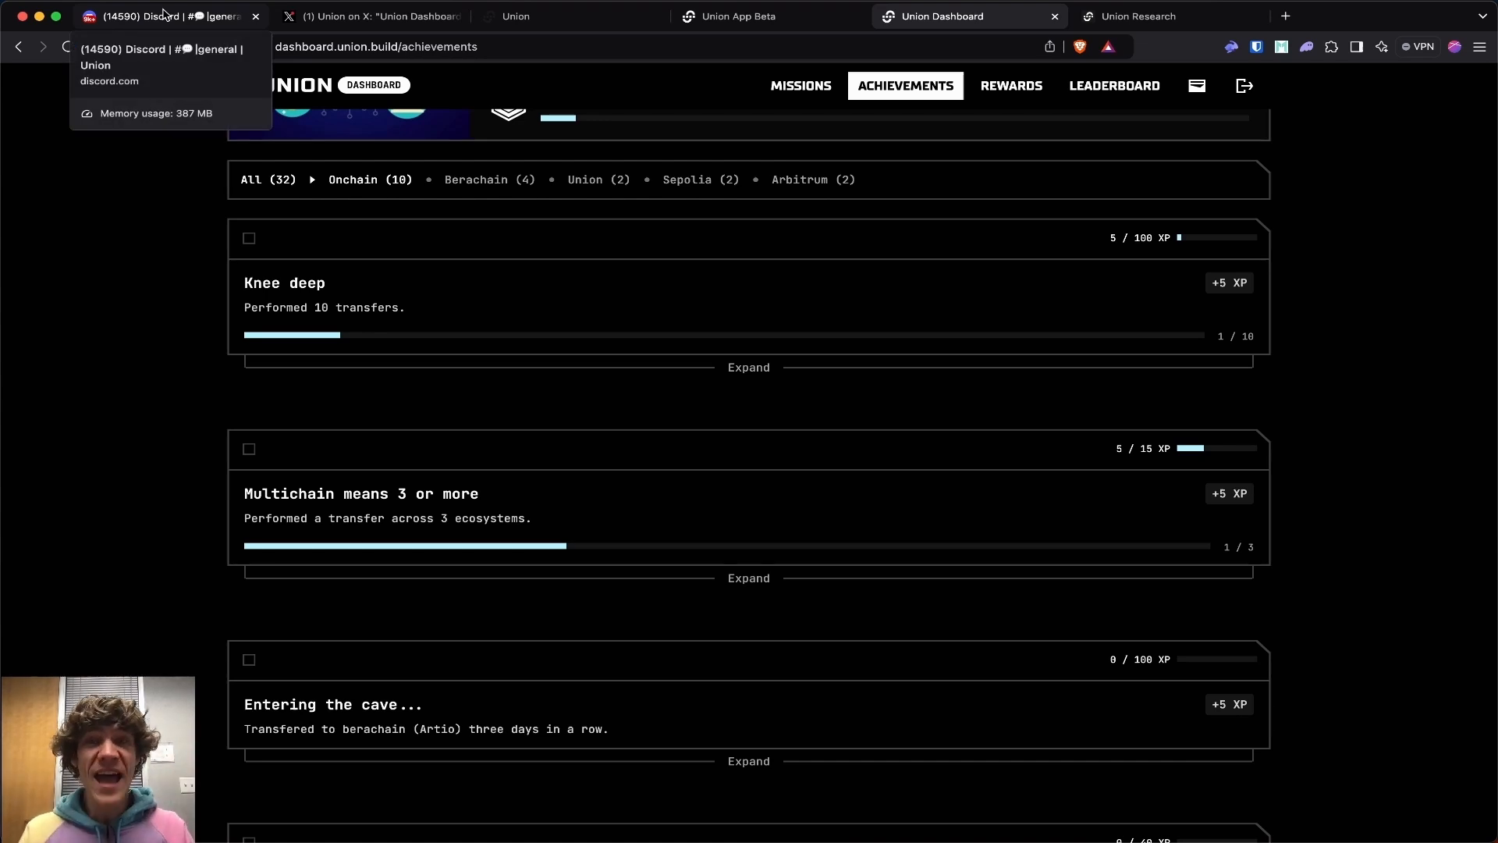